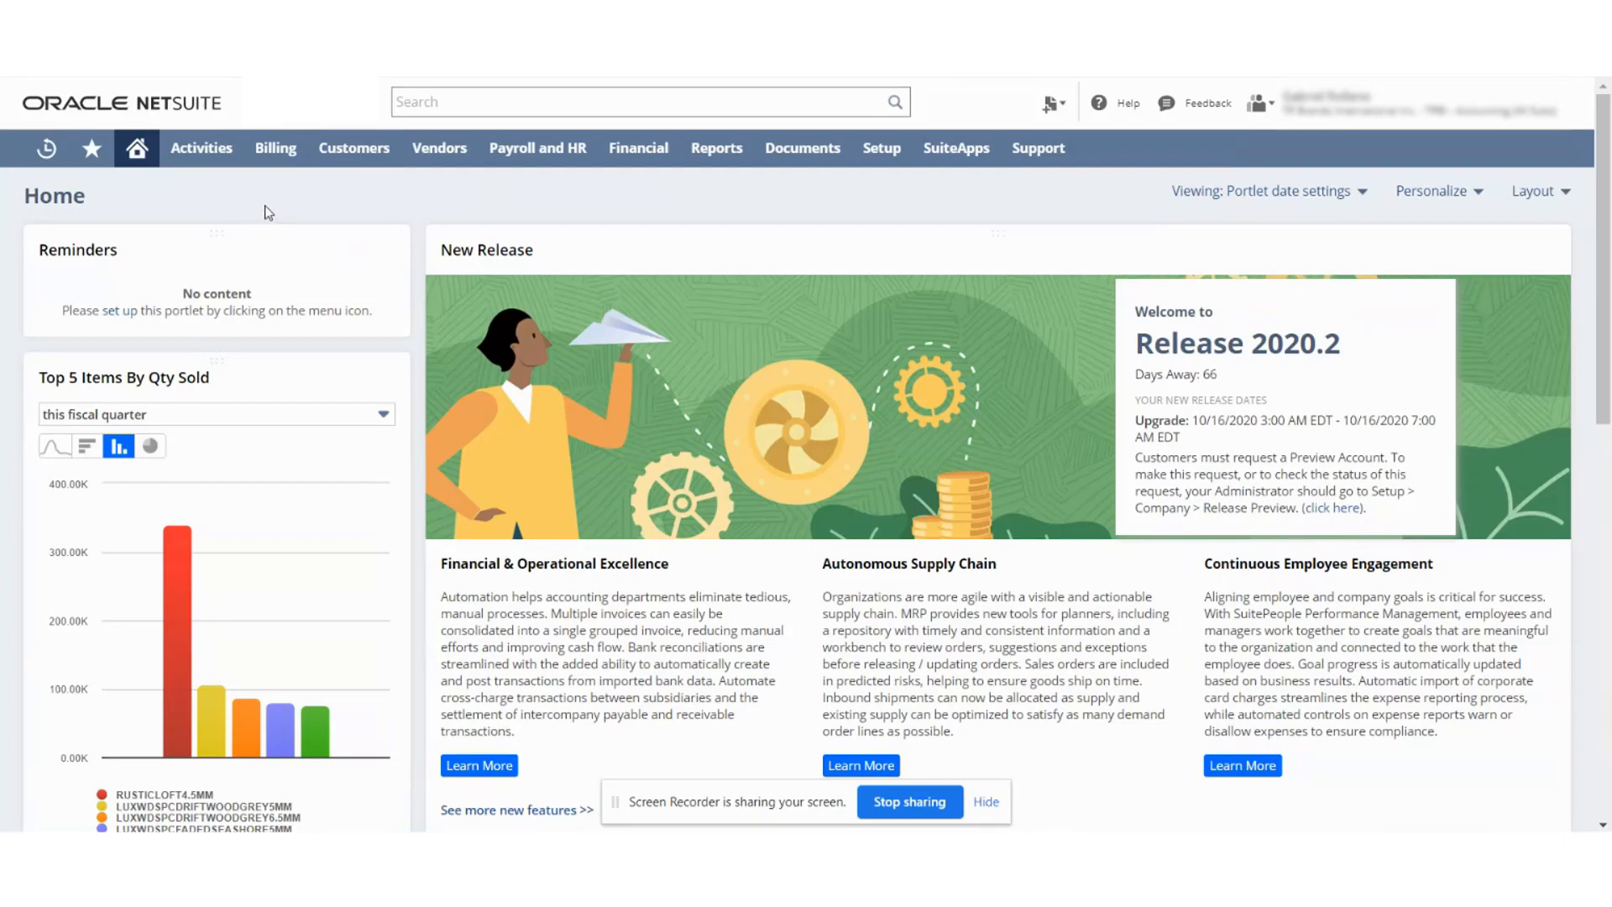
mouse_move(1603, 260)
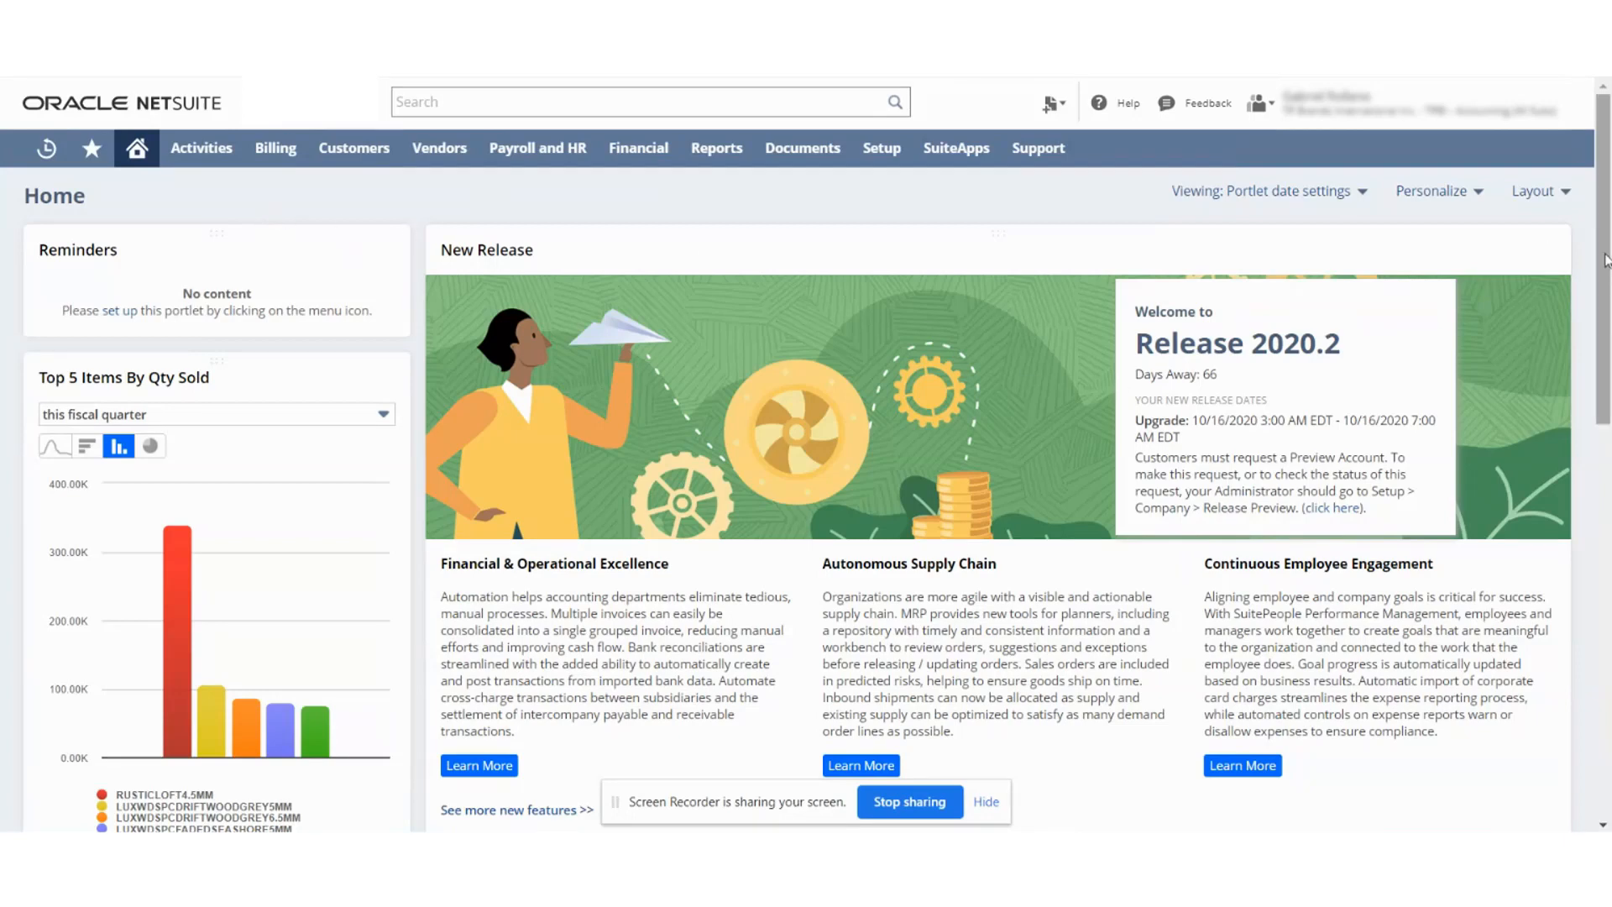
Step: Start a new sales order and choose customer Test Amzur from the customer list
click(1255, 102)
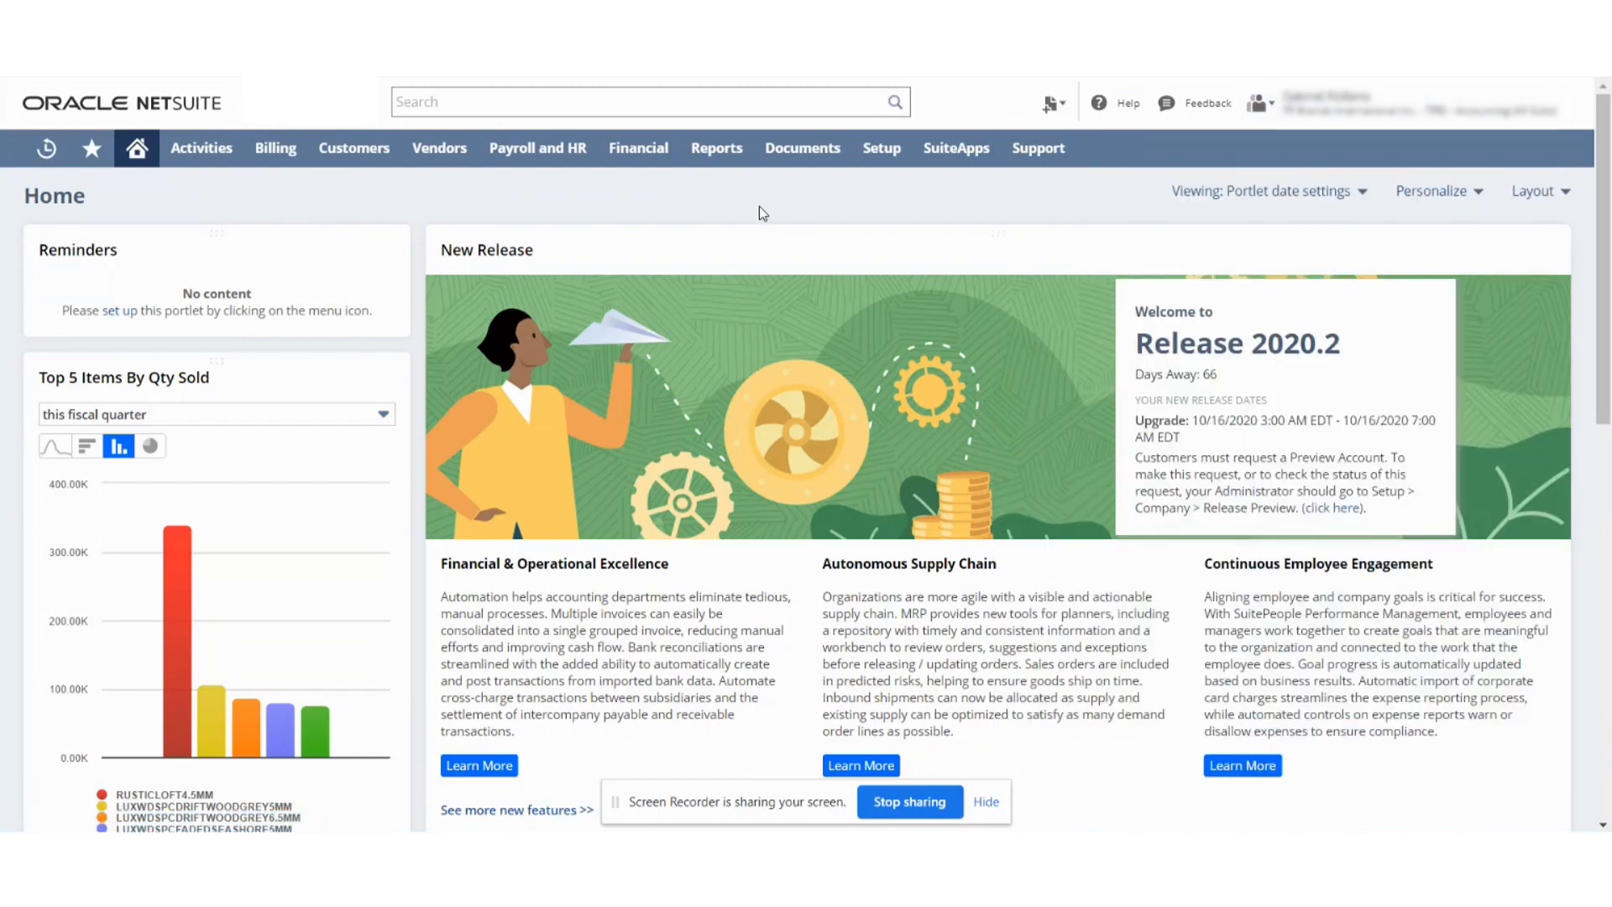
mouse_move(757, 210)
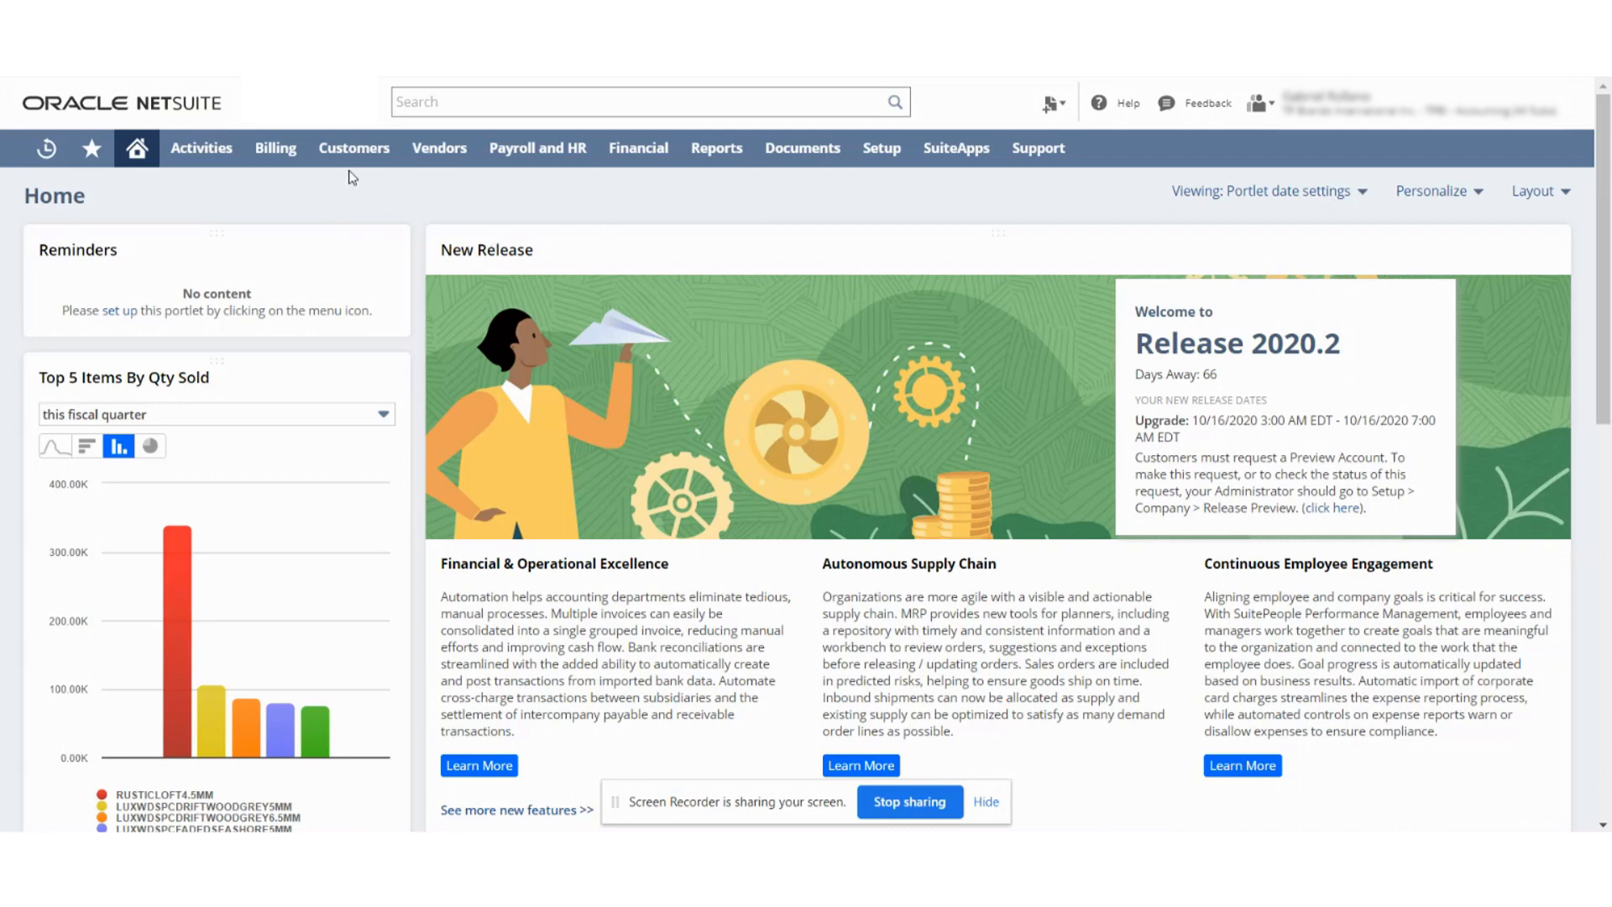
click(354, 147)
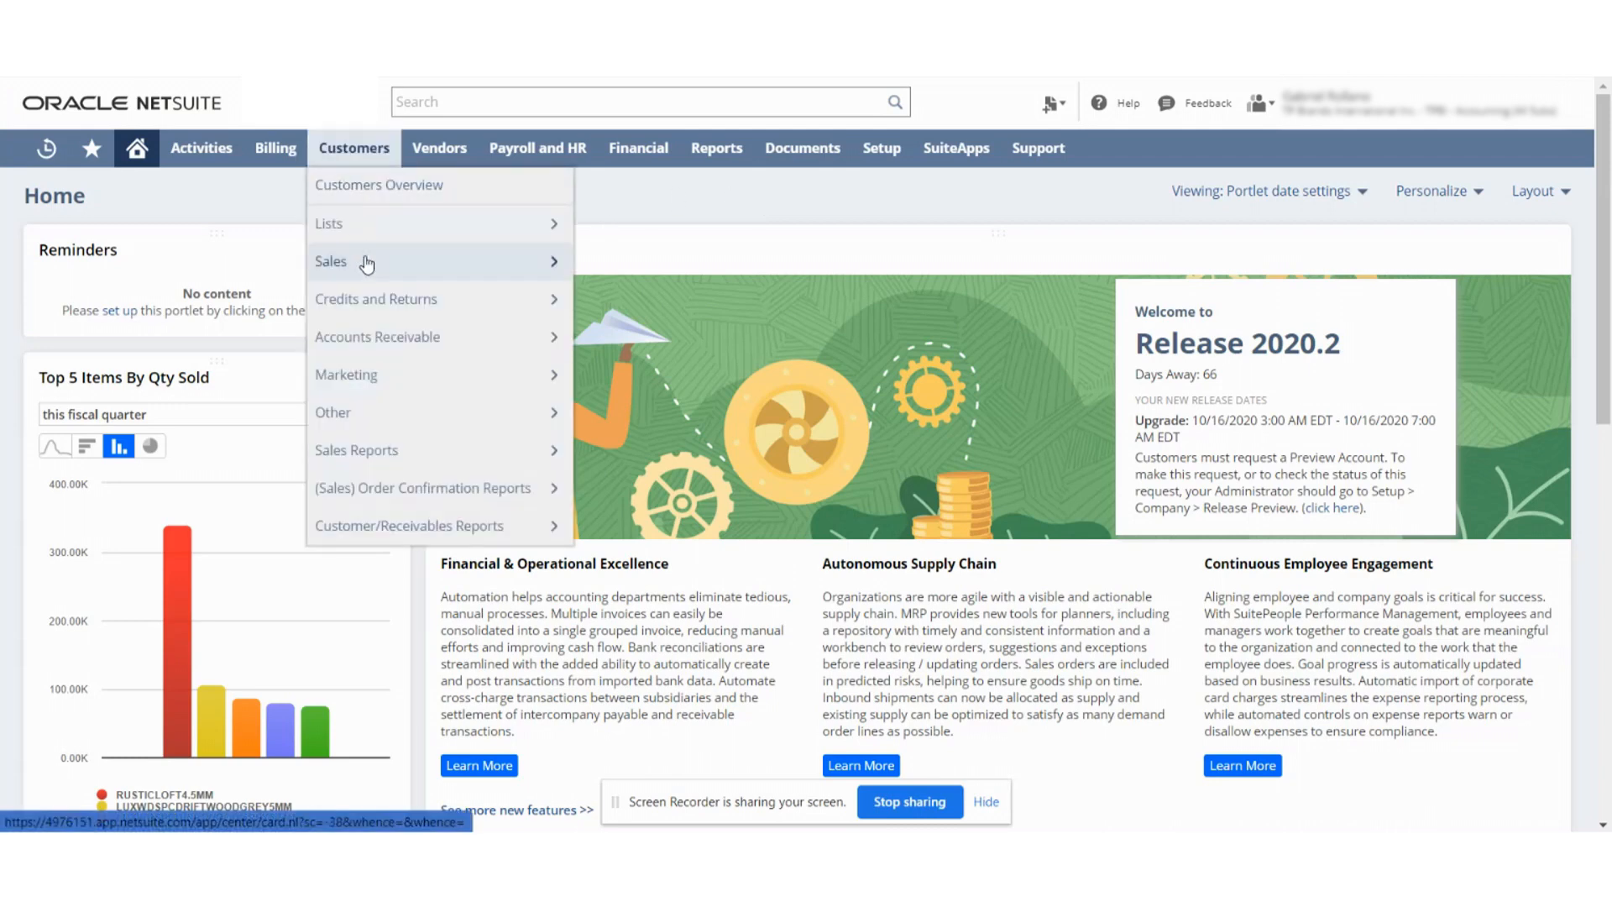
mouse_move(683, 336)
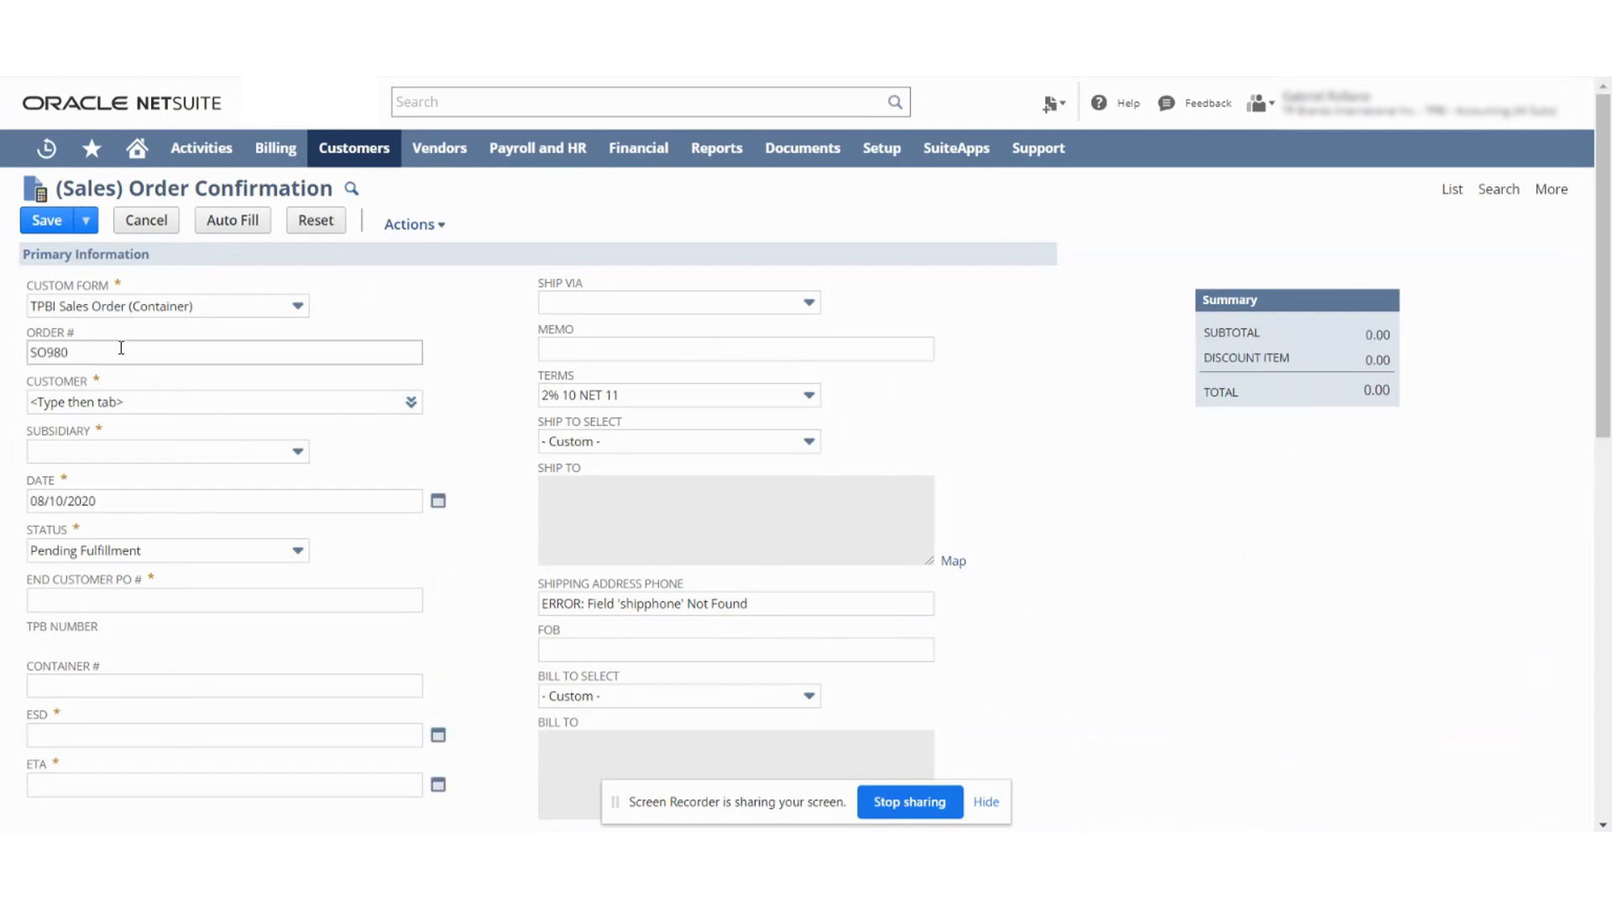
text(Test)
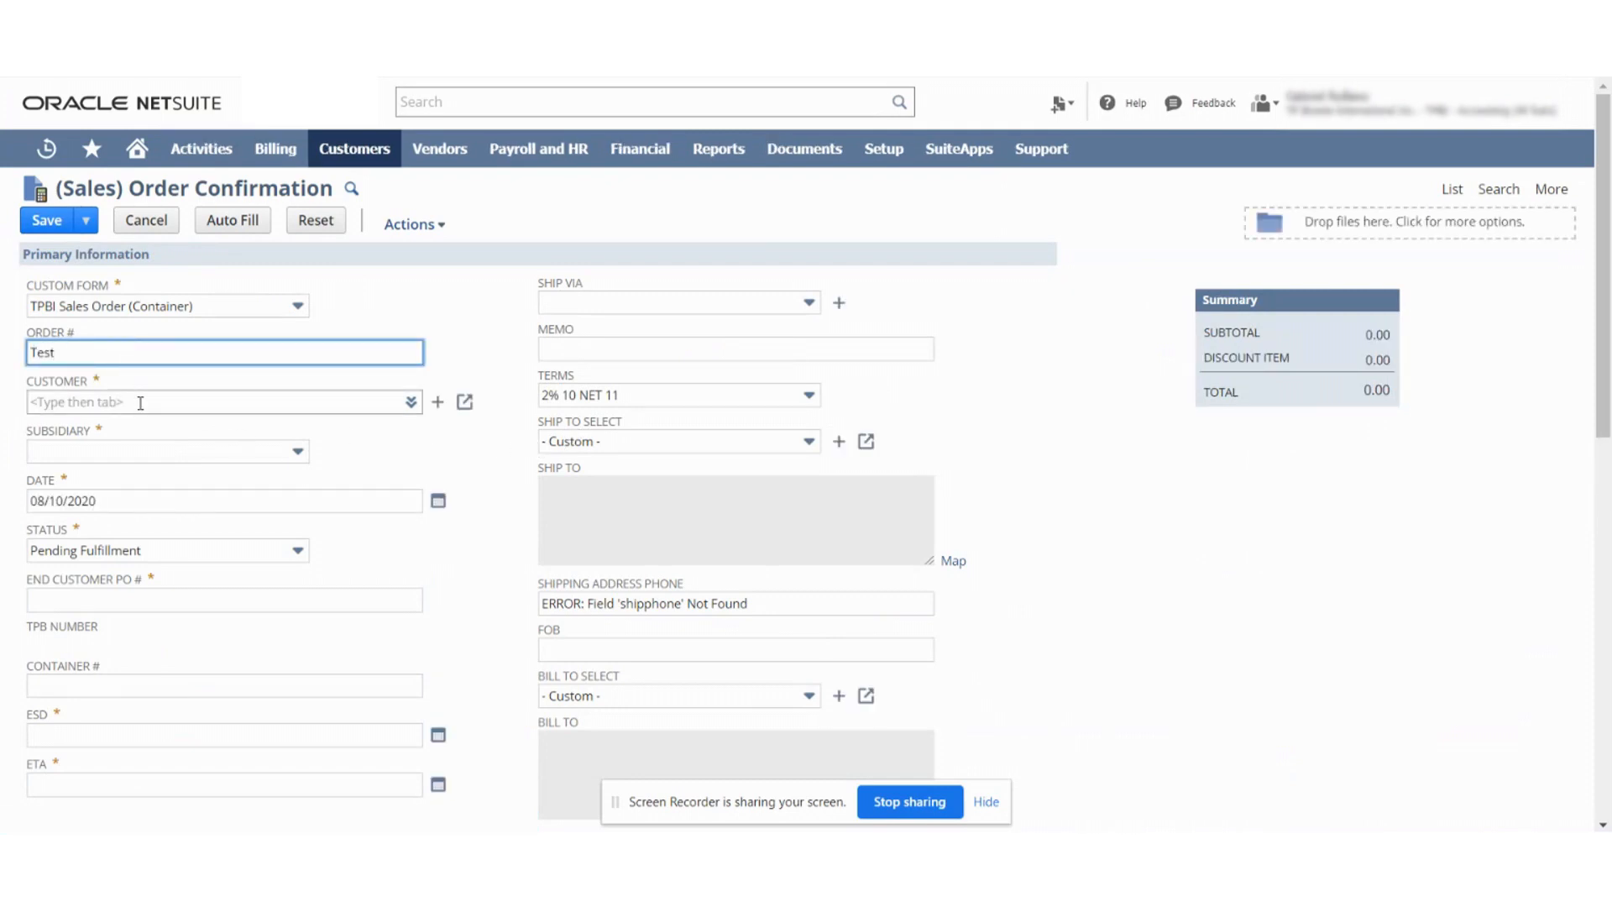
click(410, 403)
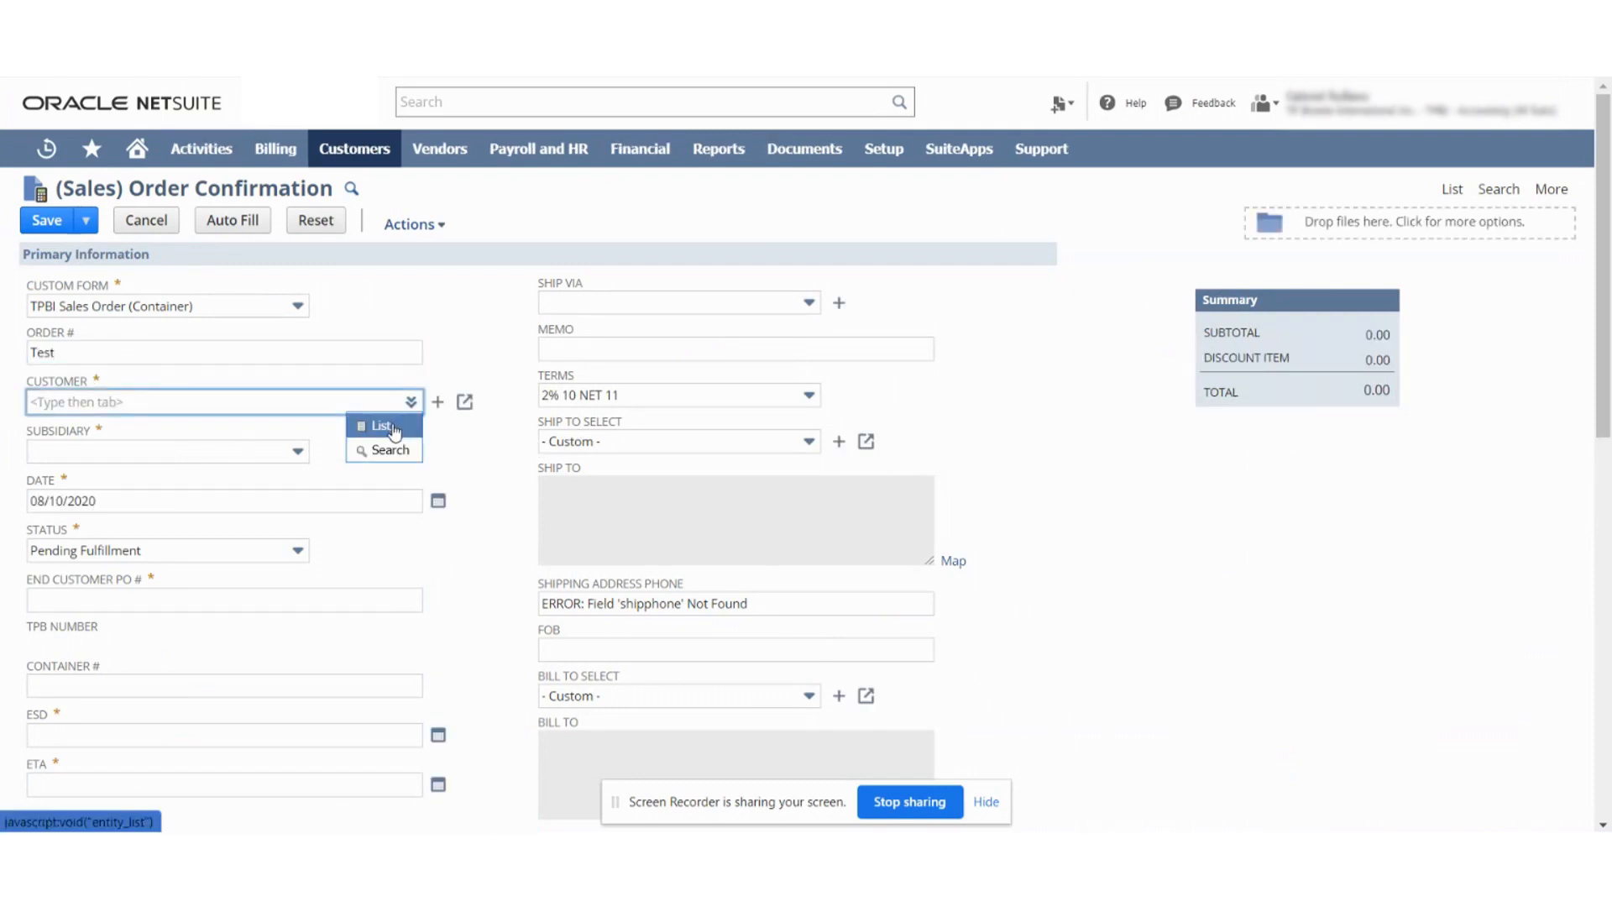
click(383, 425)
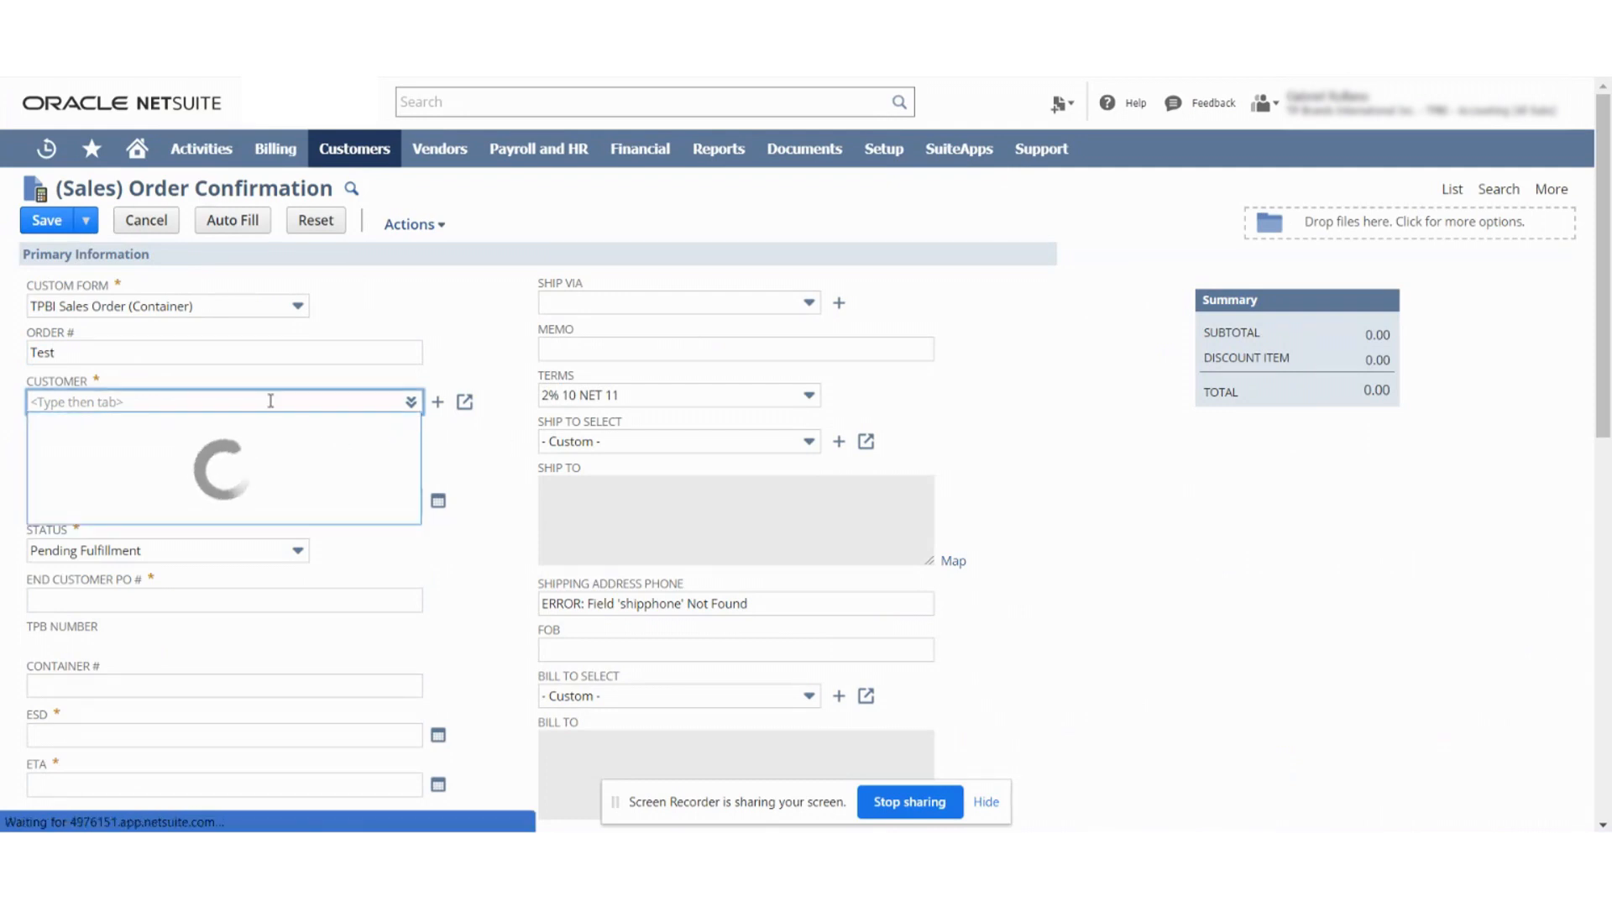
text(test)
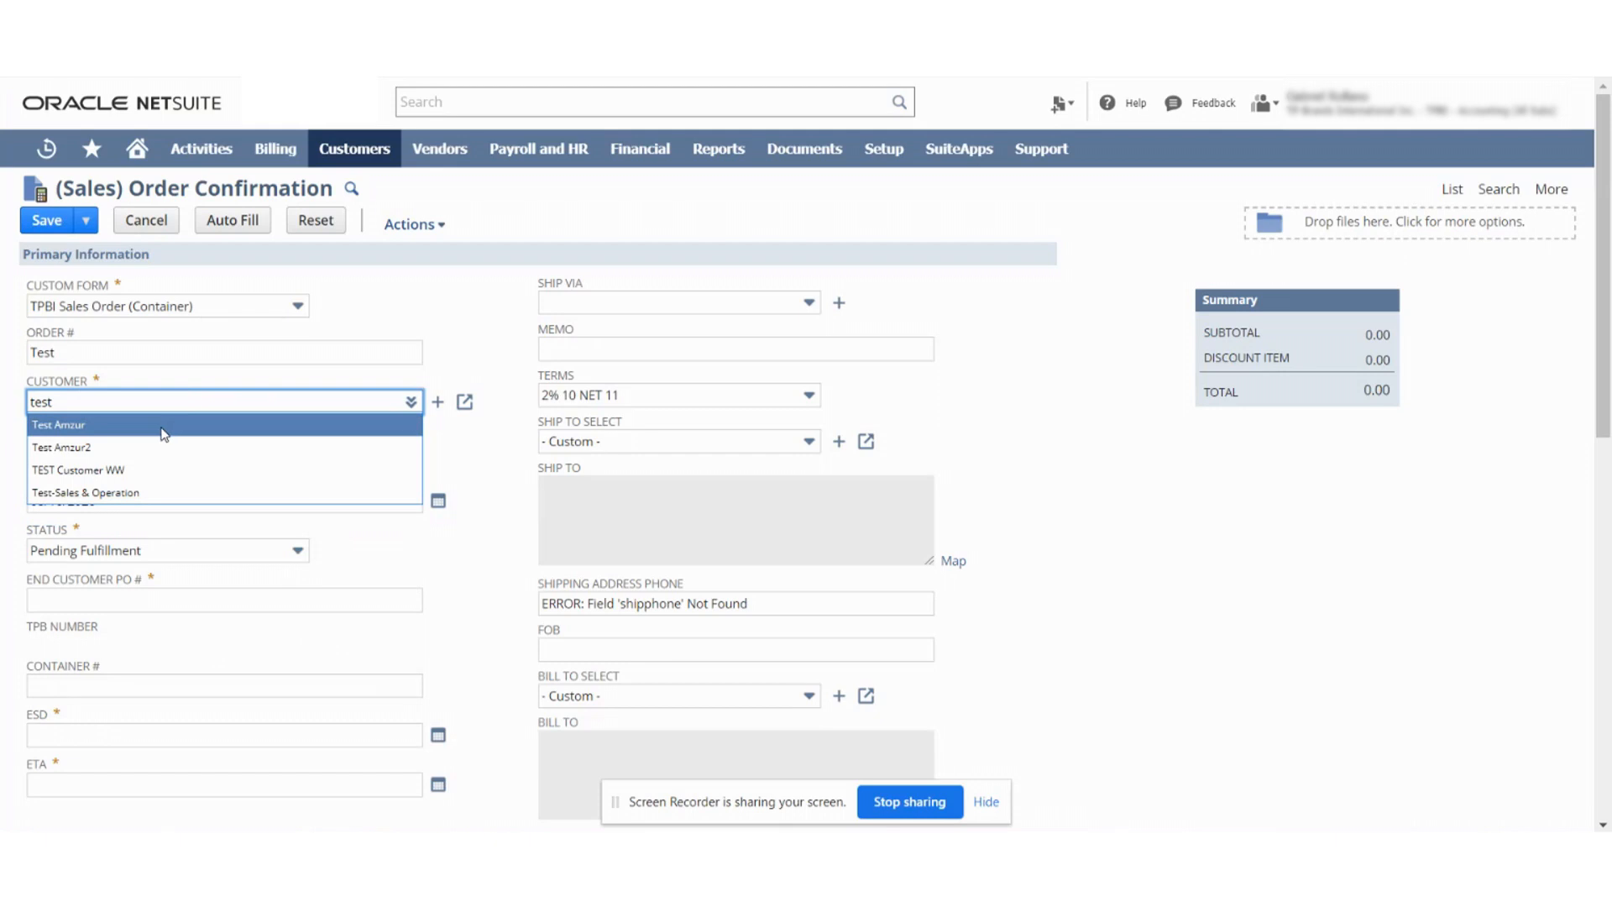
mouse_move(166, 439)
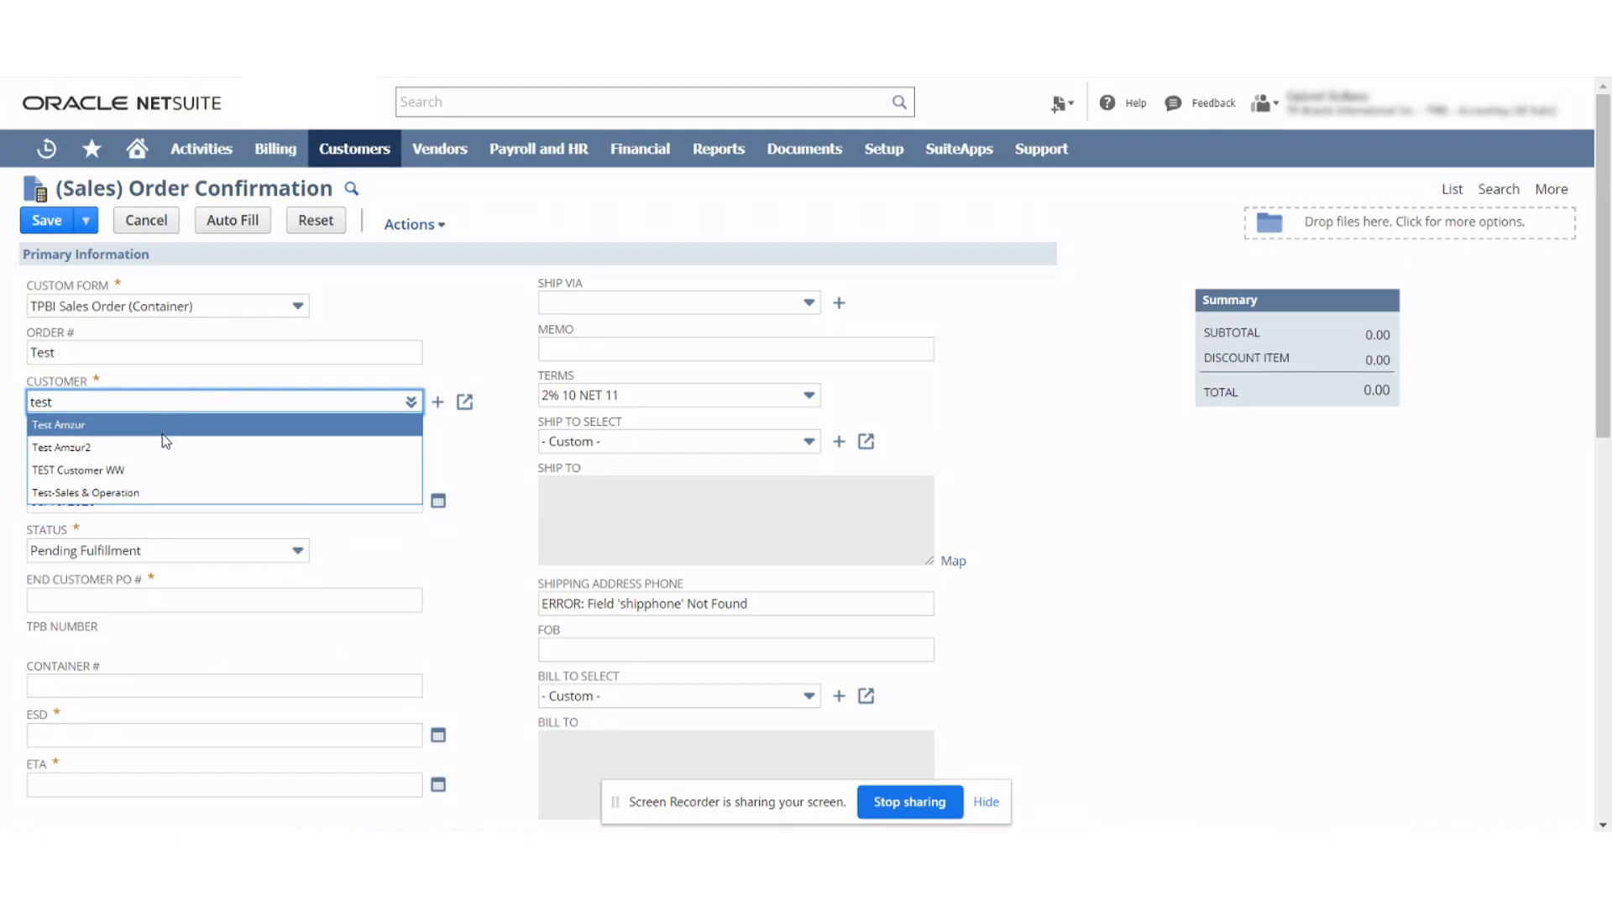
click(58, 423)
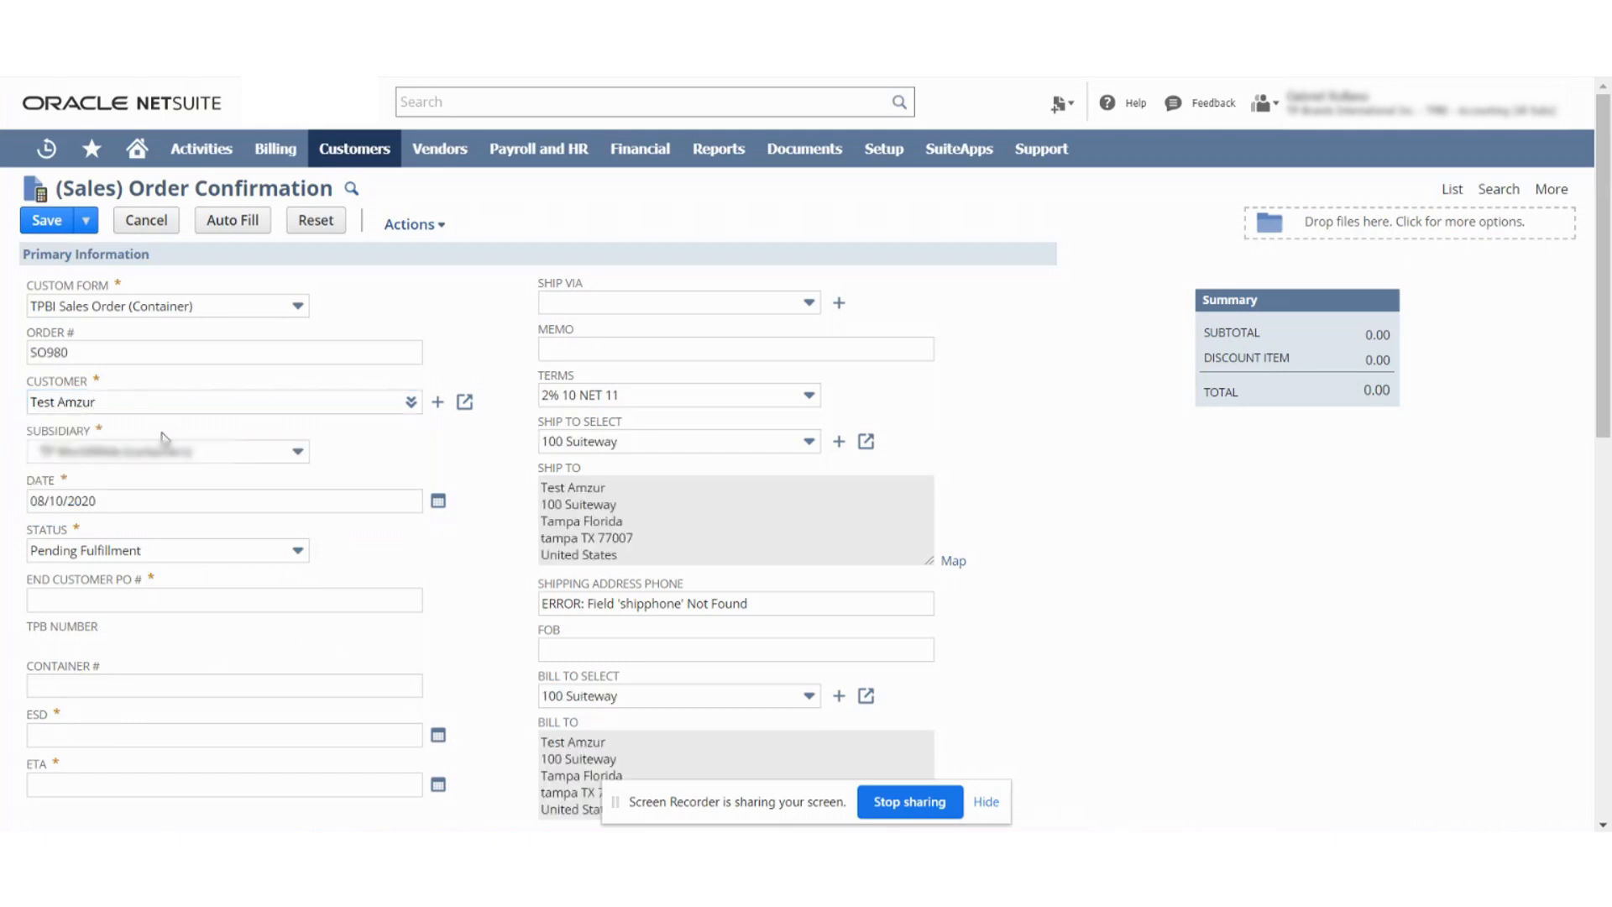
Step: Enter end customer PO 'Test', ESD 08/26/2020 and ETA 09/30/2020
click(223, 599)
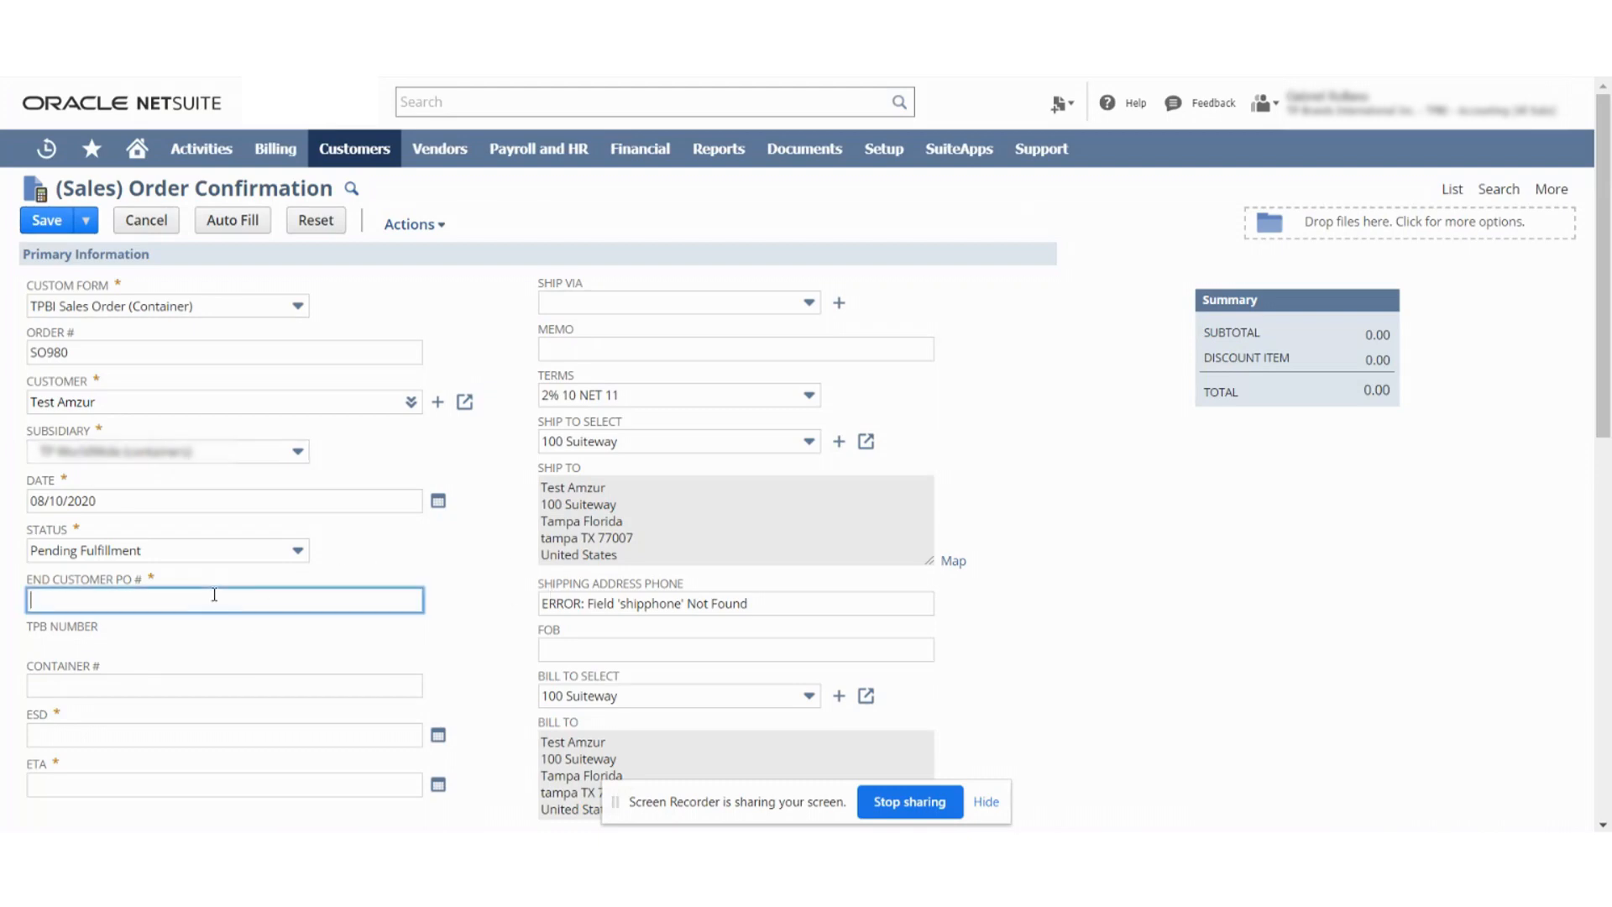
text(Test)
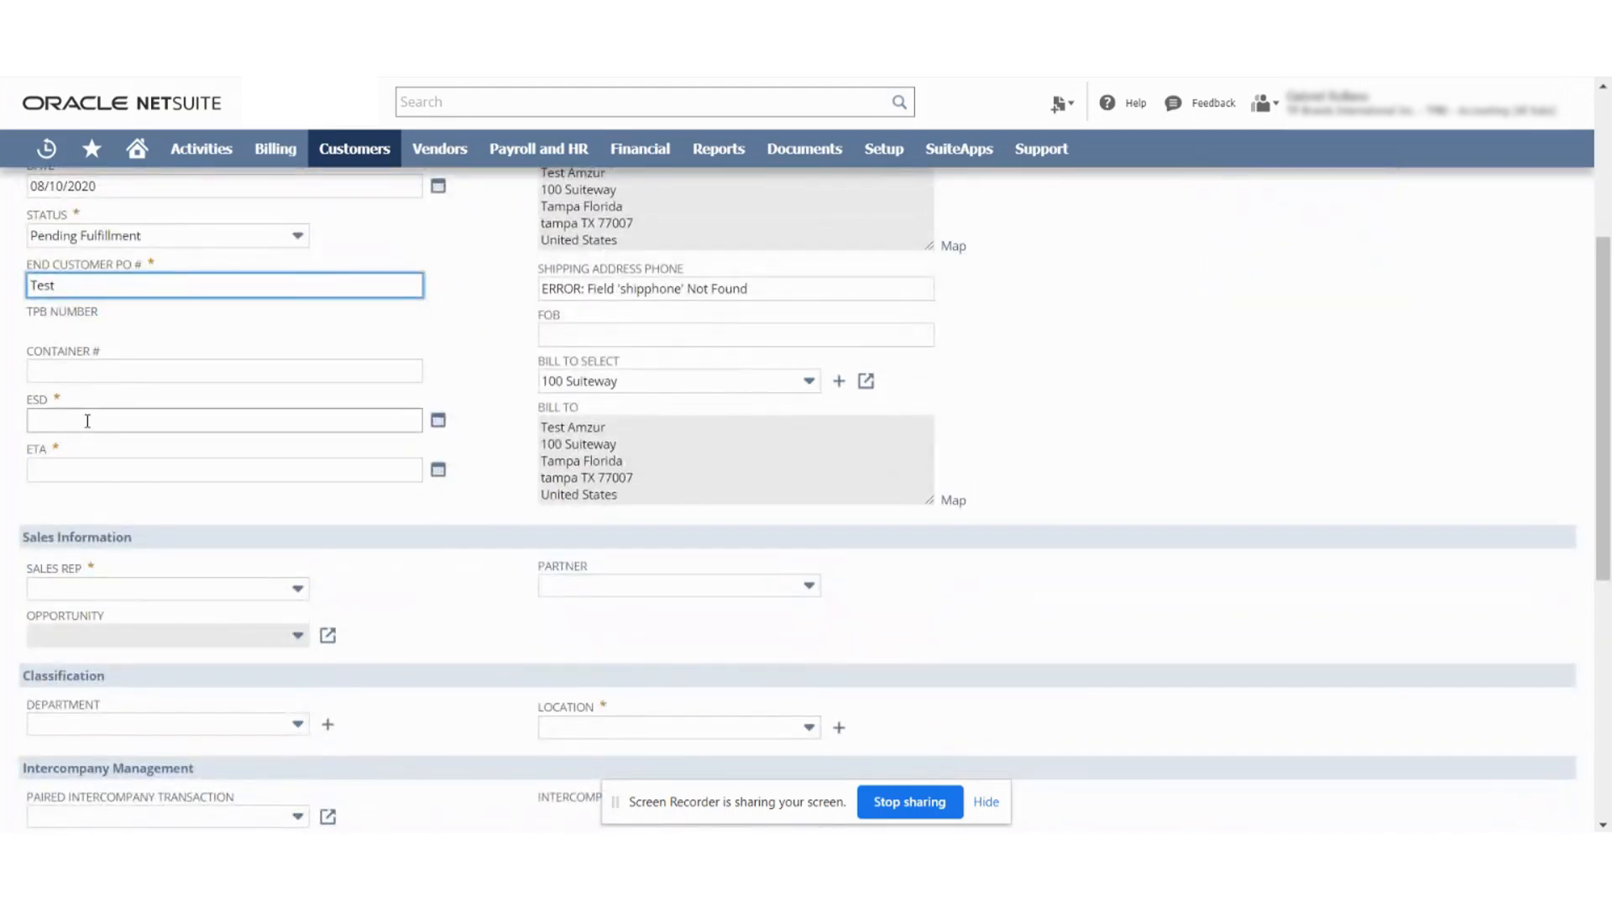
click(436, 420)
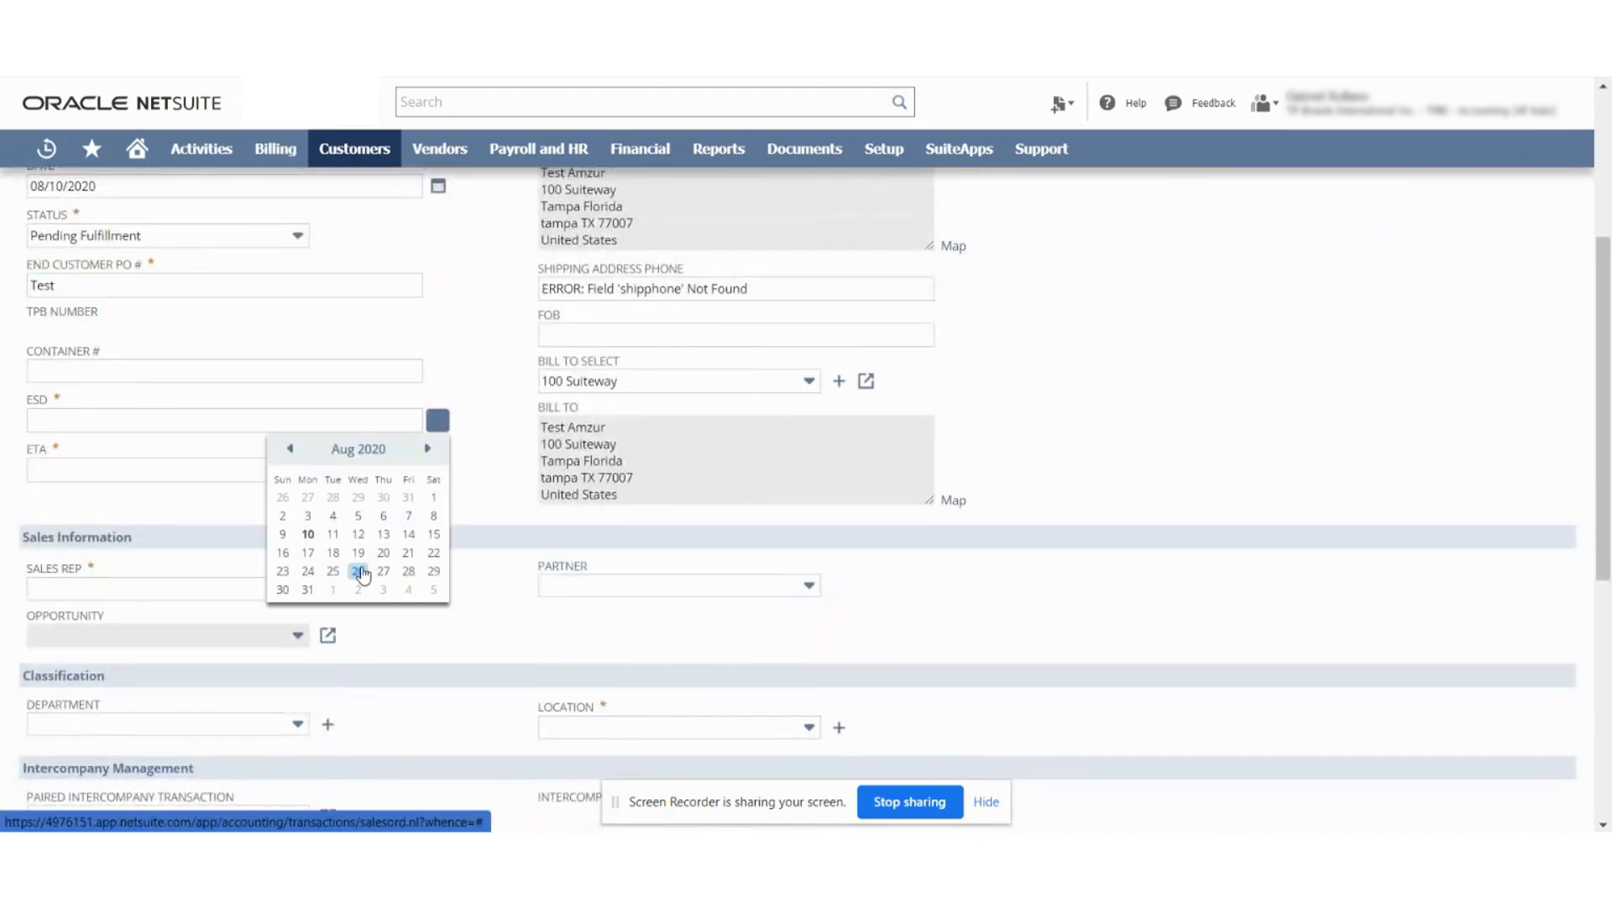
click(358, 571)
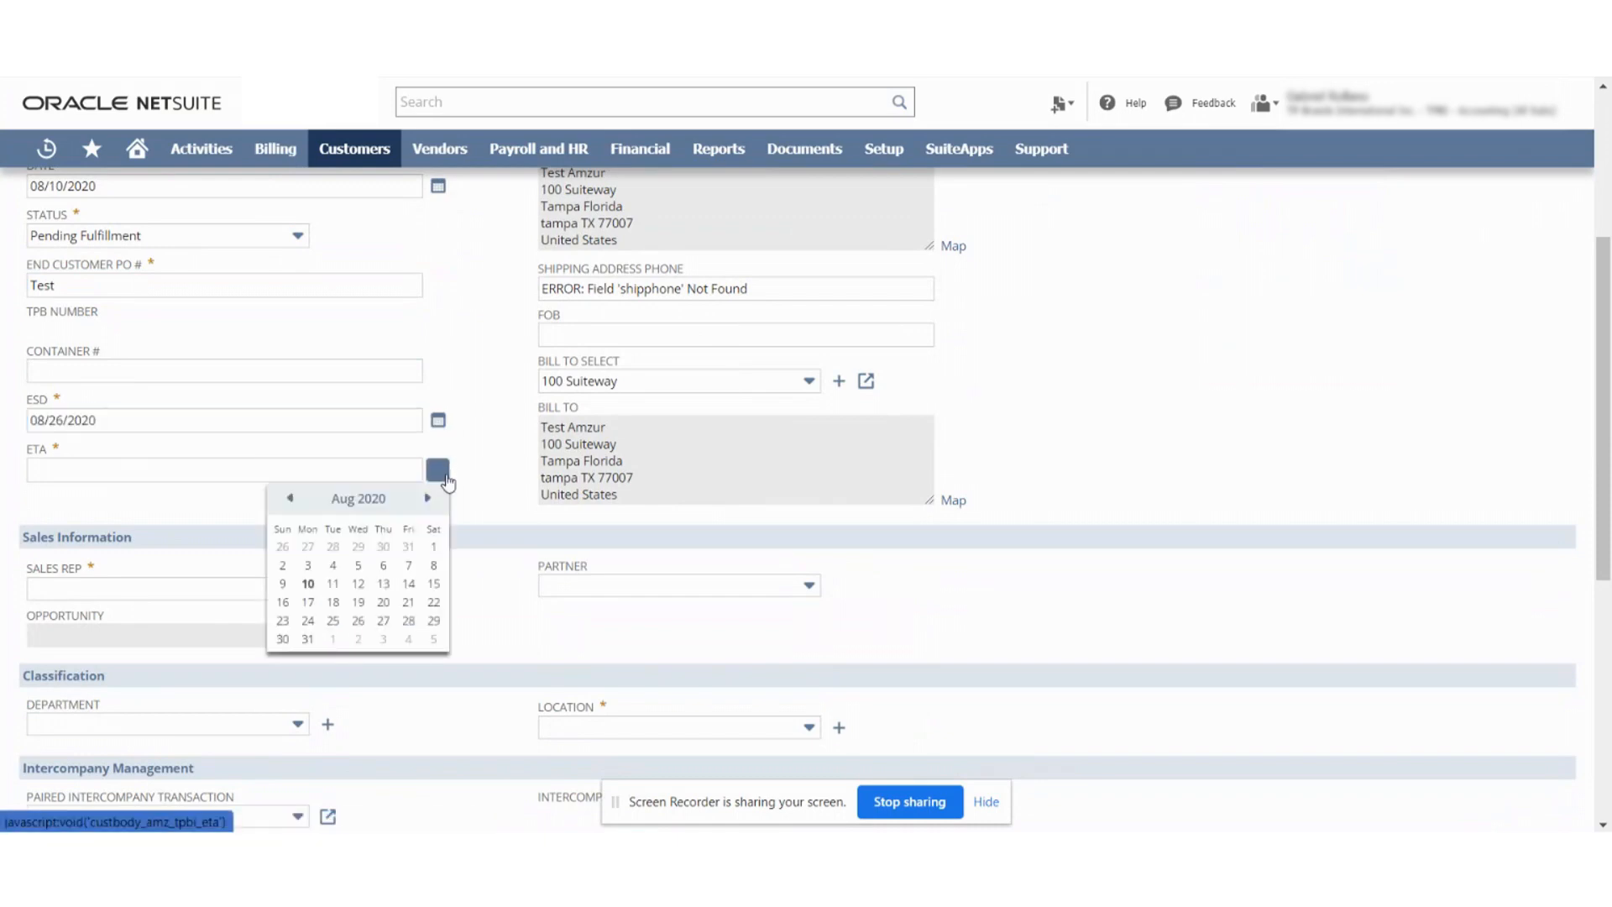
click(426, 499)
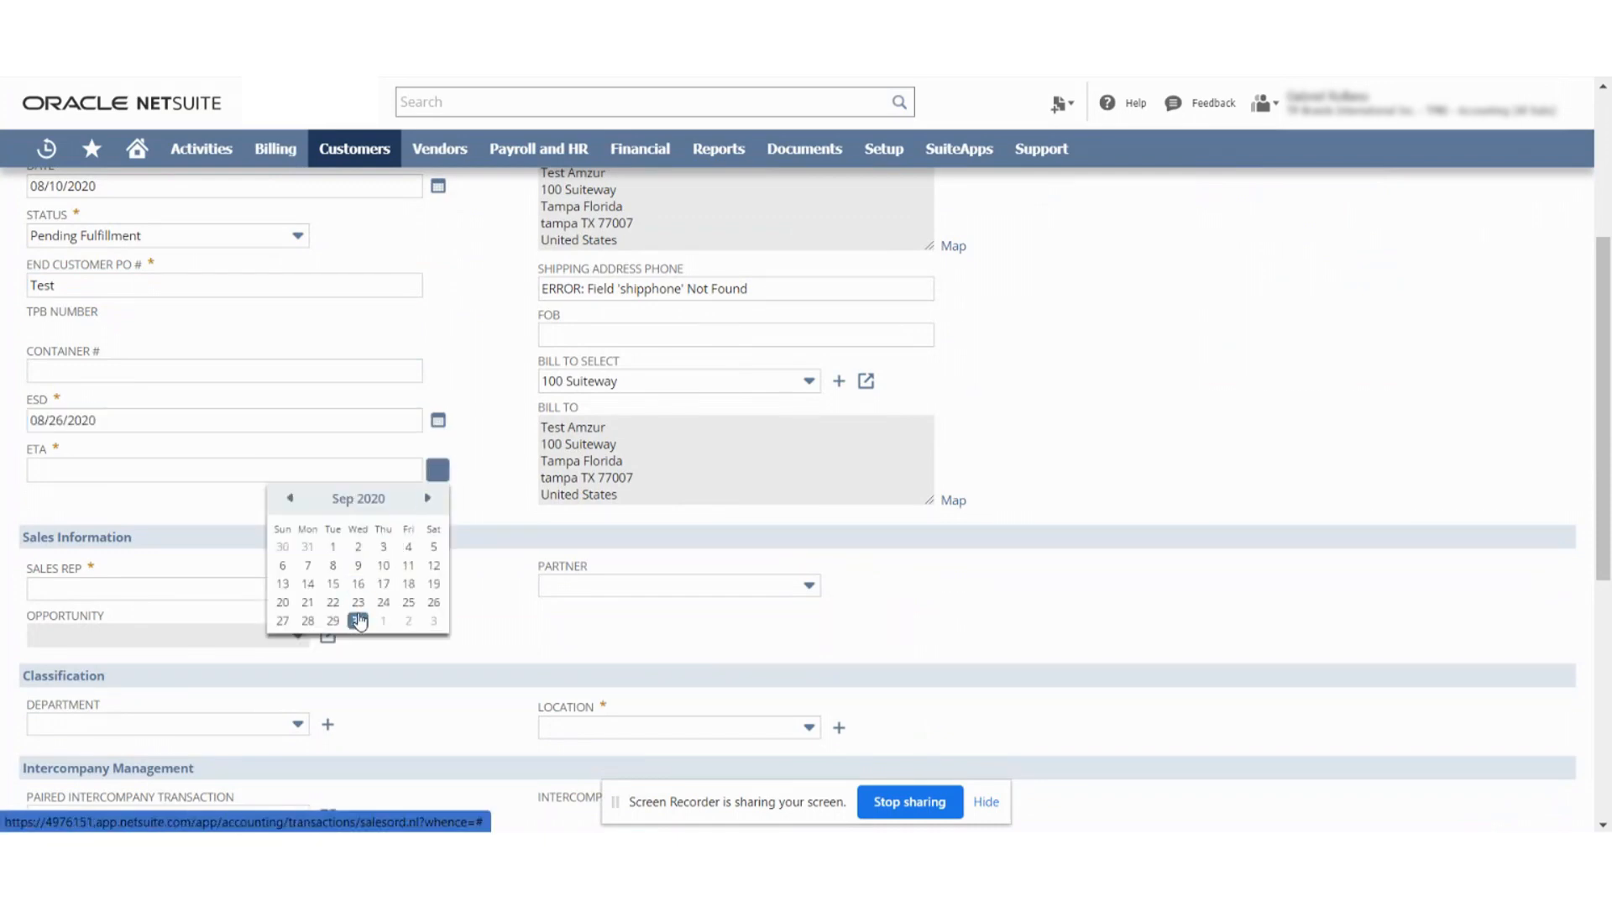
click(358, 620)
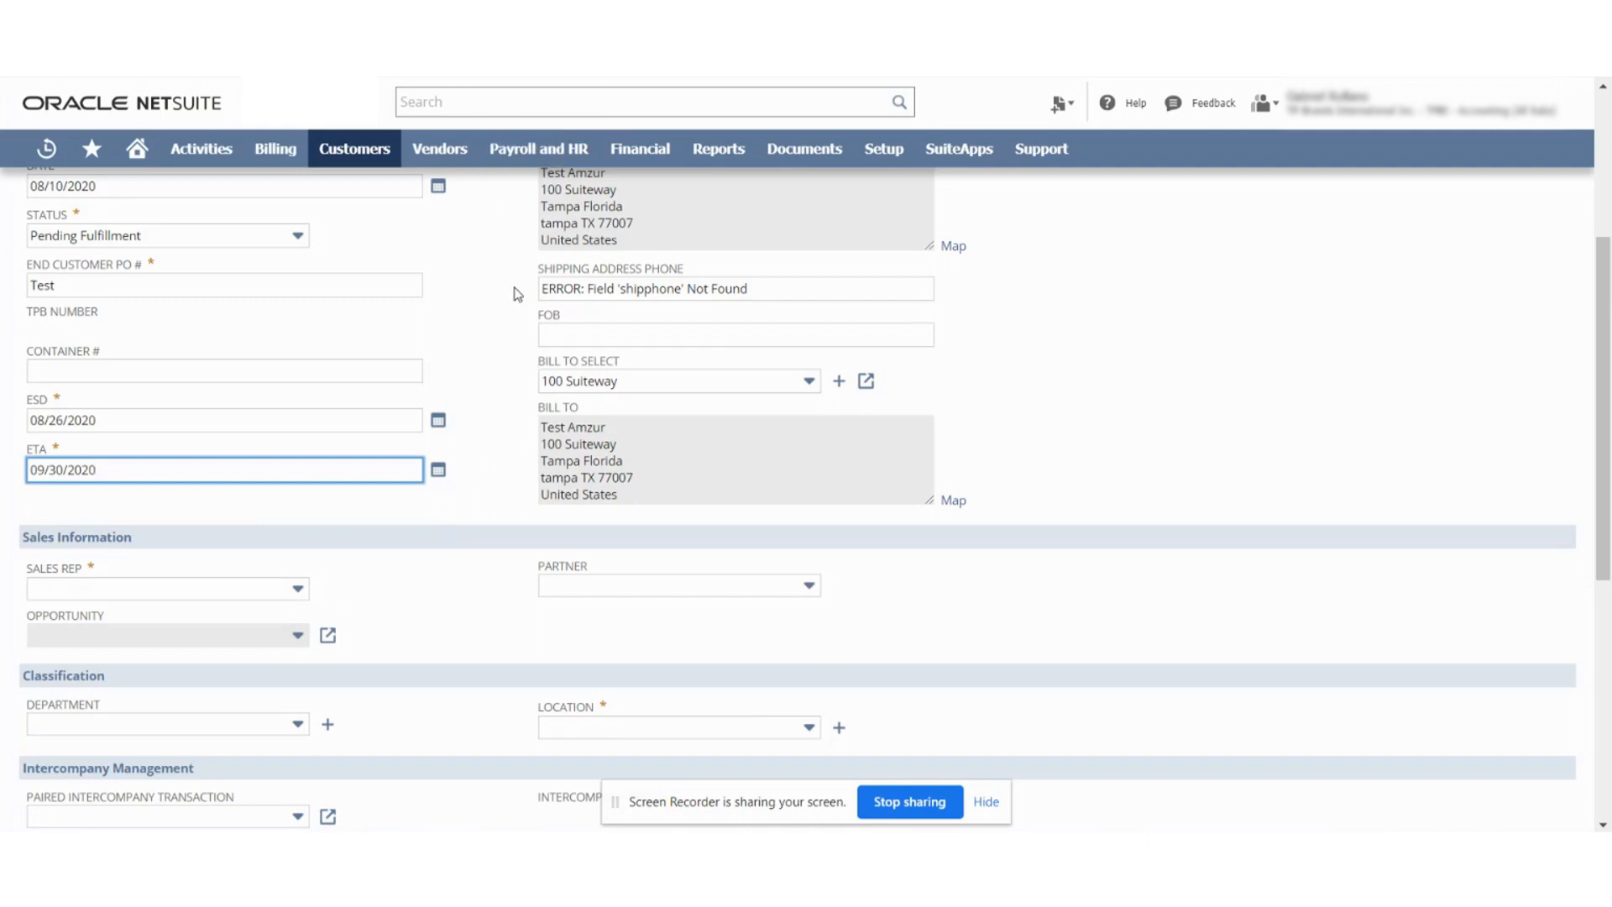
Step: Choose a sales rep for the order from the Sales Rep dropdown
click(164, 481)
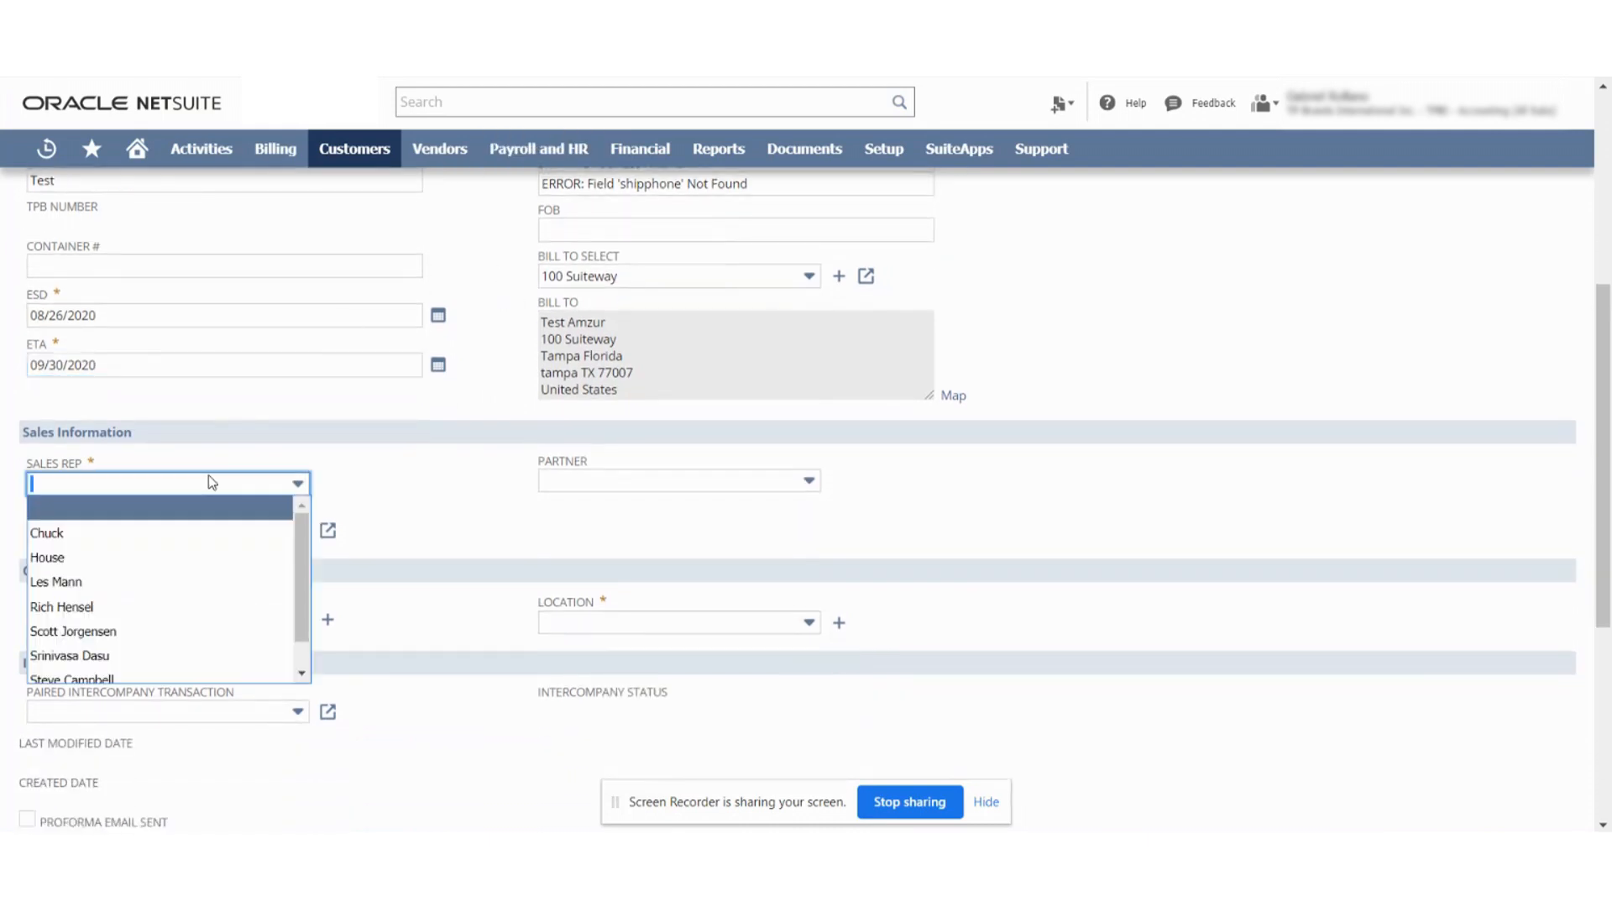
mouse_move(237, 446)
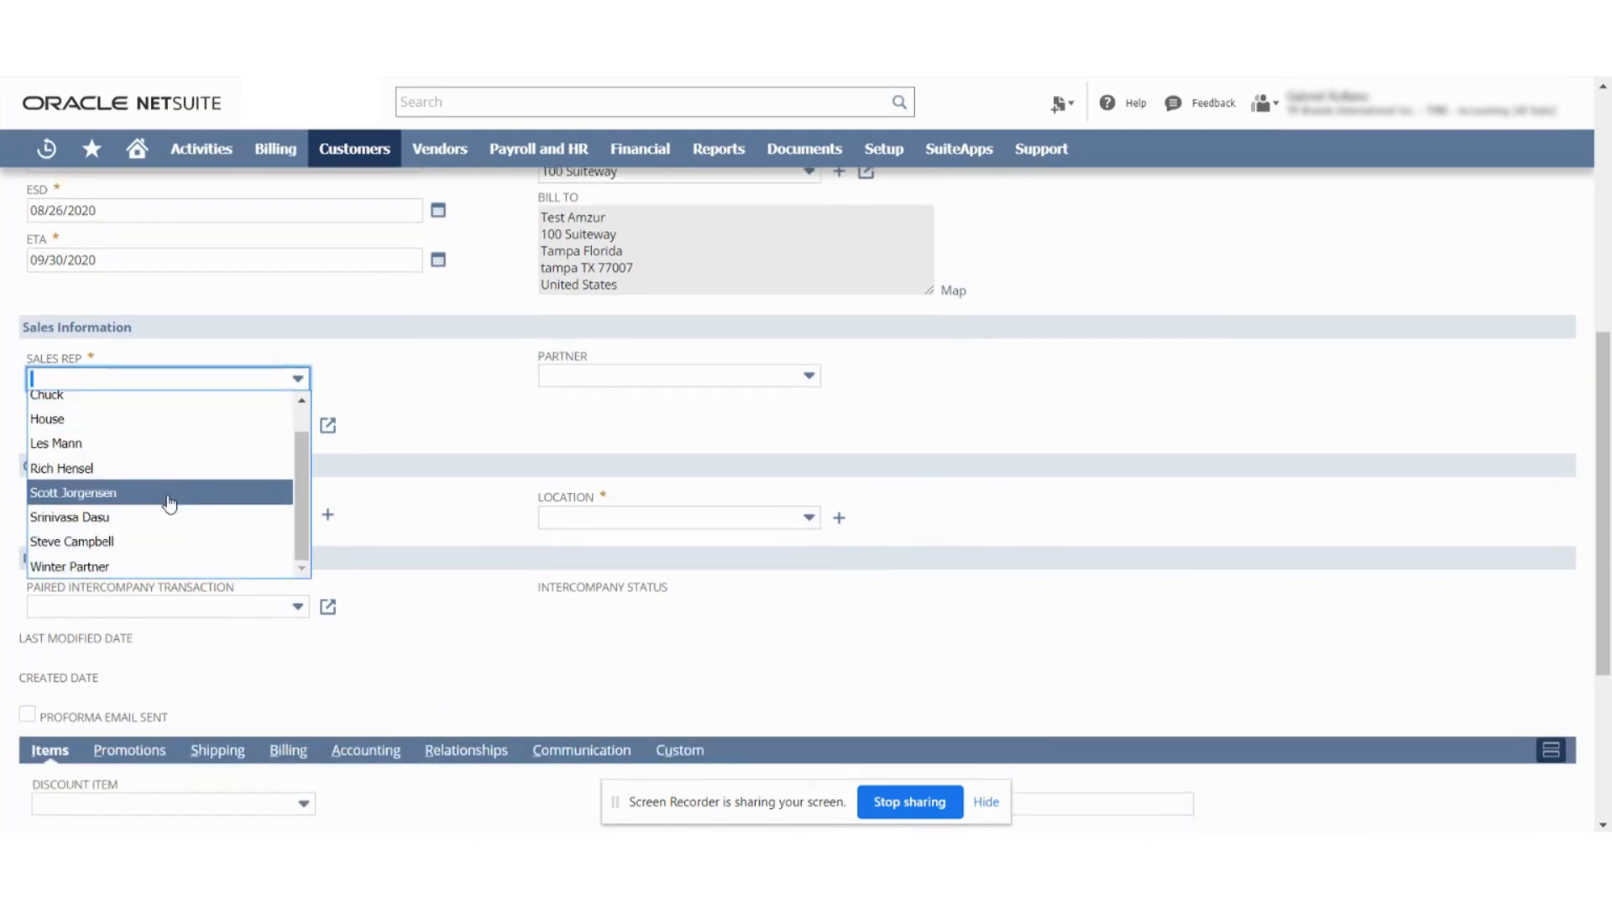
click(73, 493)
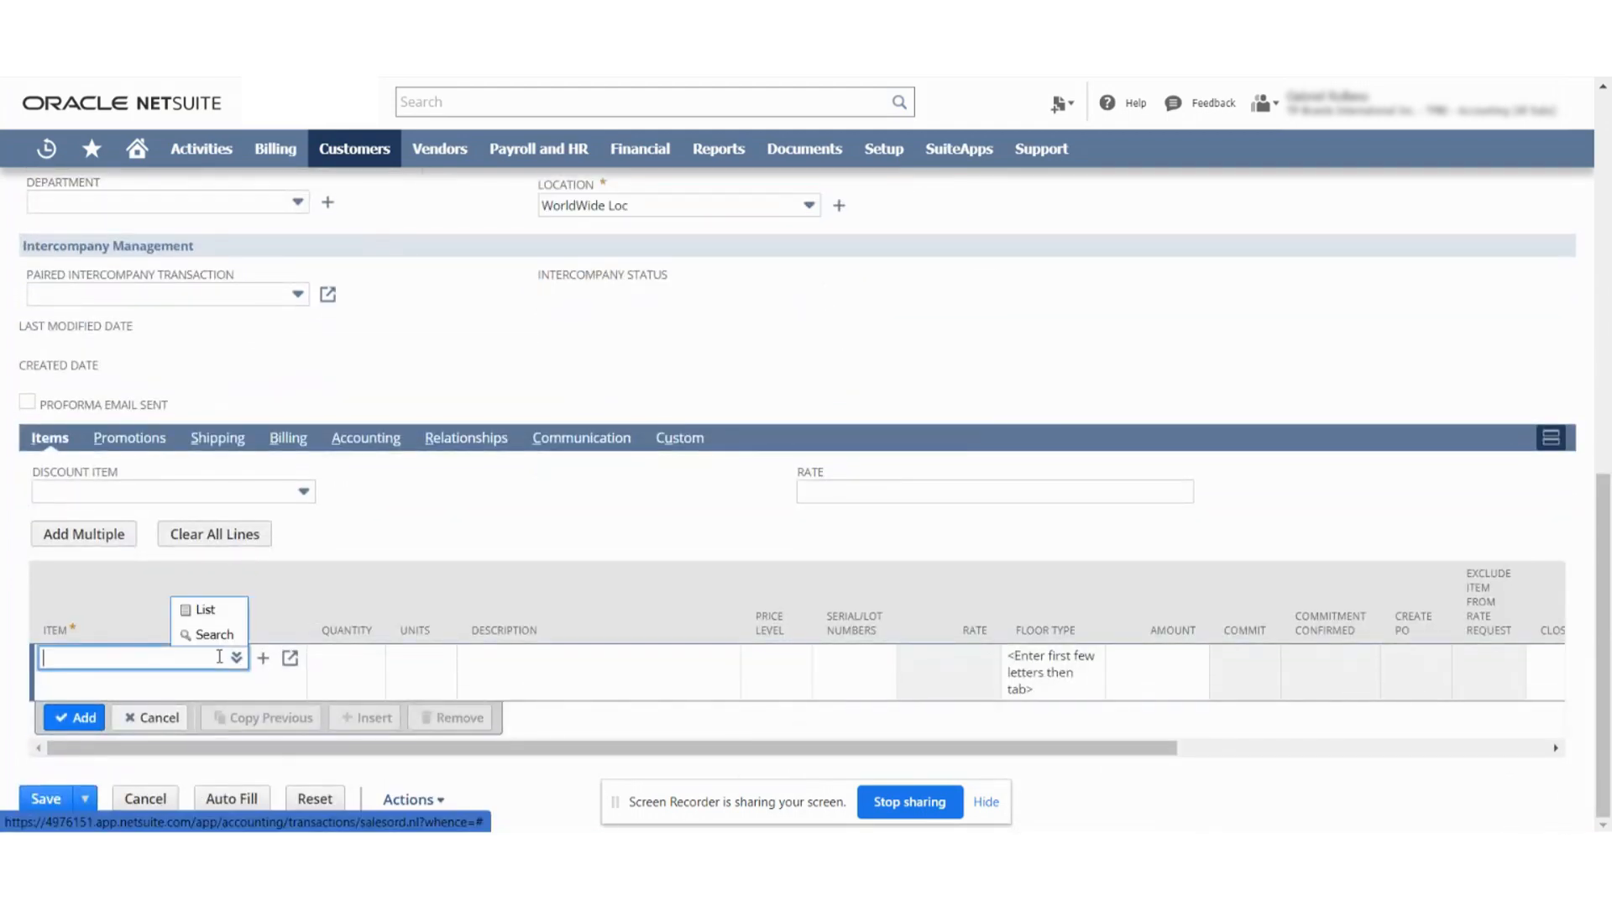
Step: Add the Cambodia Tucson engineered hickory item at quantity 50, totaling 84.00
text(test)
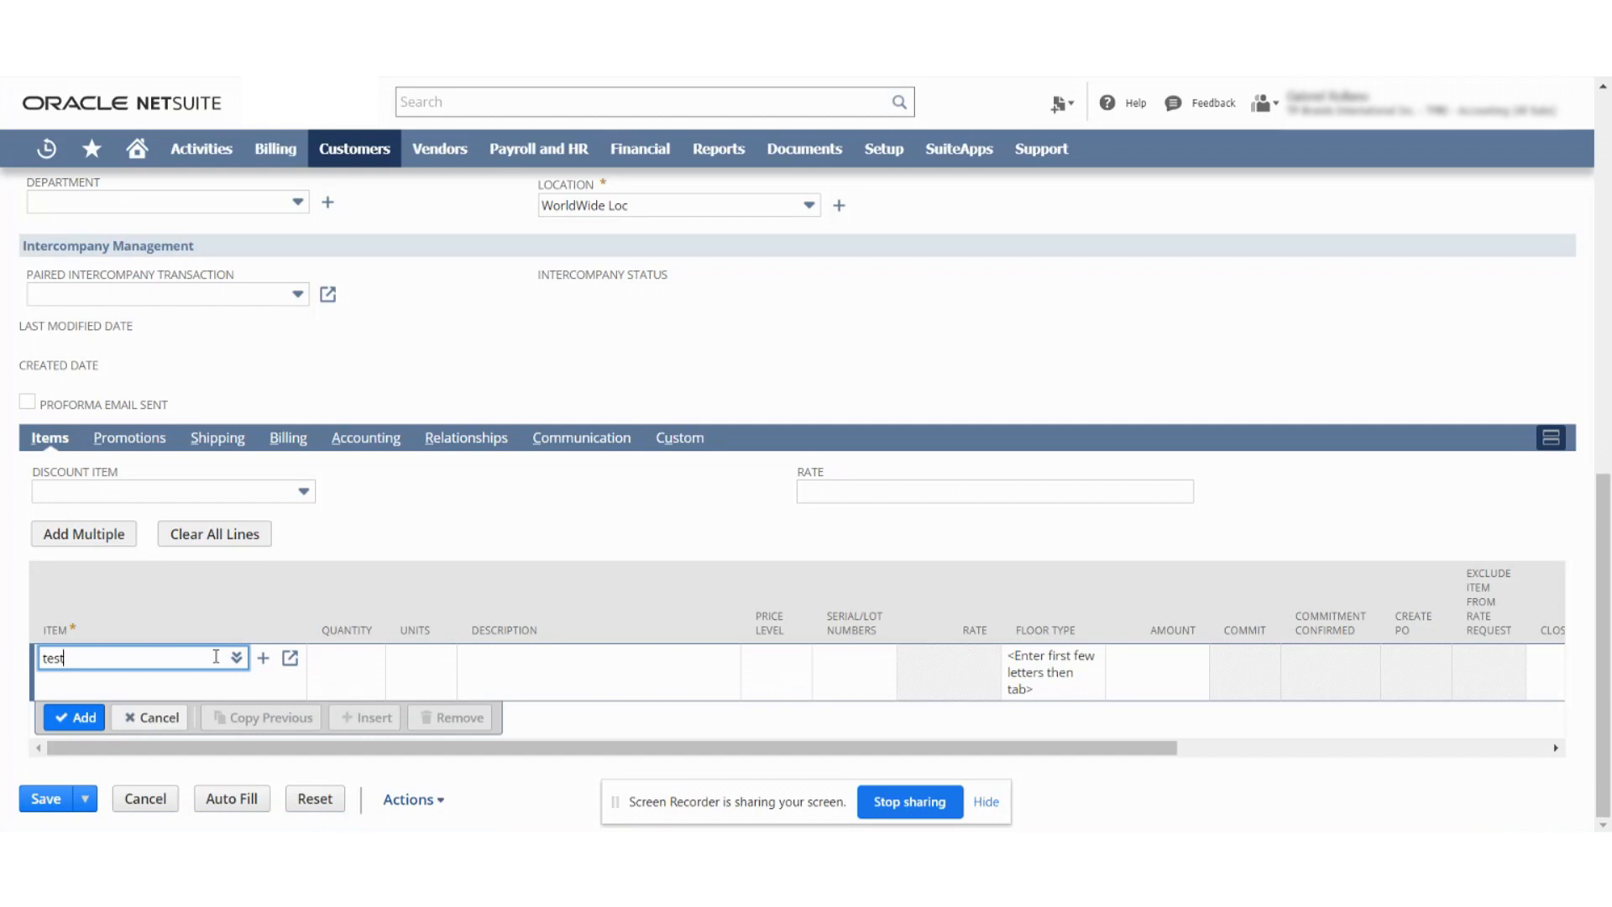
click(237, 658)
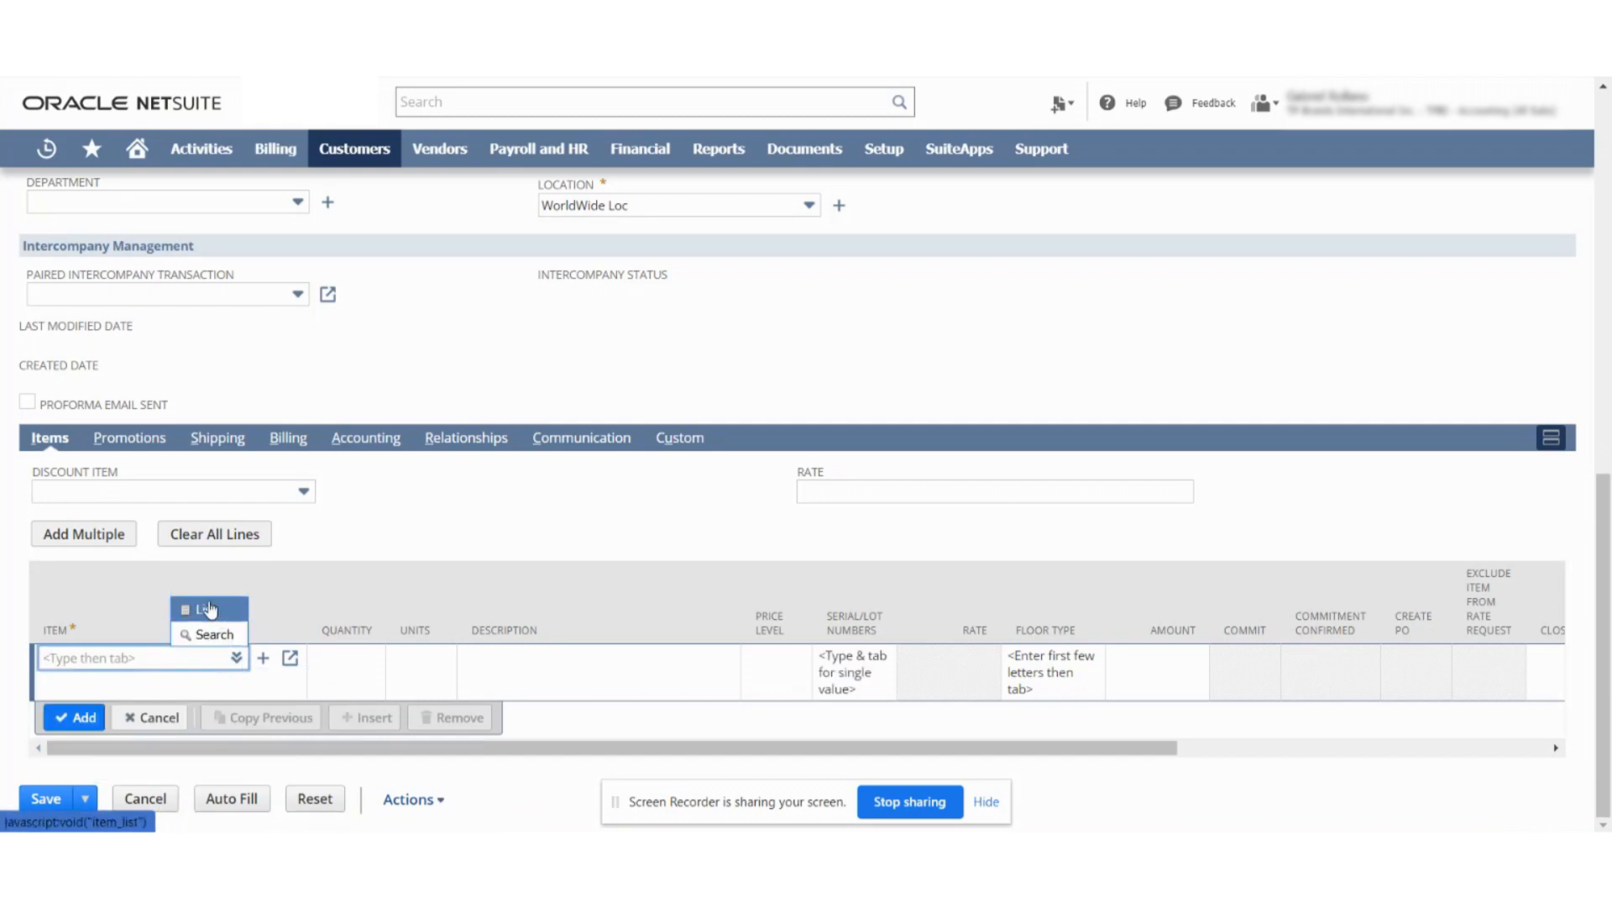
click(202, 609)
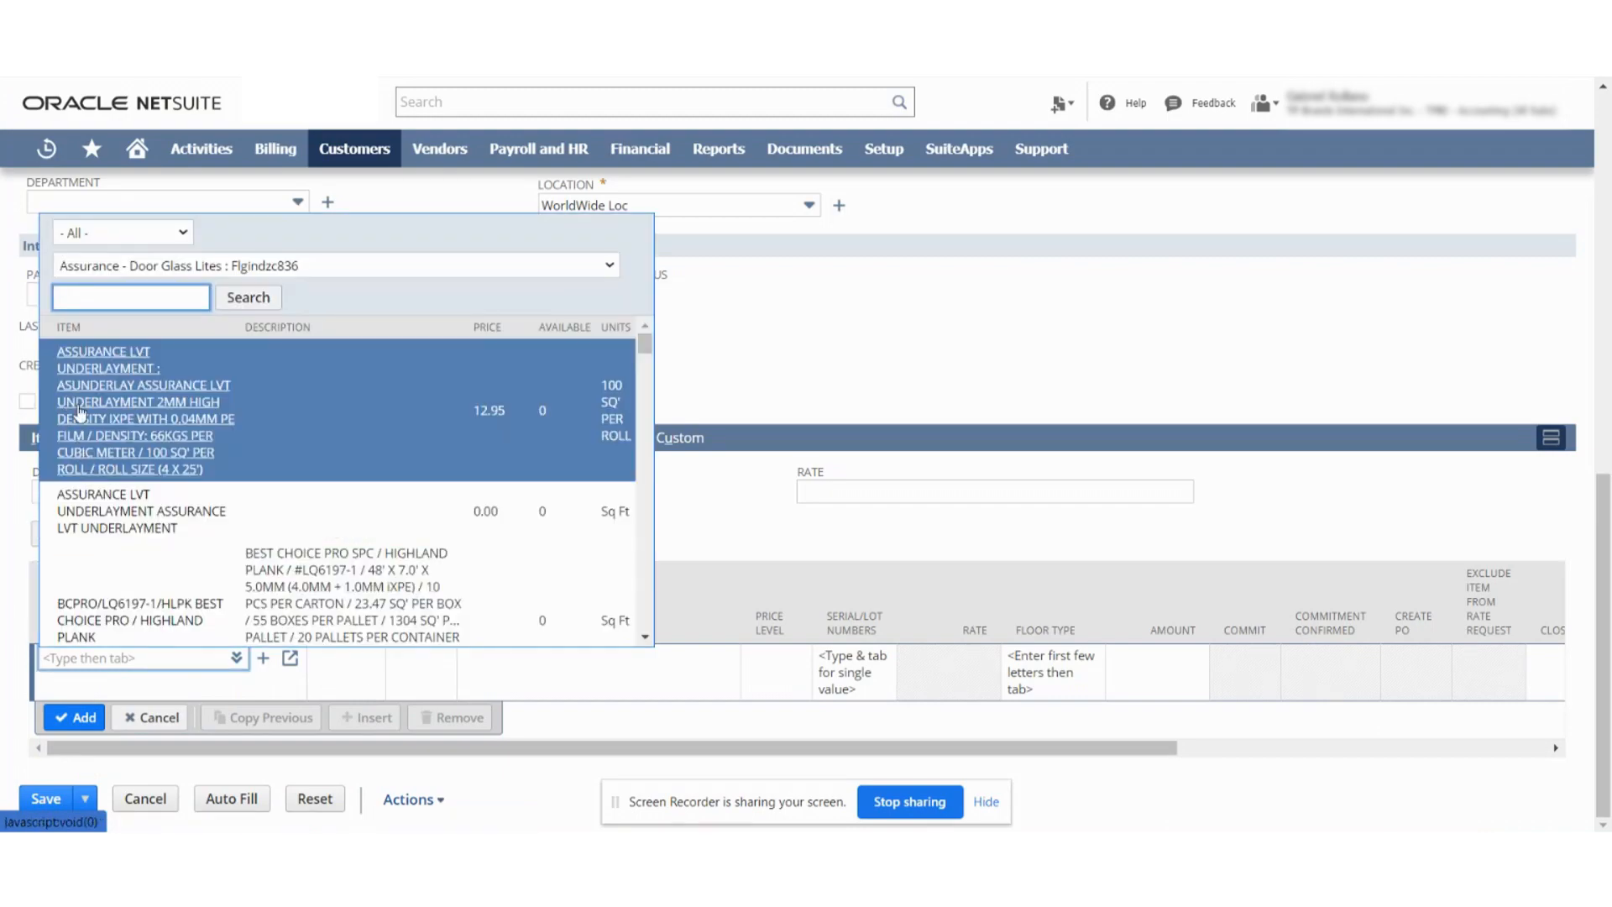
scroll(down, 3)
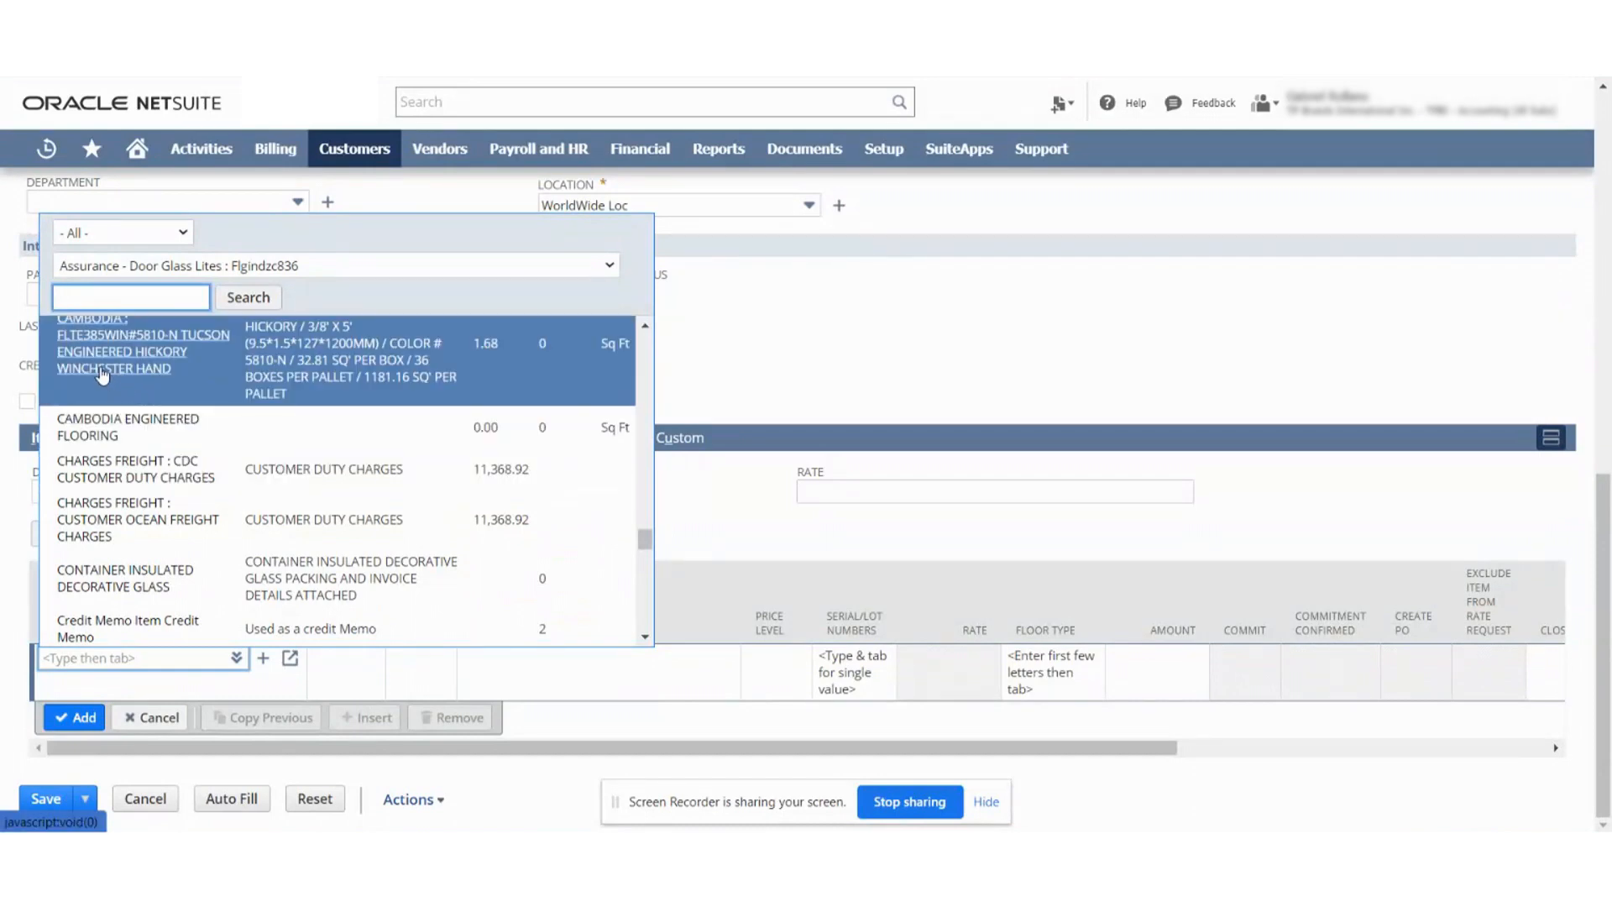
click(143, 351)
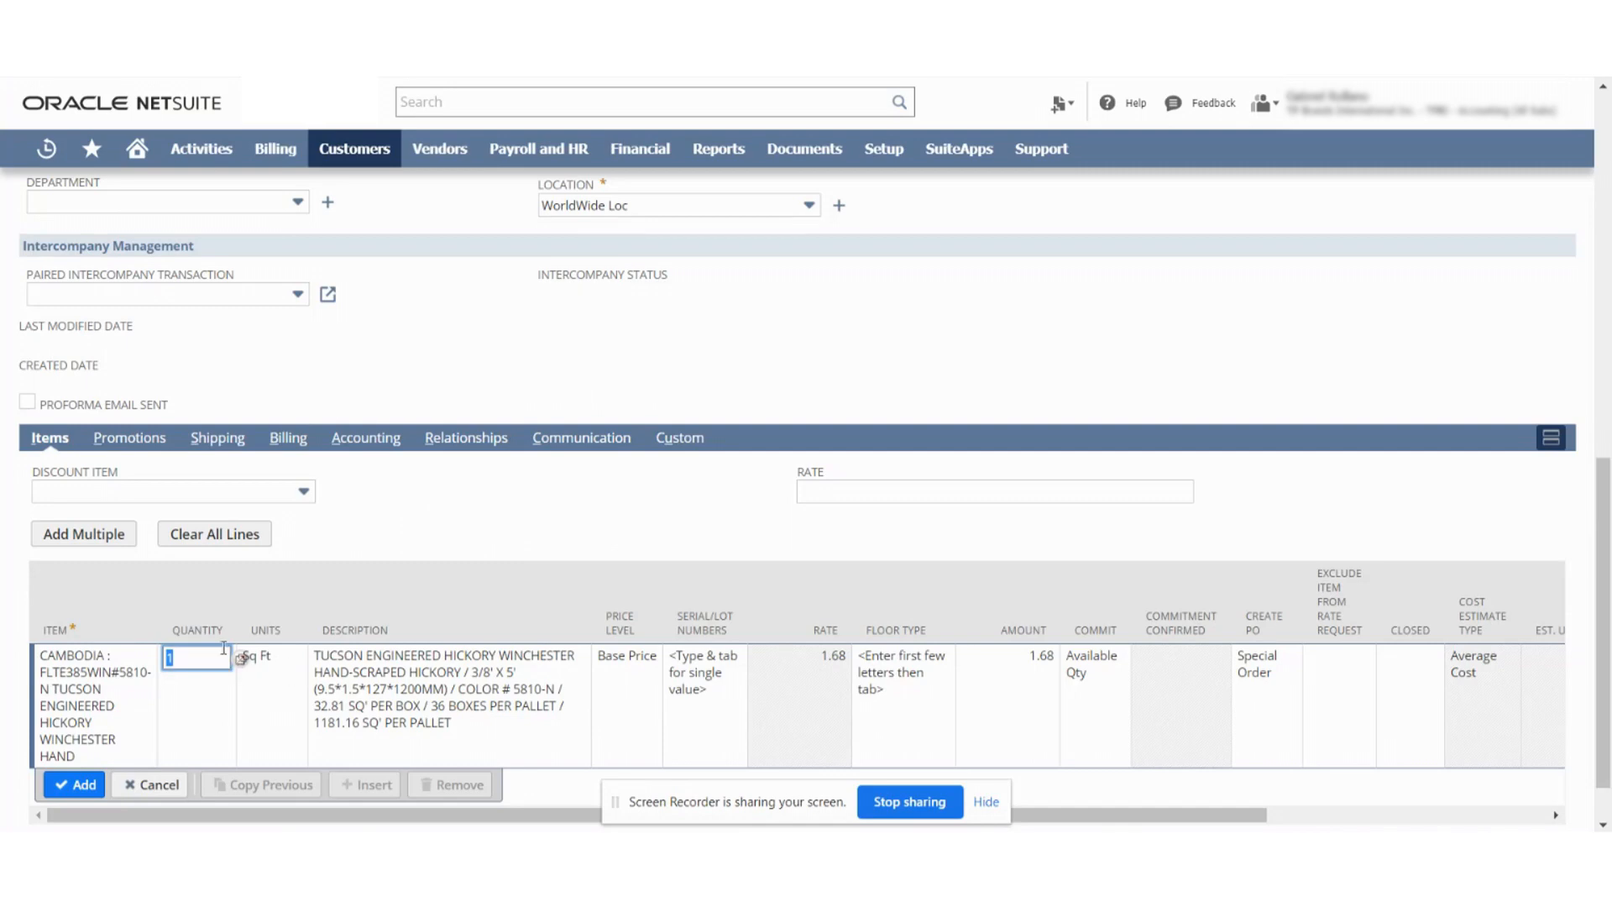
text(50)
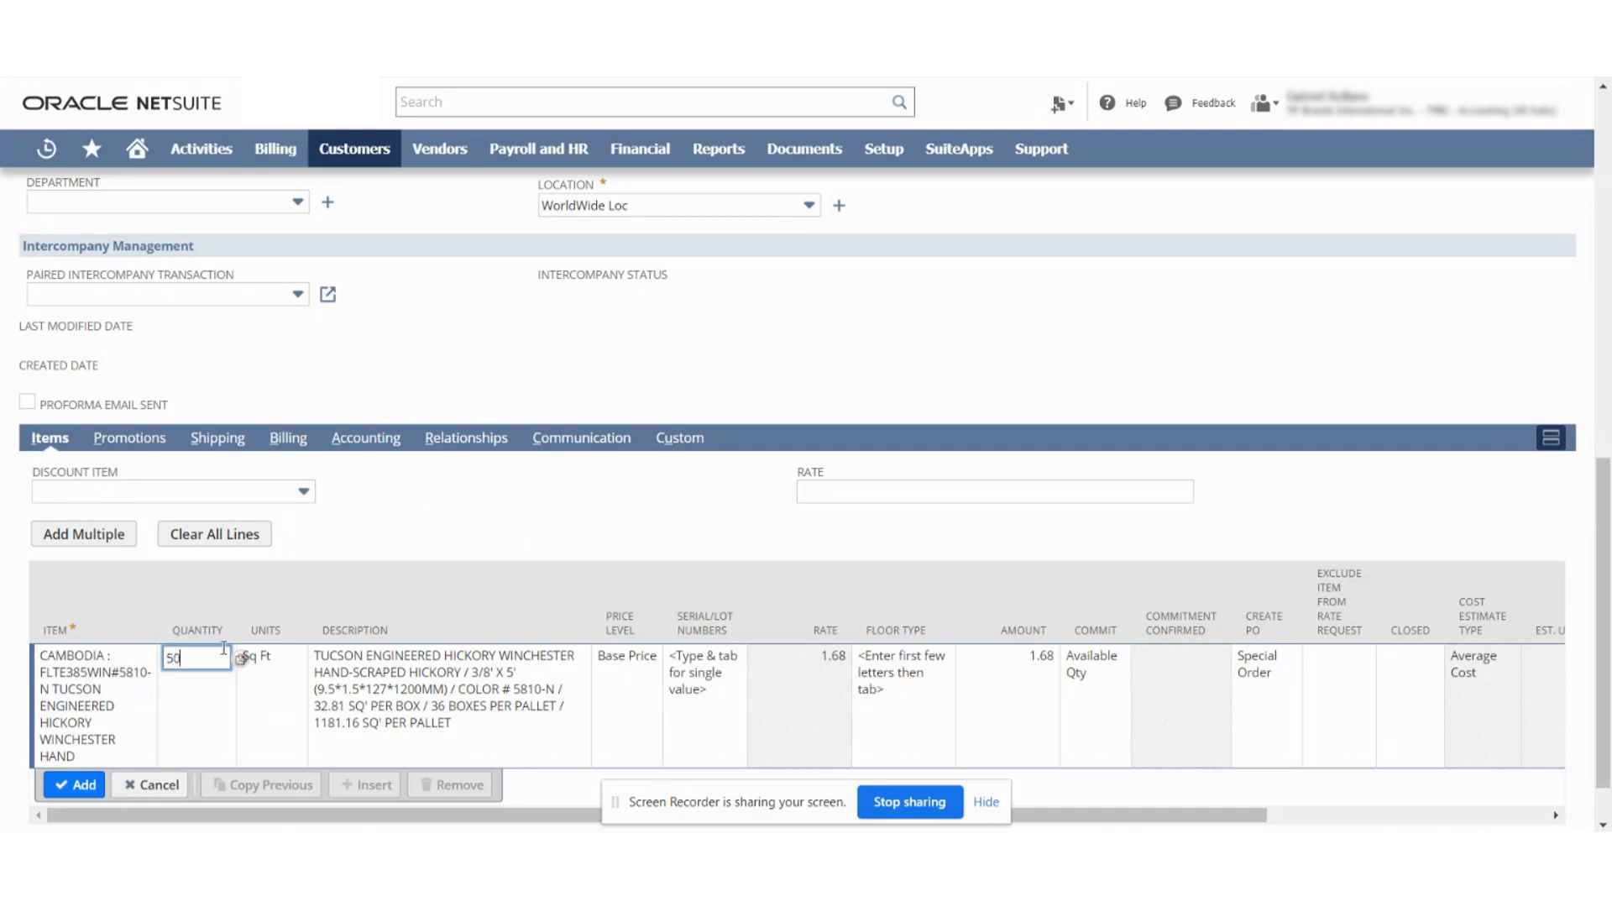
click(74, 784)
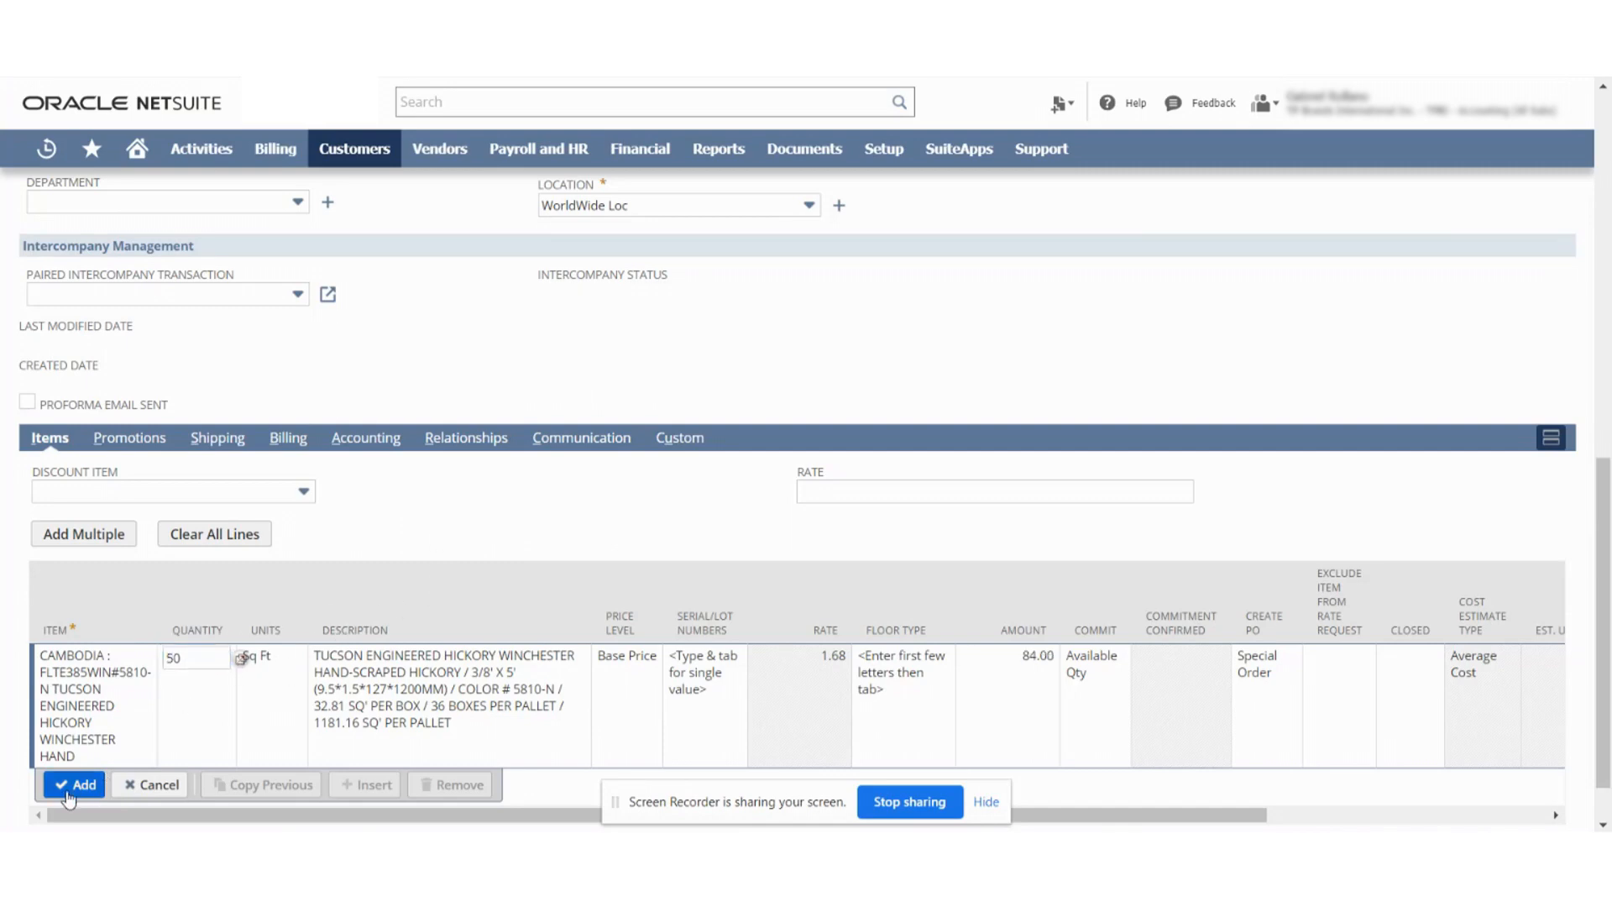
click(77, 784)
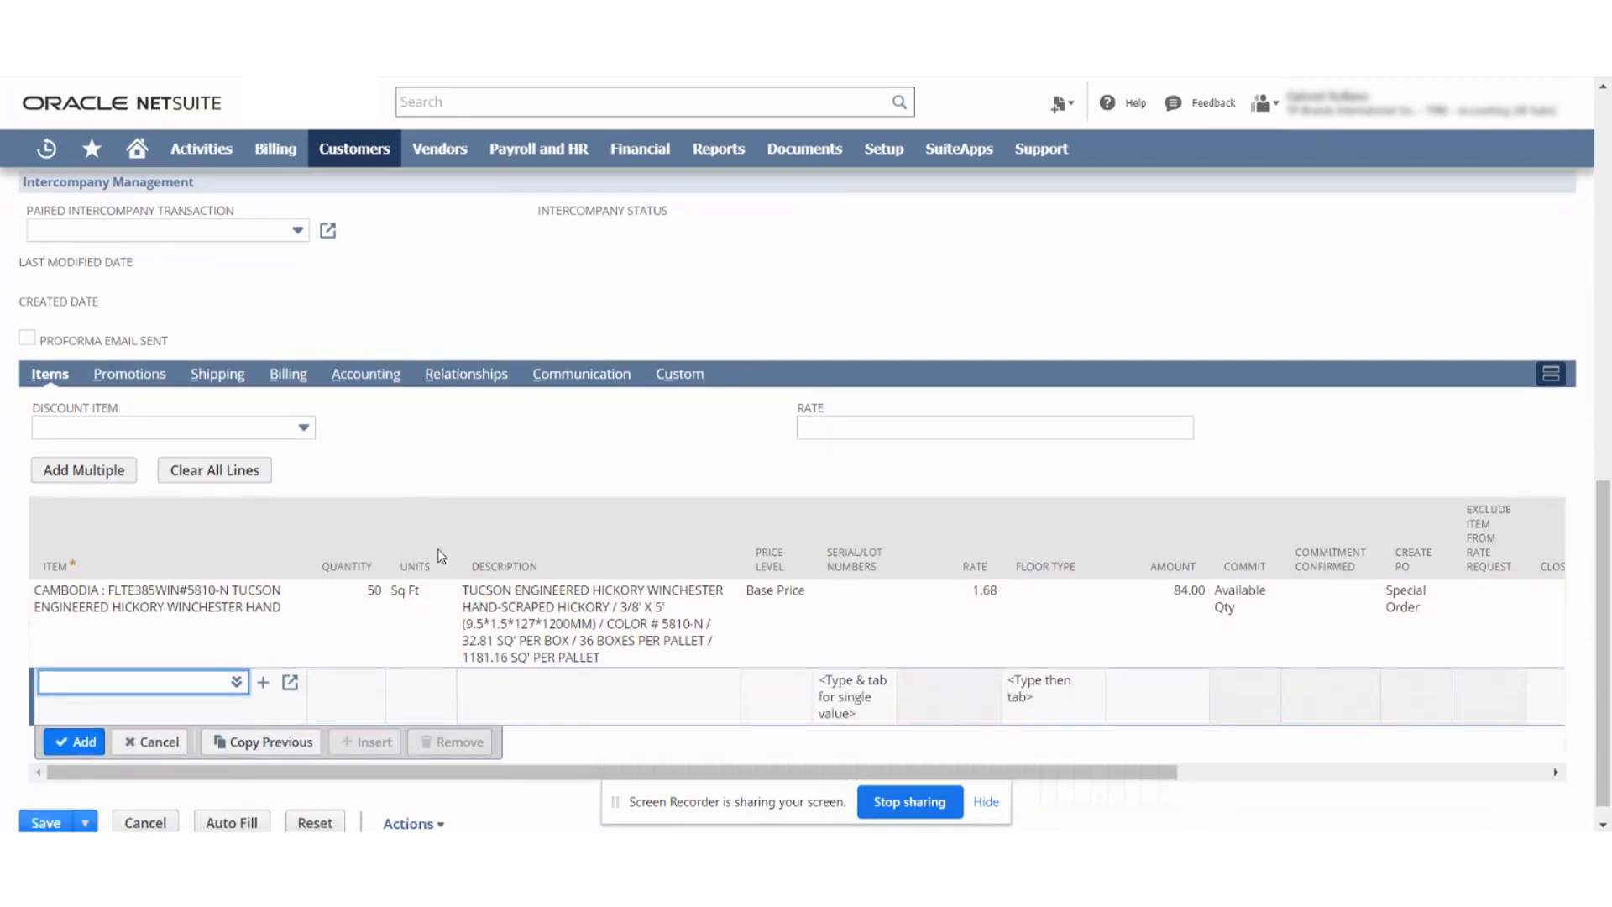
scroll(down, 3)
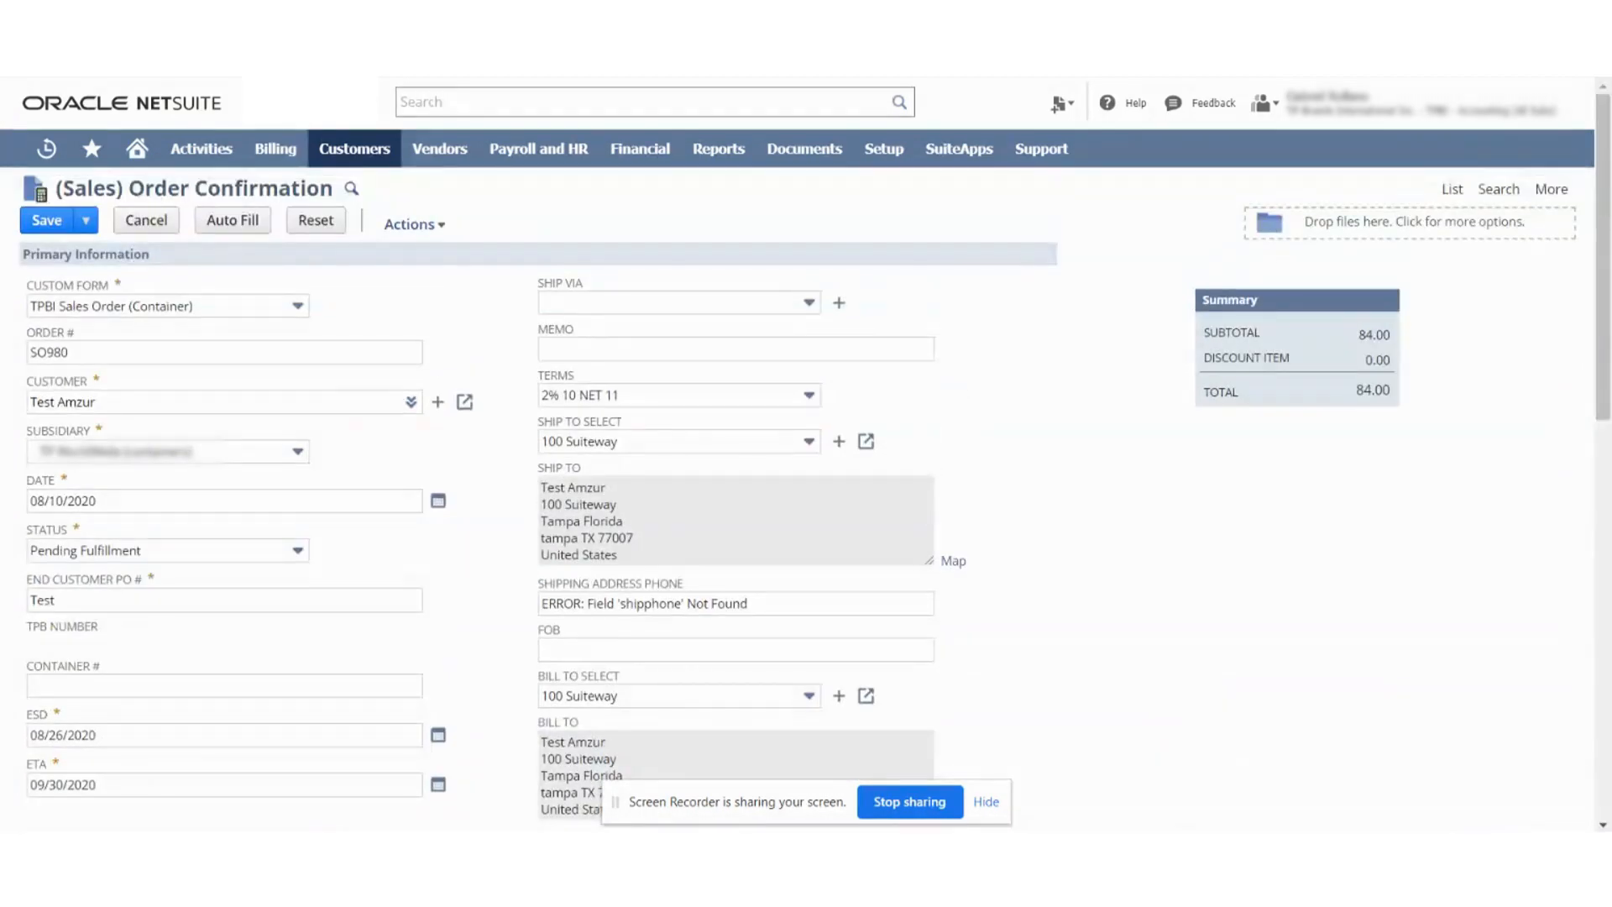
Step: Save order confirmation SO980 and review the Processed Orders confirmation page
click(46, 220)
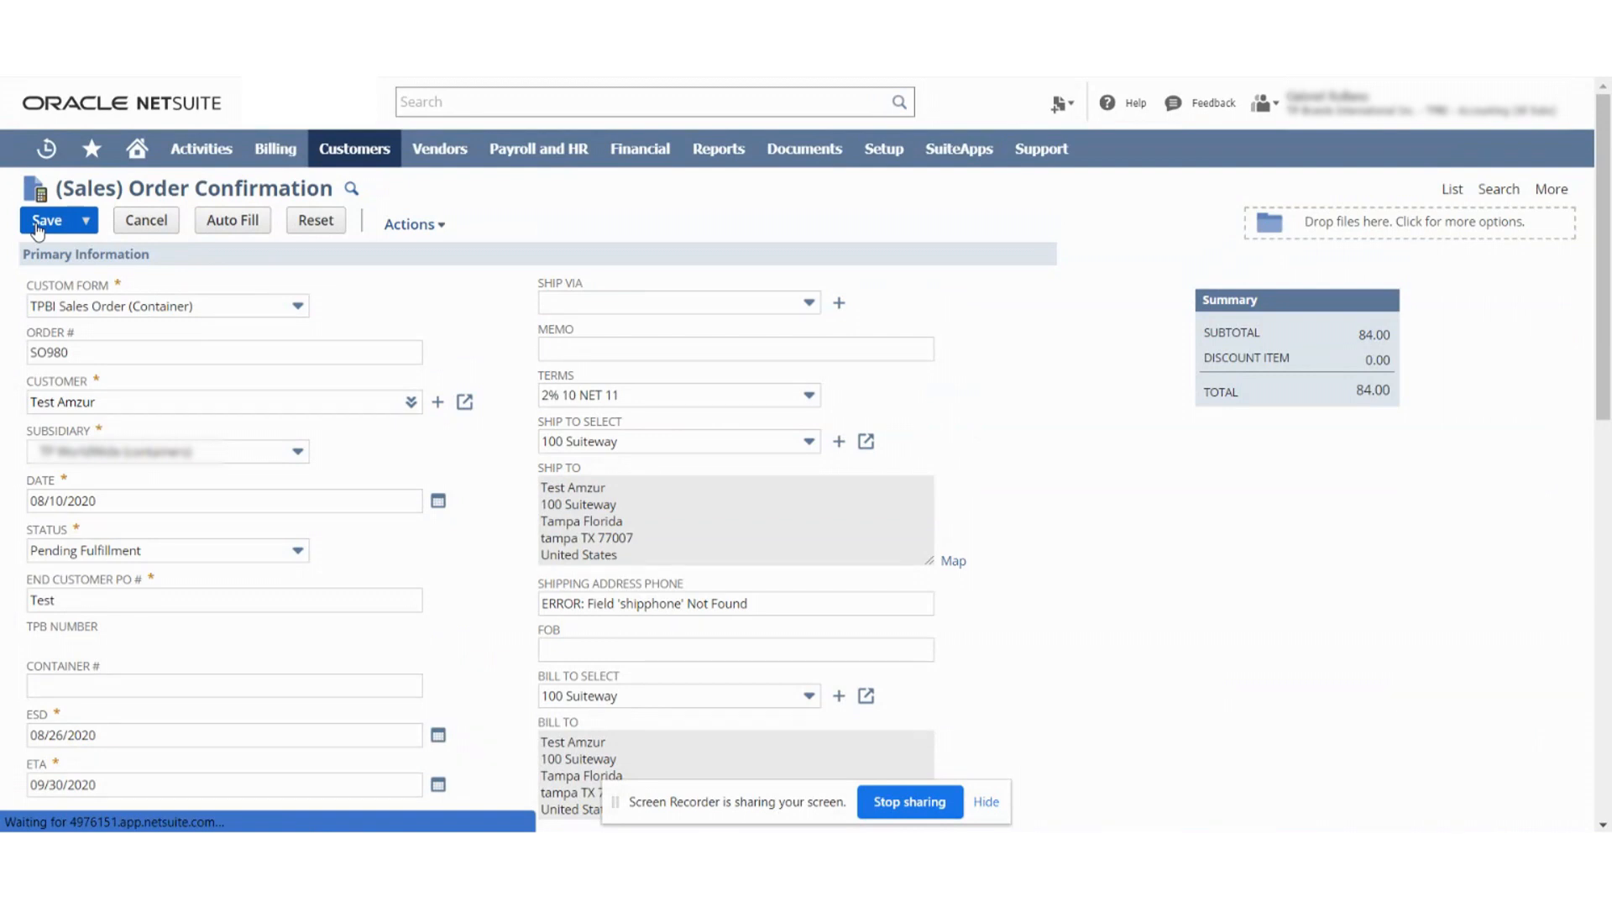
click(46, 220)
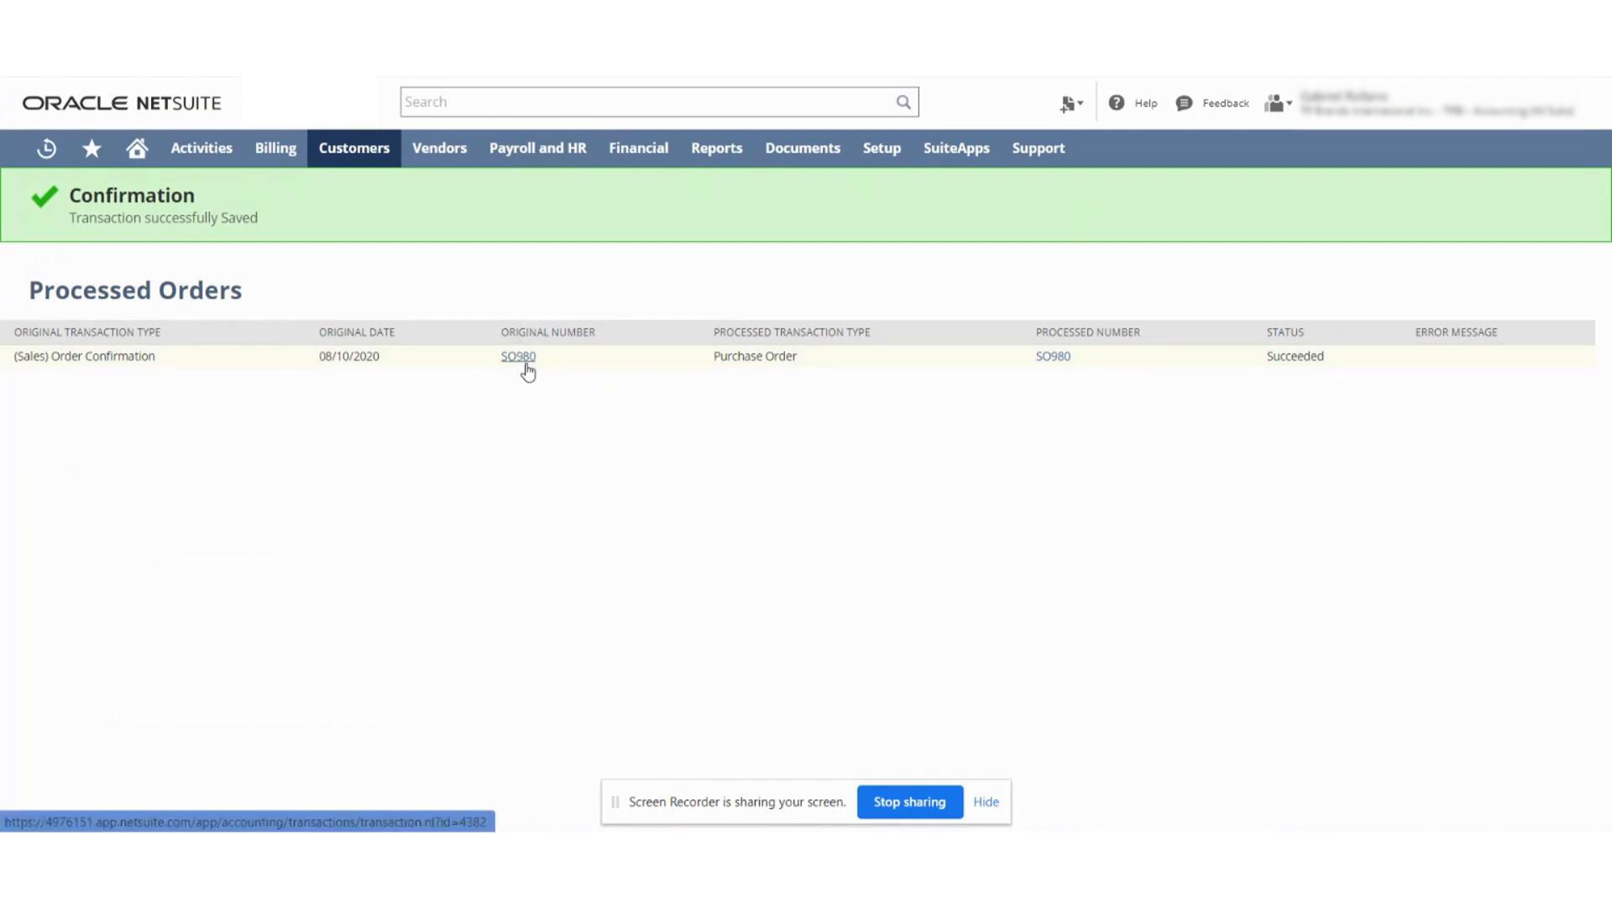
Step: Open order confirmation SO980 from the Original Number link, showing TPB00824
click(518, 356)
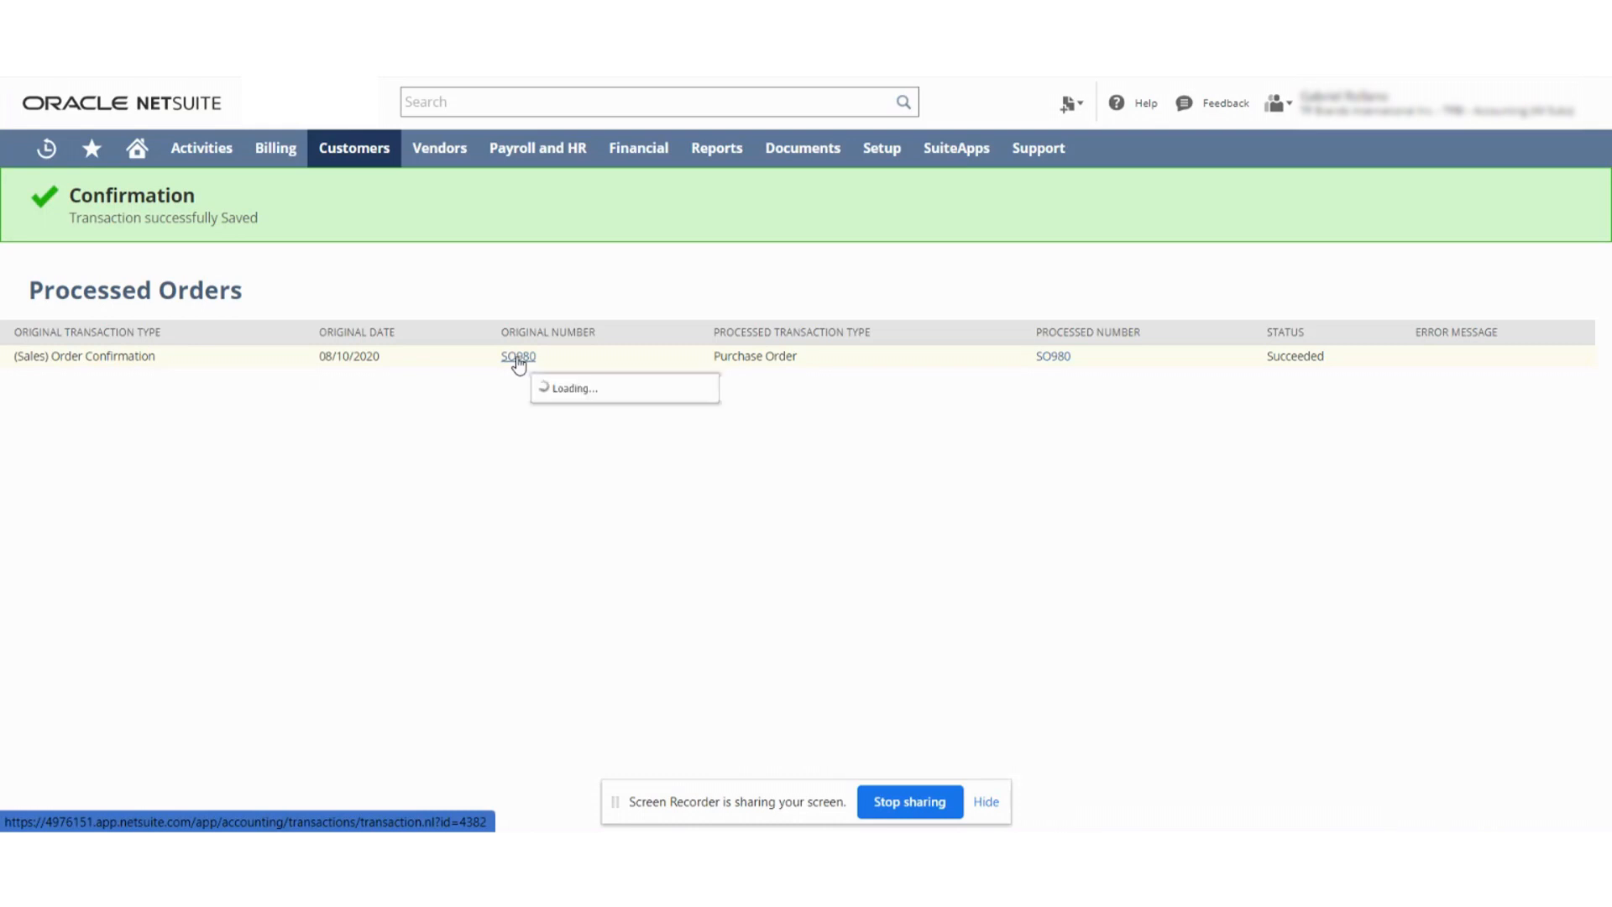
click(517, 356)
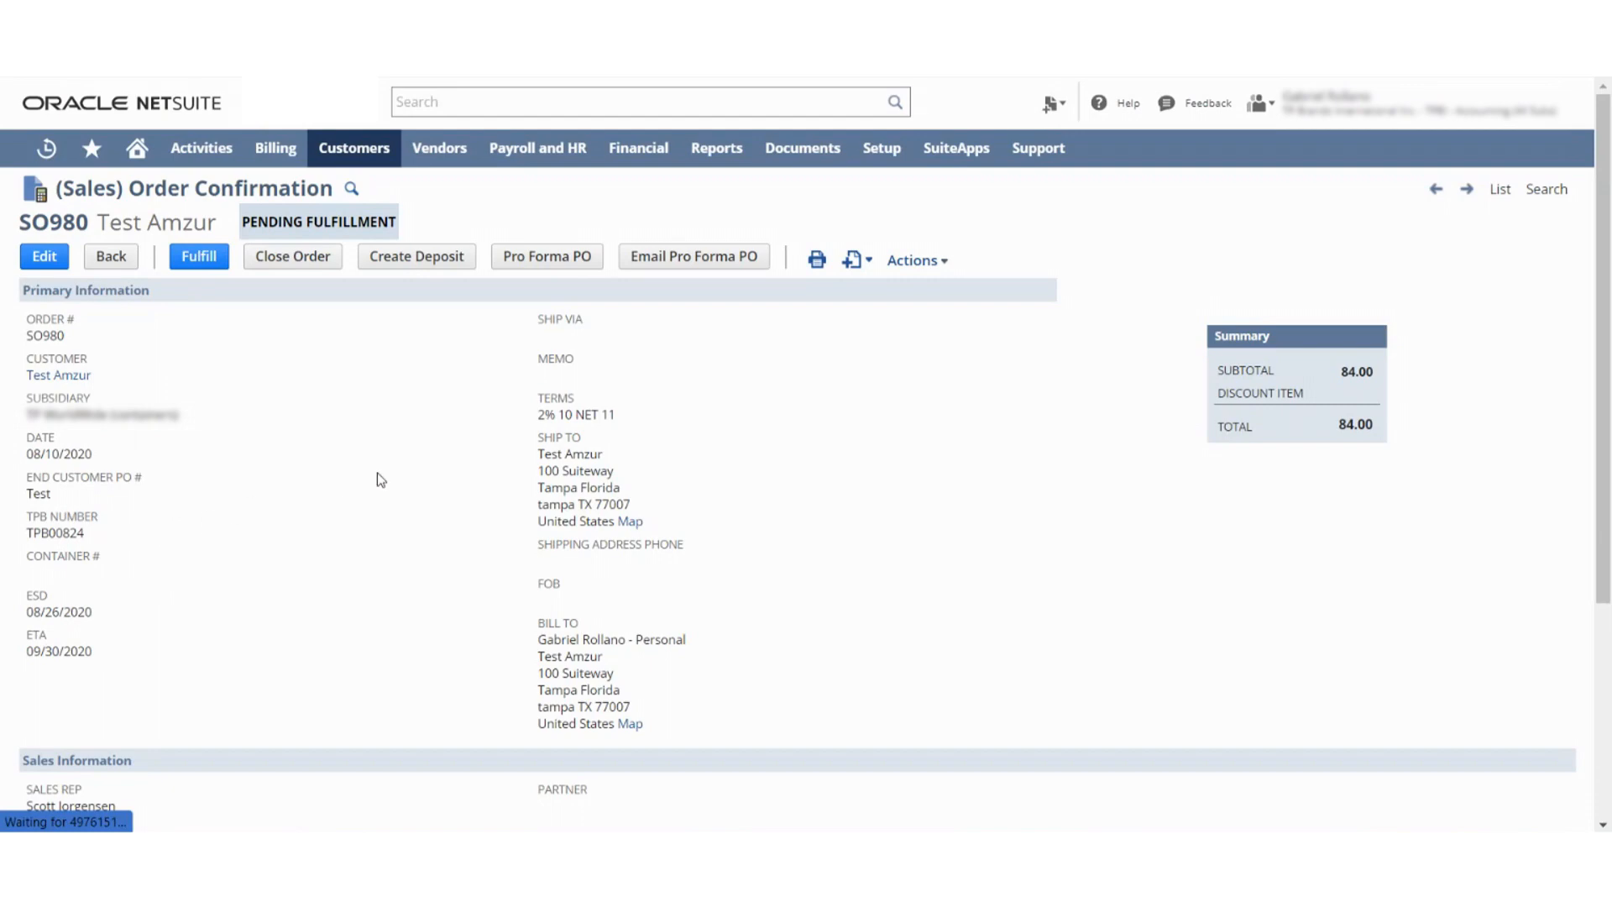
scroll(down, 3)
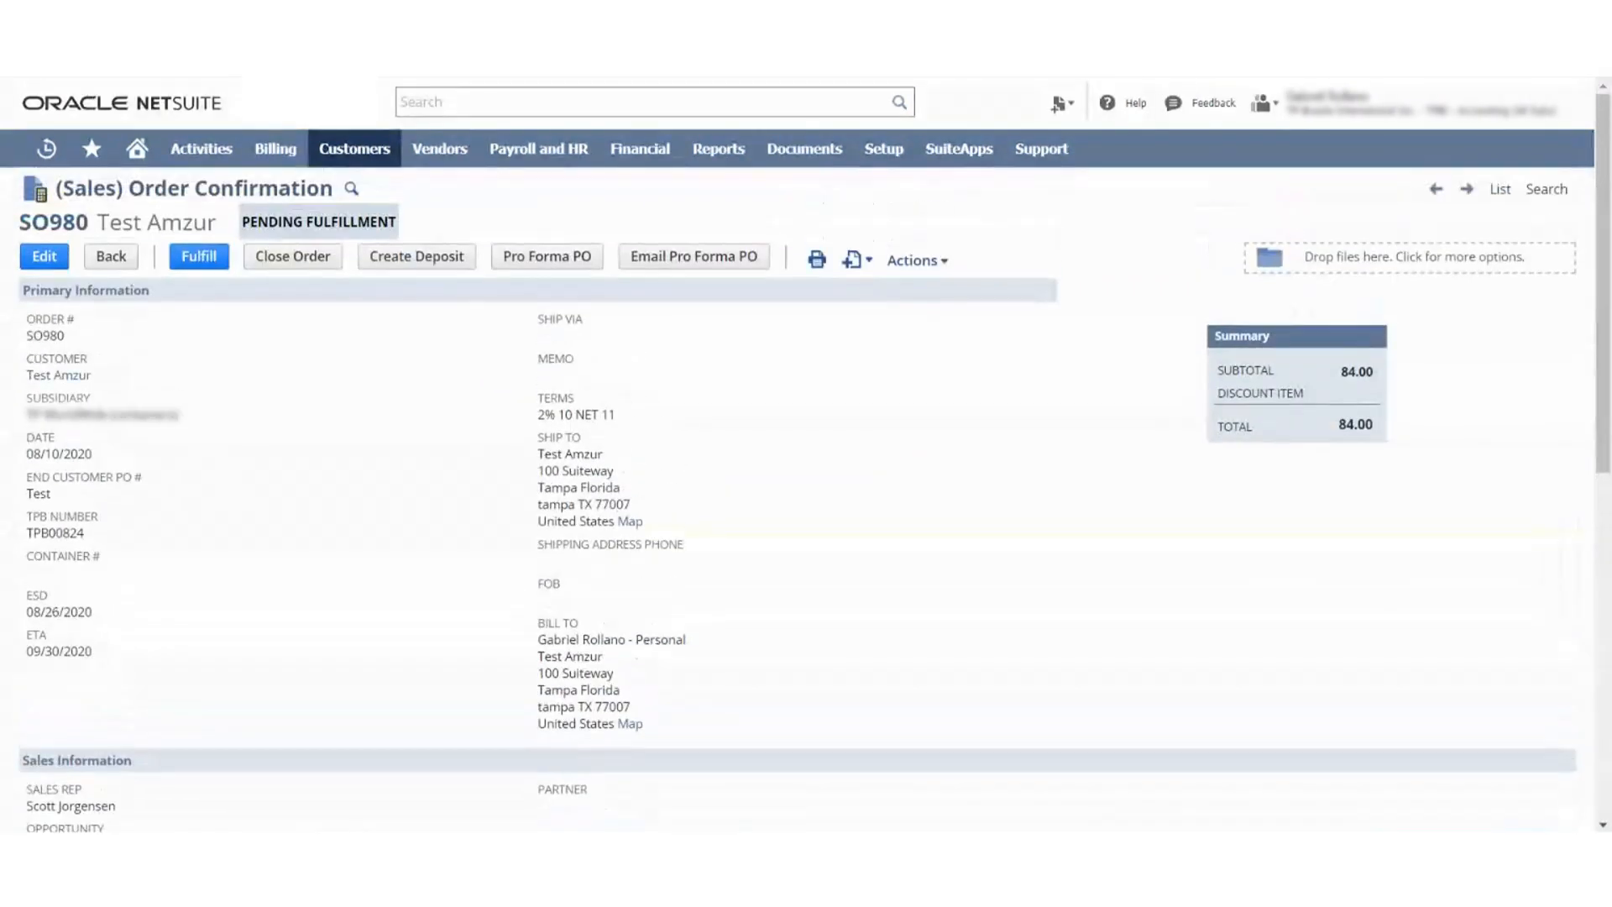
Step: Open purchase order SO980 from the item line's Create PO link
click(547, 256)
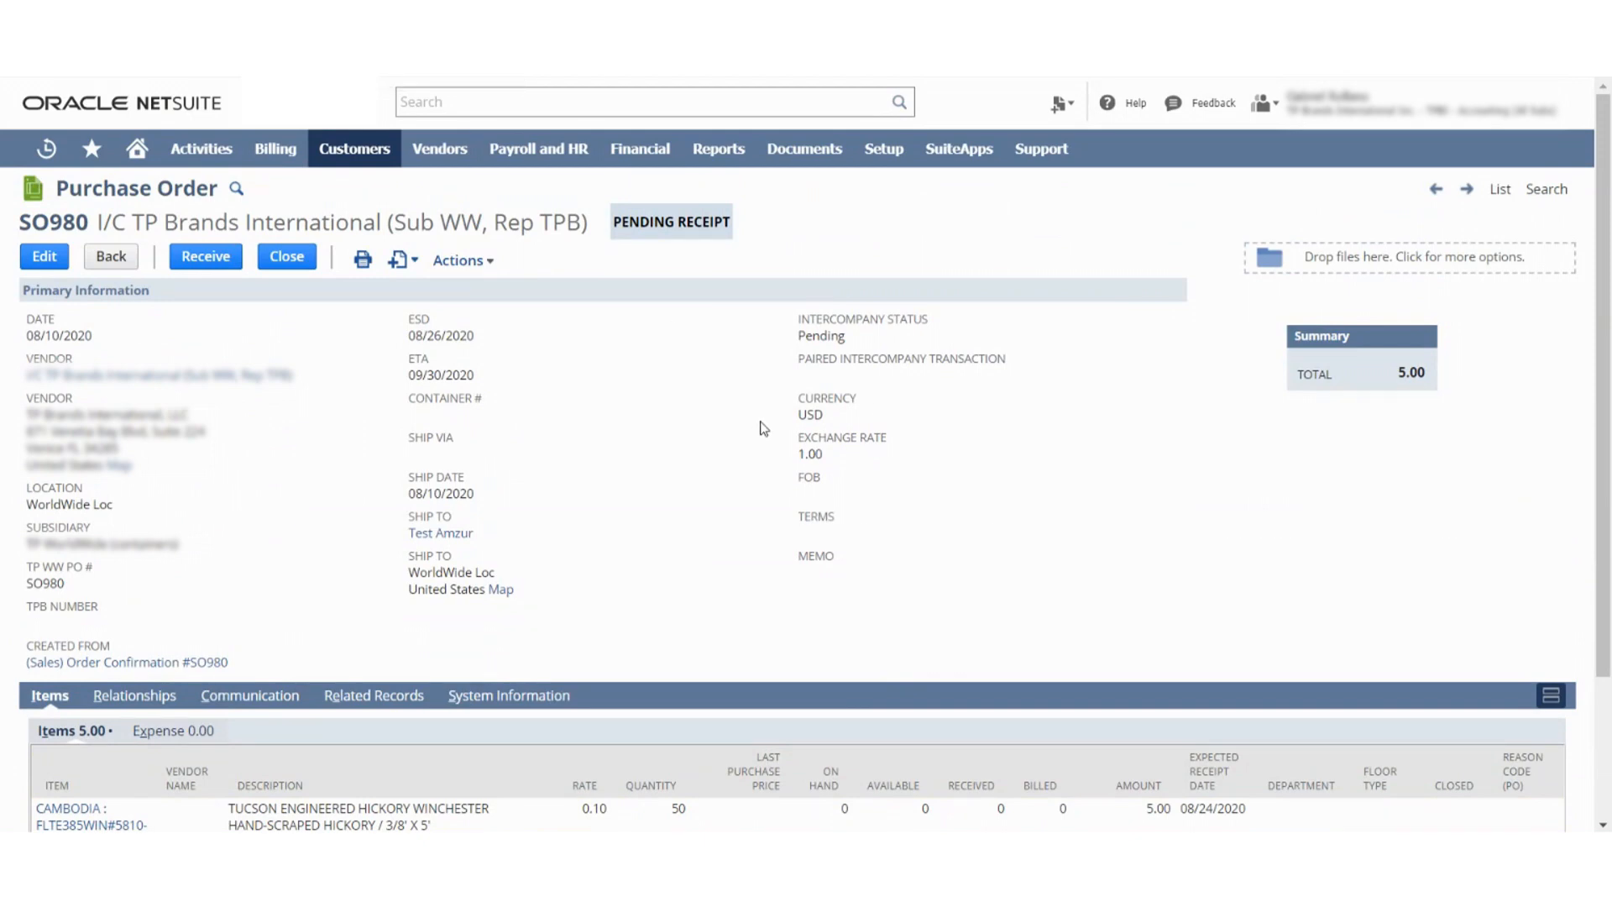
mouse_move(628, 347)
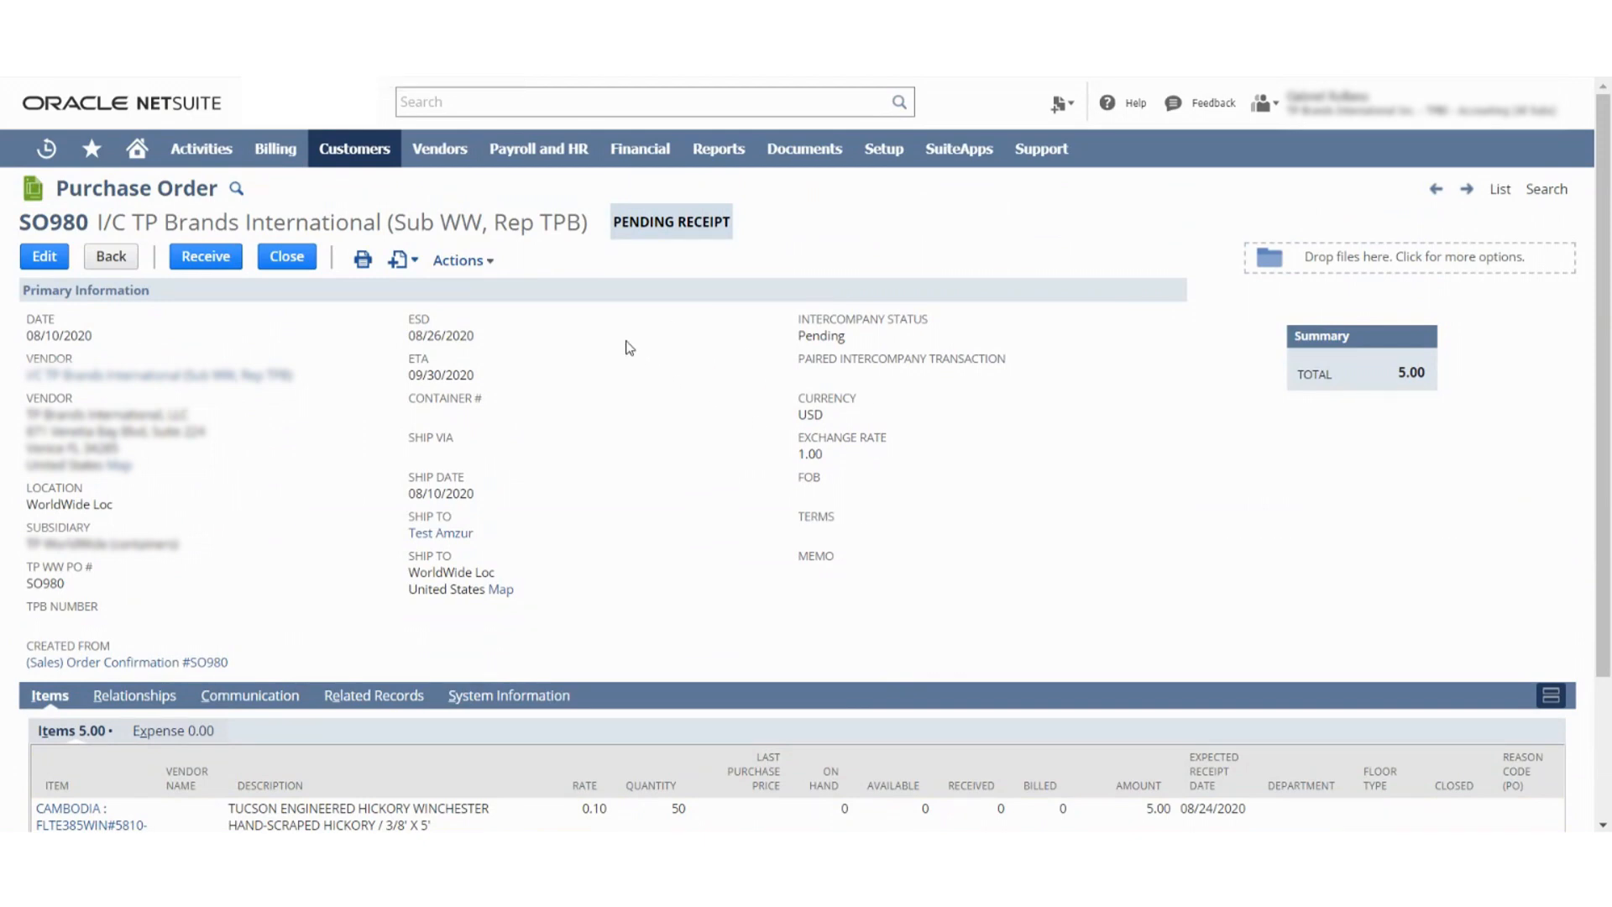
Step: Edit SO980's hickory line to quantity 40, accept the special-order warning, and save
click(125, 661)
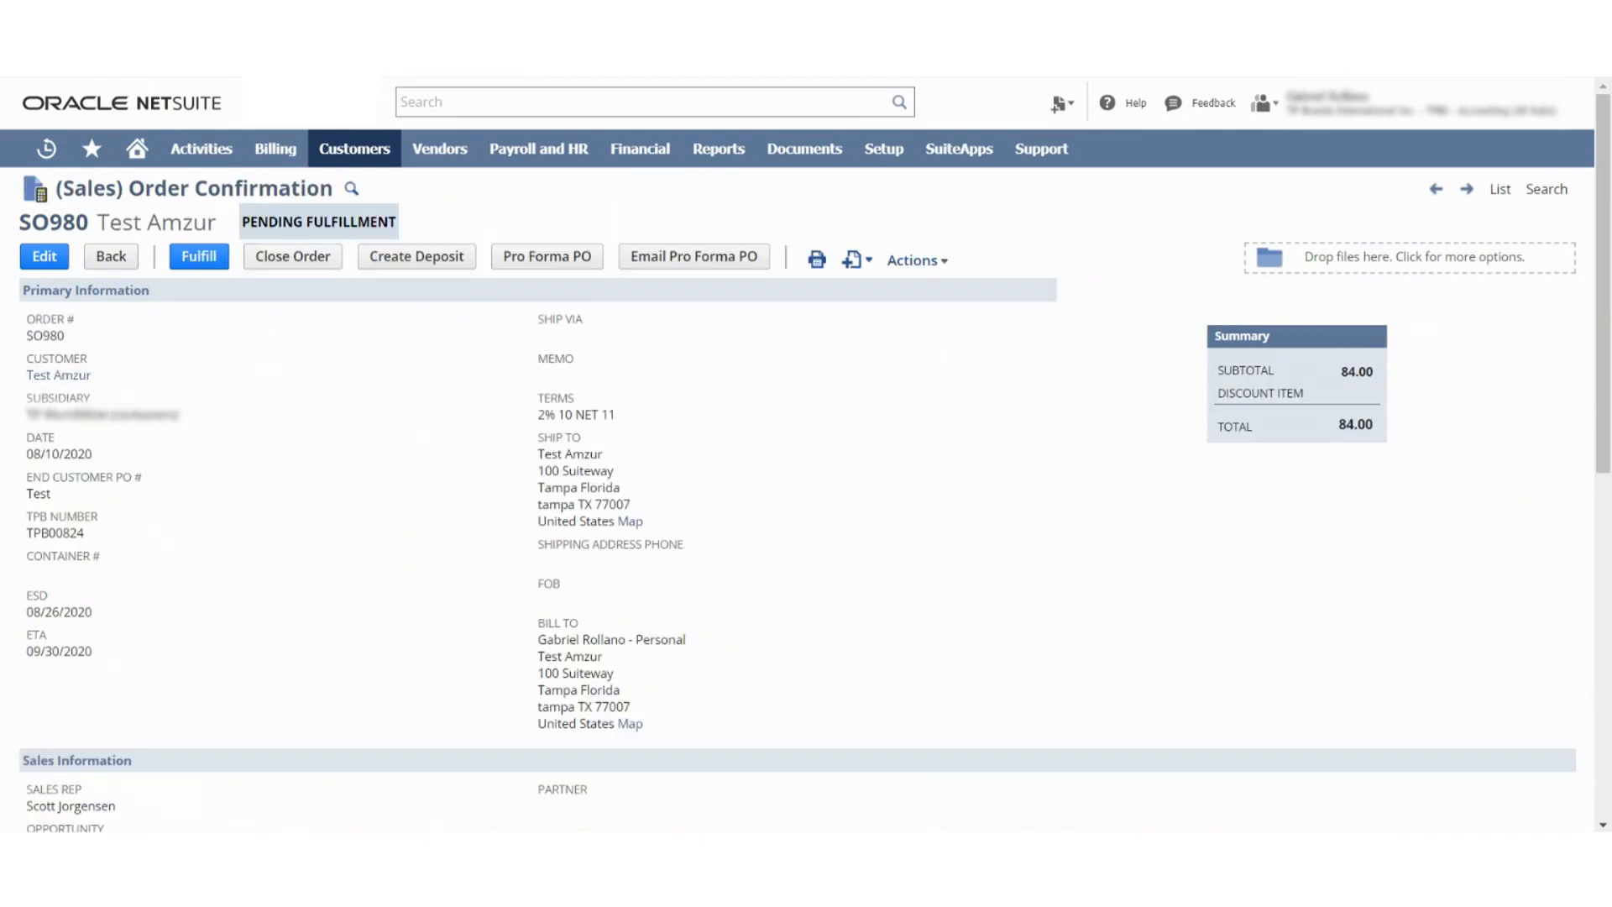
scroll(down, 3)
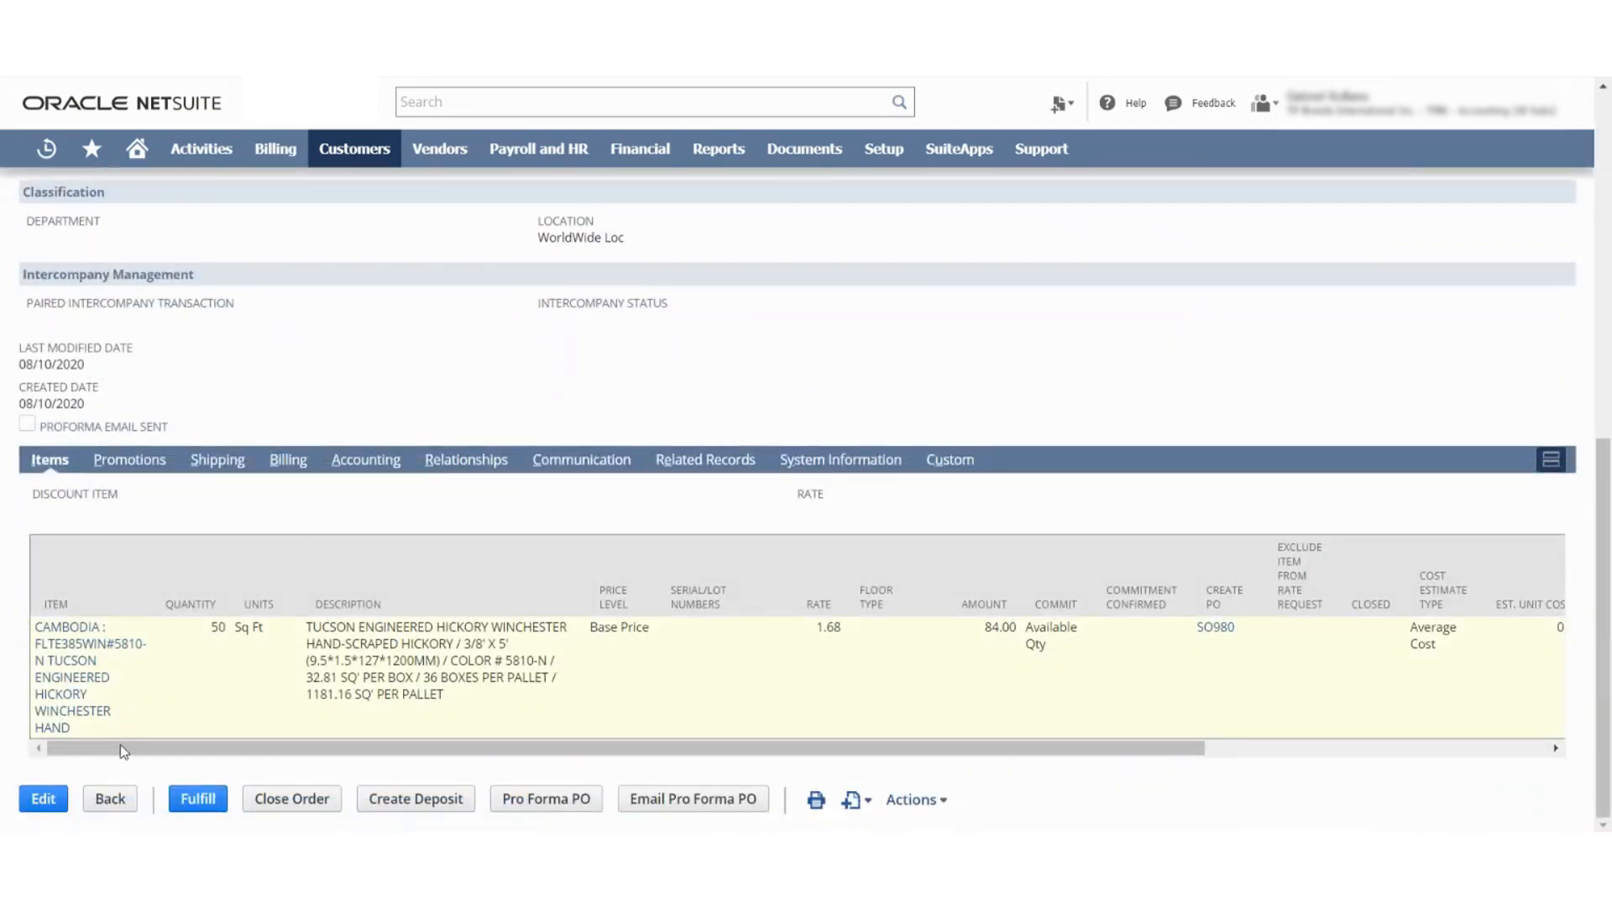
click(43, 799)
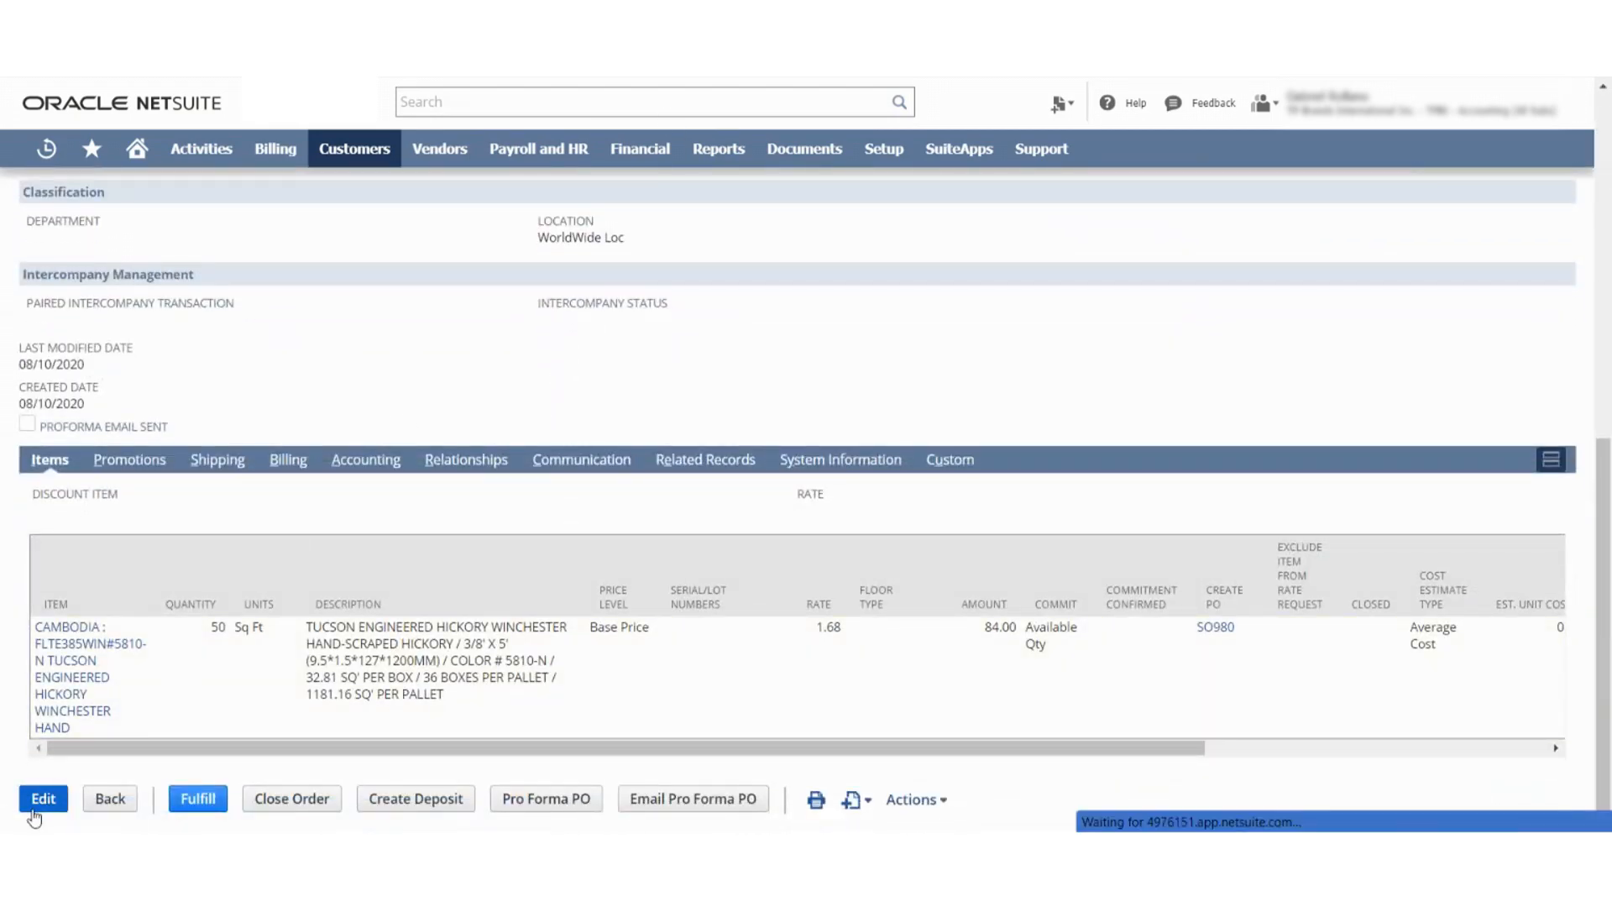
click(43, 799)
text(40)
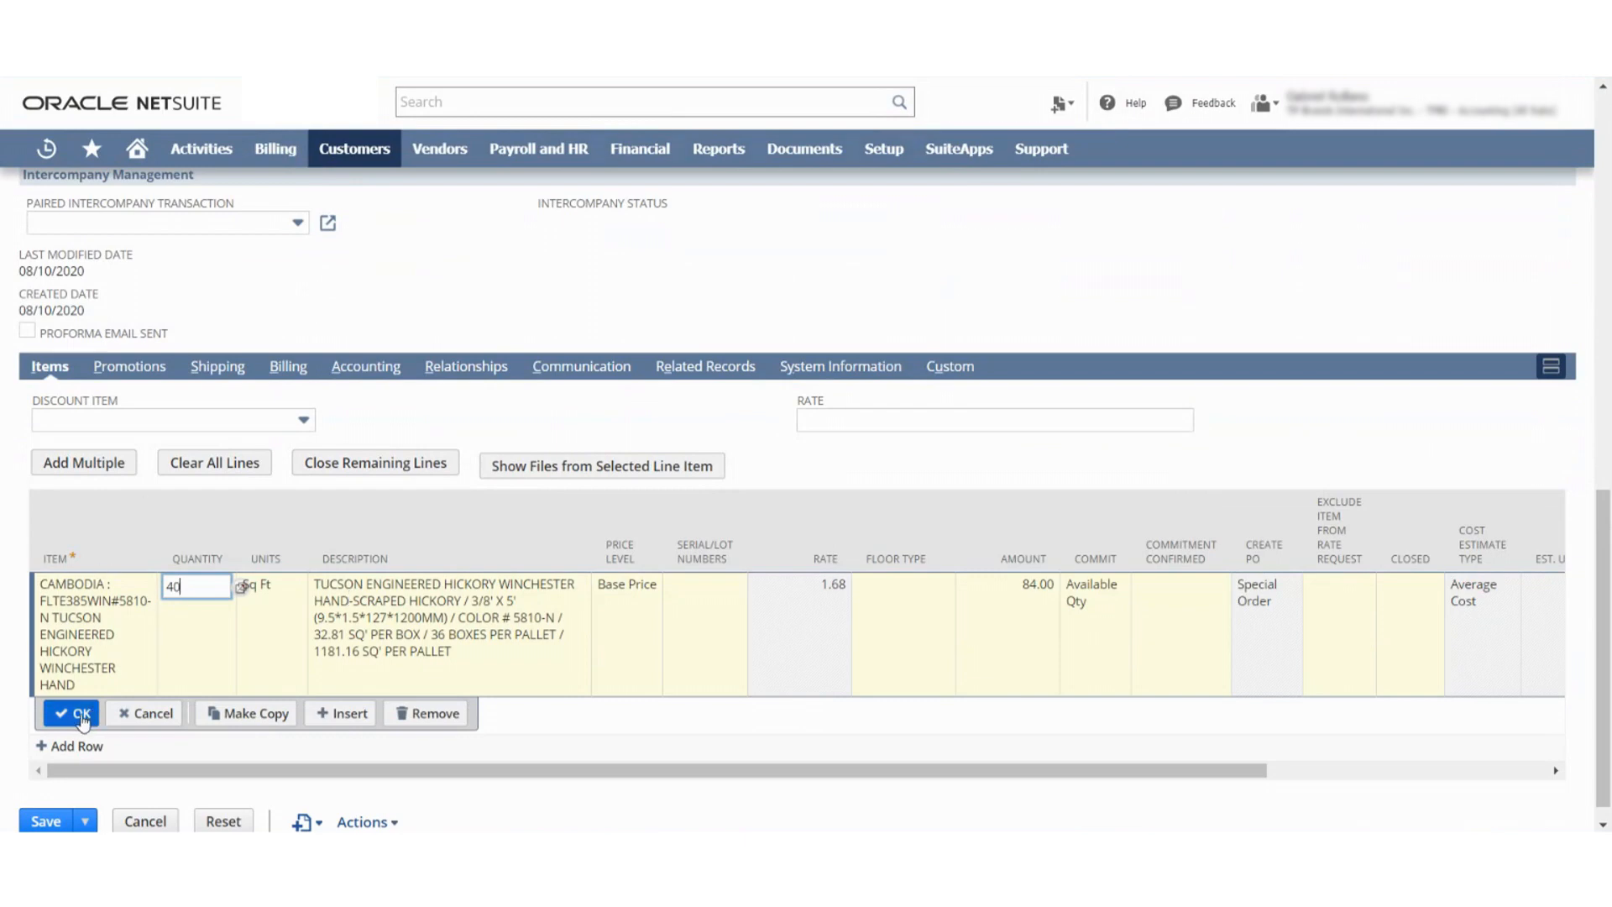
click(72, 713)
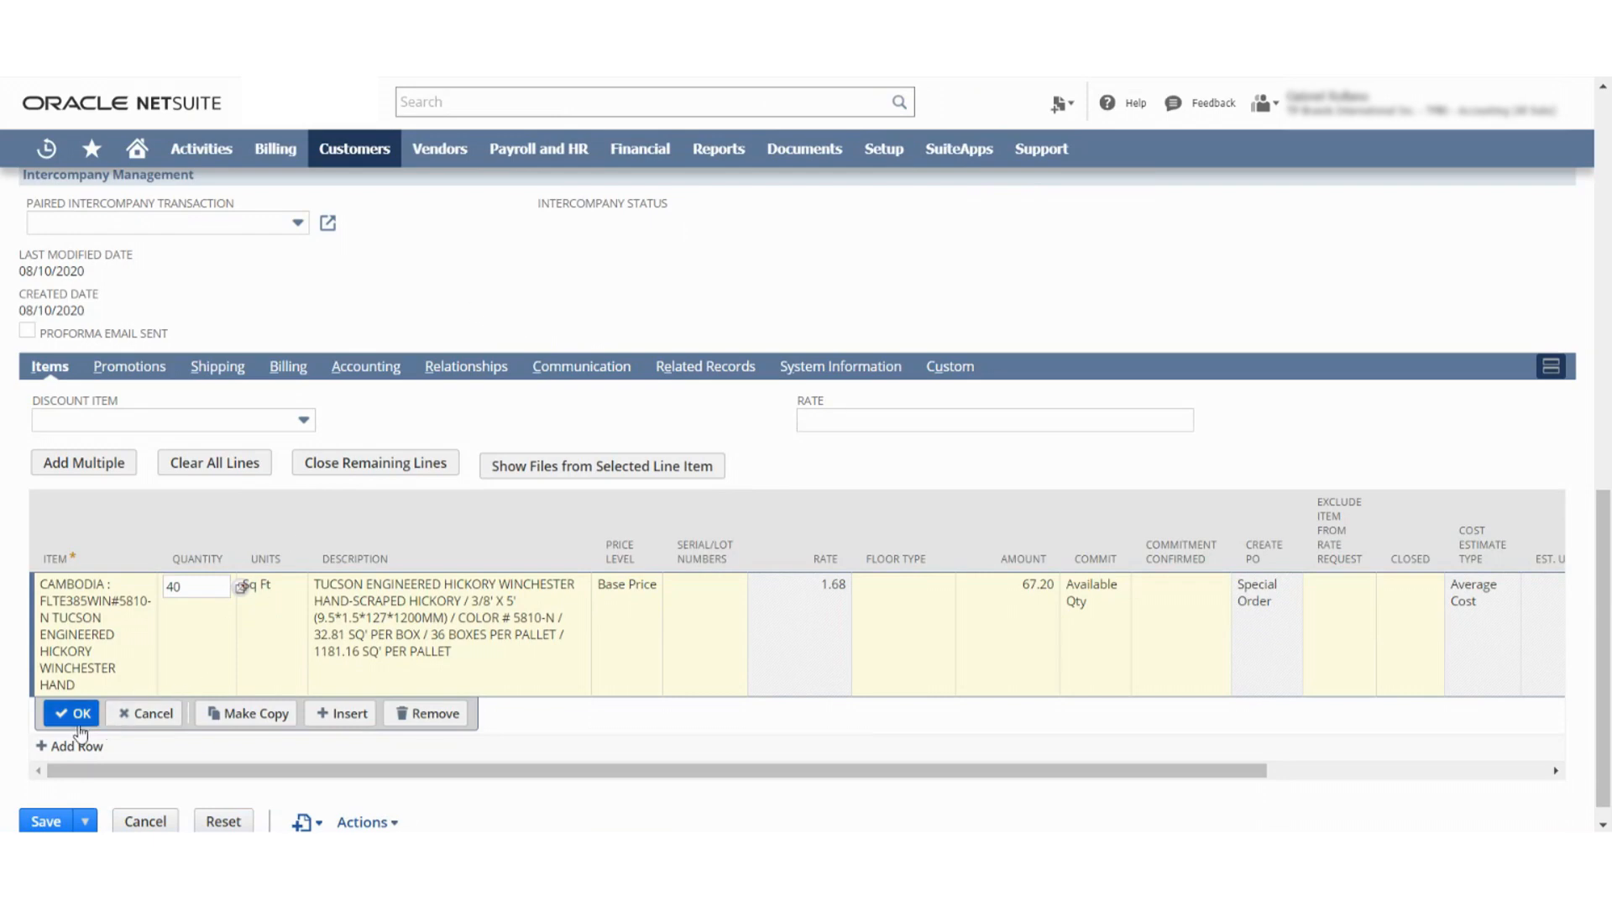
click(72, 713)
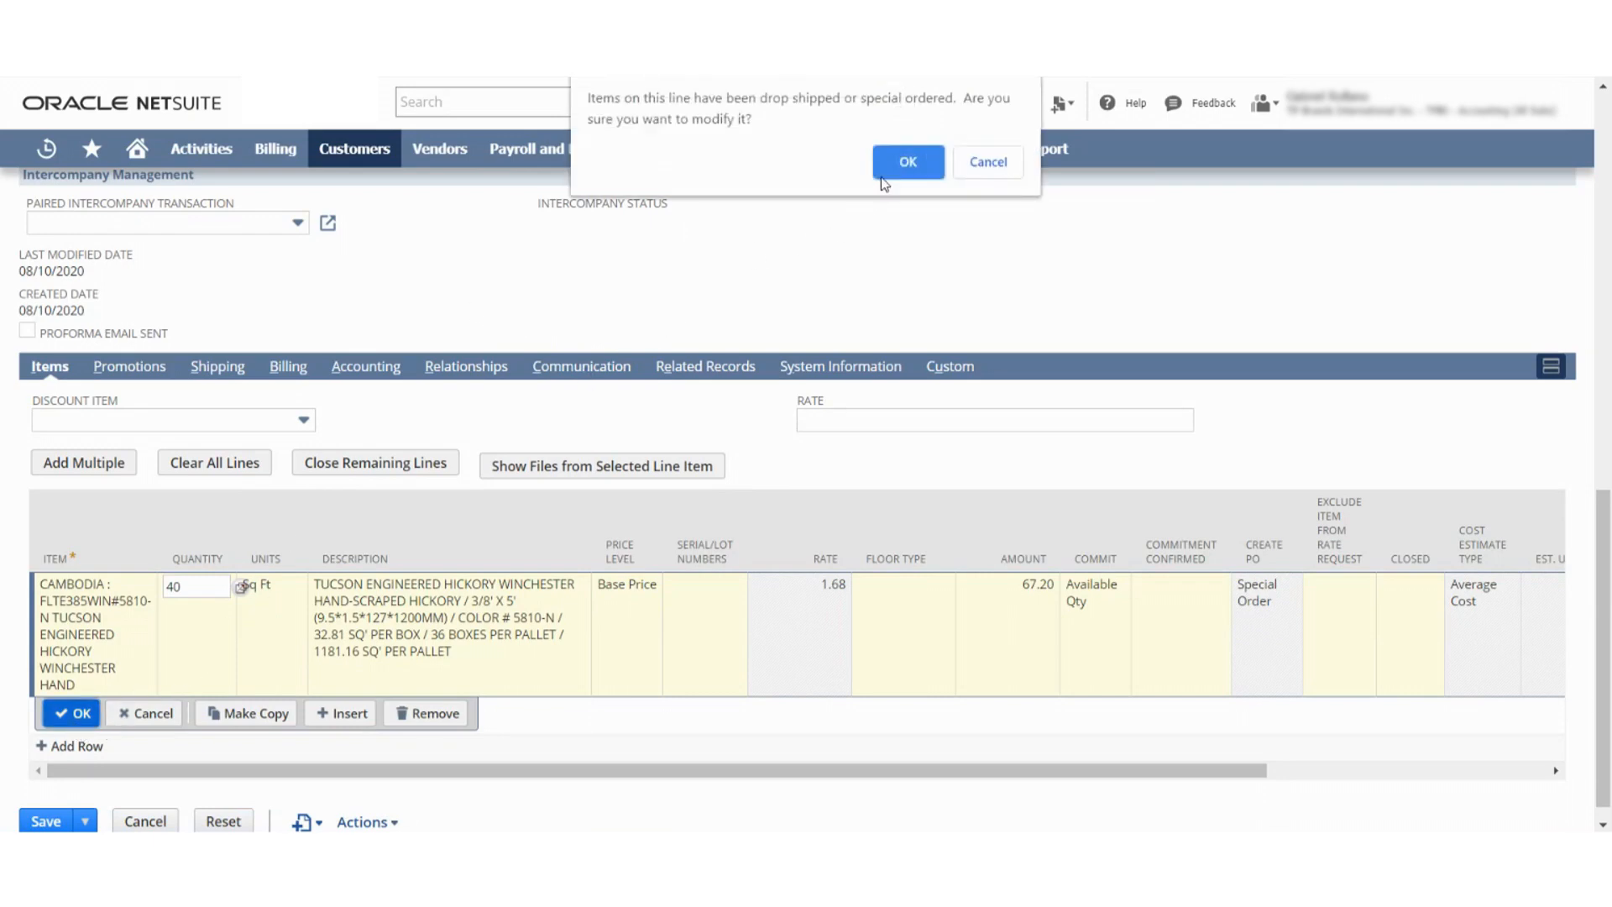
click(906, 162)
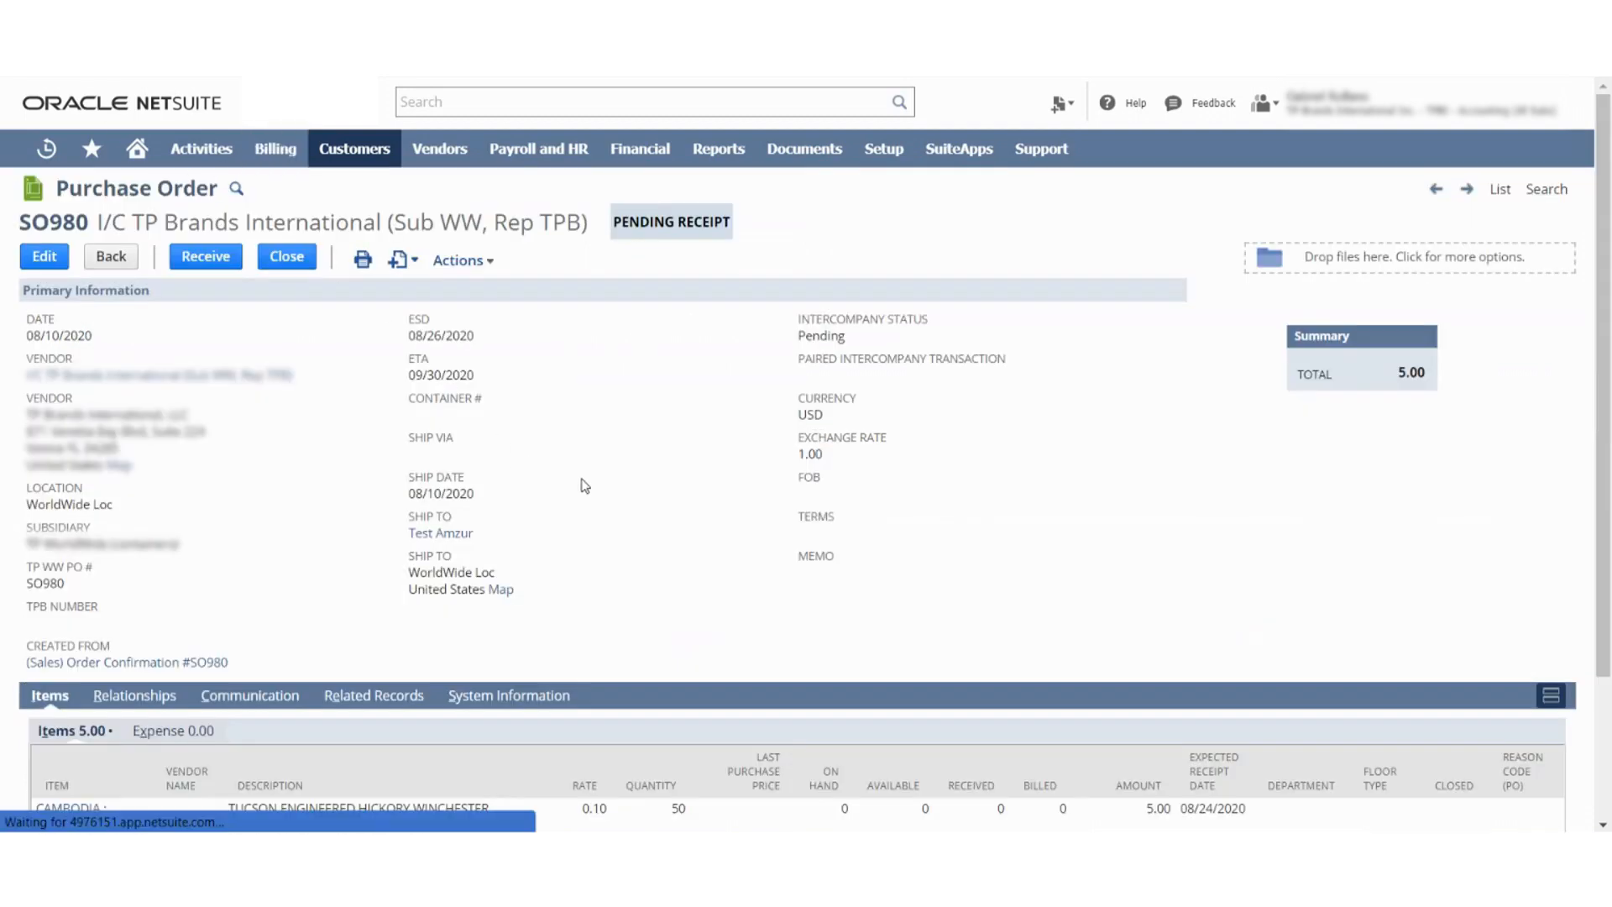
scroll(down, 3)
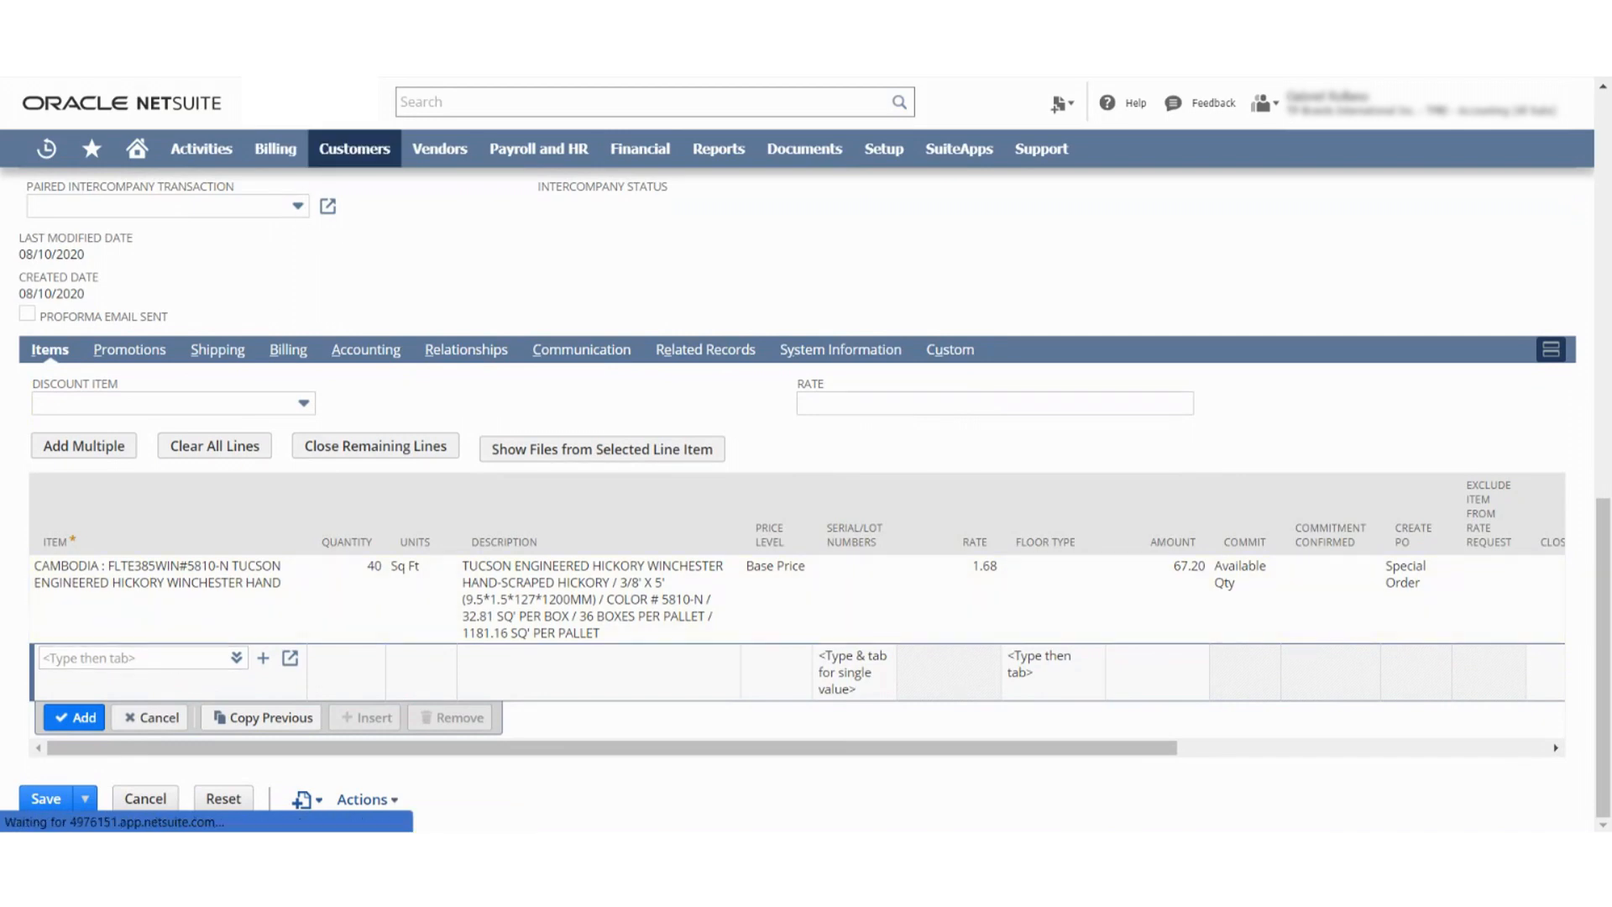
click(46, 798)
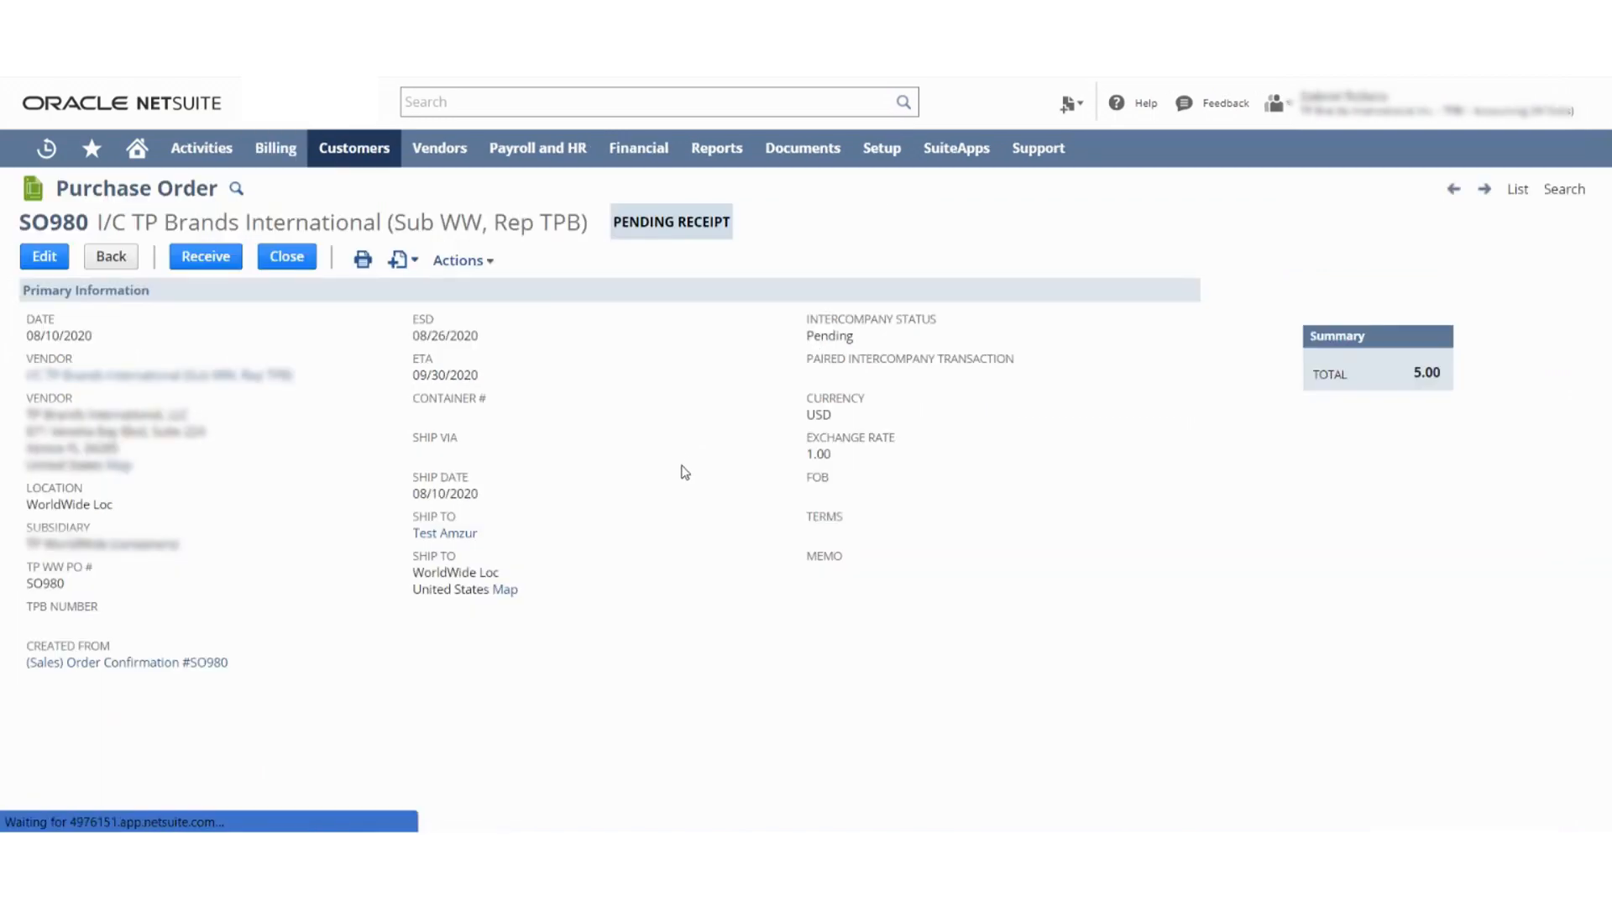
Step: Edit purchase order SO980's hickory line to quantity 40 and save it
scroll(down, 3)
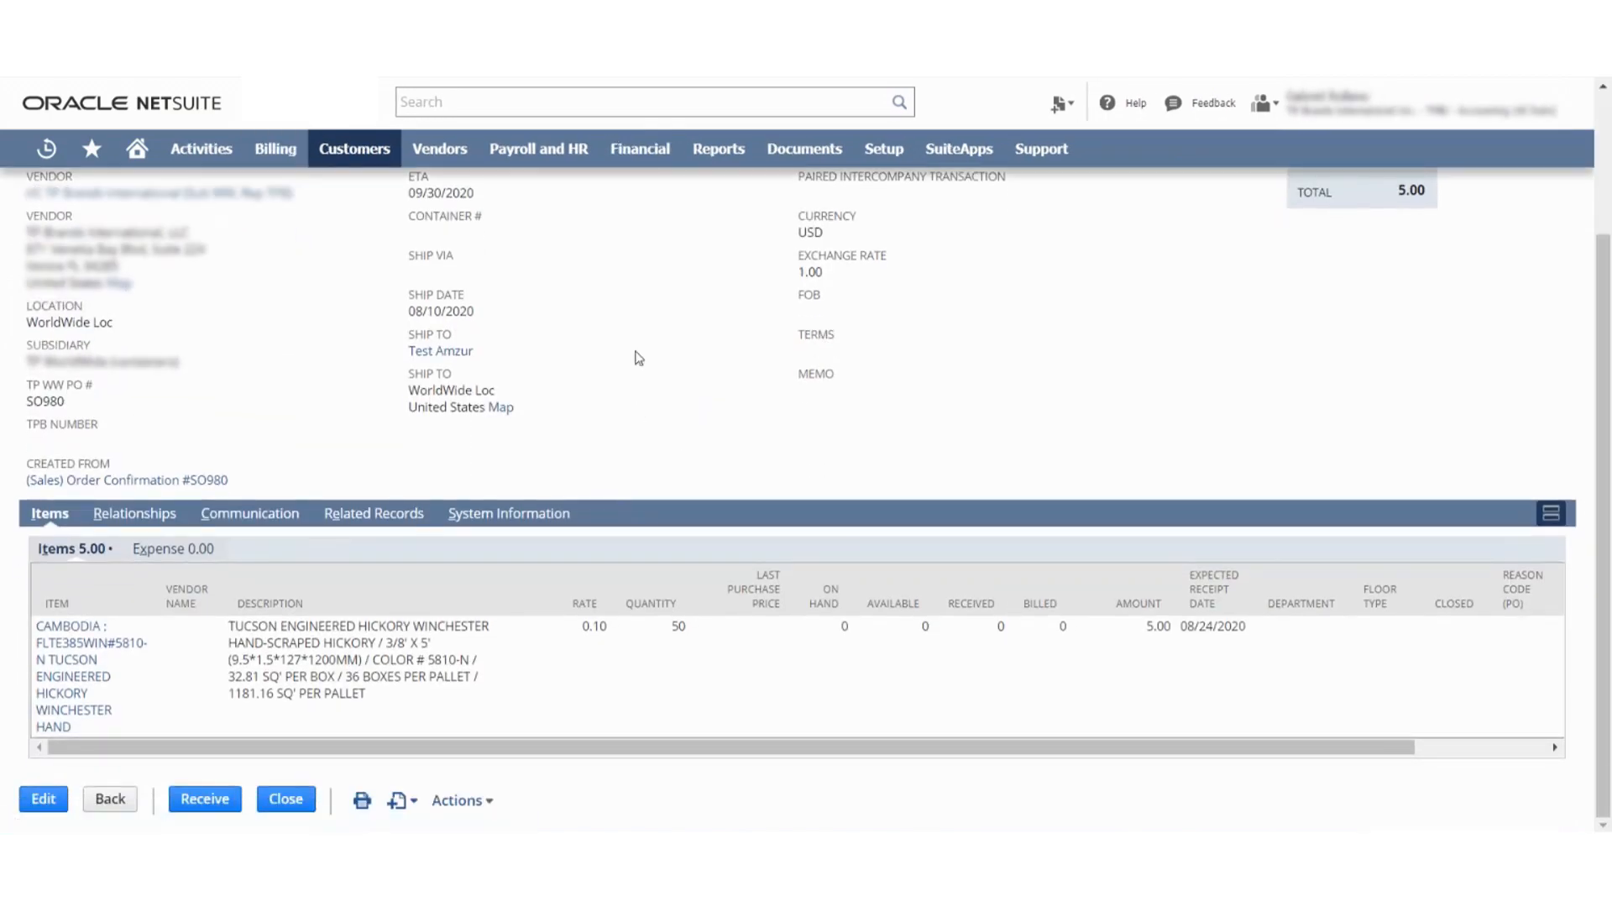
click(42, 799)
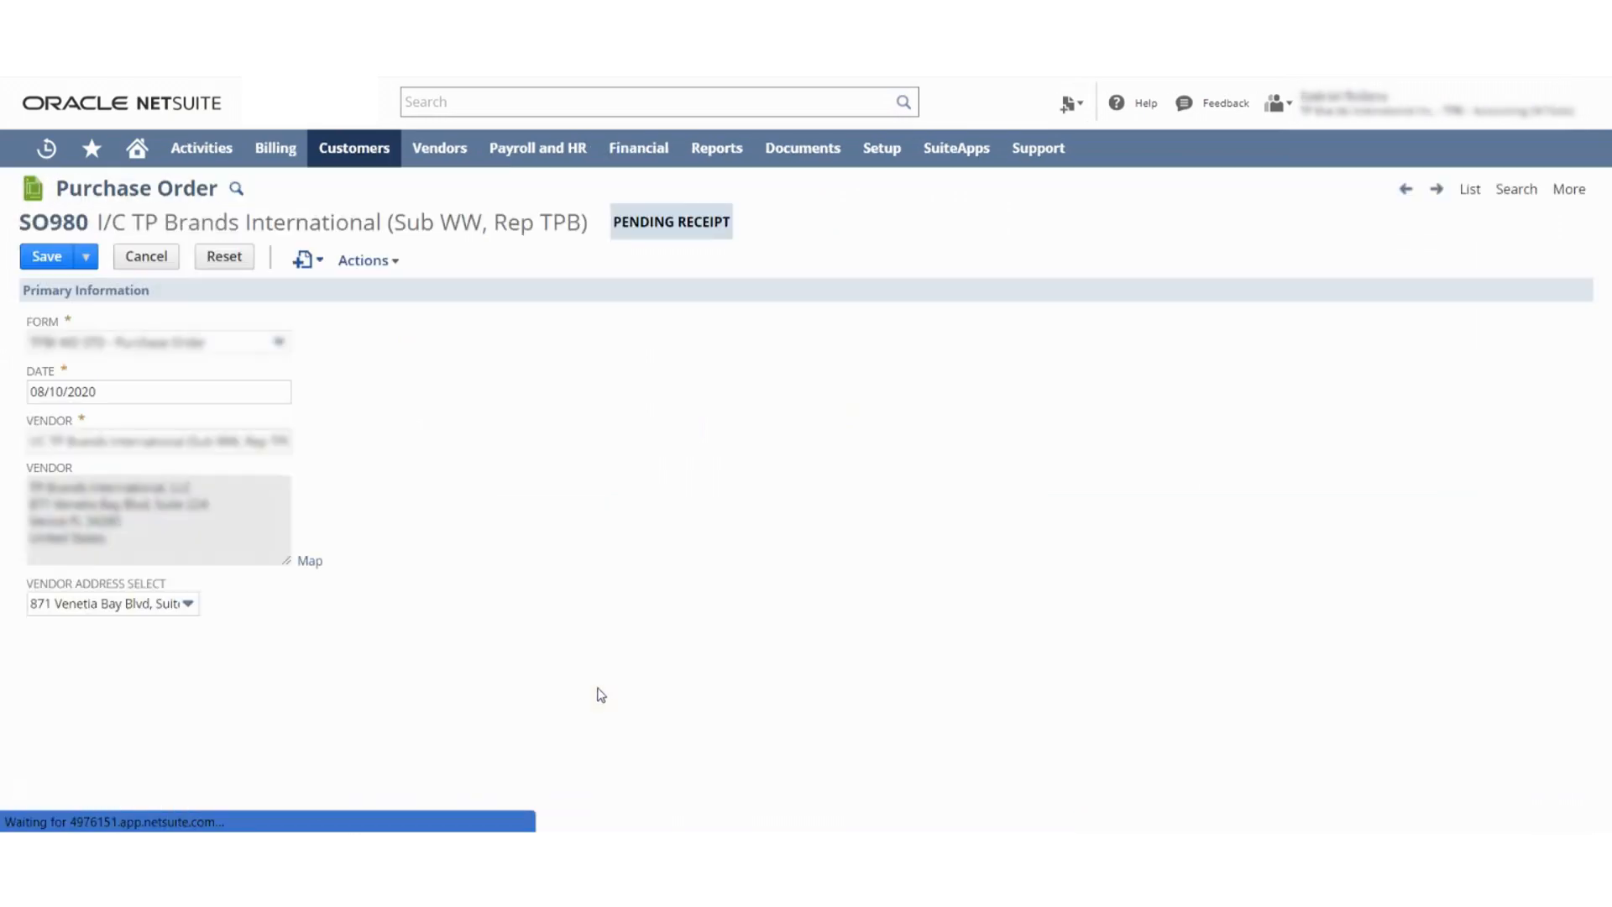
scroll(down, 3)
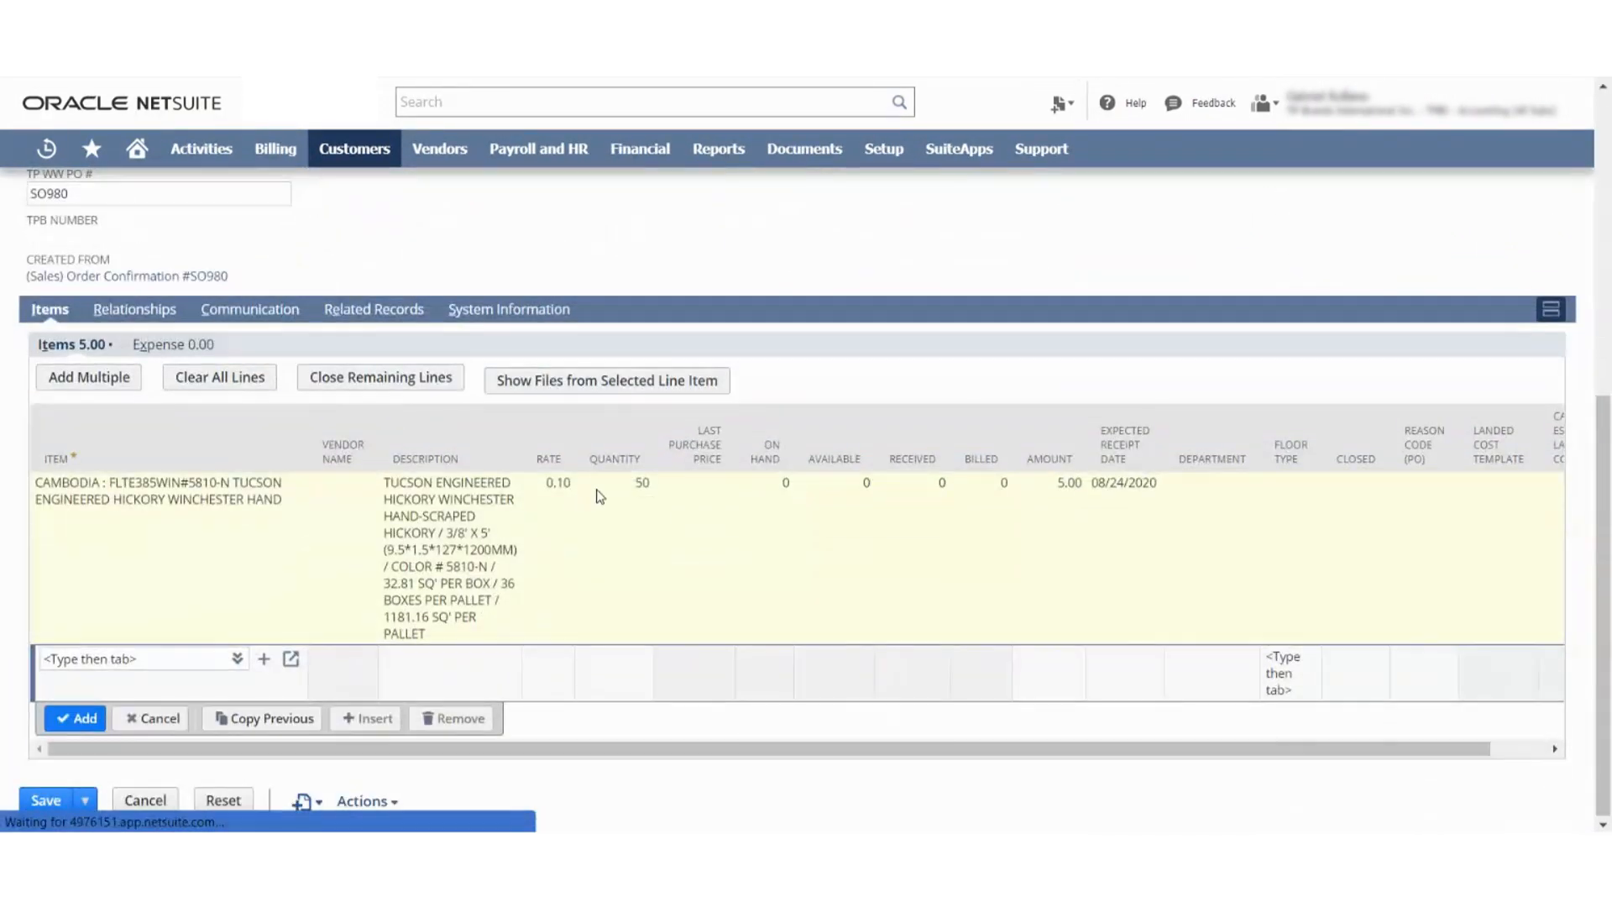
text(40)
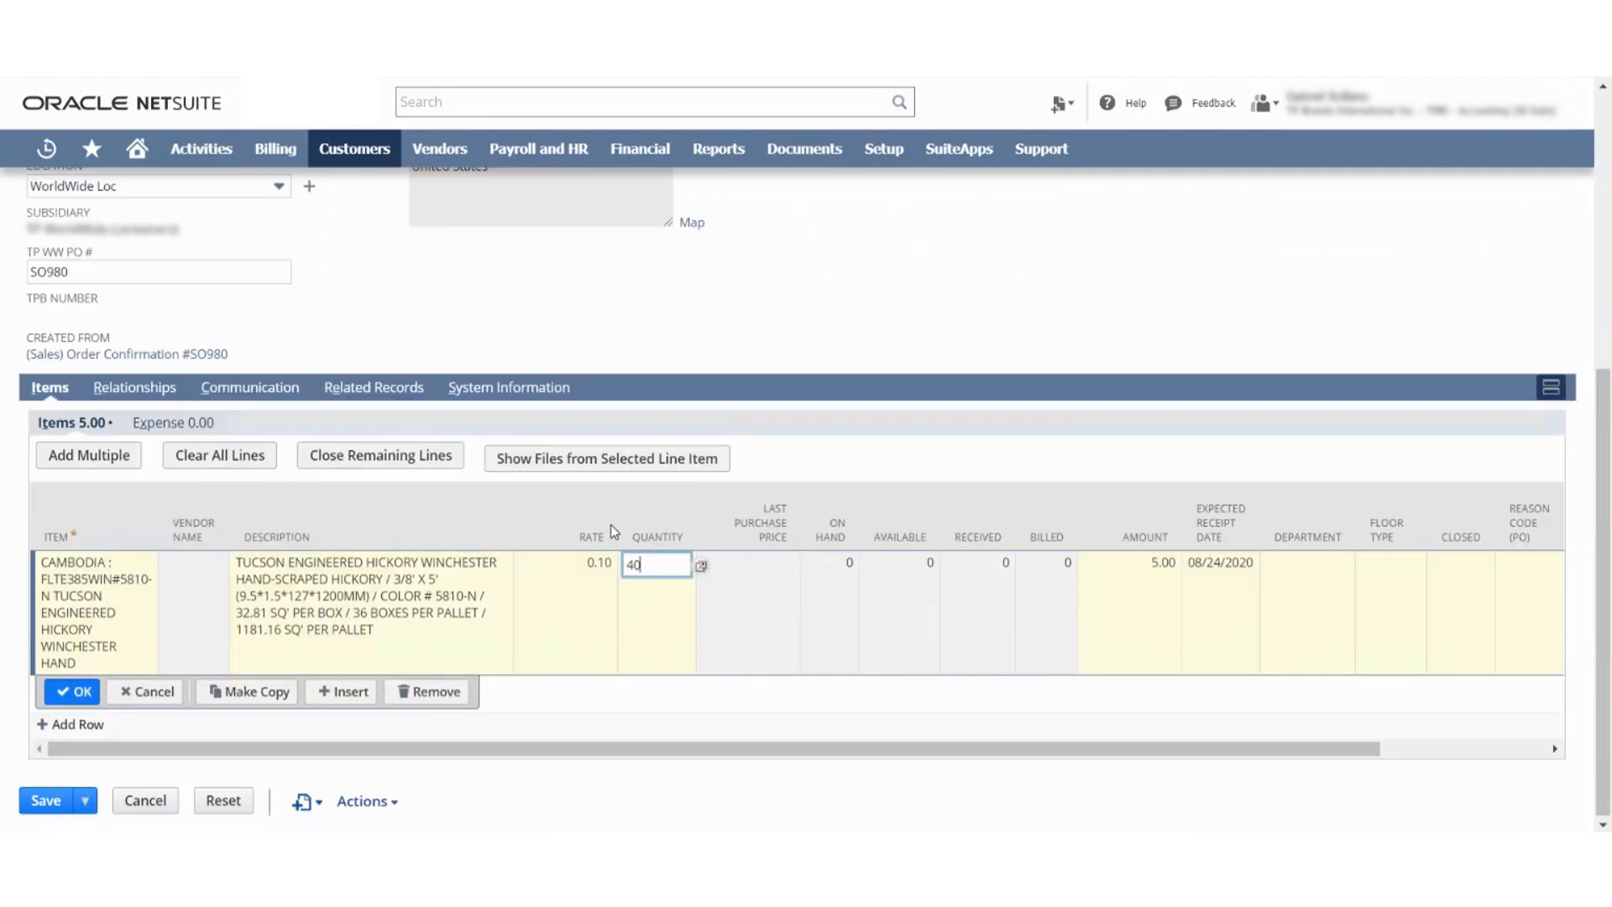
click(73, 691)
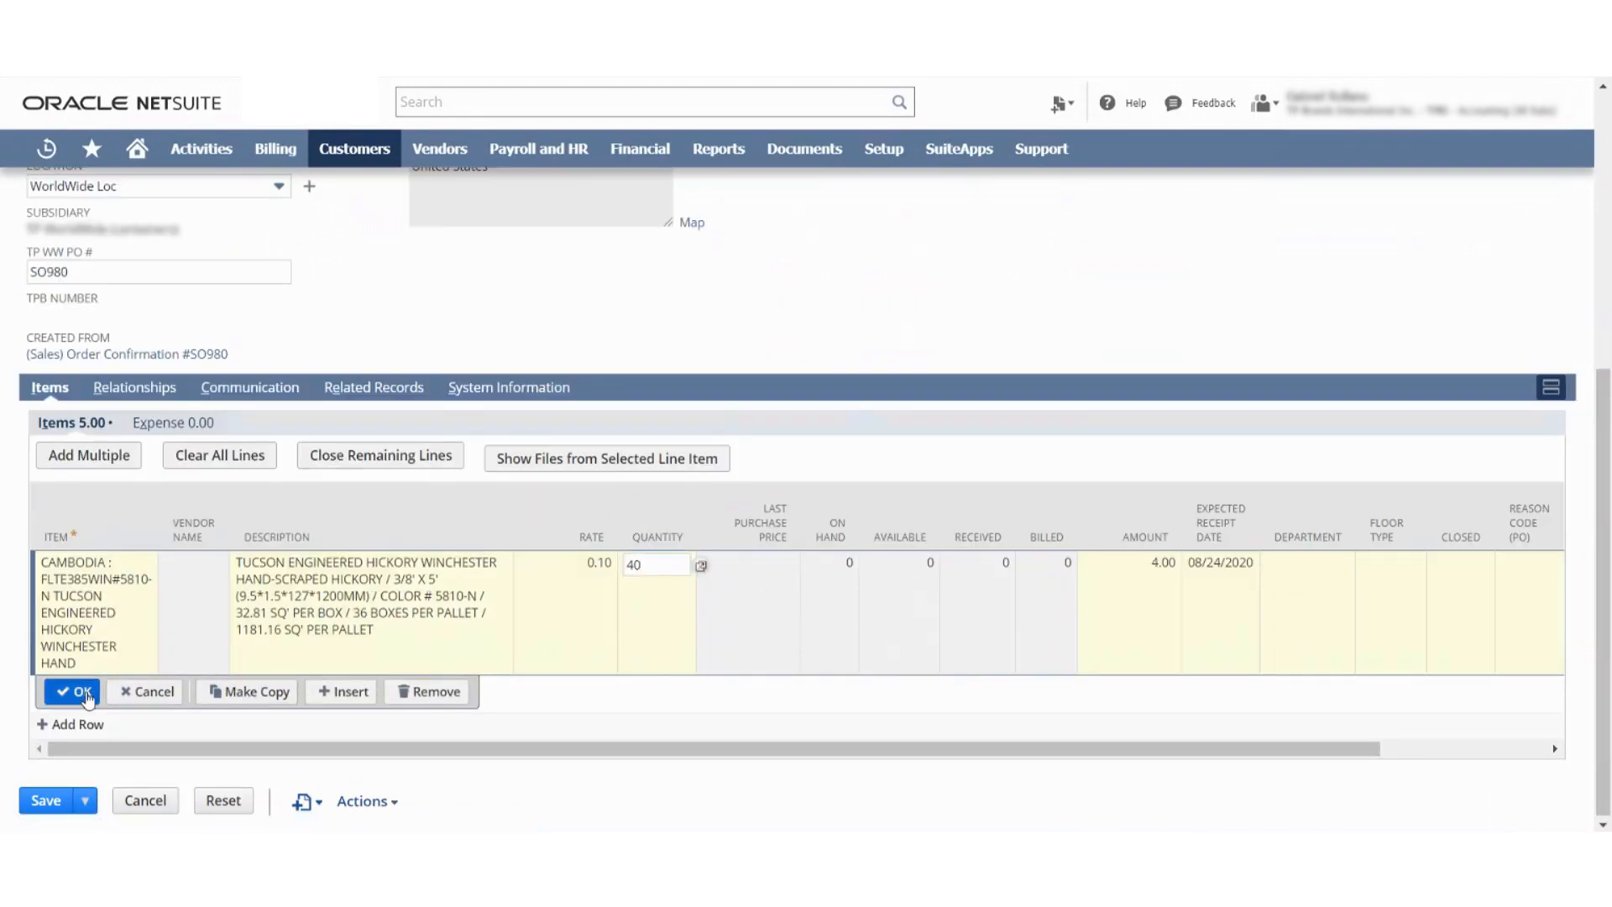
click(78, 691)
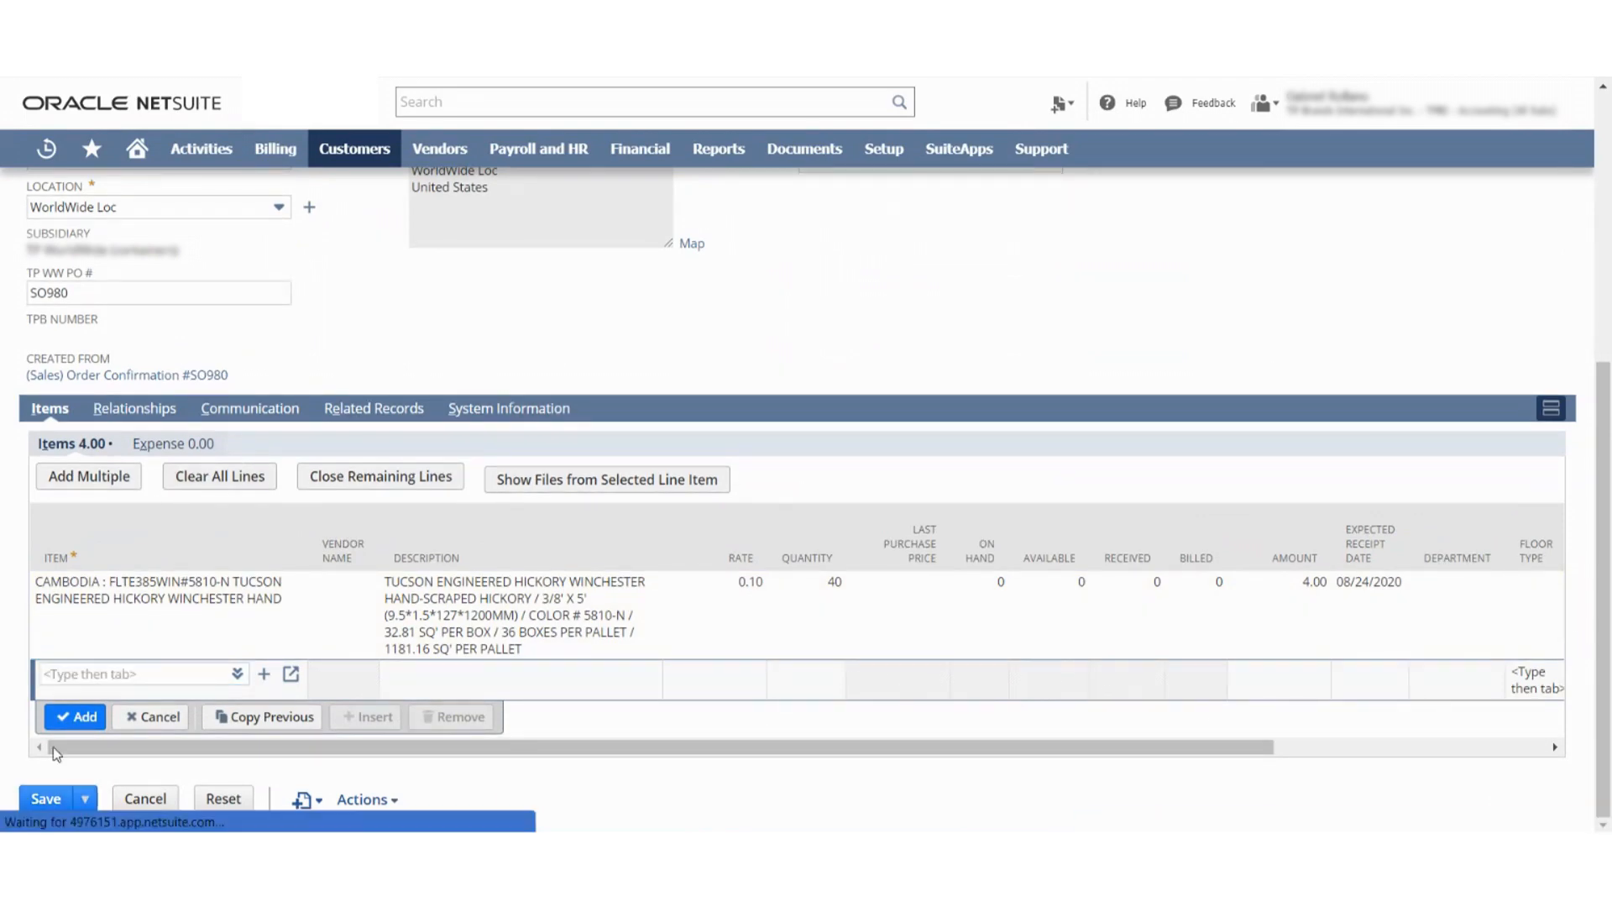
click(45, 798)
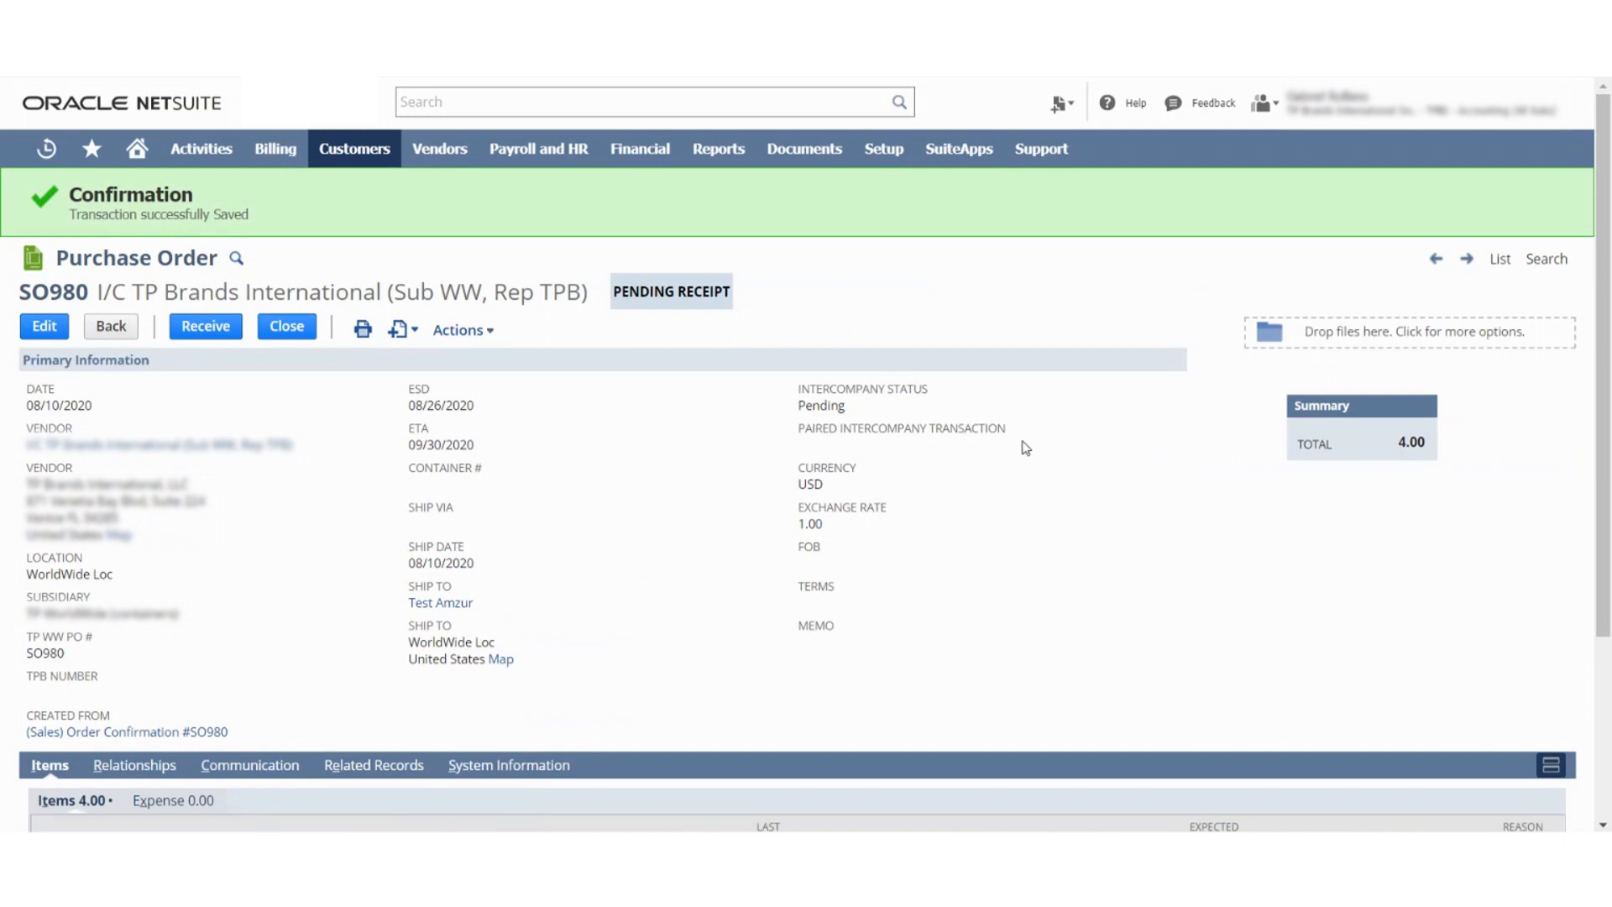
mouse_move(857, 306)
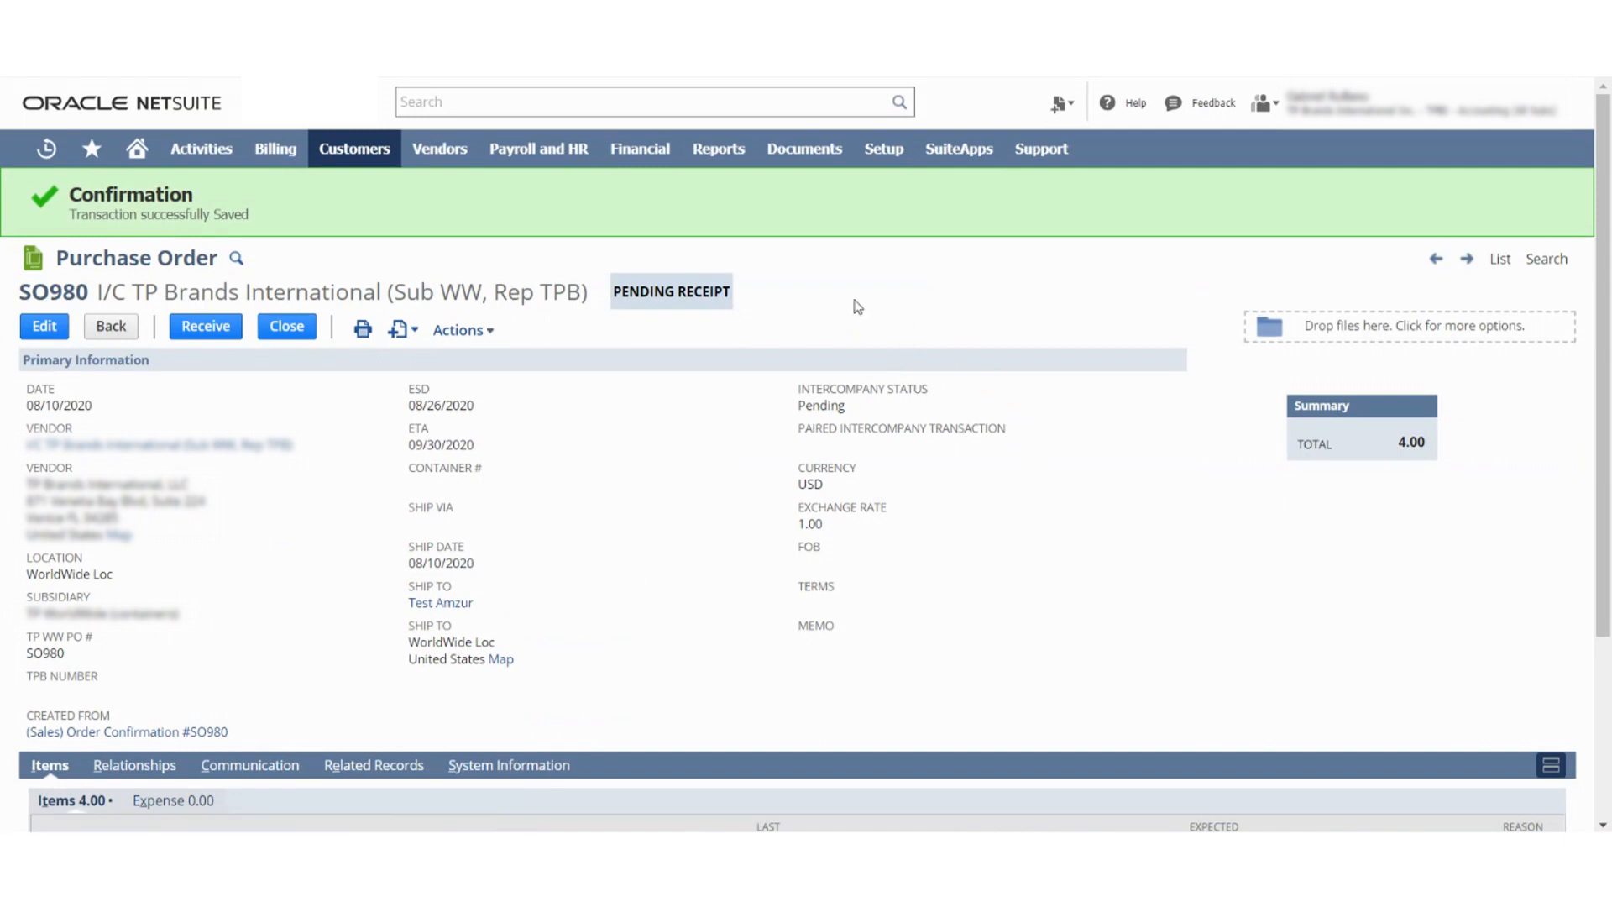
Step: Navigate via Financial > Other Transactions to Manage Intercompany Sales Order Confirmations
click(640, 147)
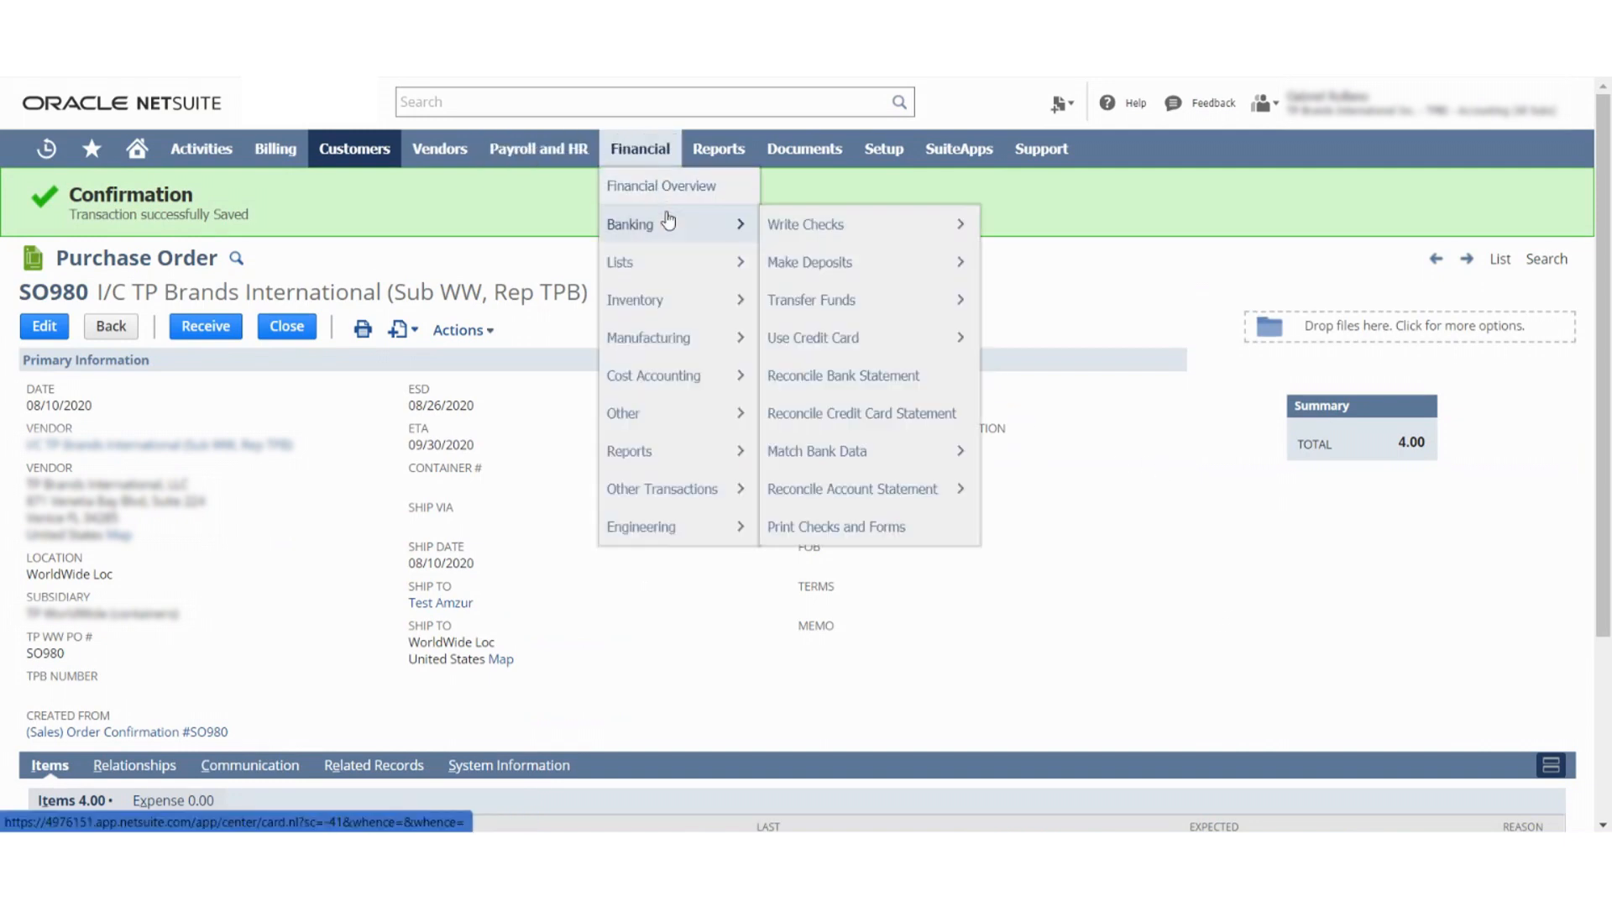
mouse_move(663, 489)
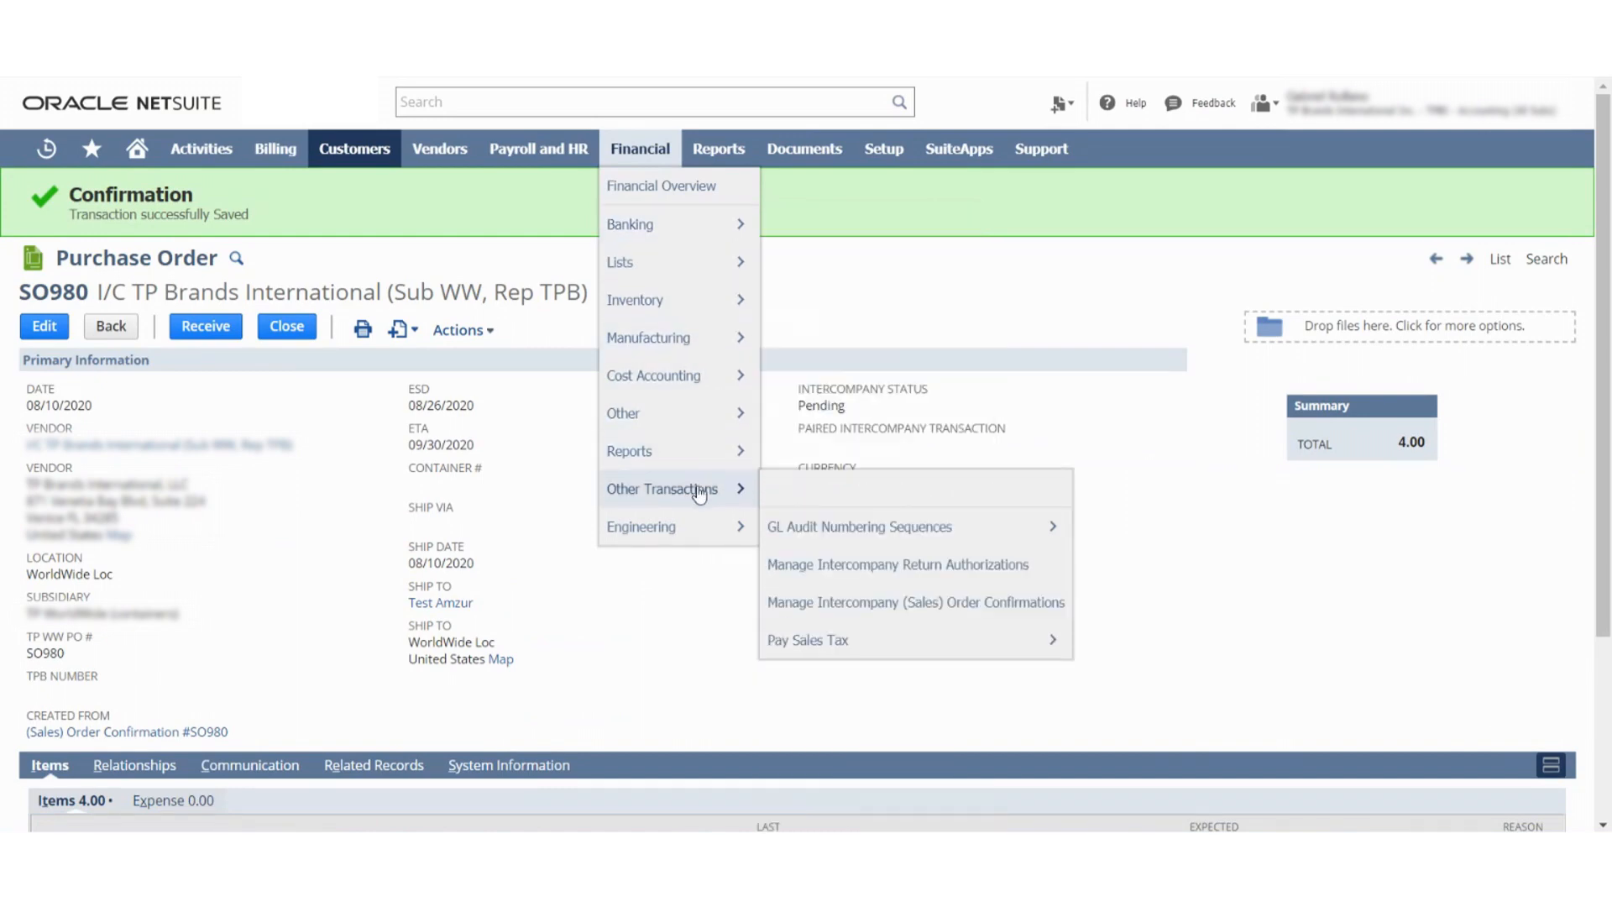
mouse_move(915, 603)
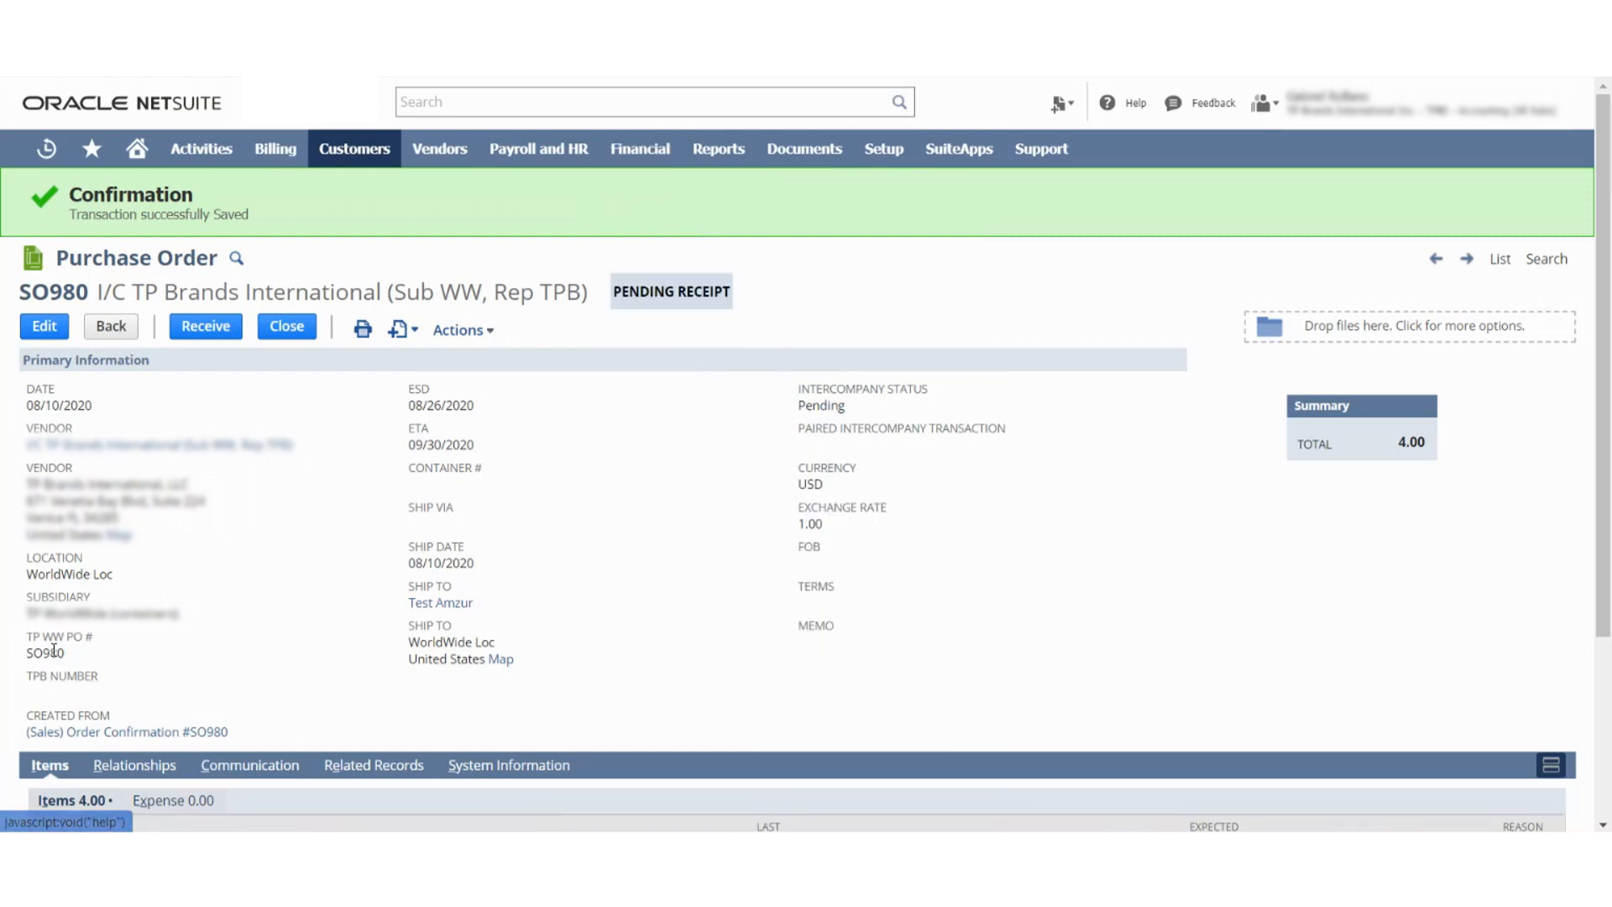
click(638, 148)
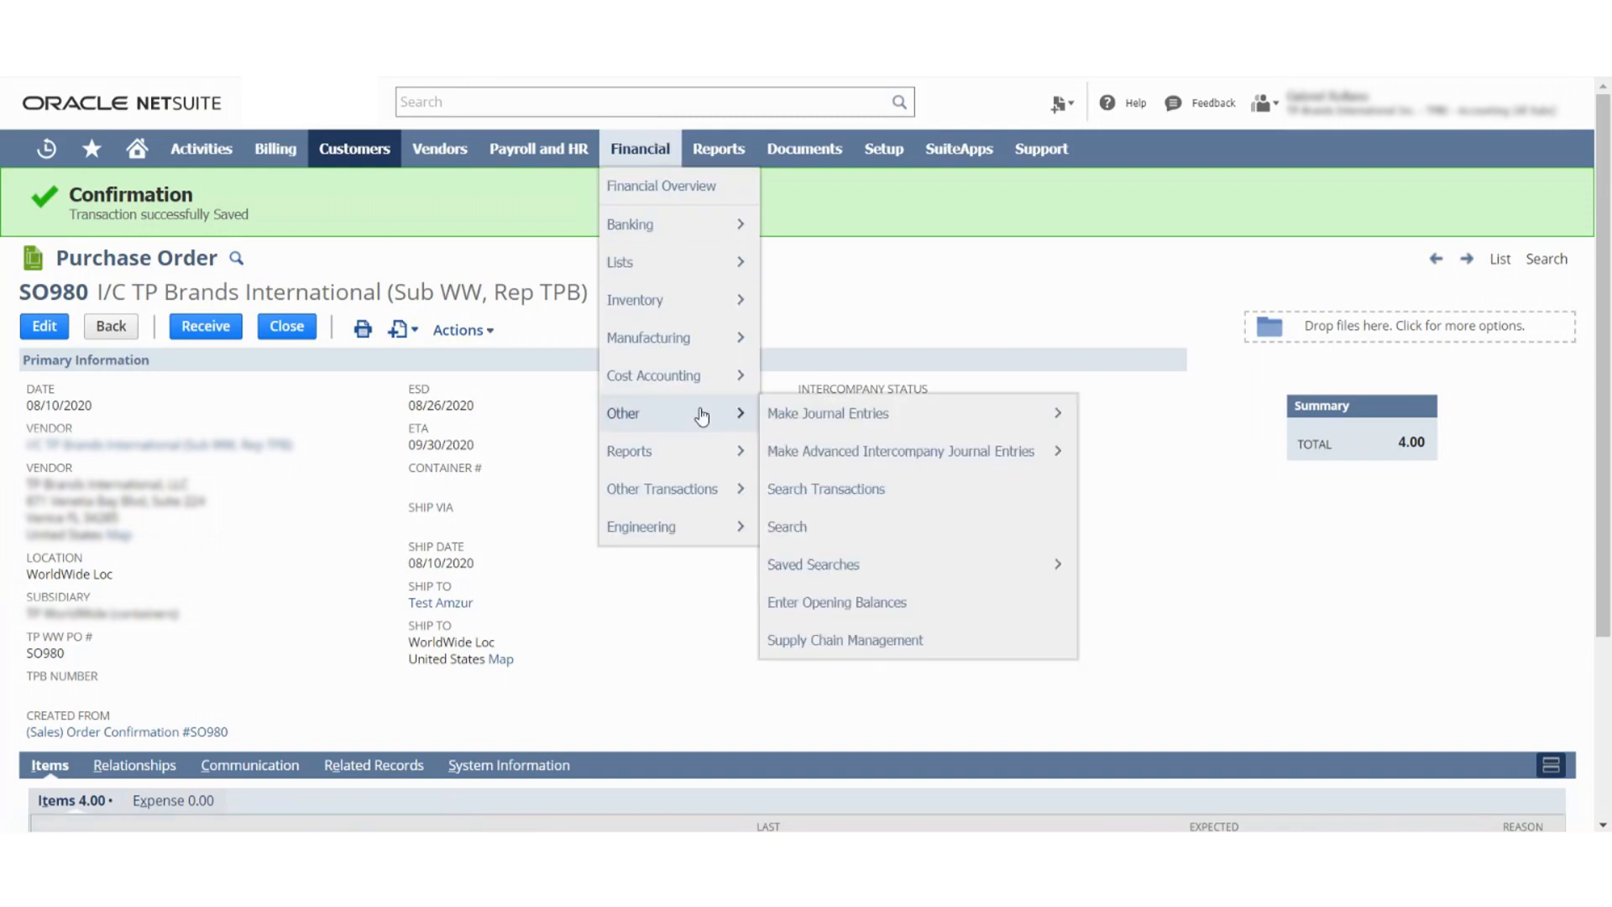
mouse_move(663, 489)
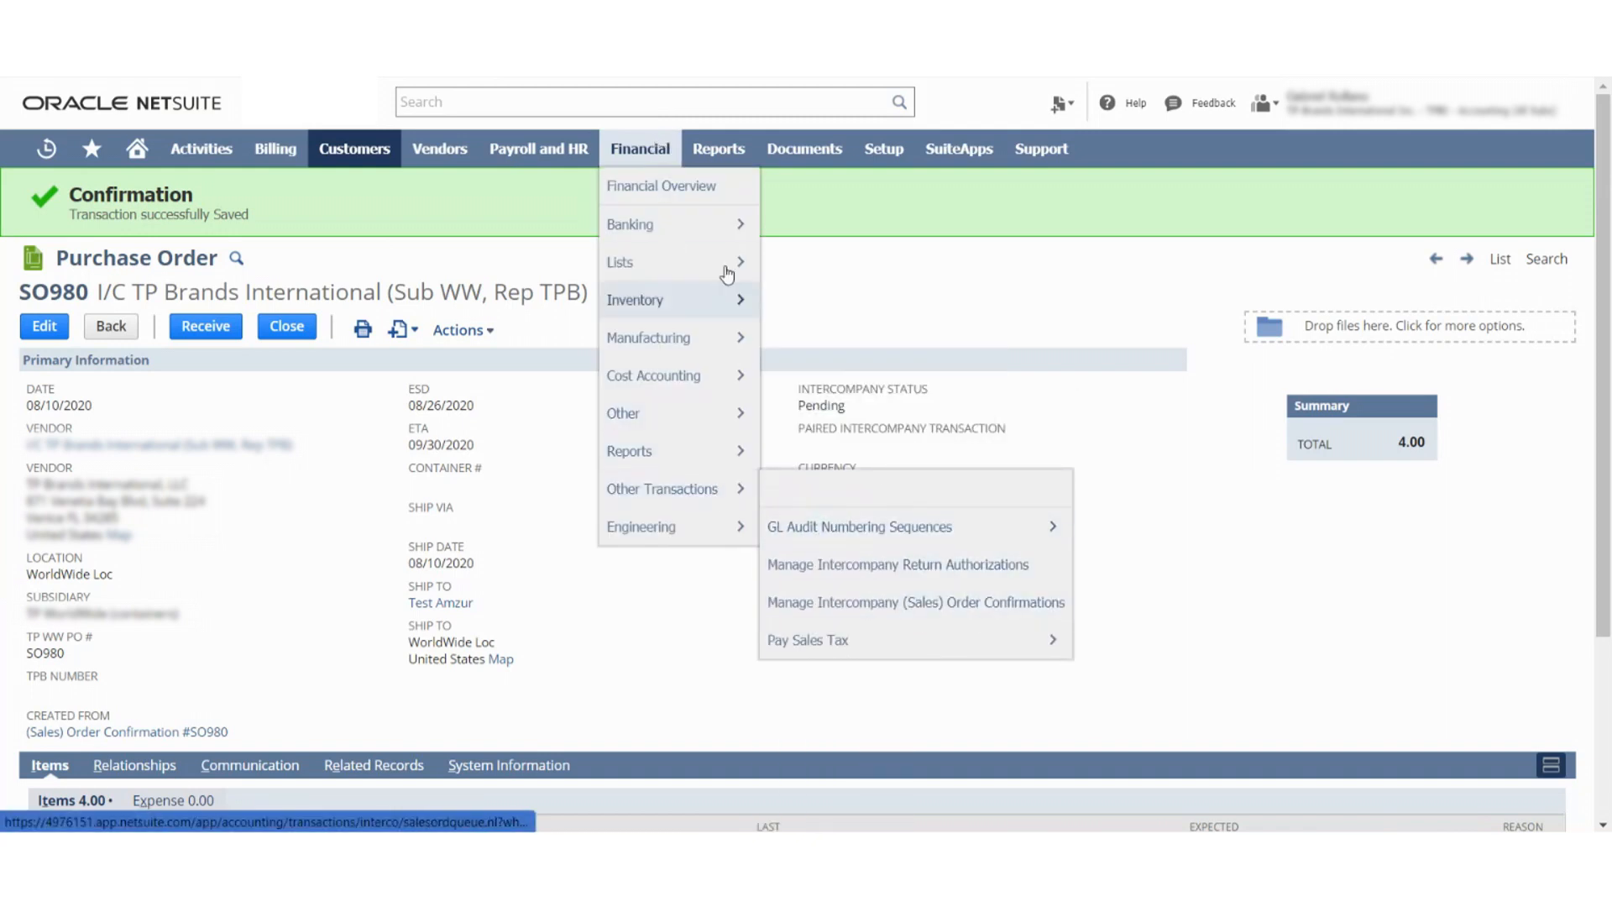
click(914, 601)
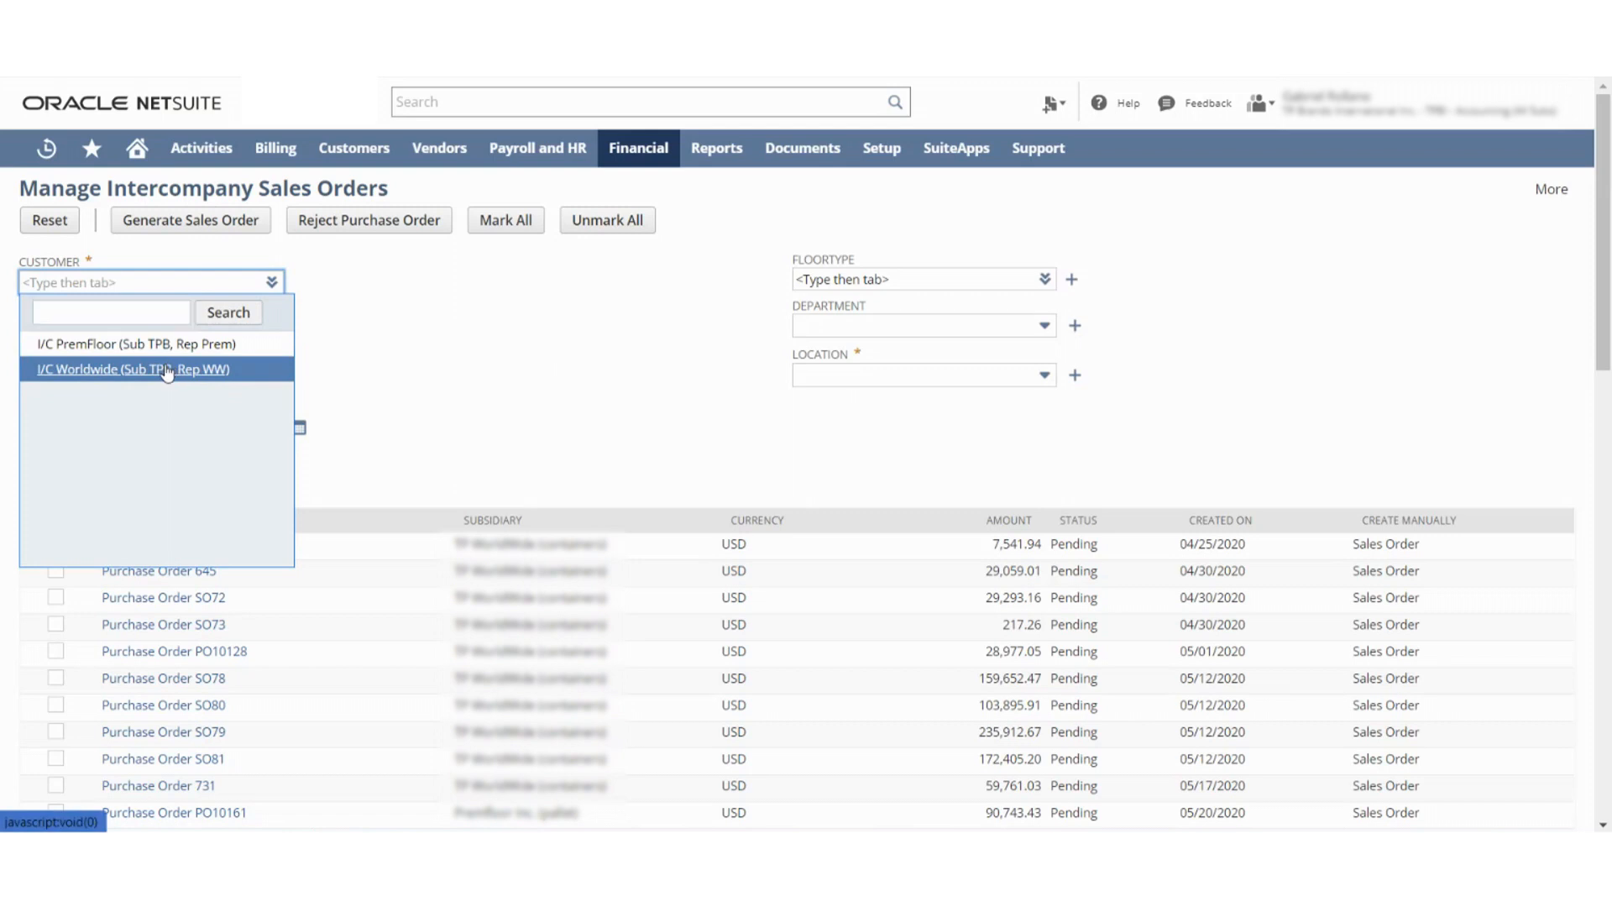
Step: Generate a sales order for SO980 with customer I/C Worldwide at location Container
click(132, 370)
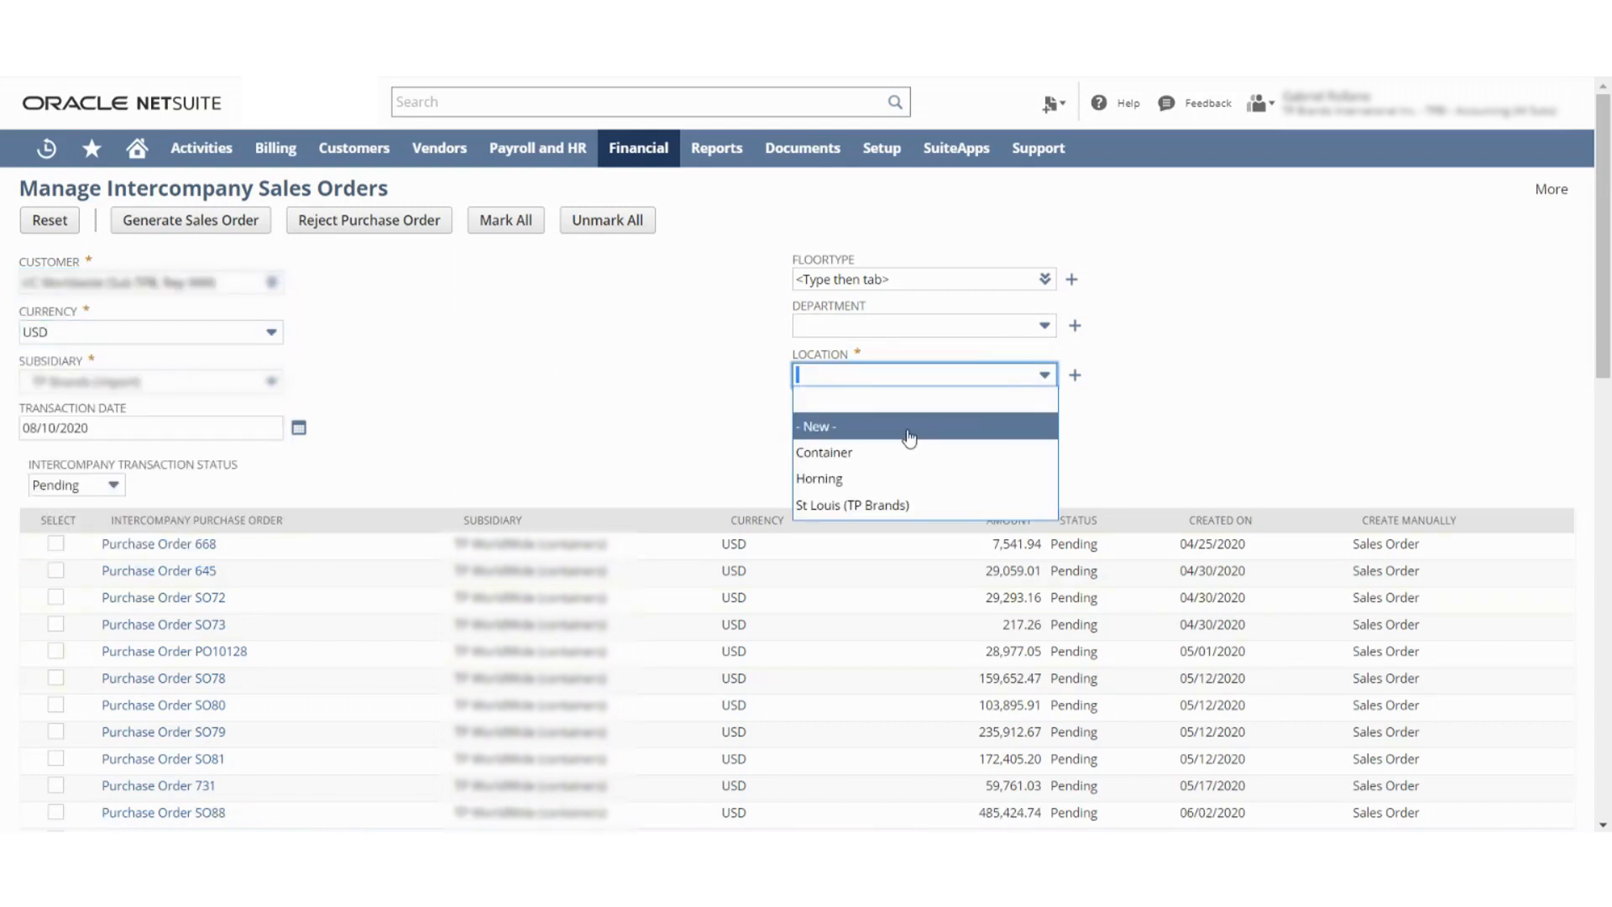
click(824, 452)
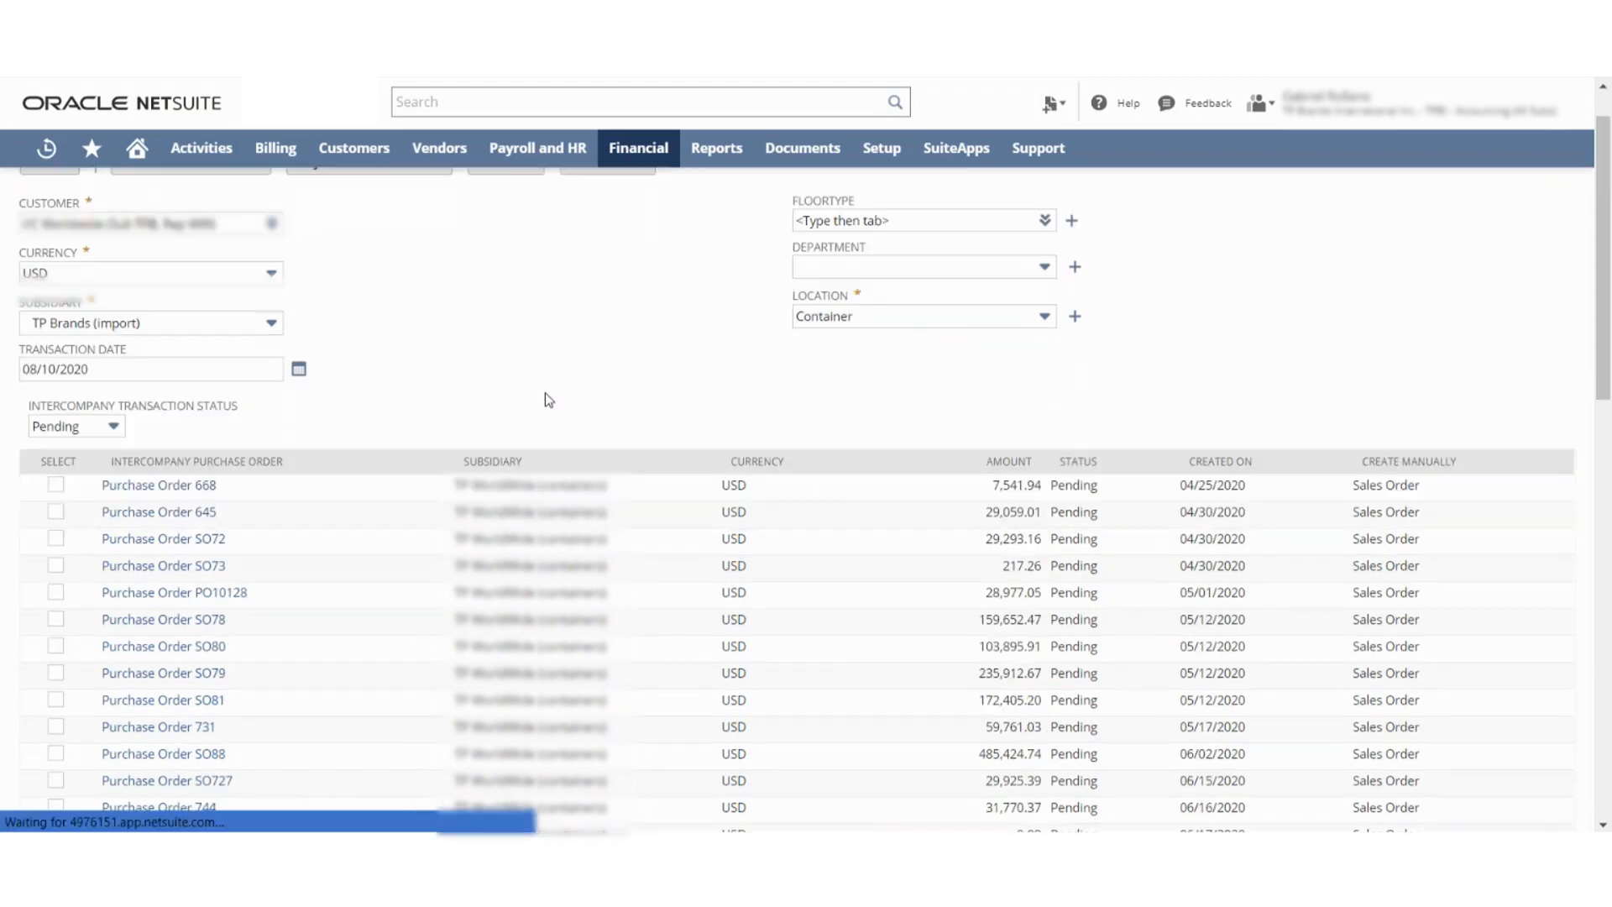
scroll(down, 3)
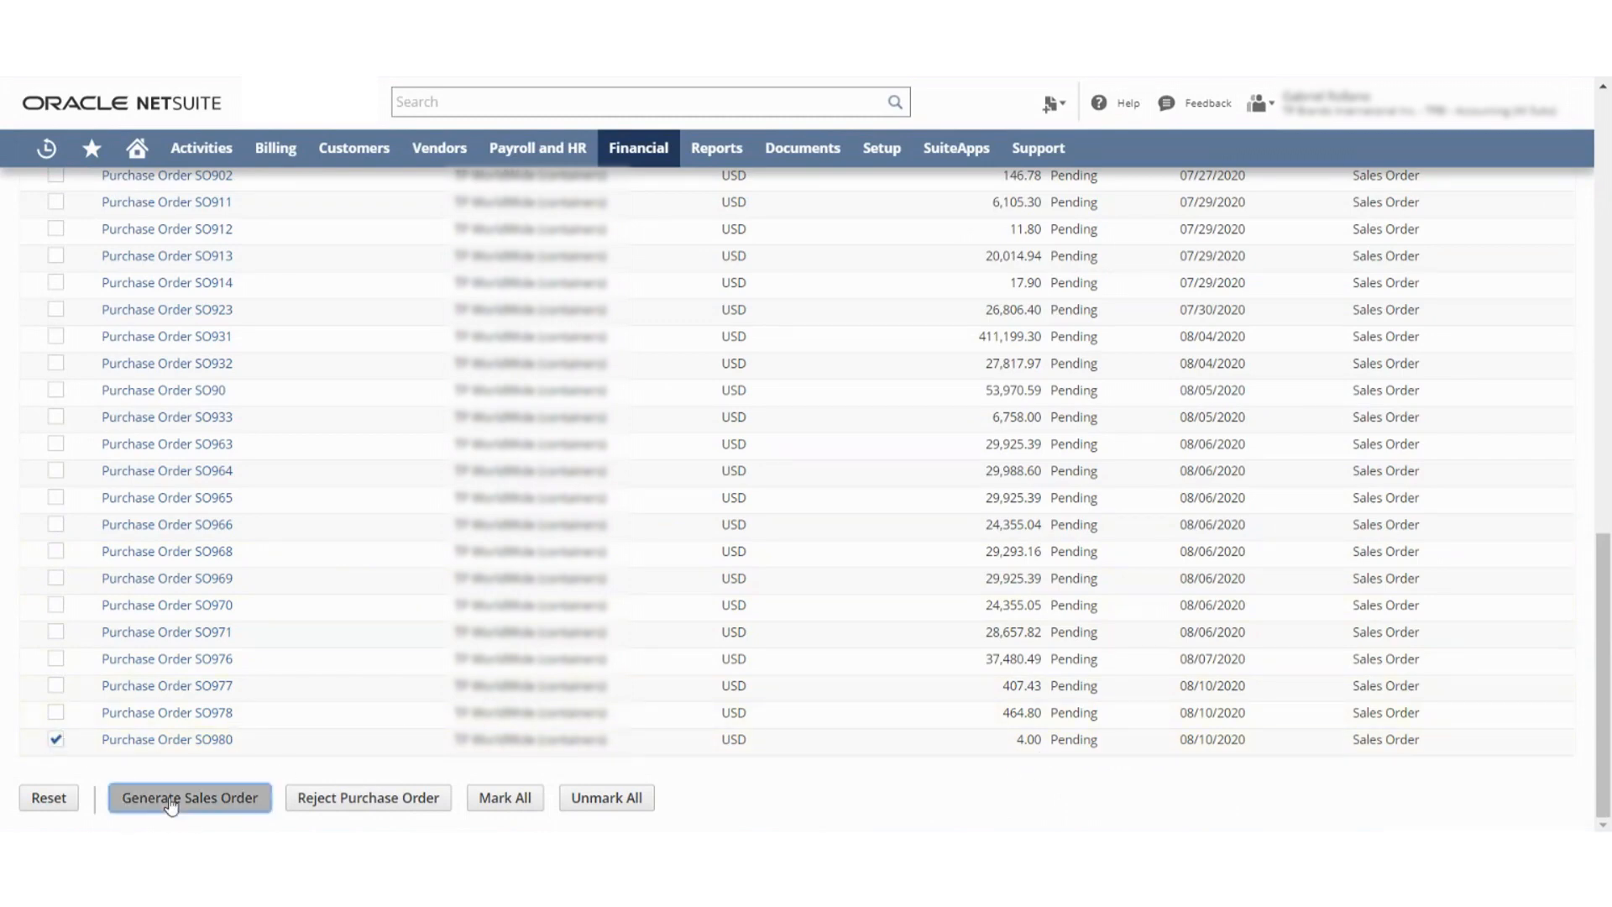
click(189, 797)
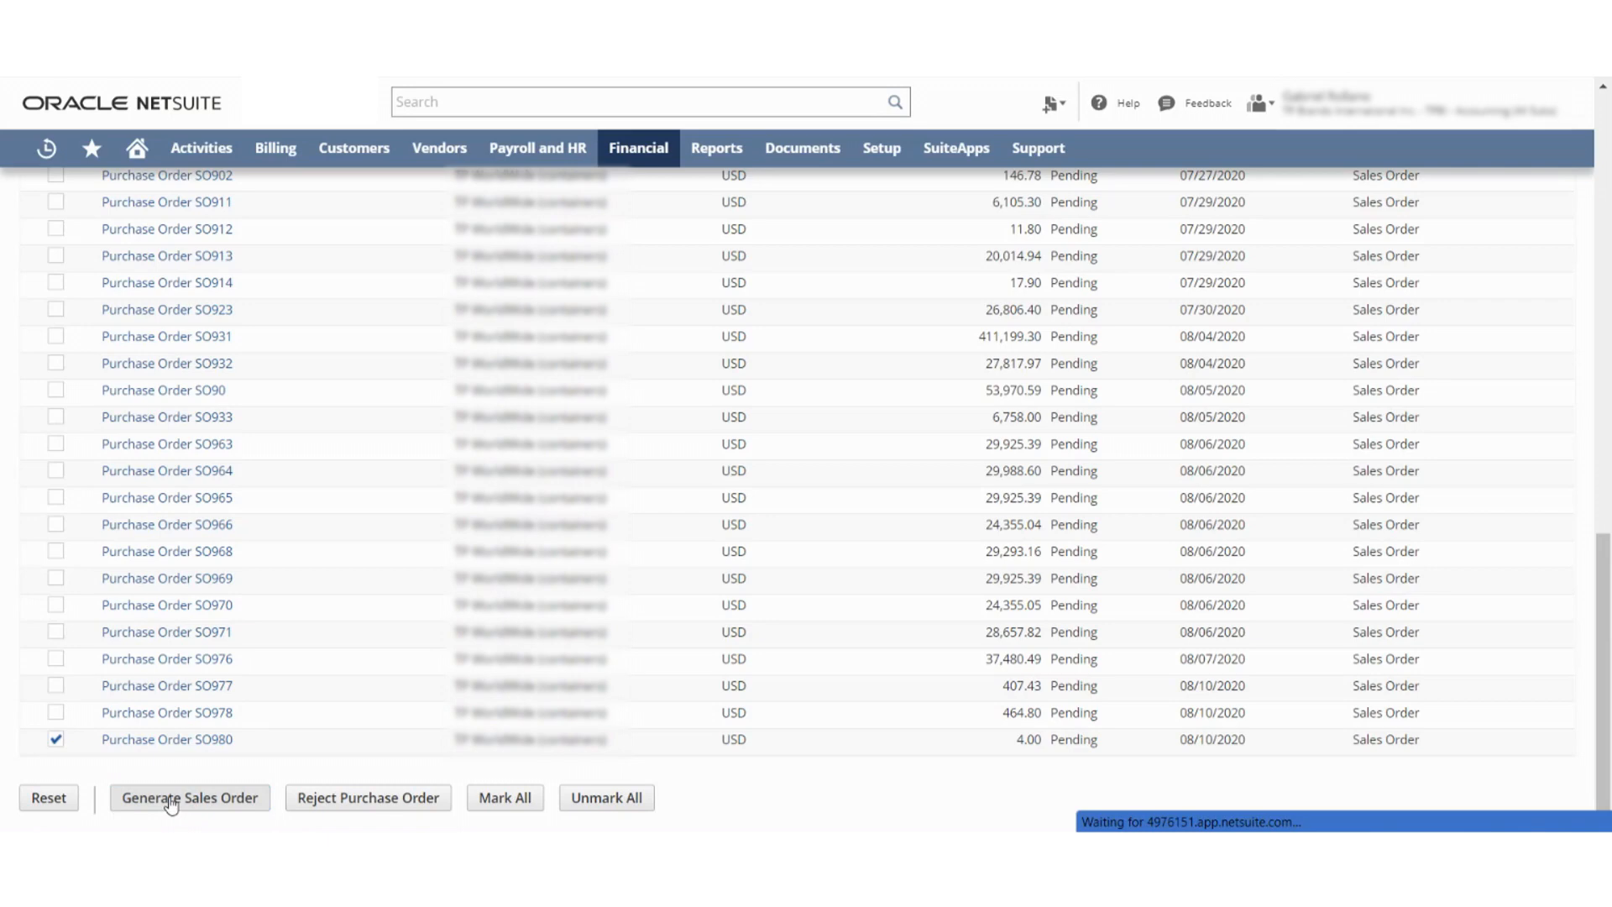
click(189, 797)
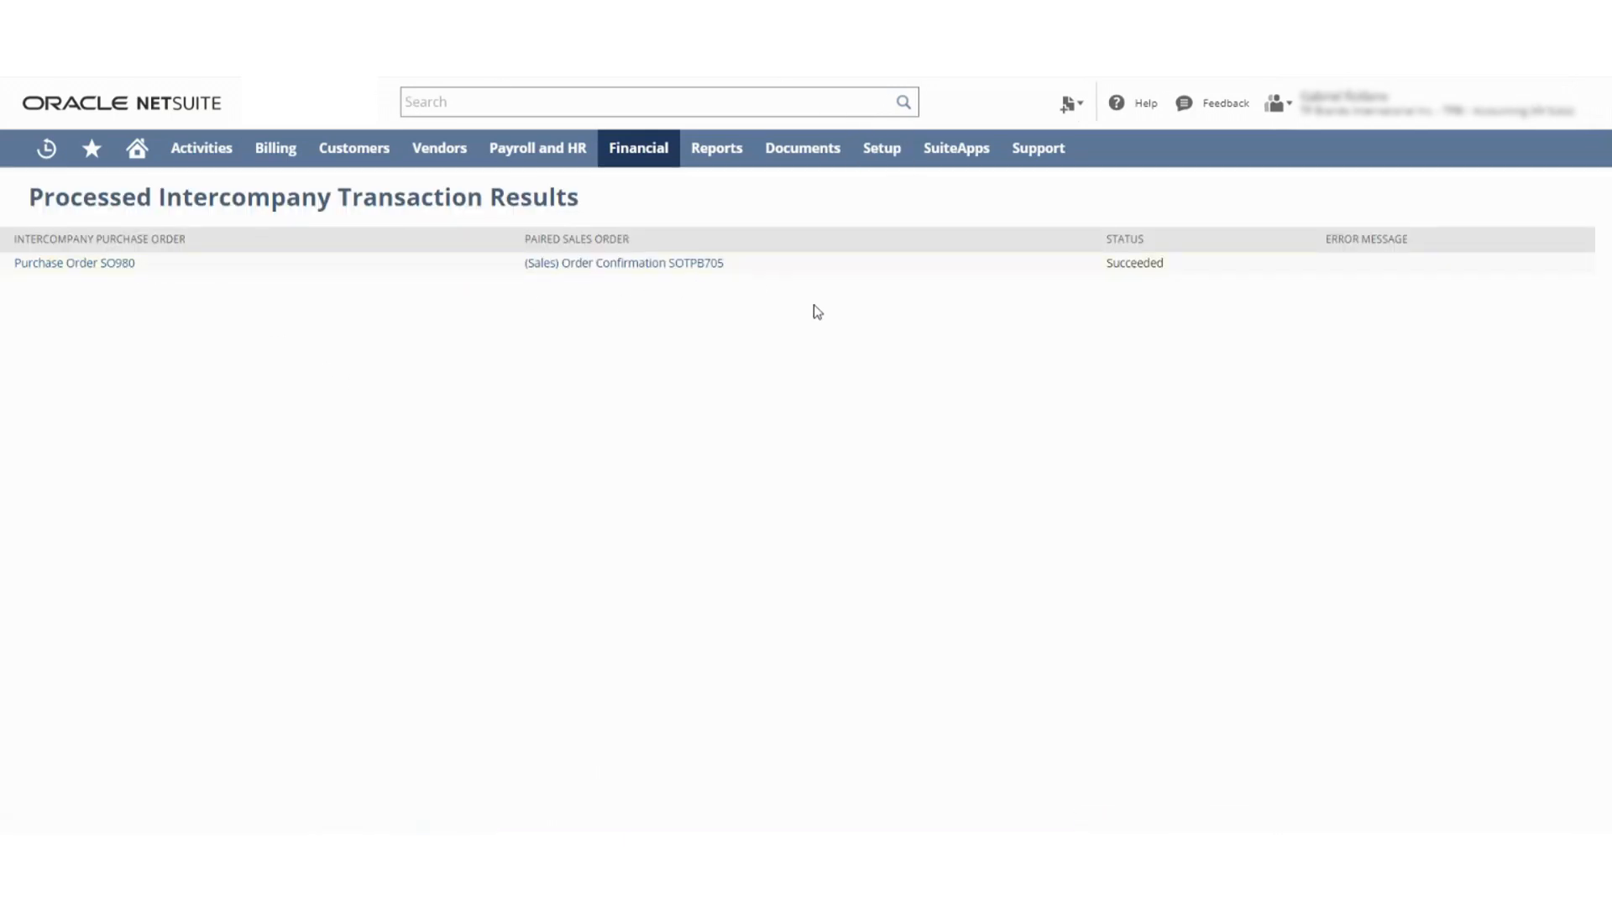
mouse_move(733, 355)
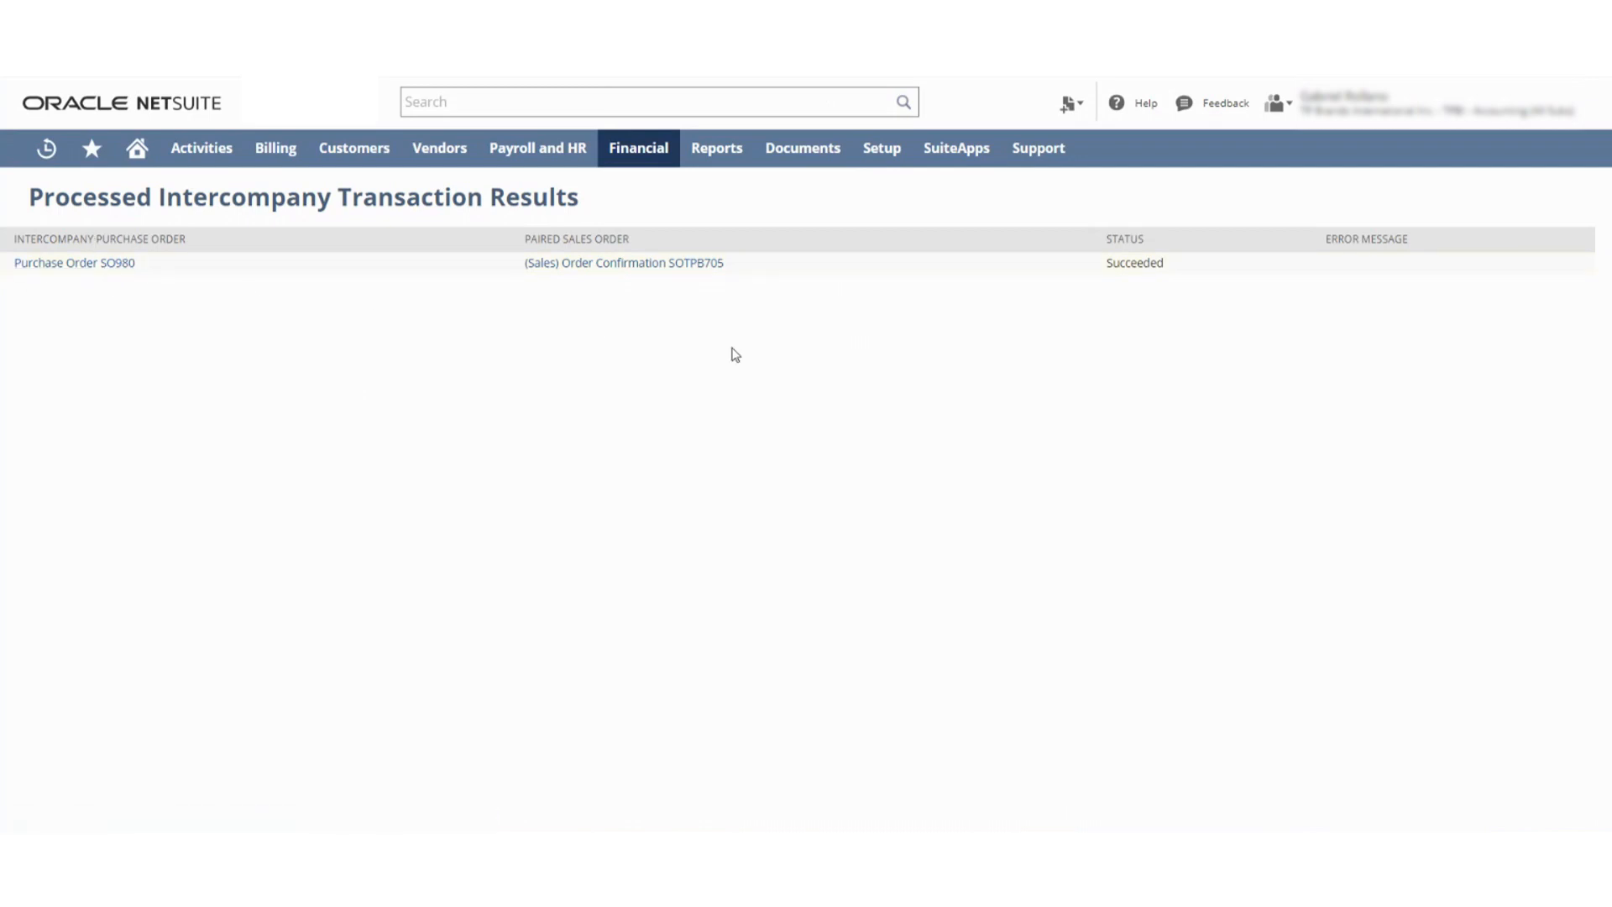
Step: Open order confirmation SOTPB705 from the processed intercompany transaction results
click(624, 262)
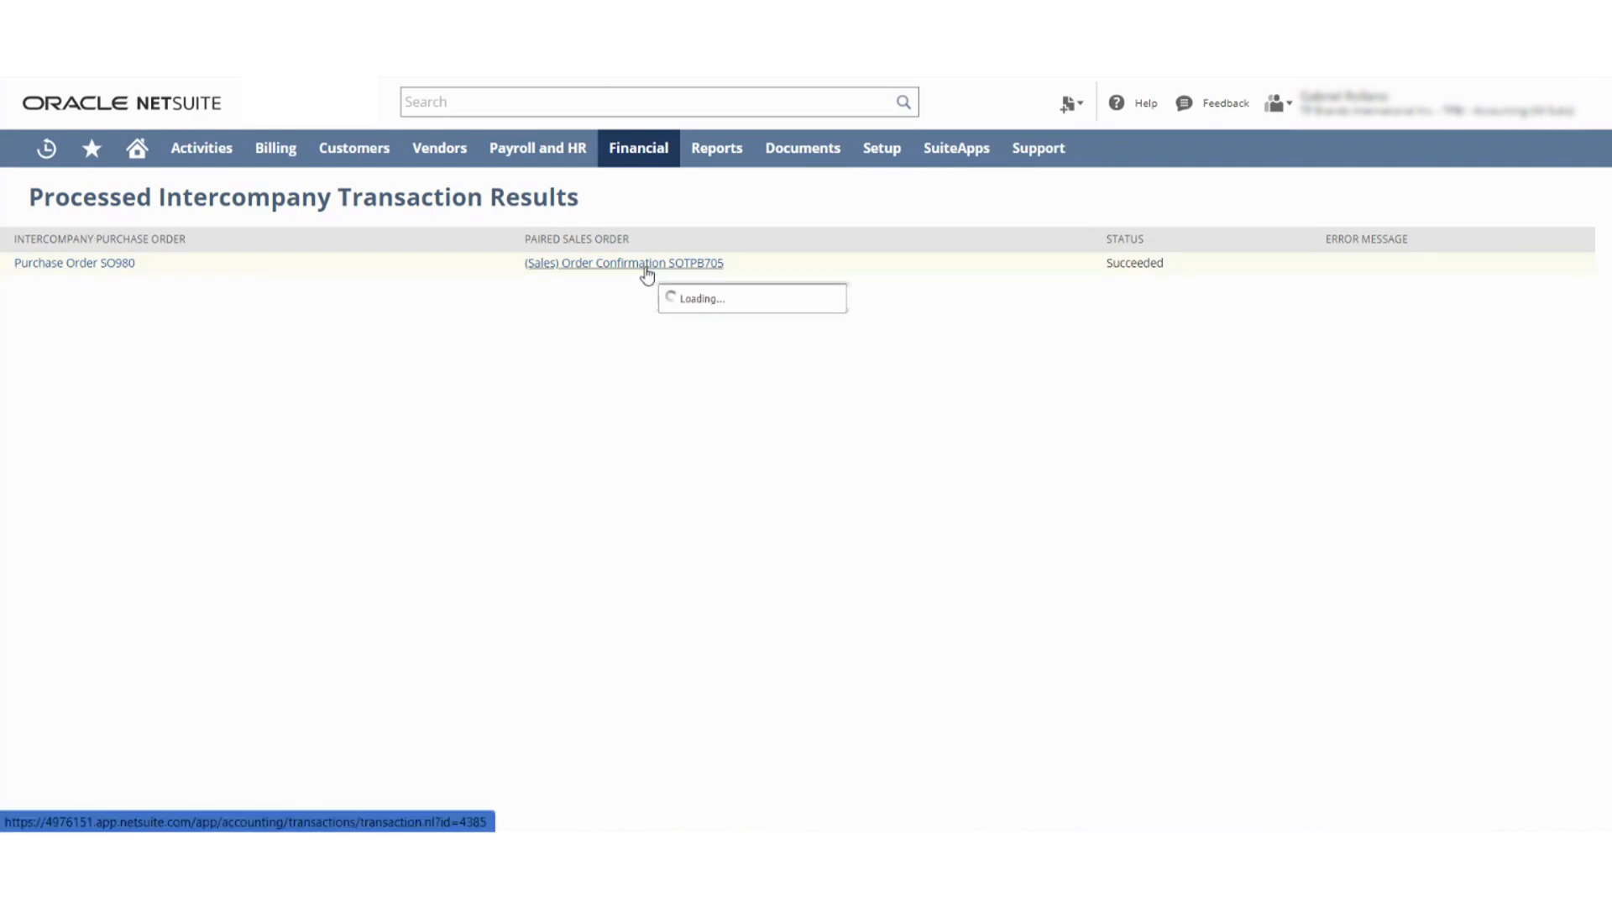
click(624, 262)
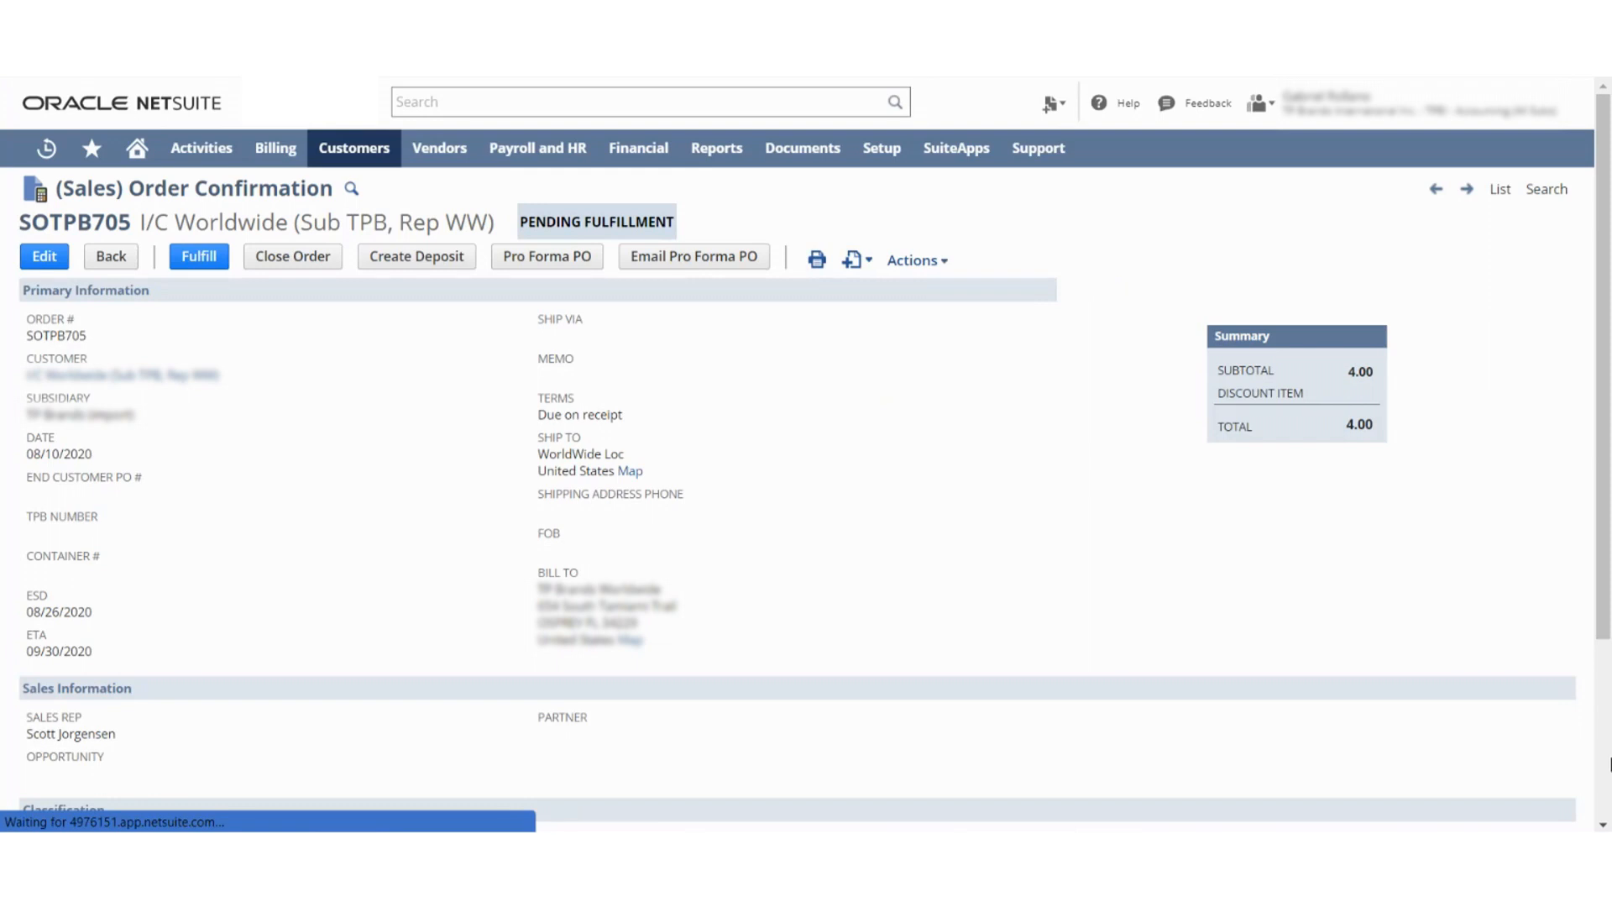
mouse_move(61, 375)
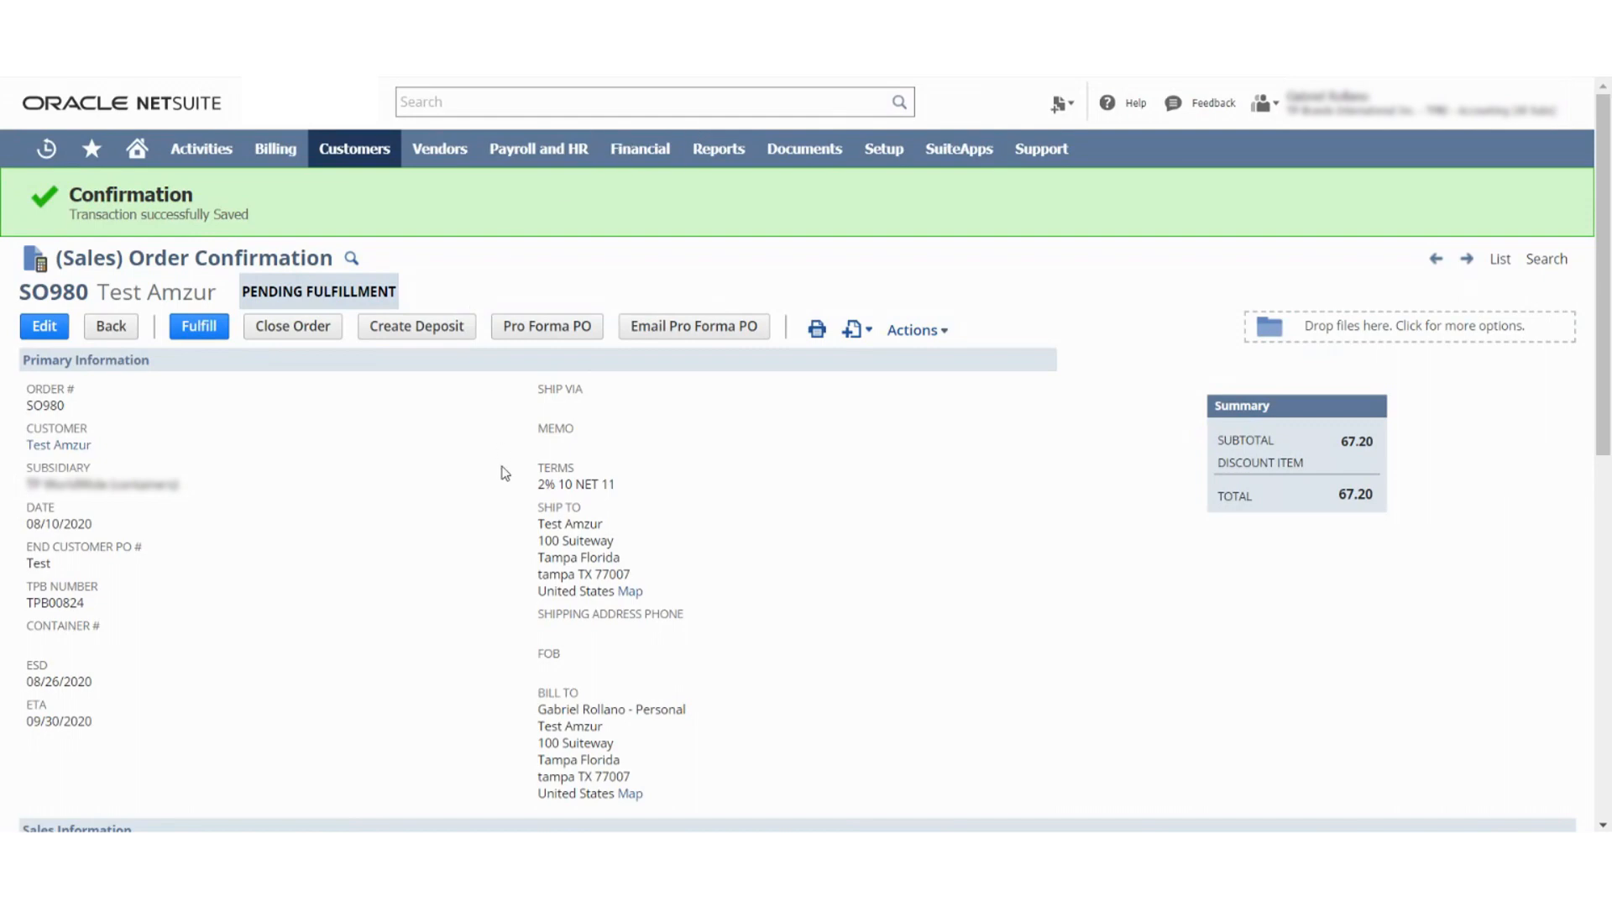
Step: Review linked purchase order SOTPB705 to Cambodian Happy Home Wood Products, pending receipt of 40
scroll(down, 3)
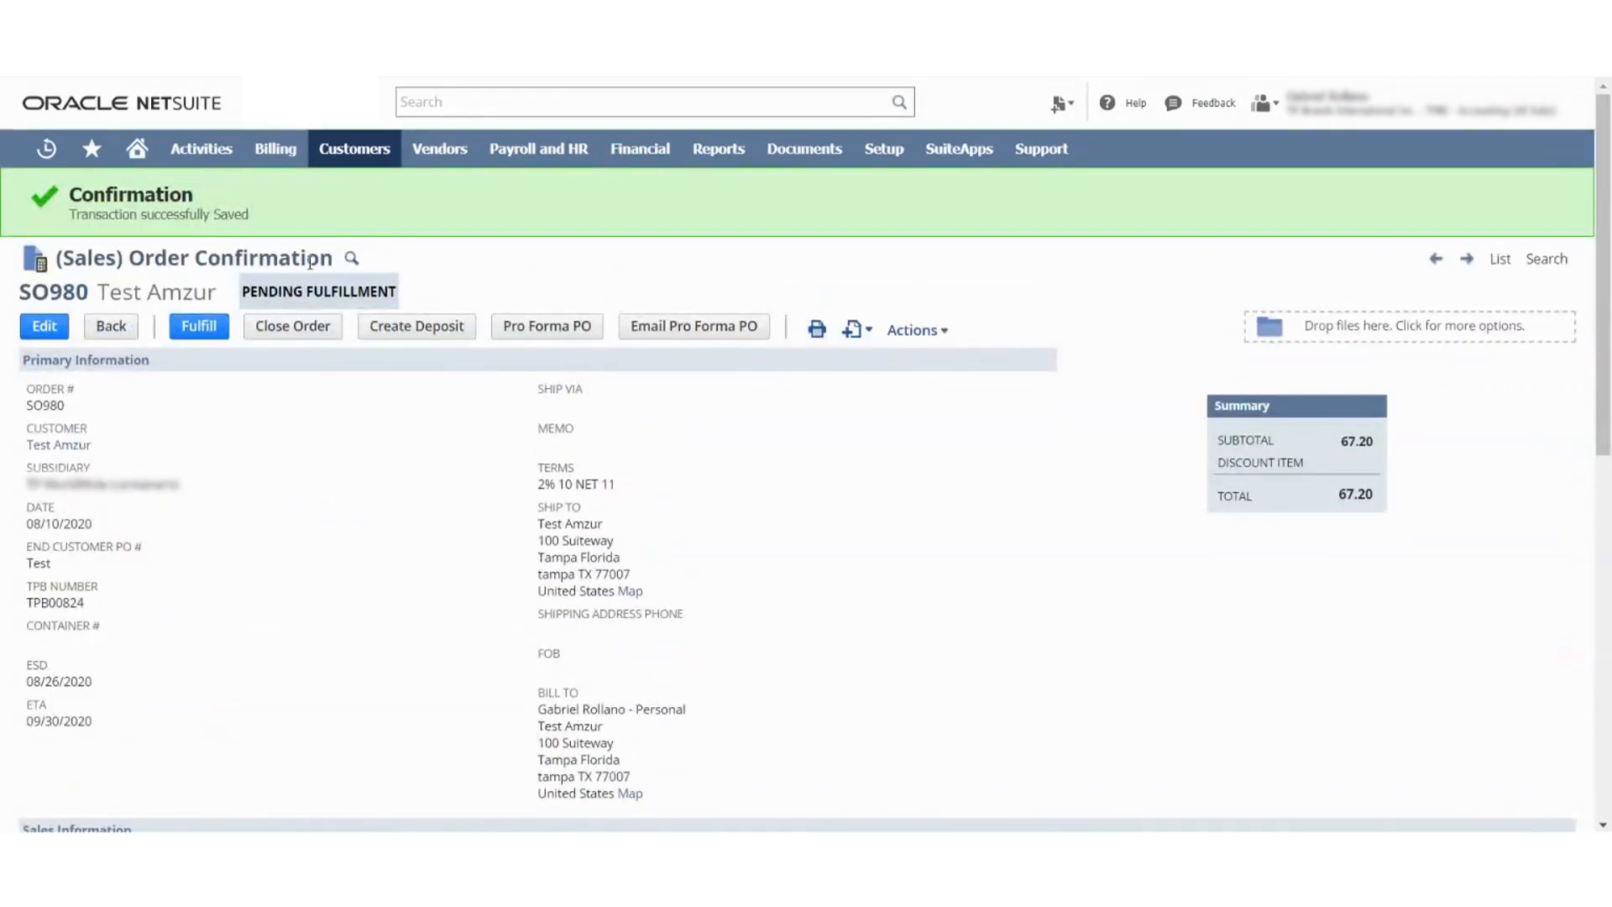
scroll(down, 3)
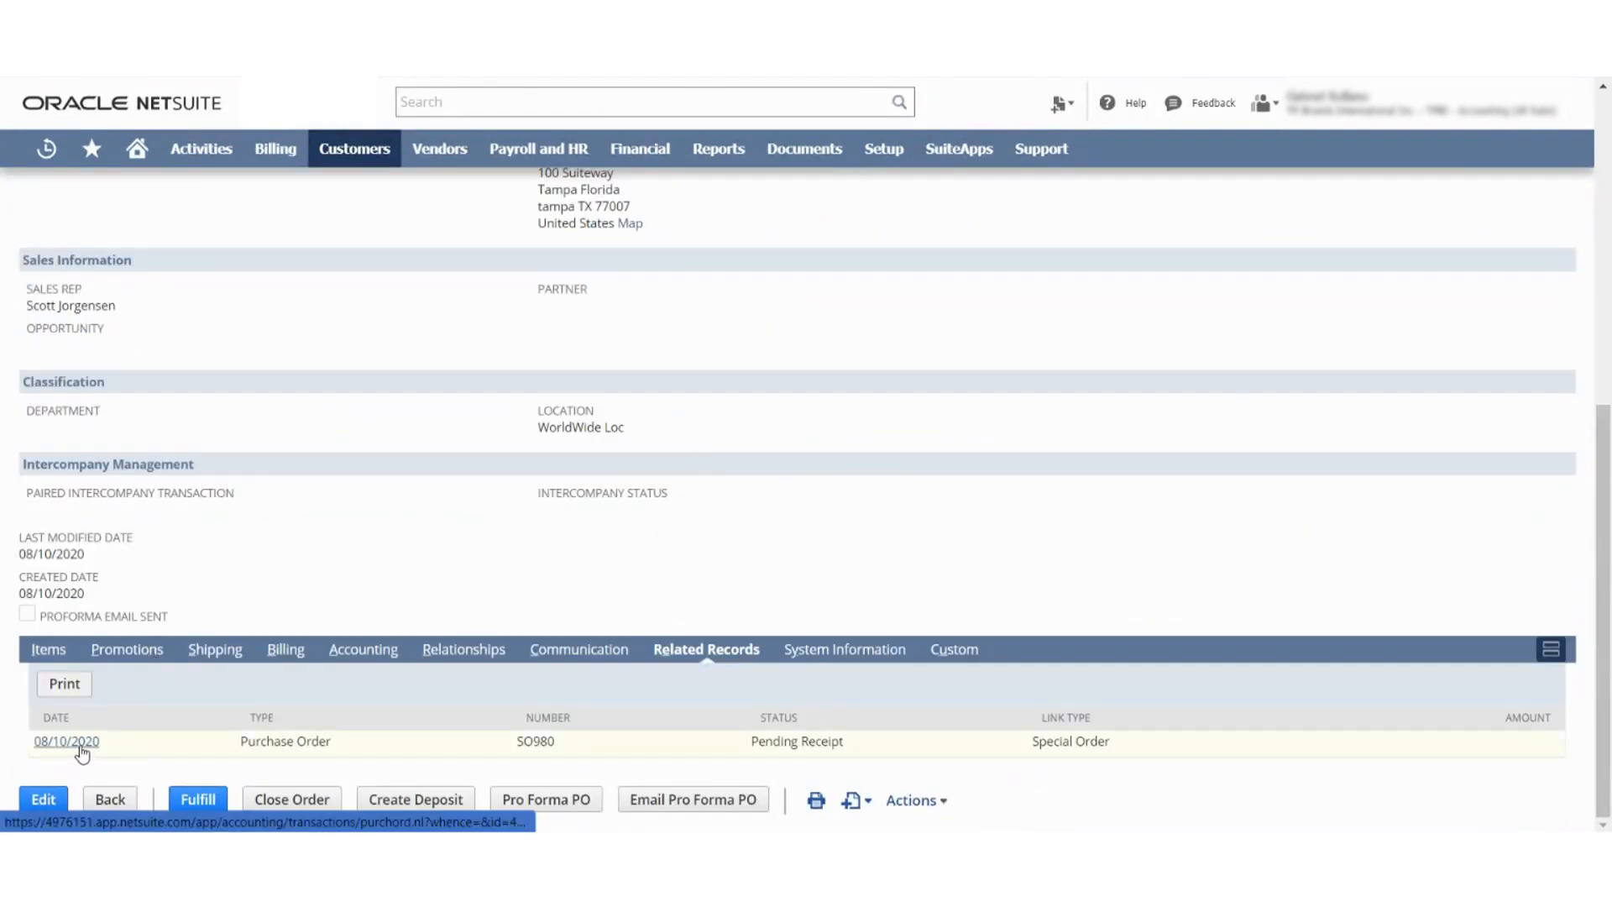
click(67, 741)
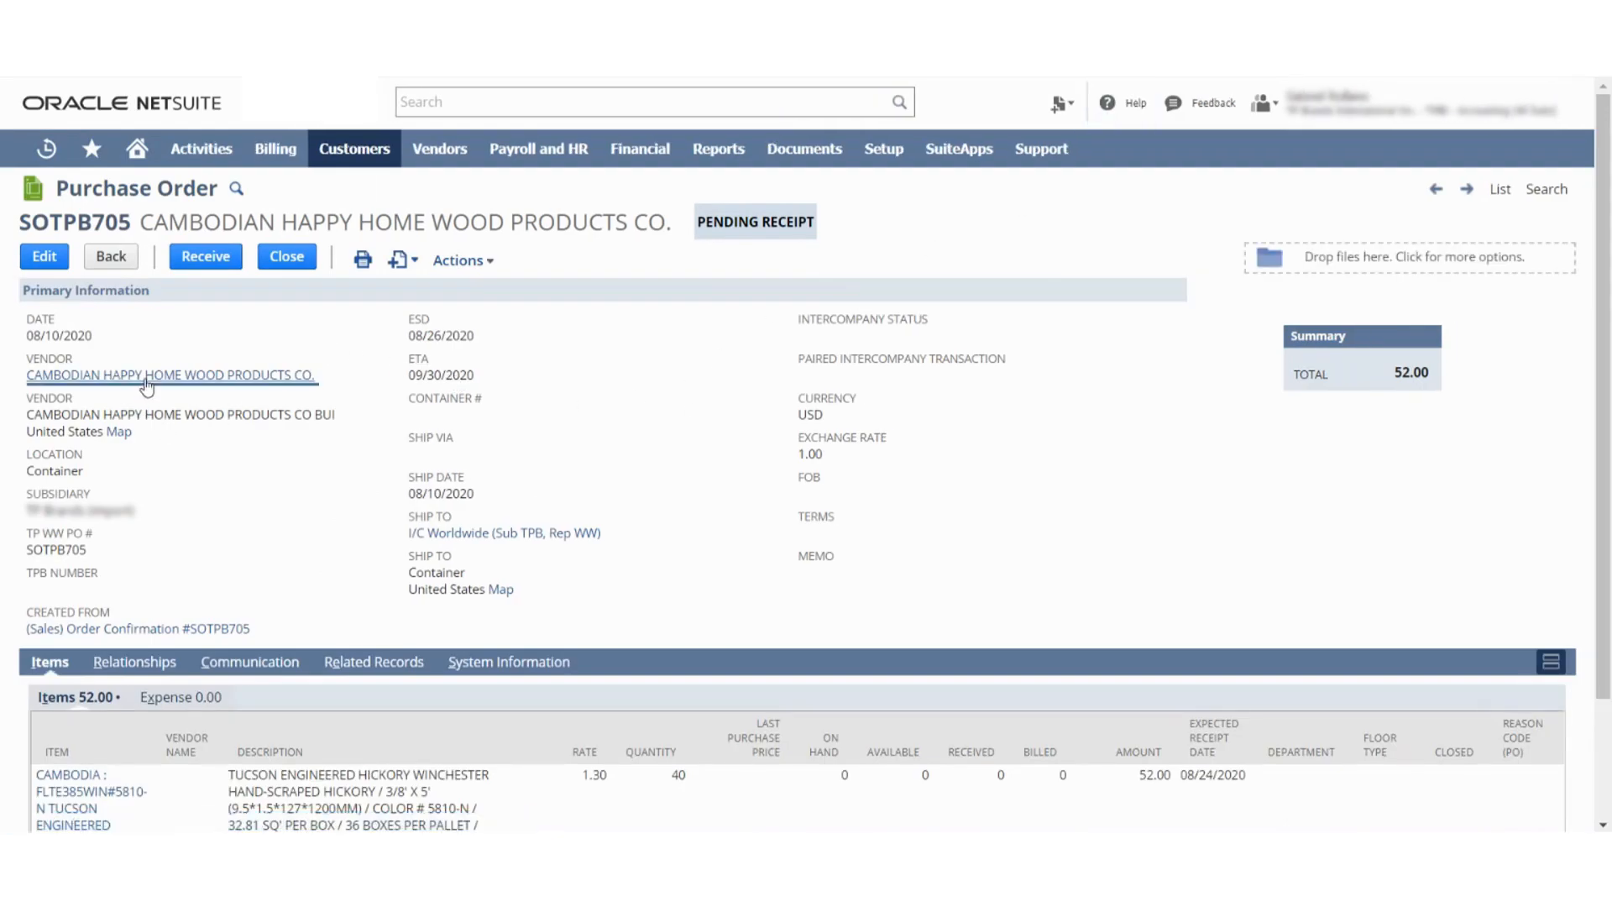
mouse_move(610, 354)
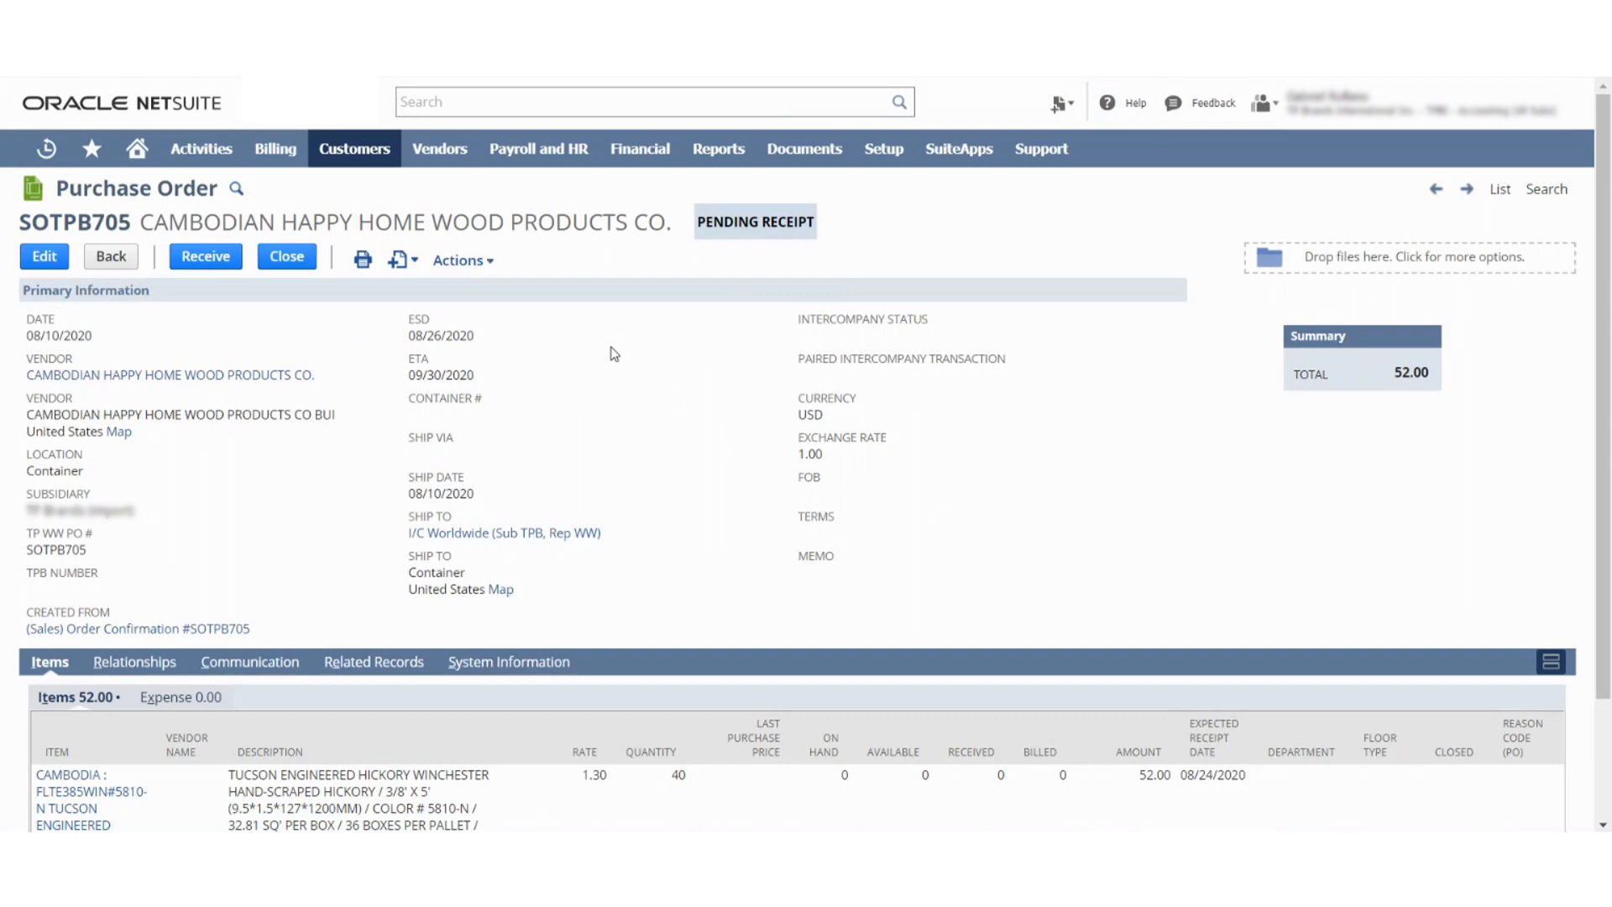
mouse_move(406, 154)
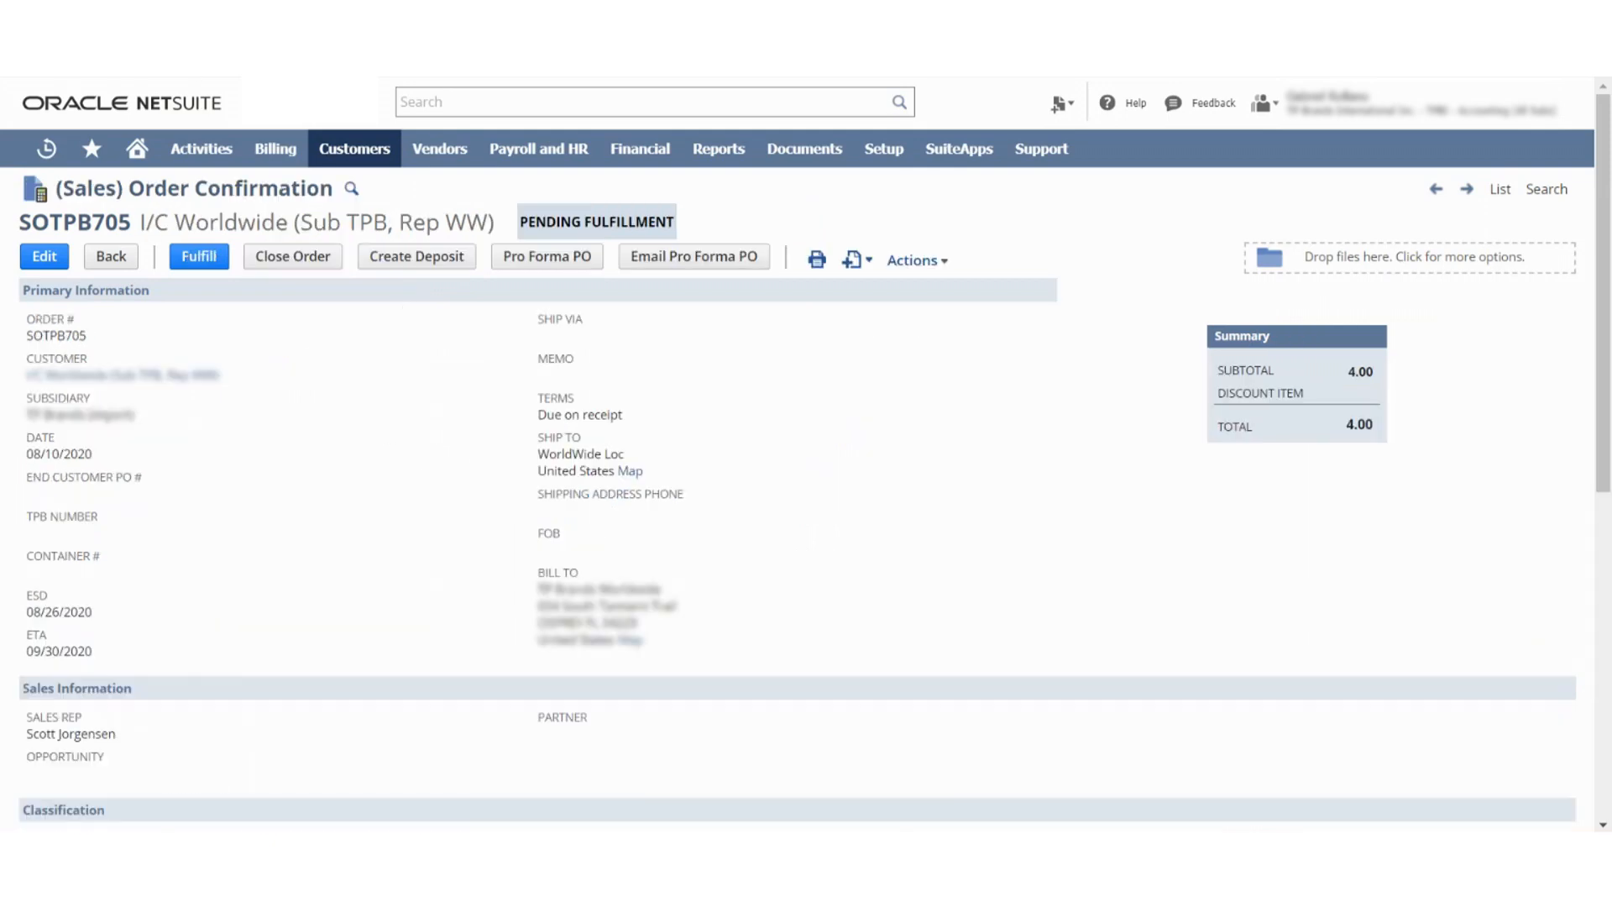
mouse_move(1274, 719)
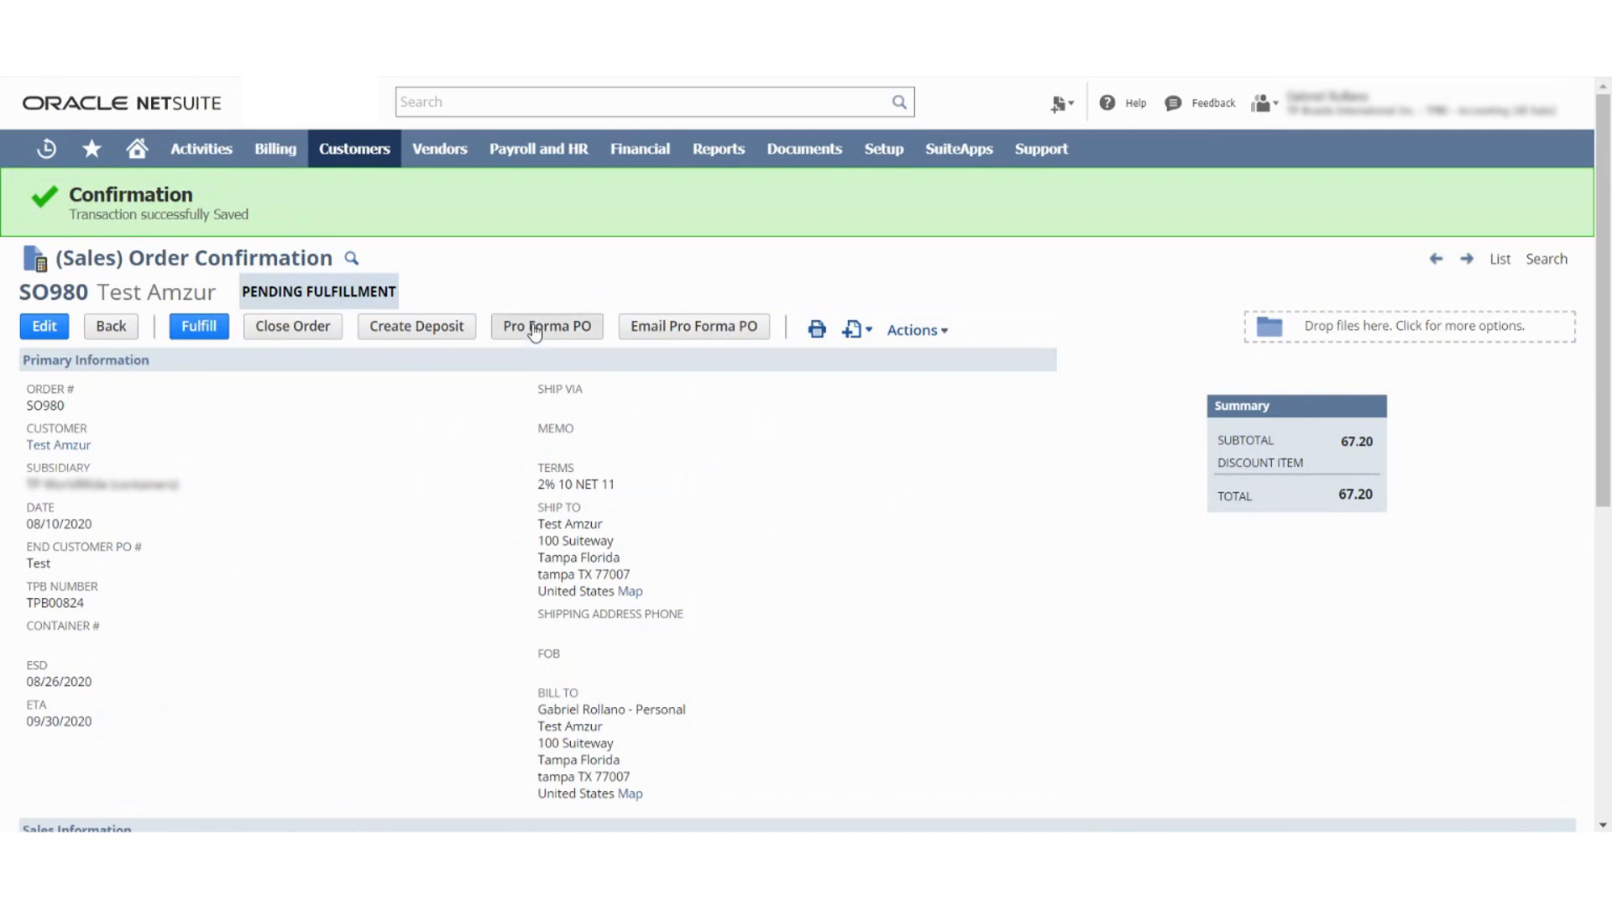
mouse_move(792, 295)
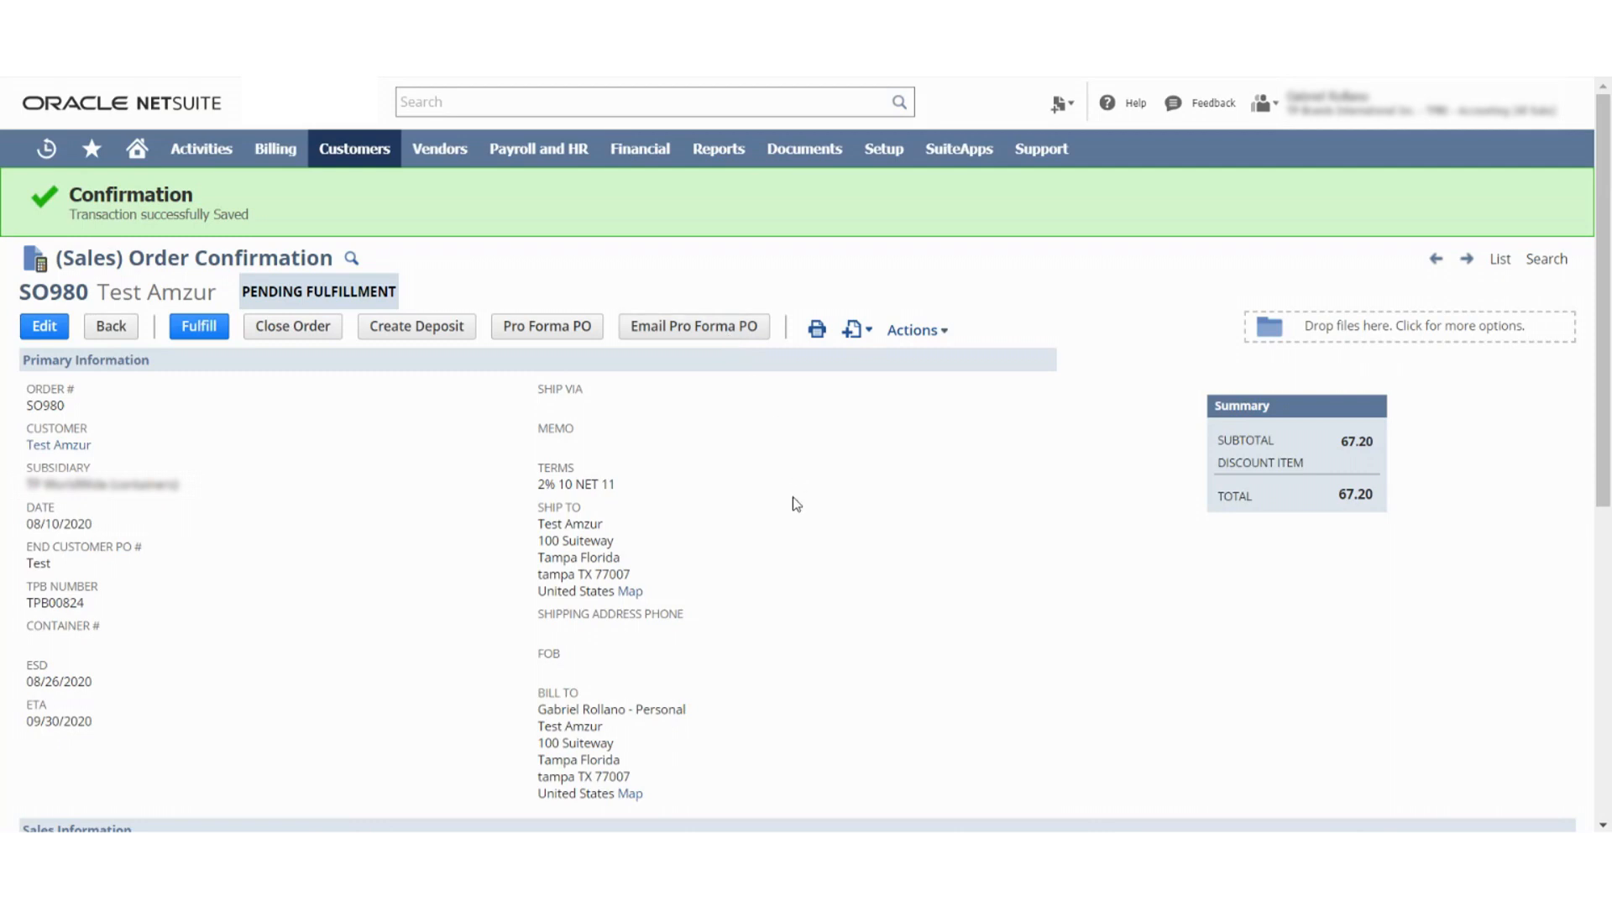
scroll(down, 3)
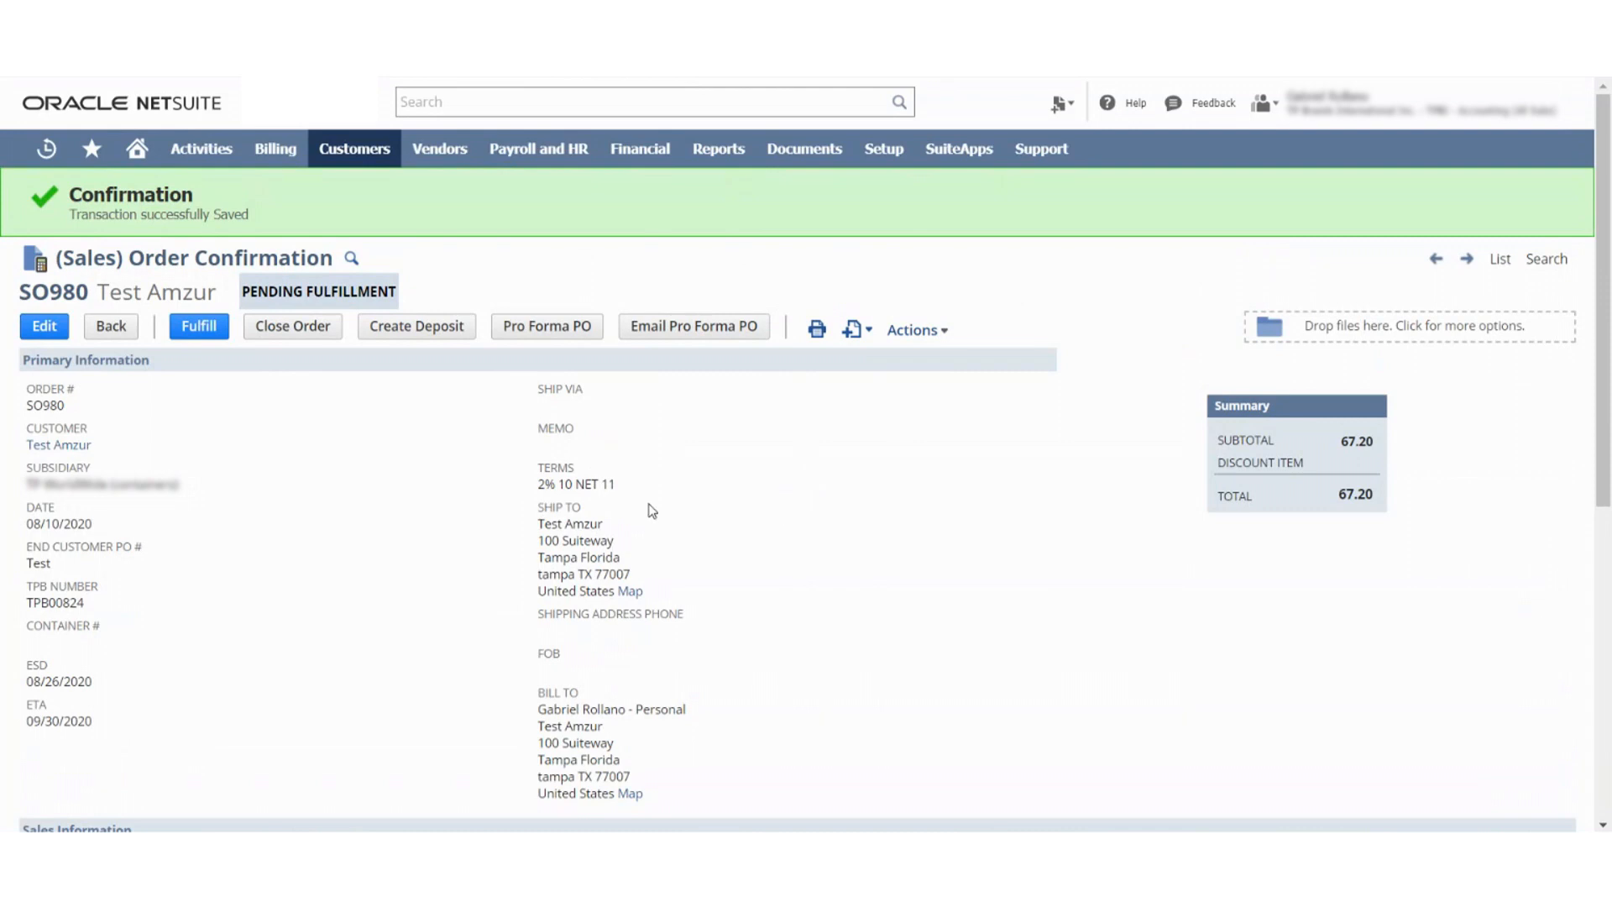
mouse_move(652, 511)
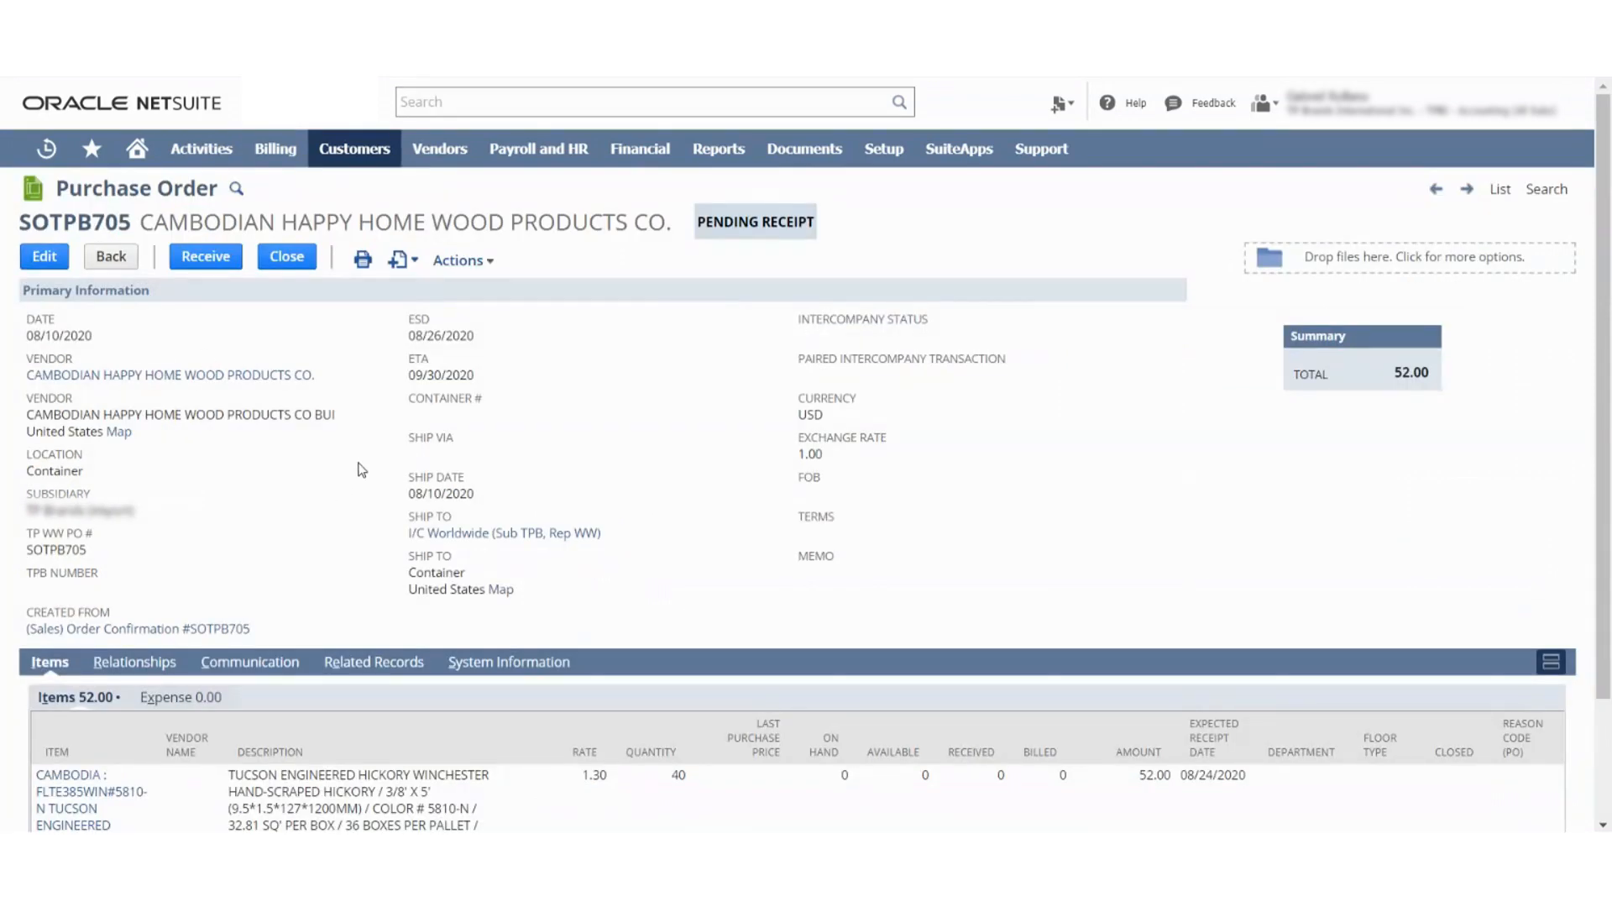
mouse_move(659, 348)
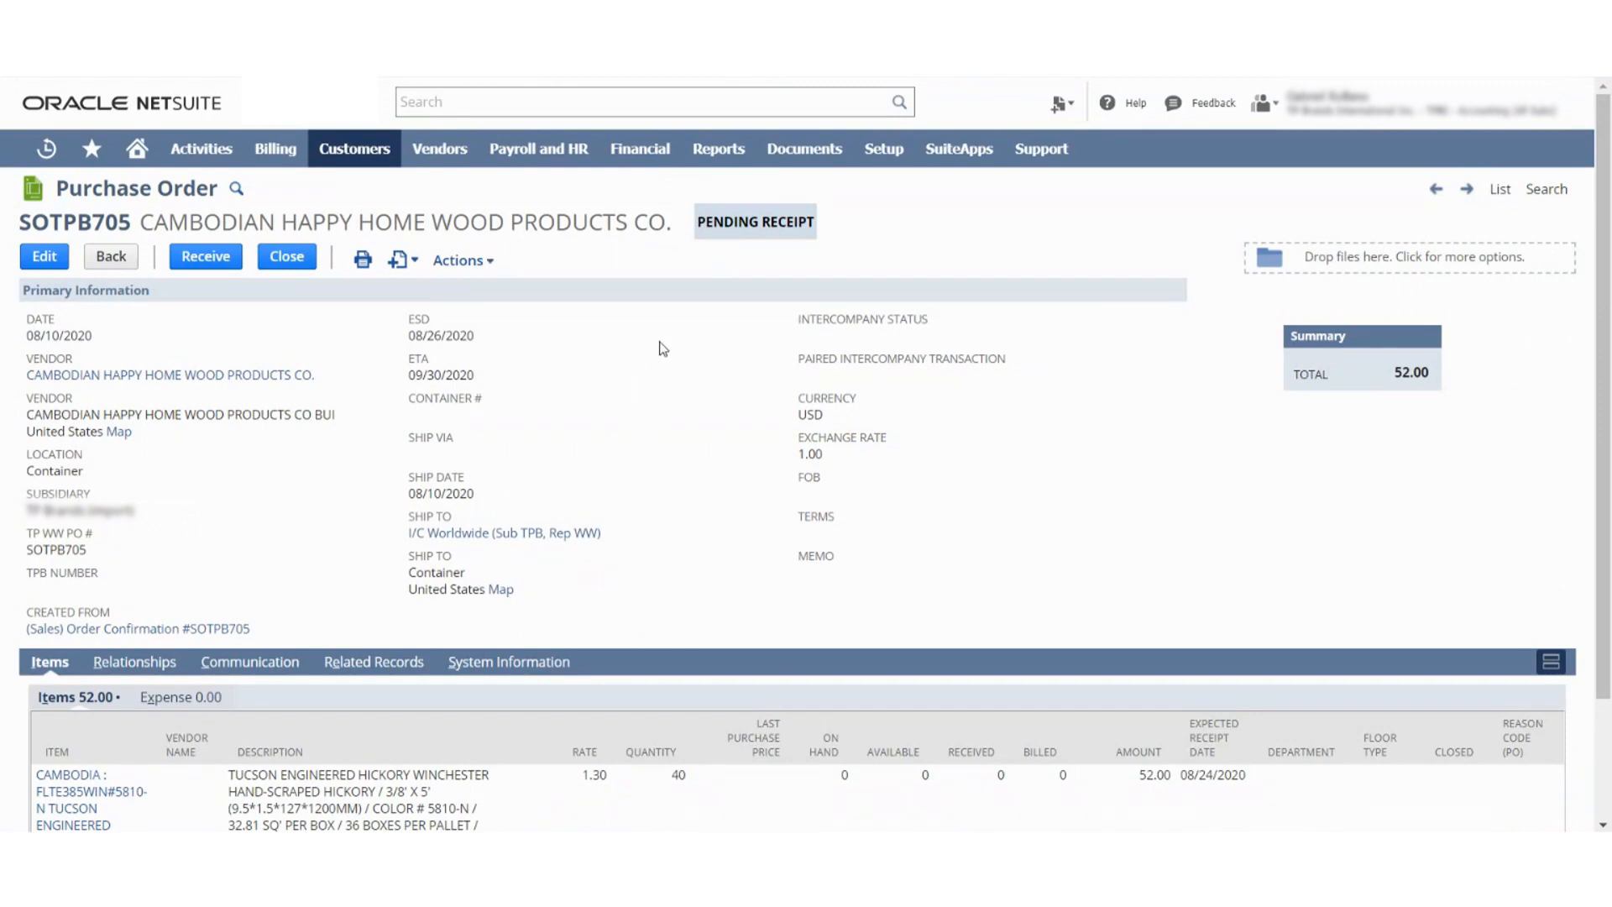
mouse_move(673, 357)
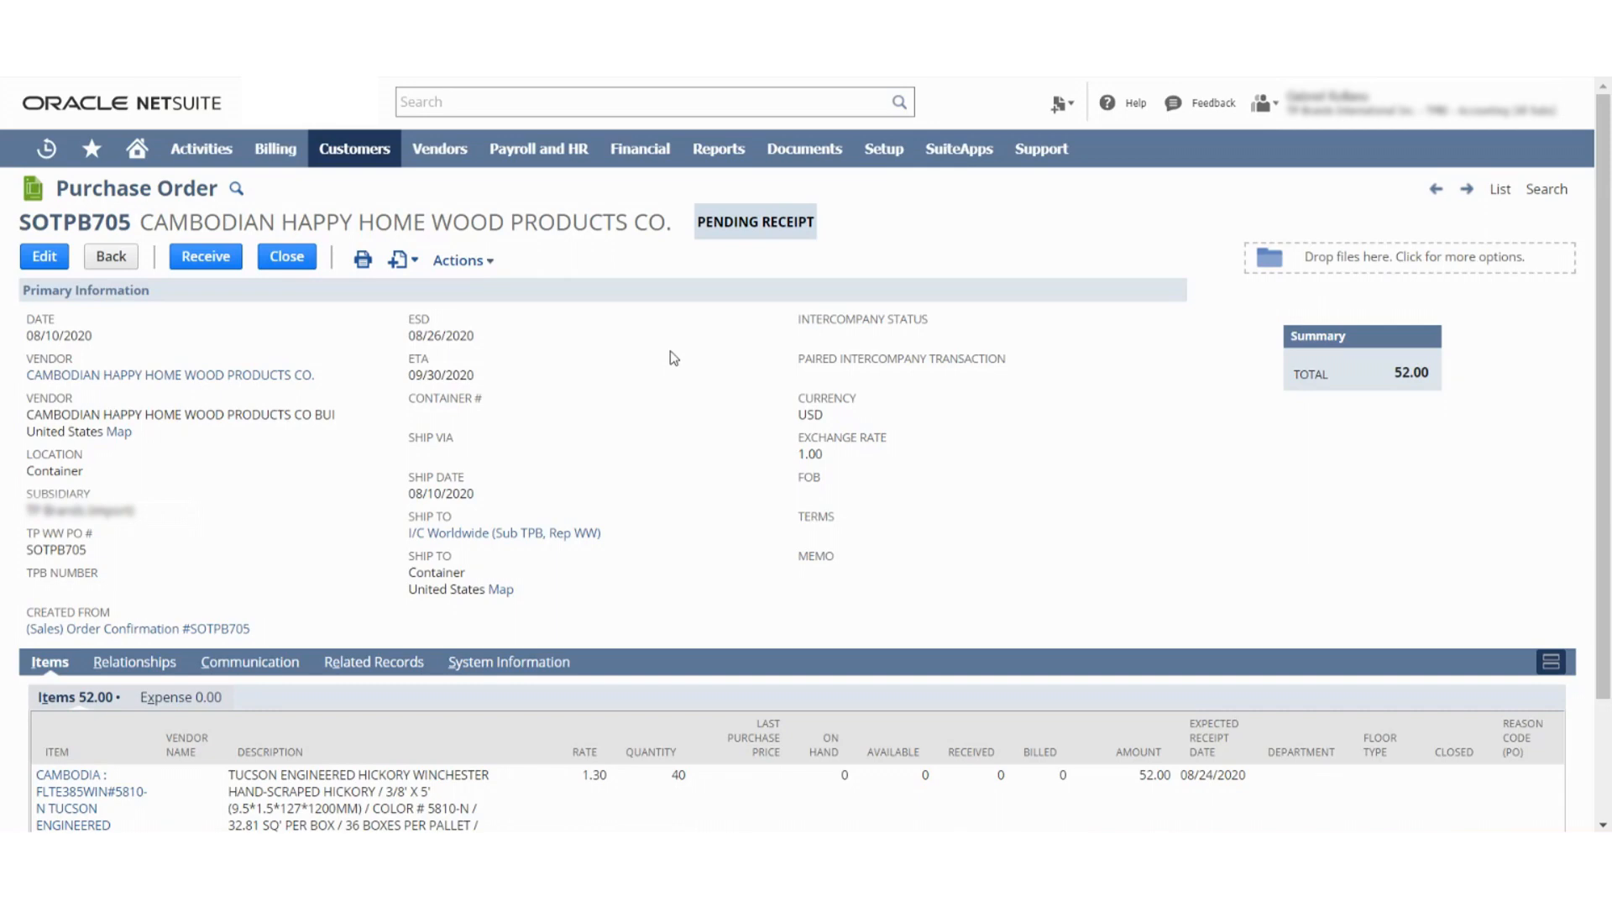
Step: Create an item receipt from SOTPB705 with the hickory line at 40 units to Container
click(205, 257)
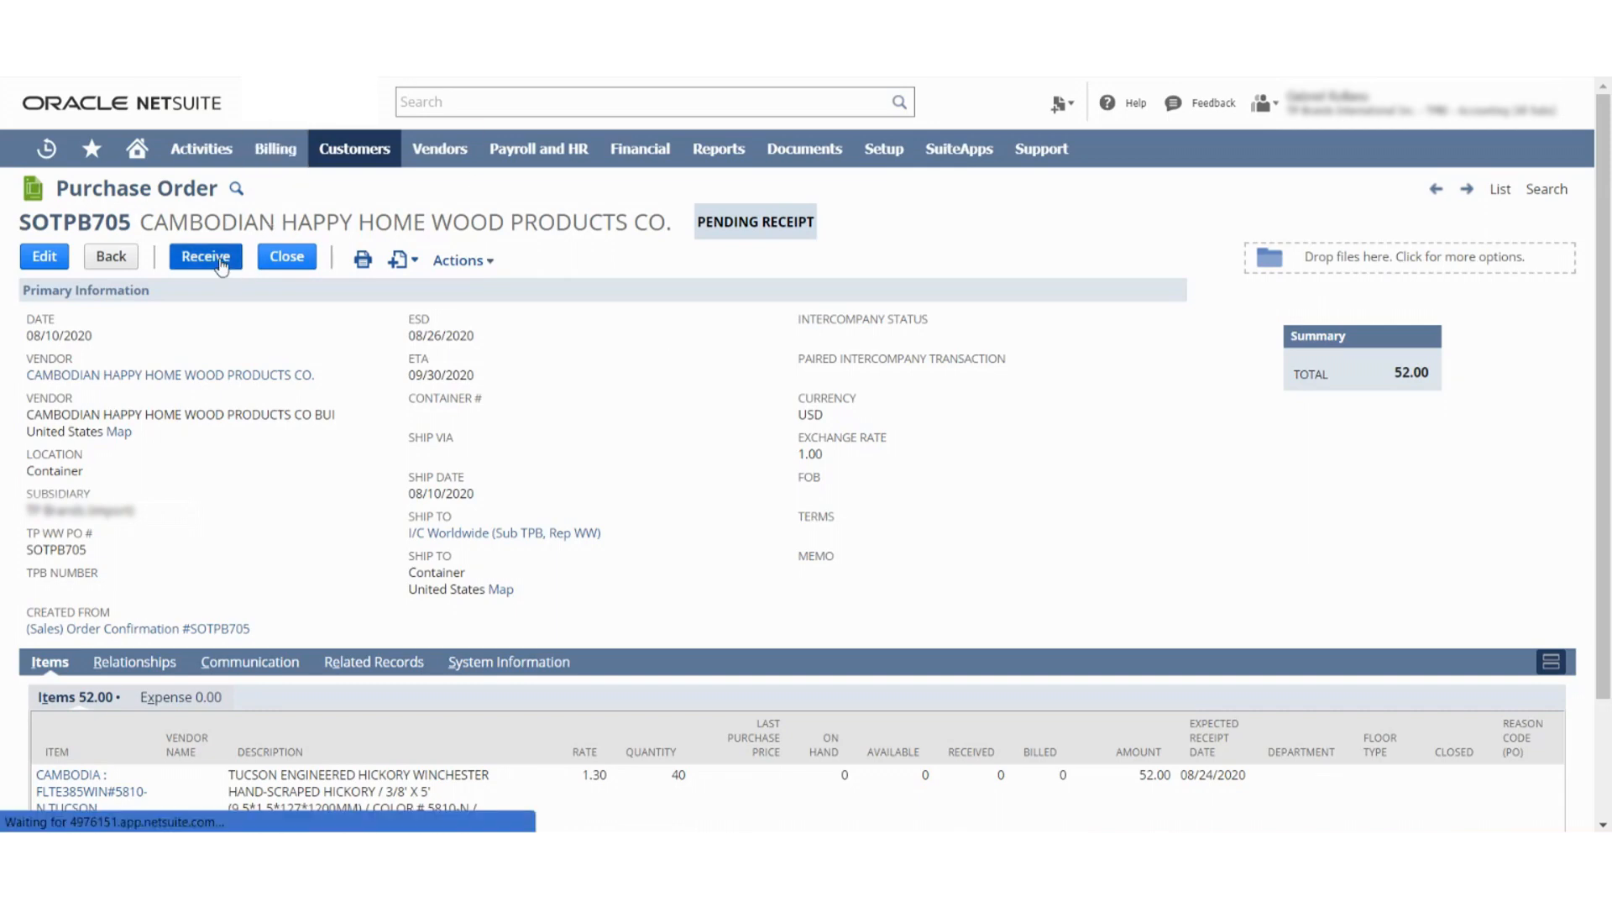
click(205, 257)
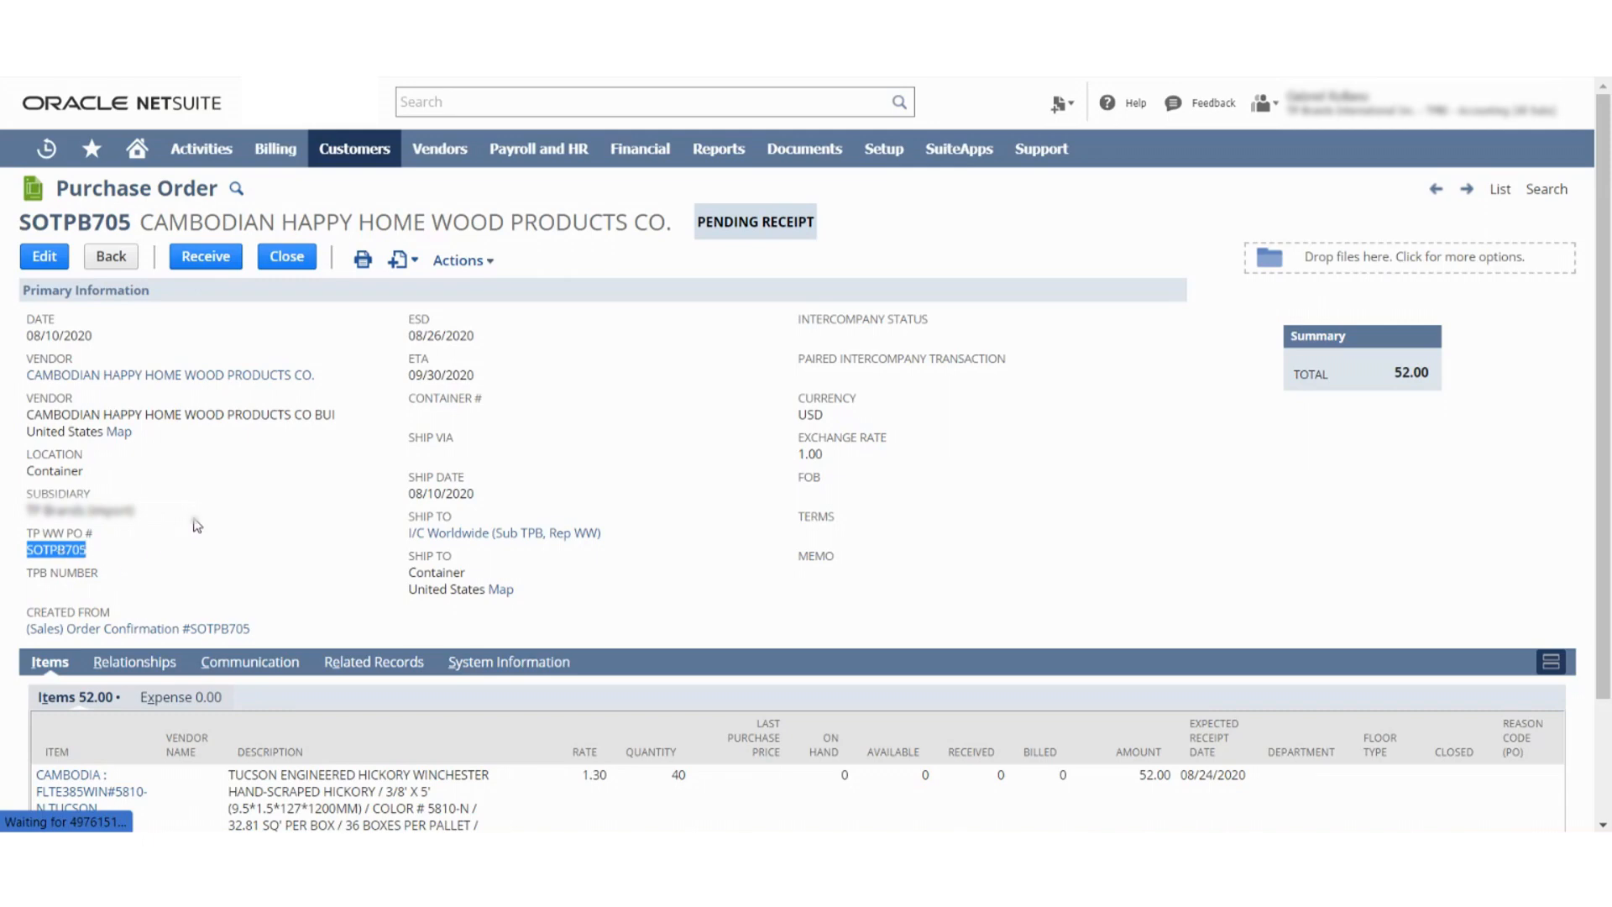
mouse_move(229, 450)
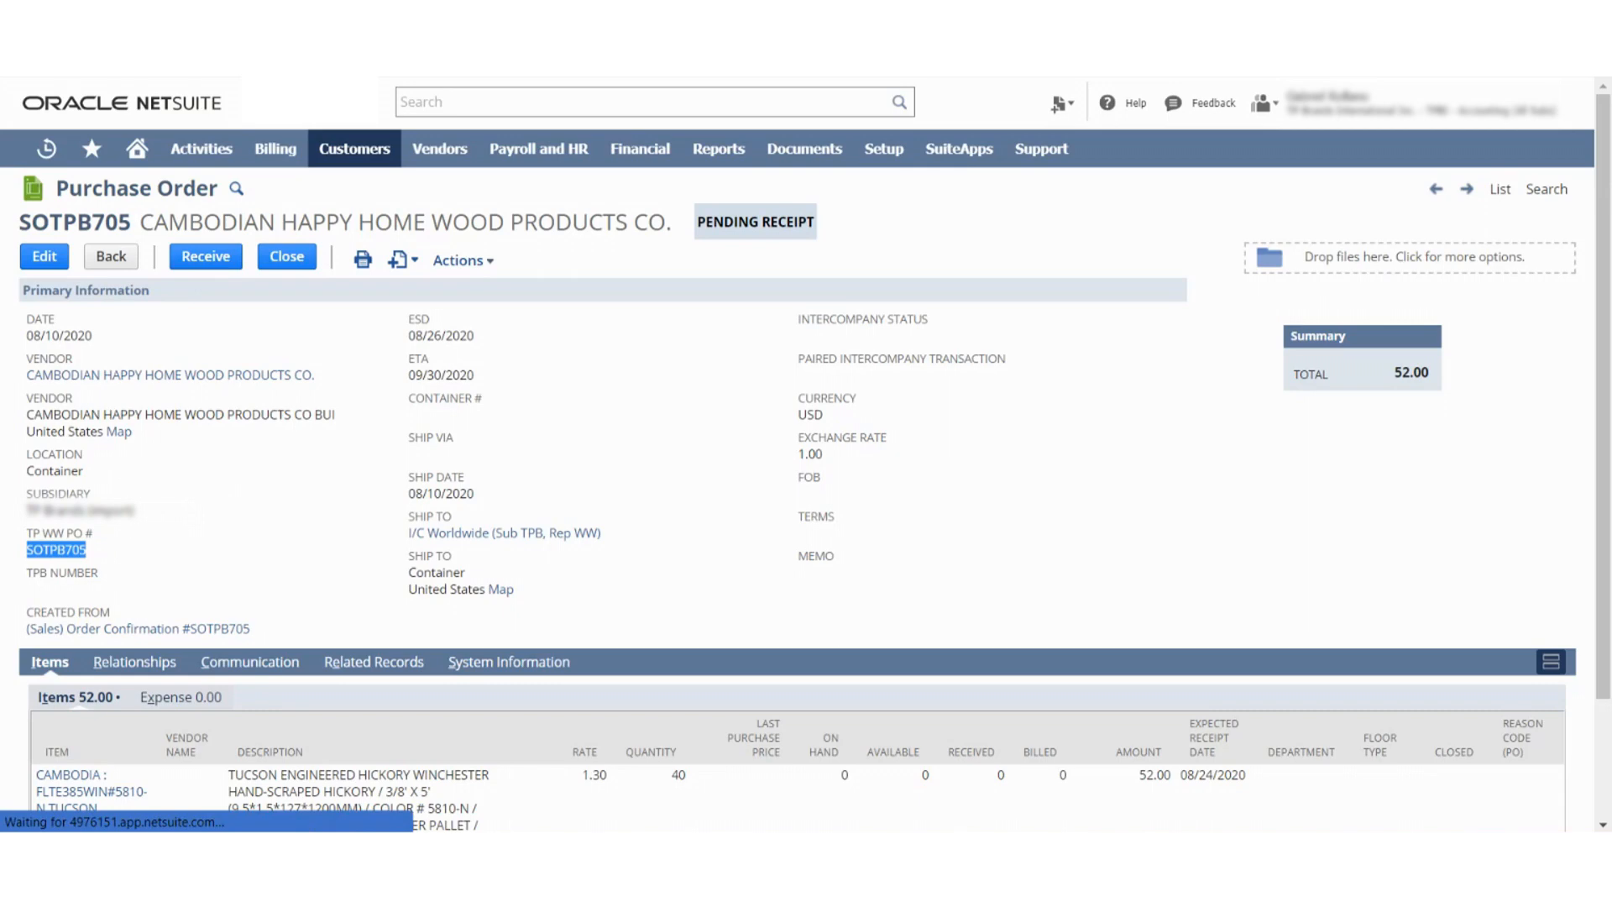
click(205, 257)
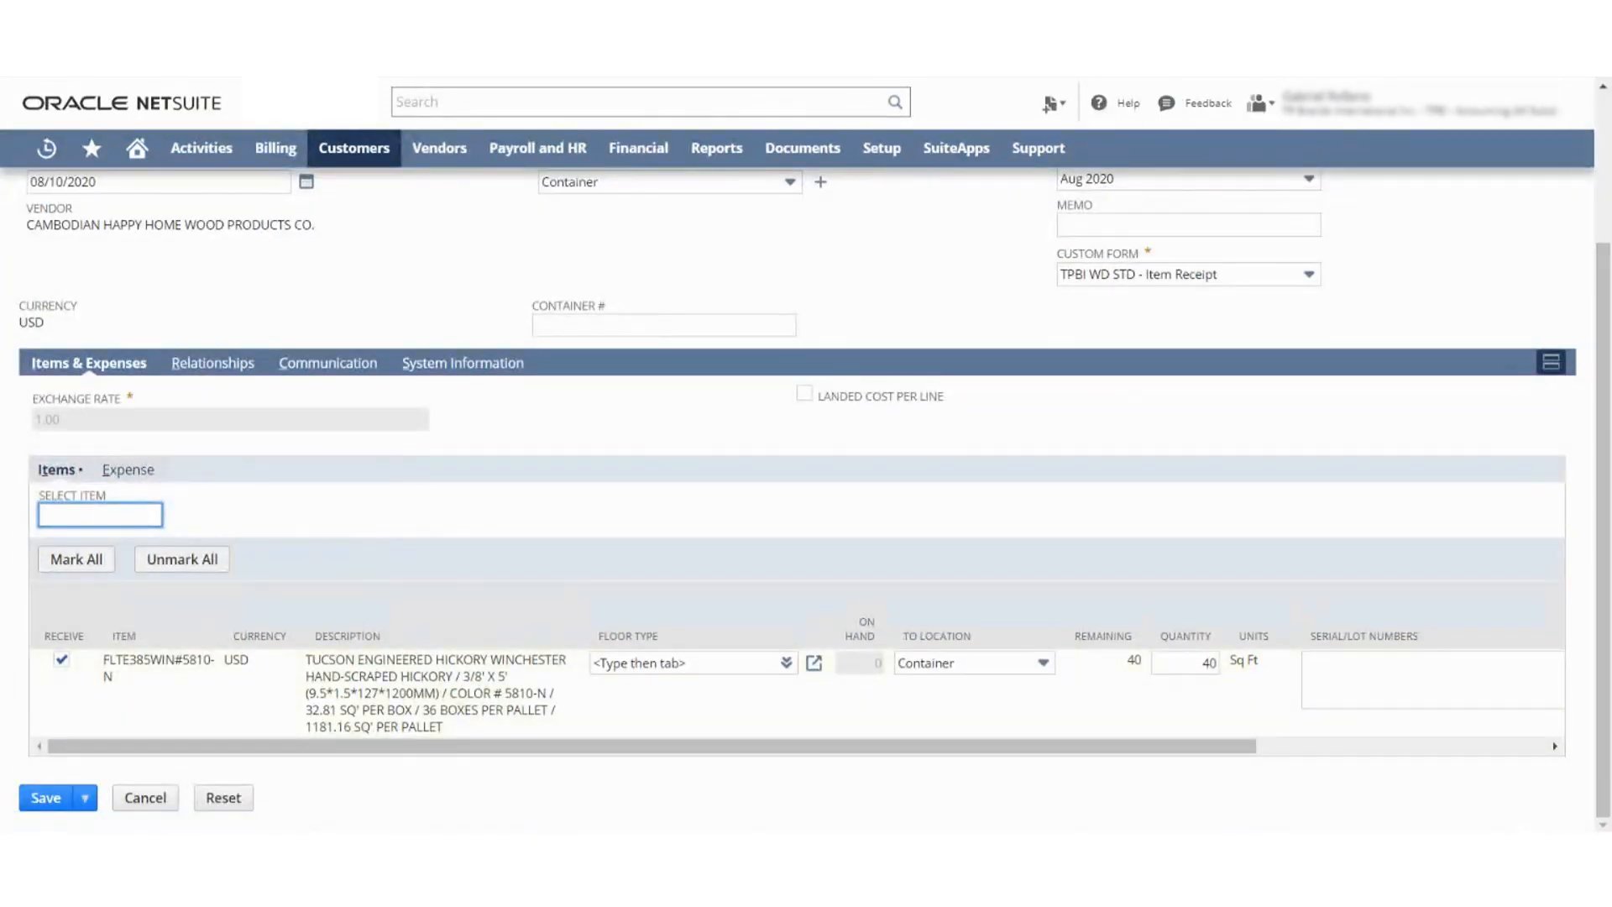
Step: Save the receipt for 40 hickory units with lot TPB00824 and memo 'Test'
click(45, 798)
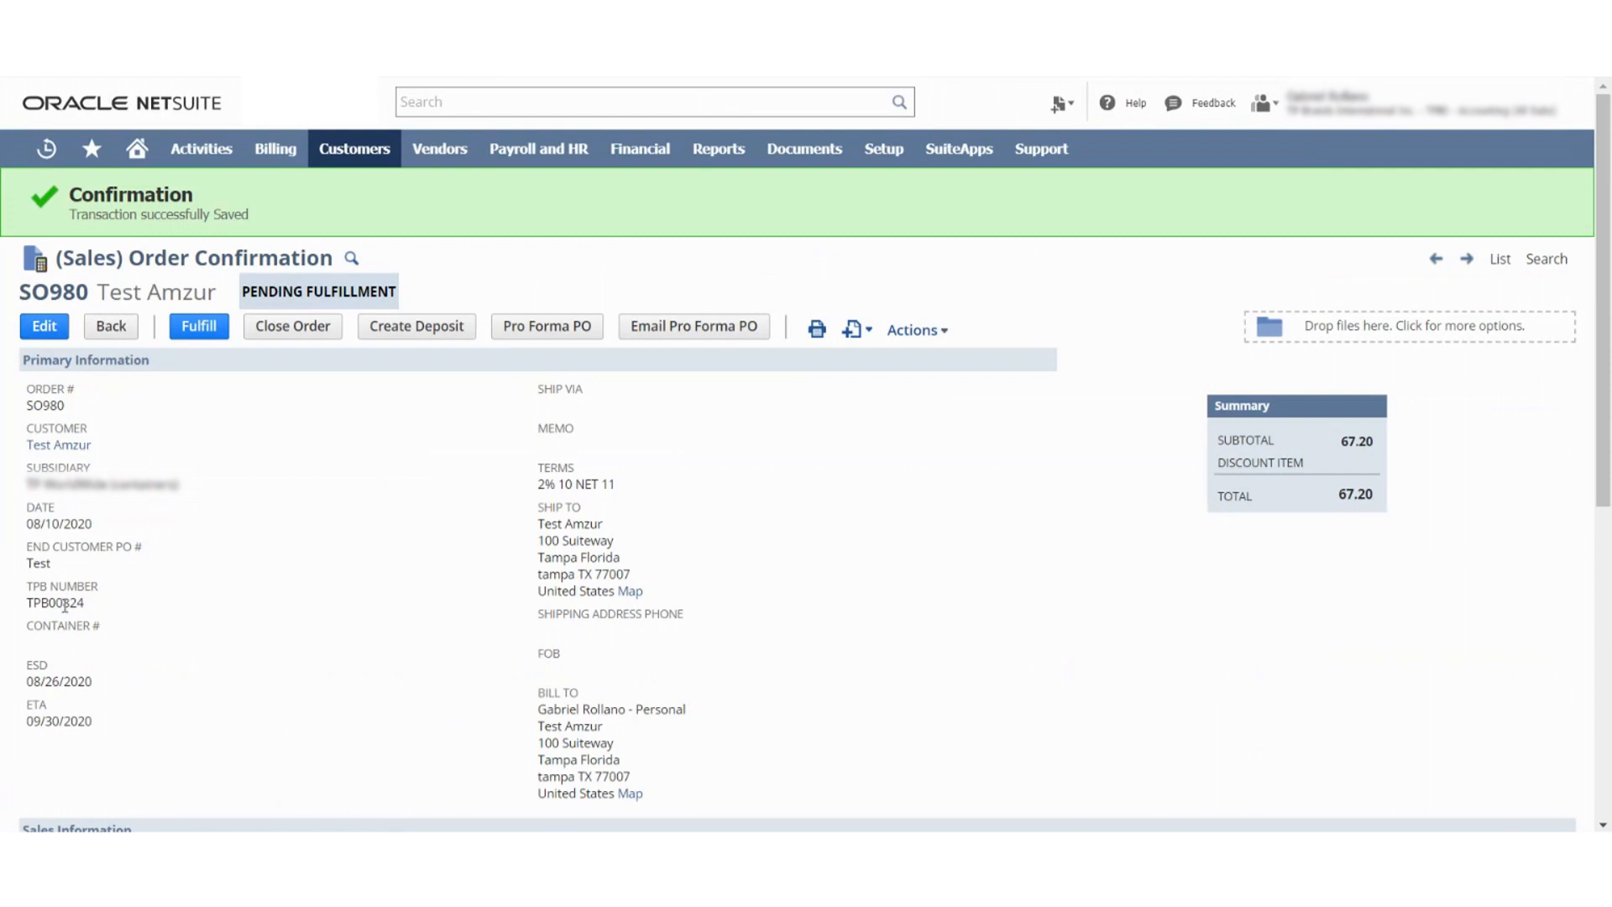
double_click(54, 603)
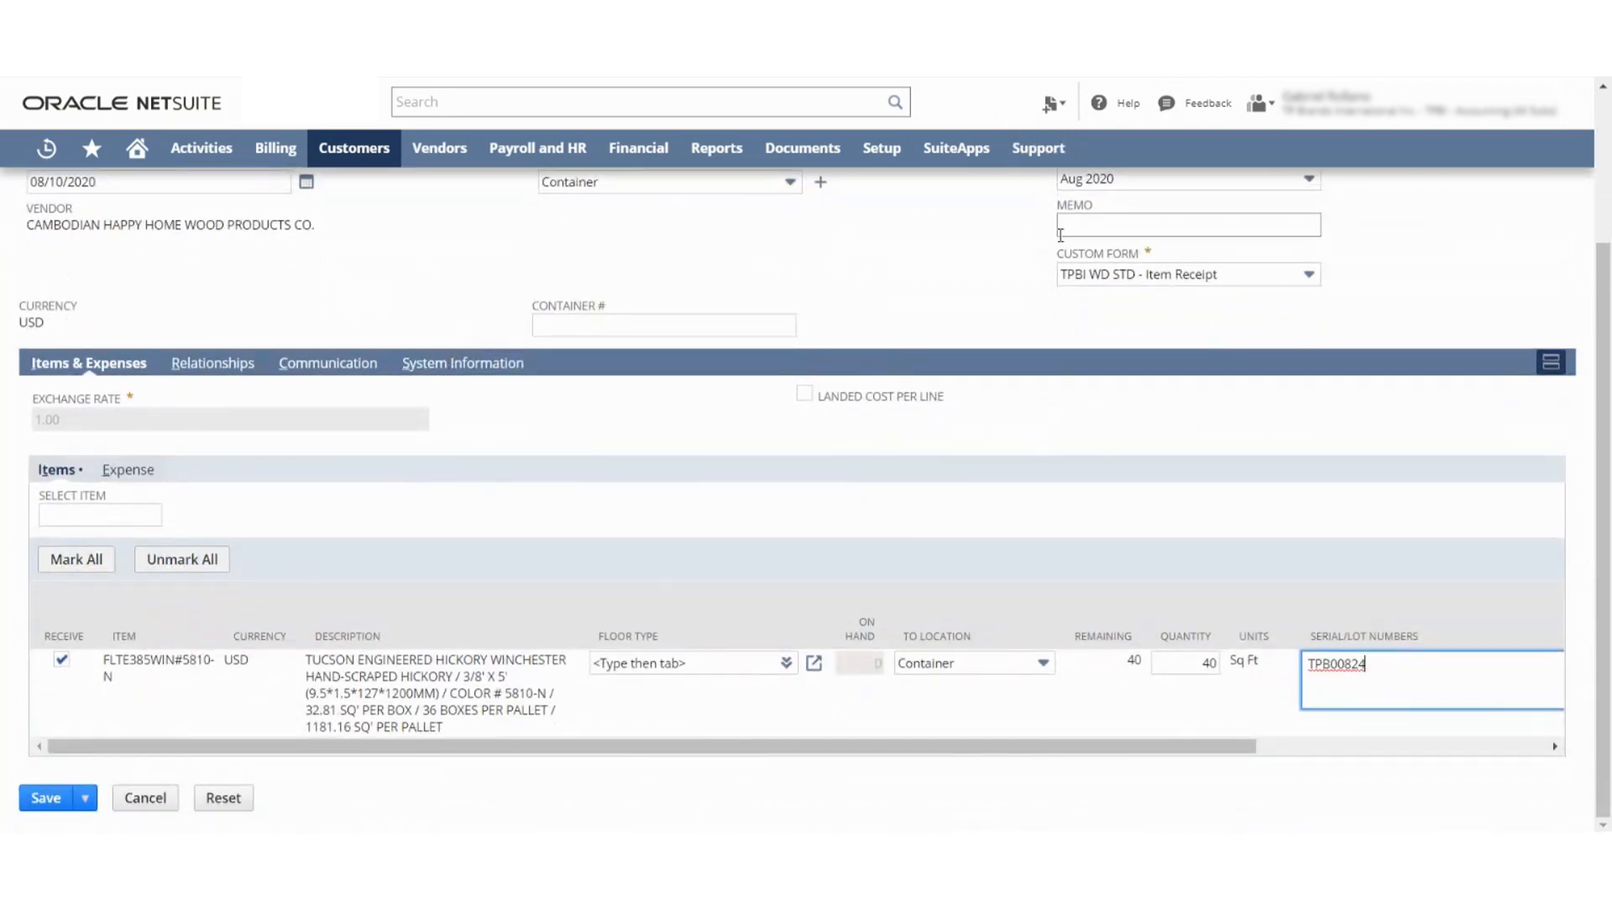
text(Test)
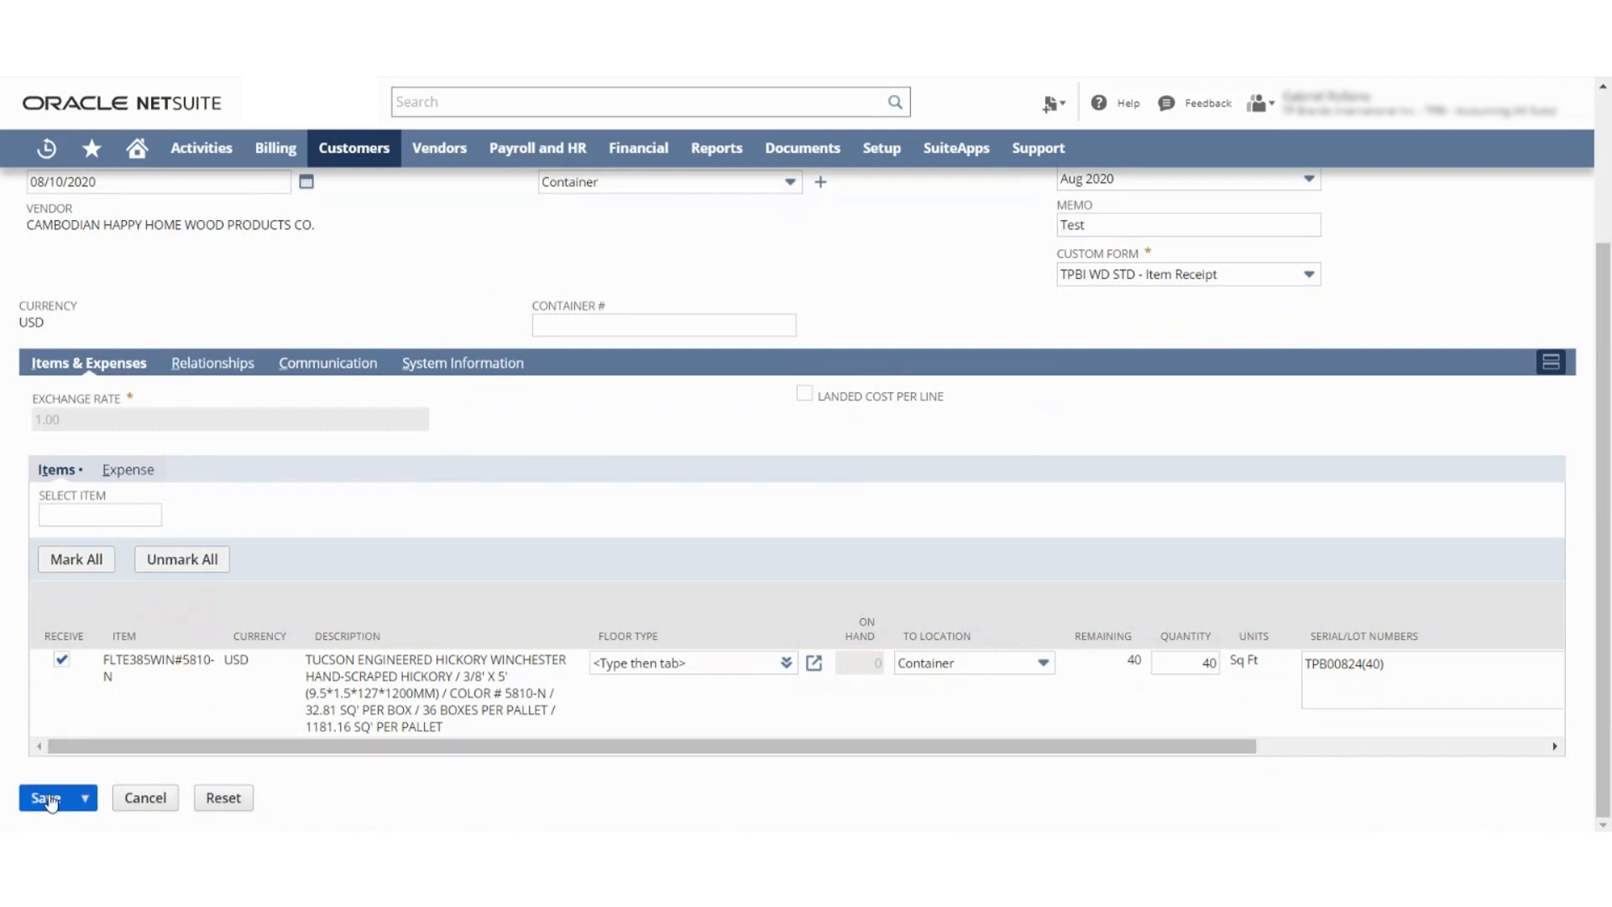
click(46, 797)
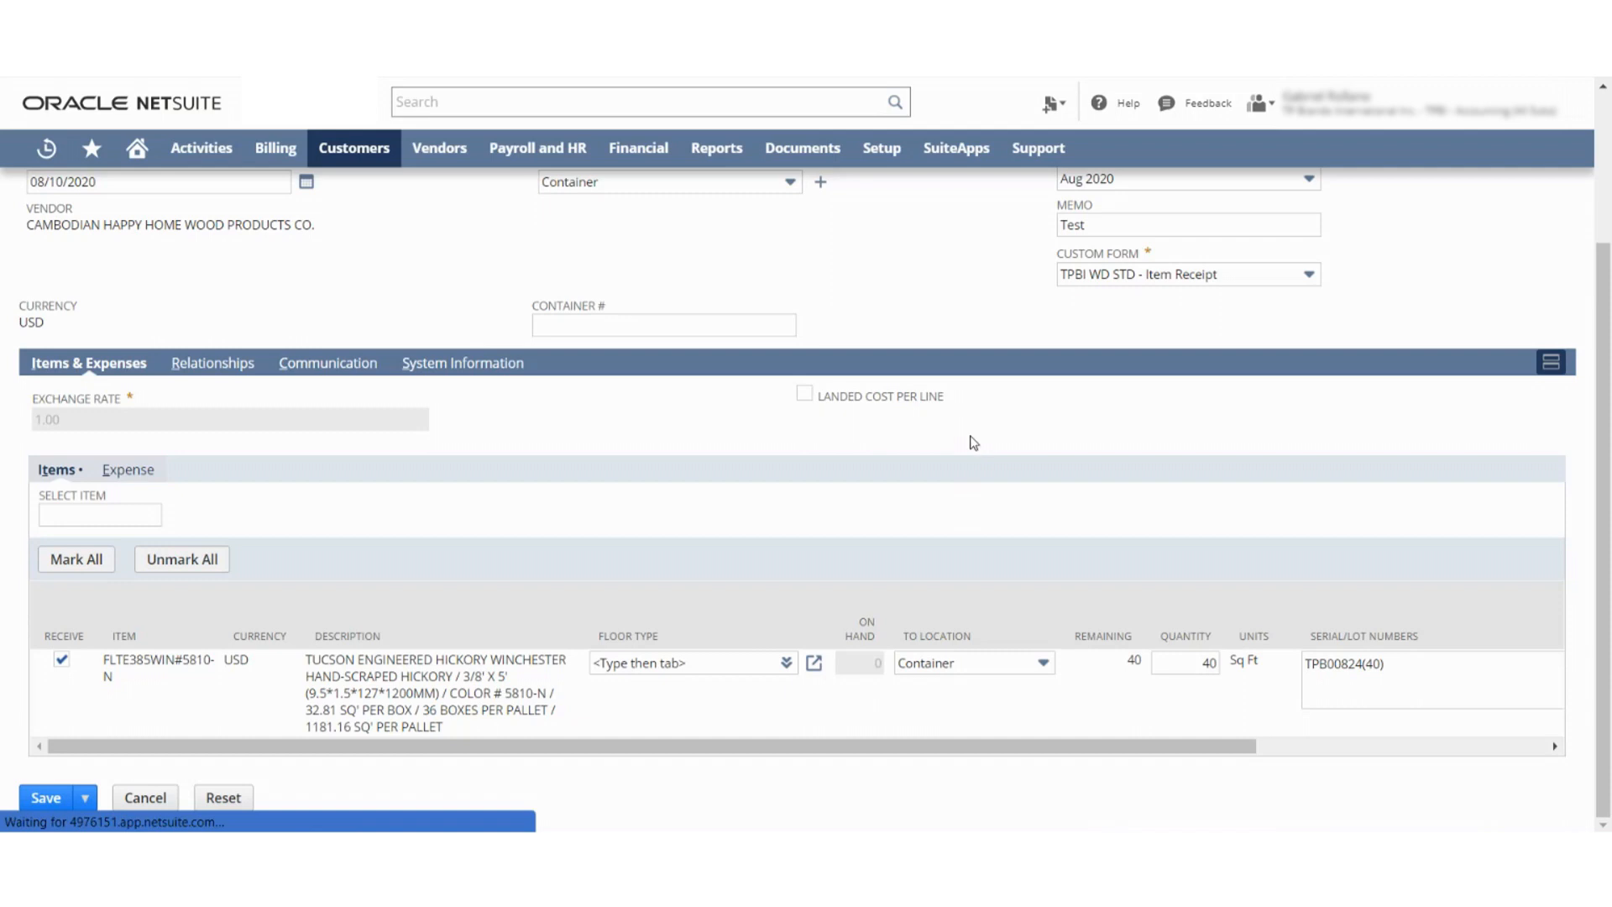
click(45, 798)
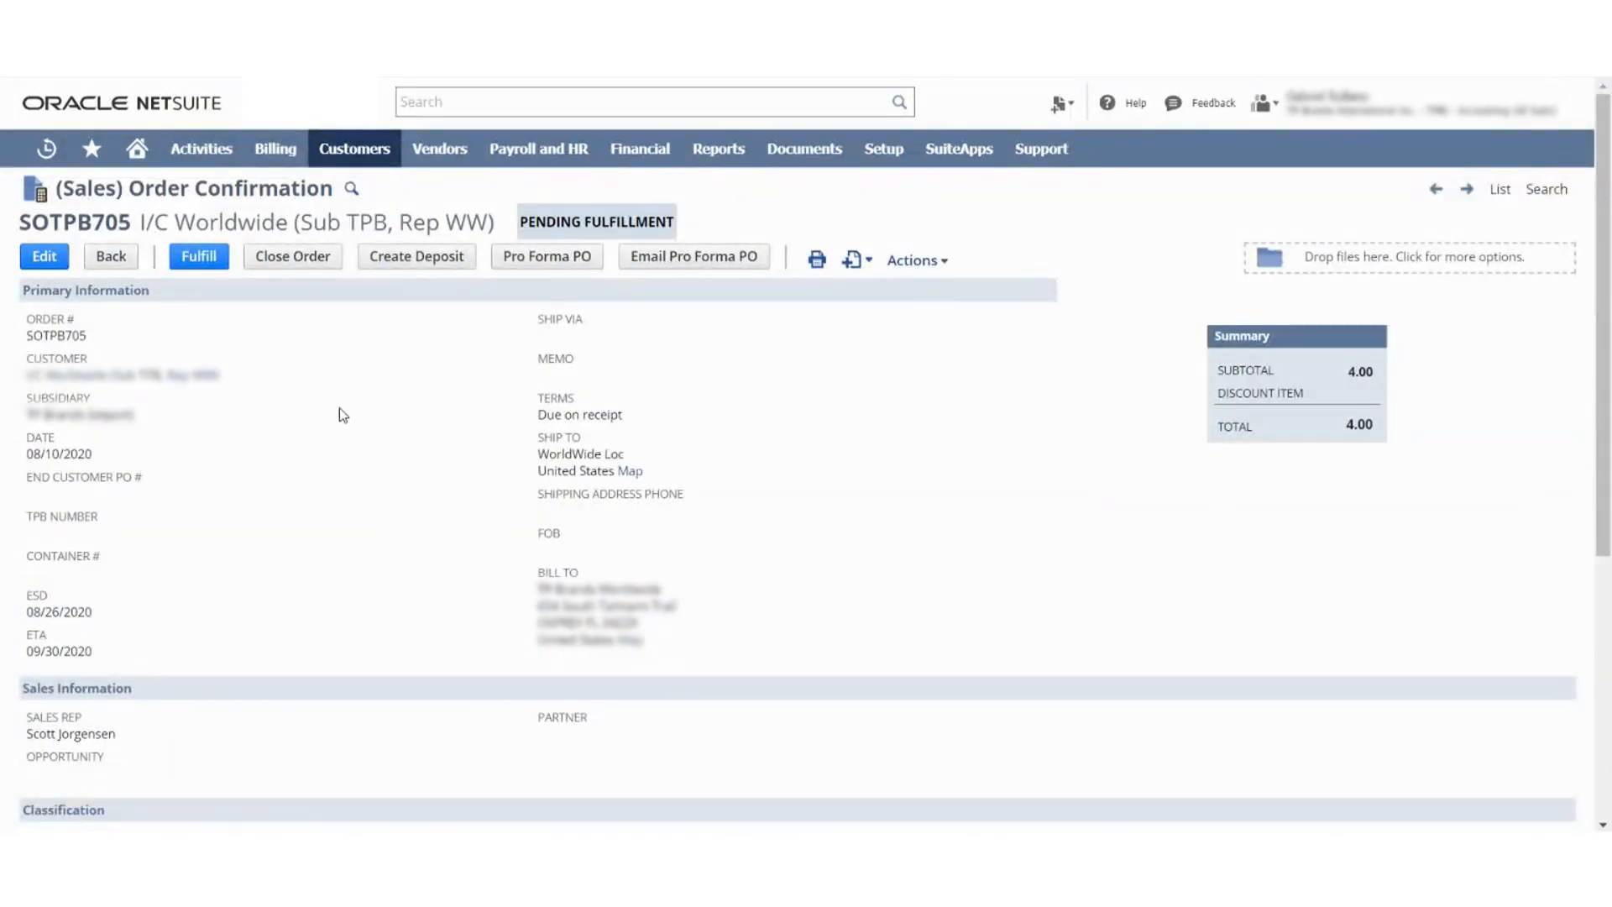
Step: Save a fulfillment of SOTPB705 for 40 units, lot TPB00824(40), memo 'Test'
click(198, 256)
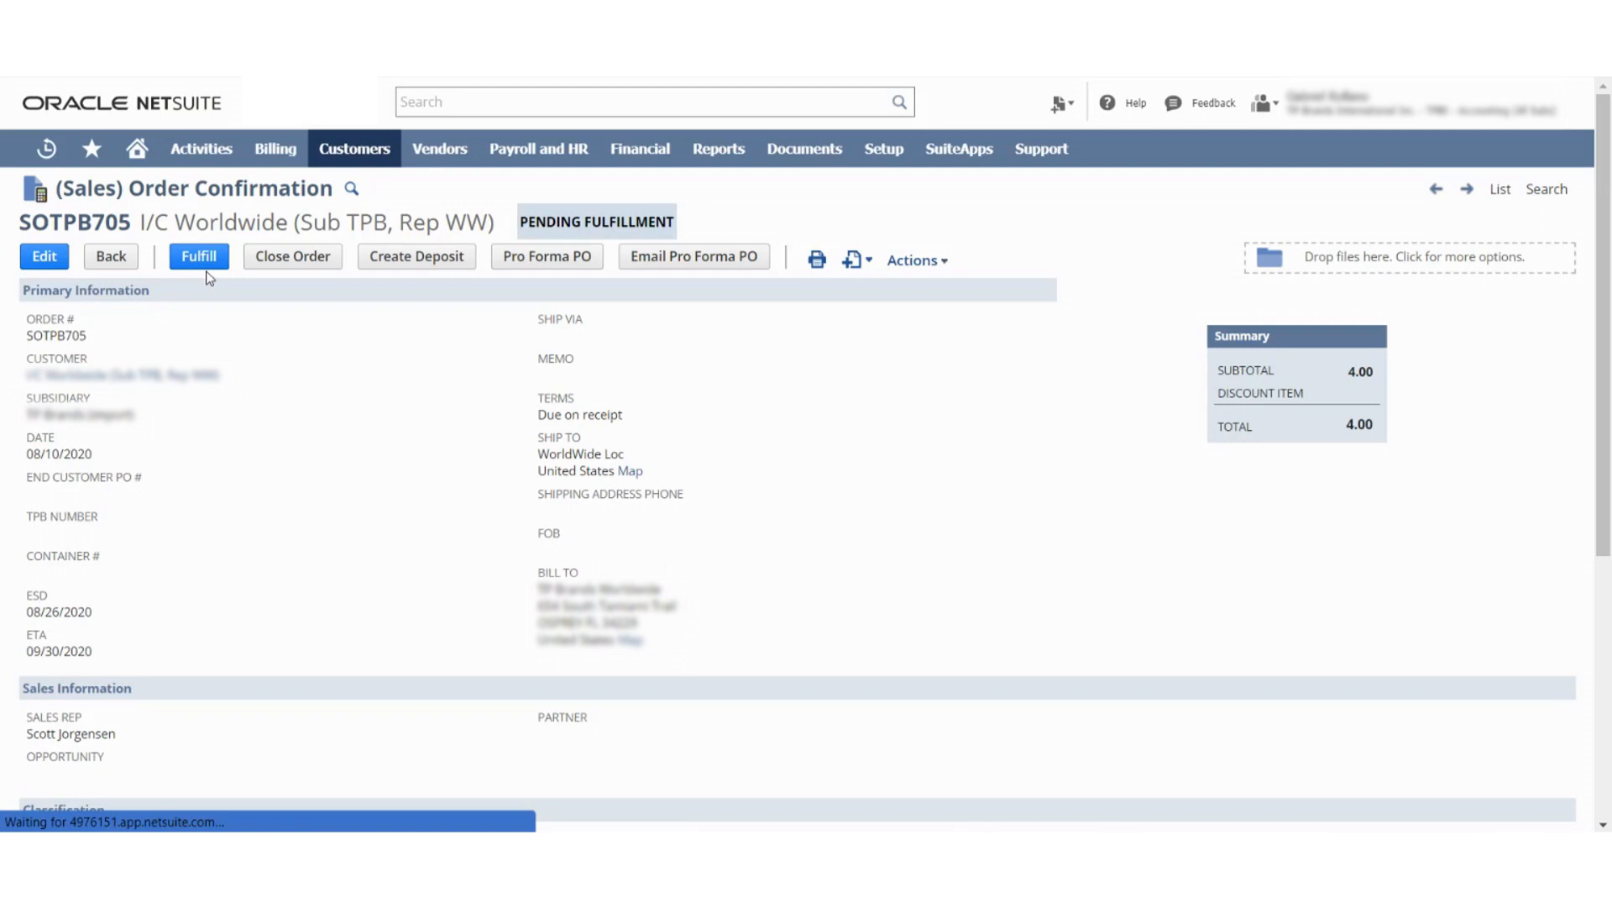
mouse_move(256, 381)
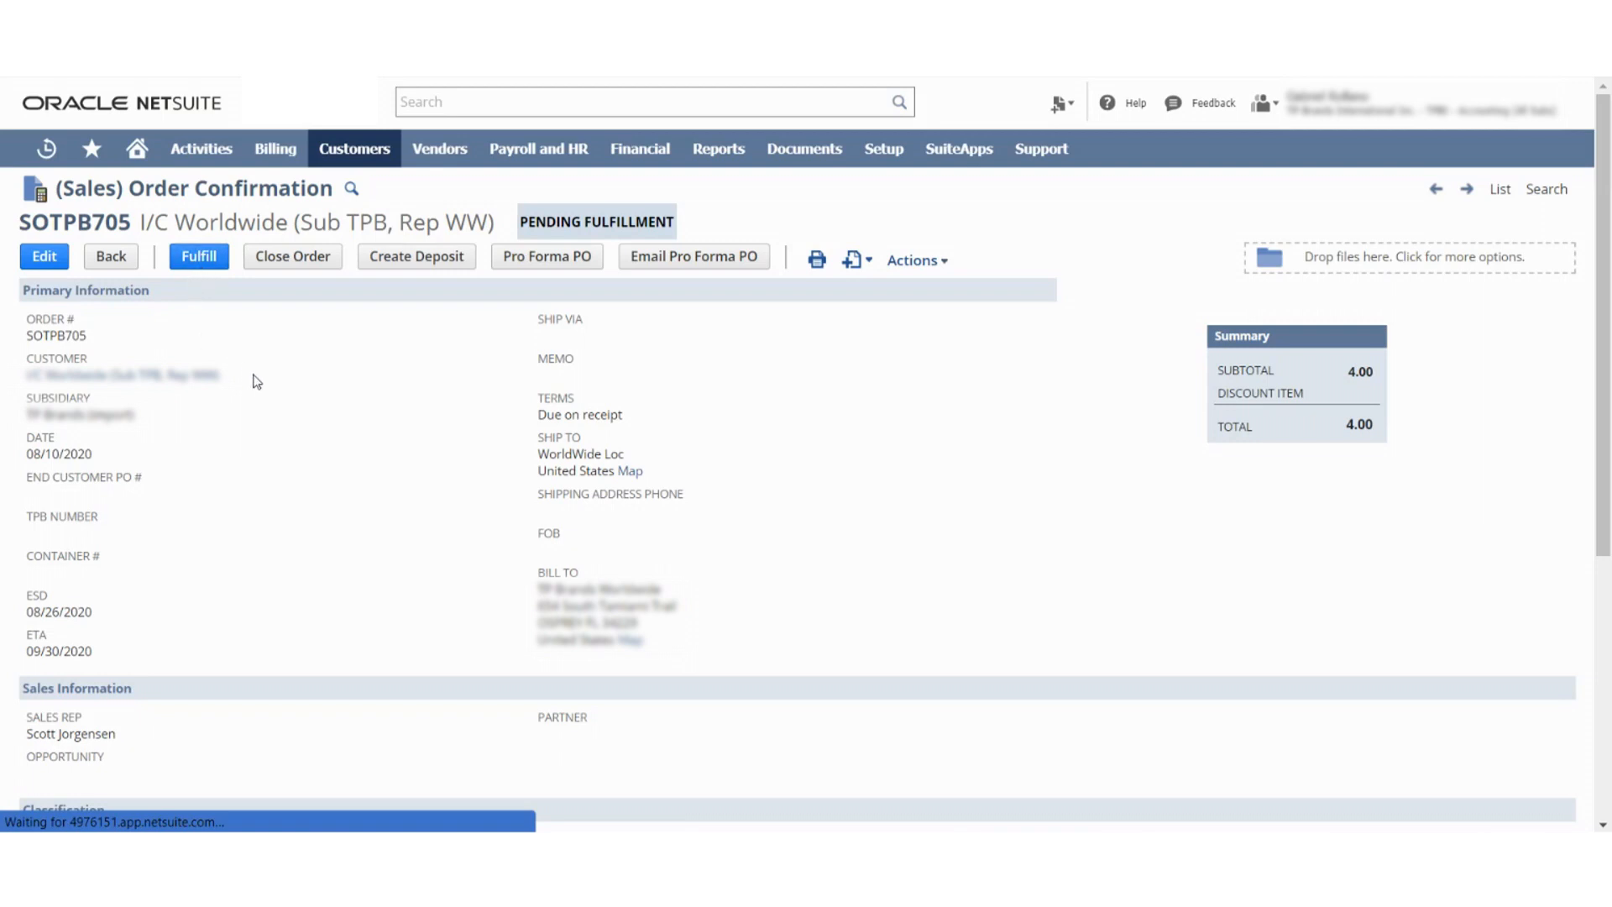
click(198, 256)
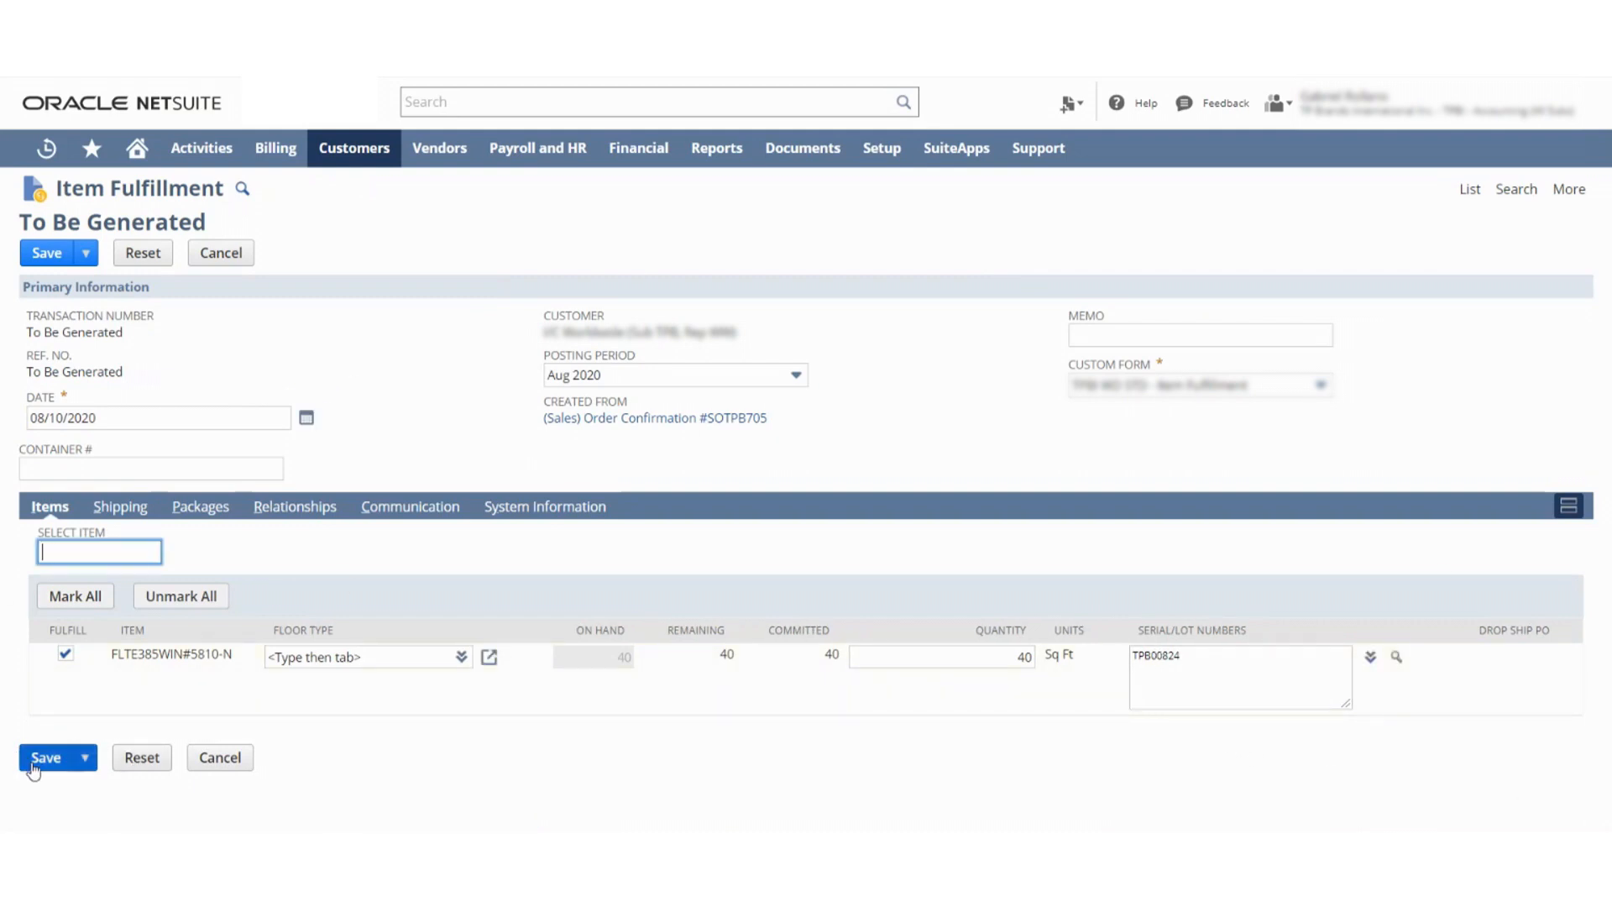
click(1199, 335)
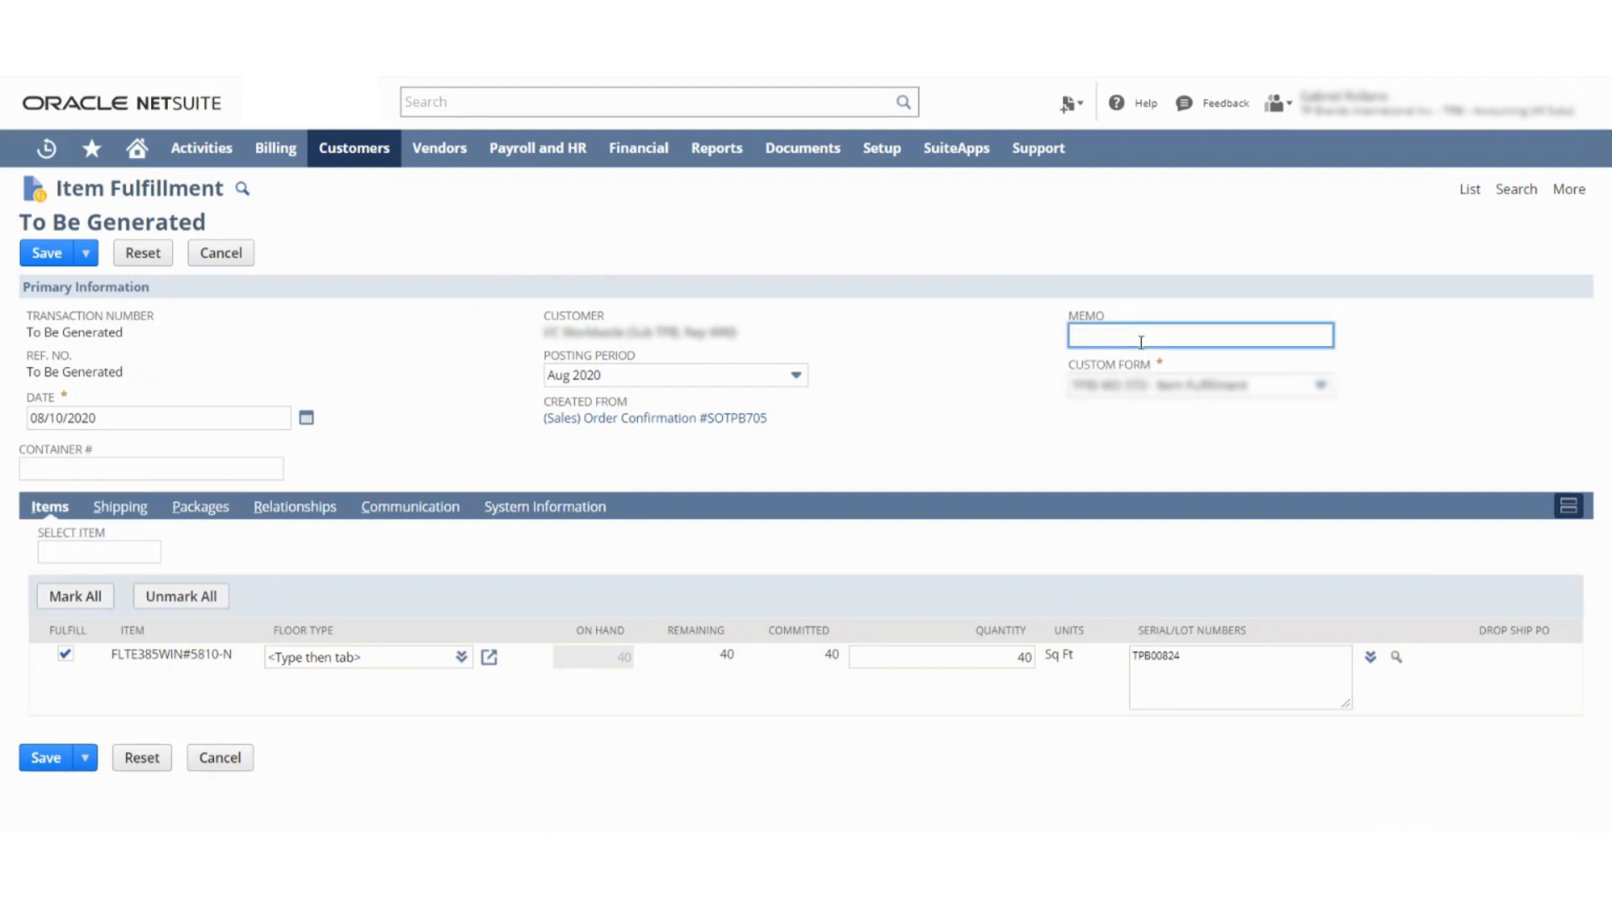
text(Test)
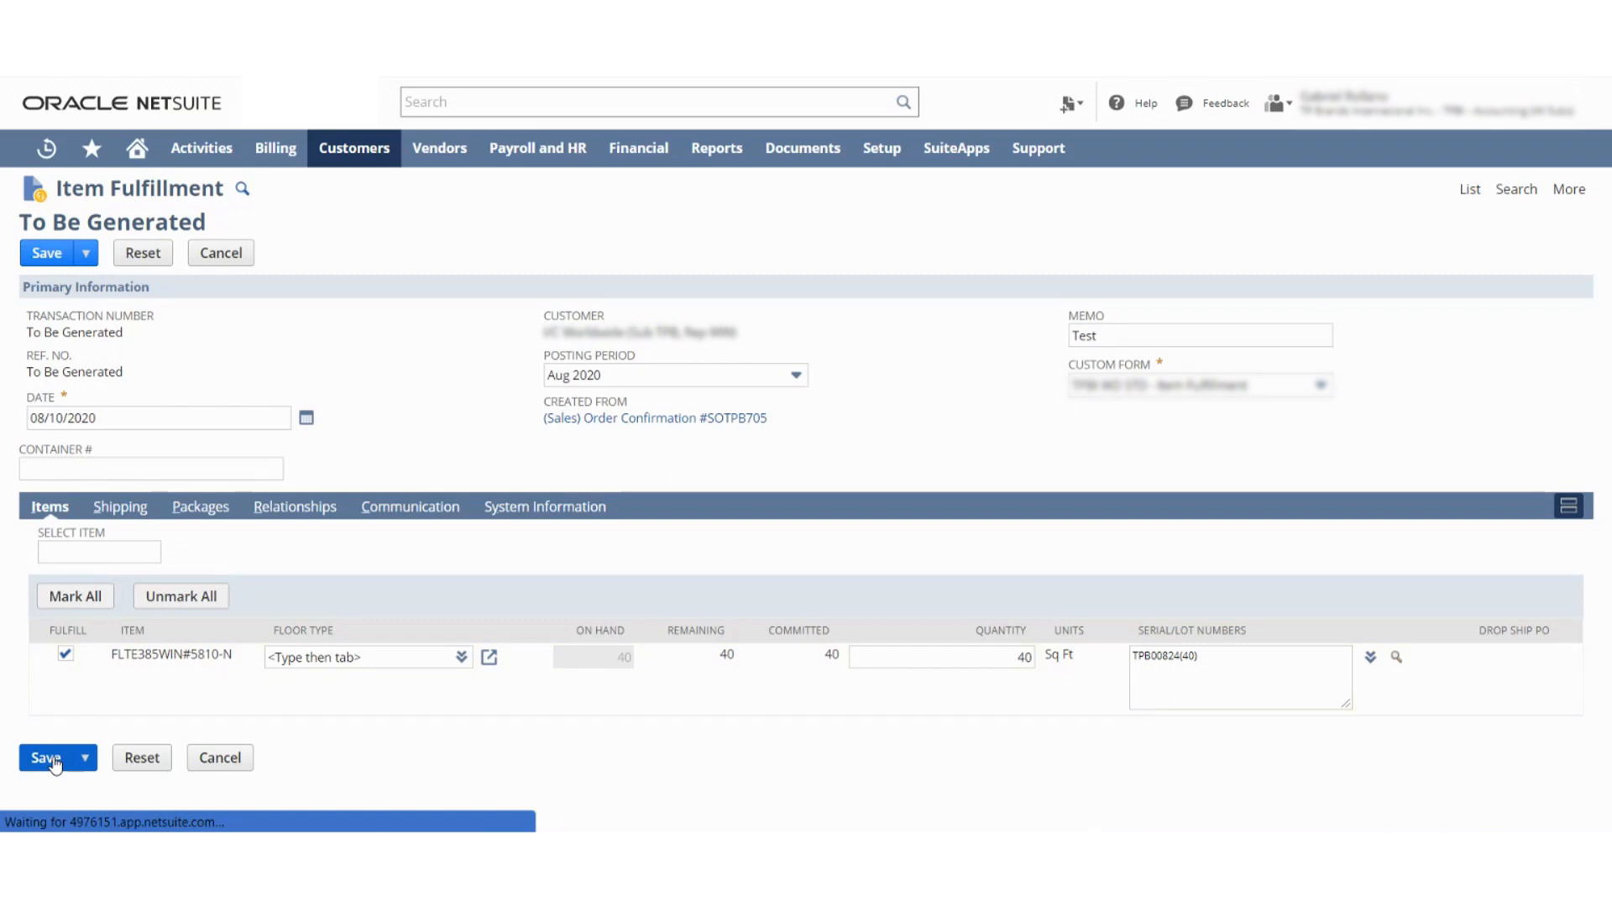
click(46, 757)
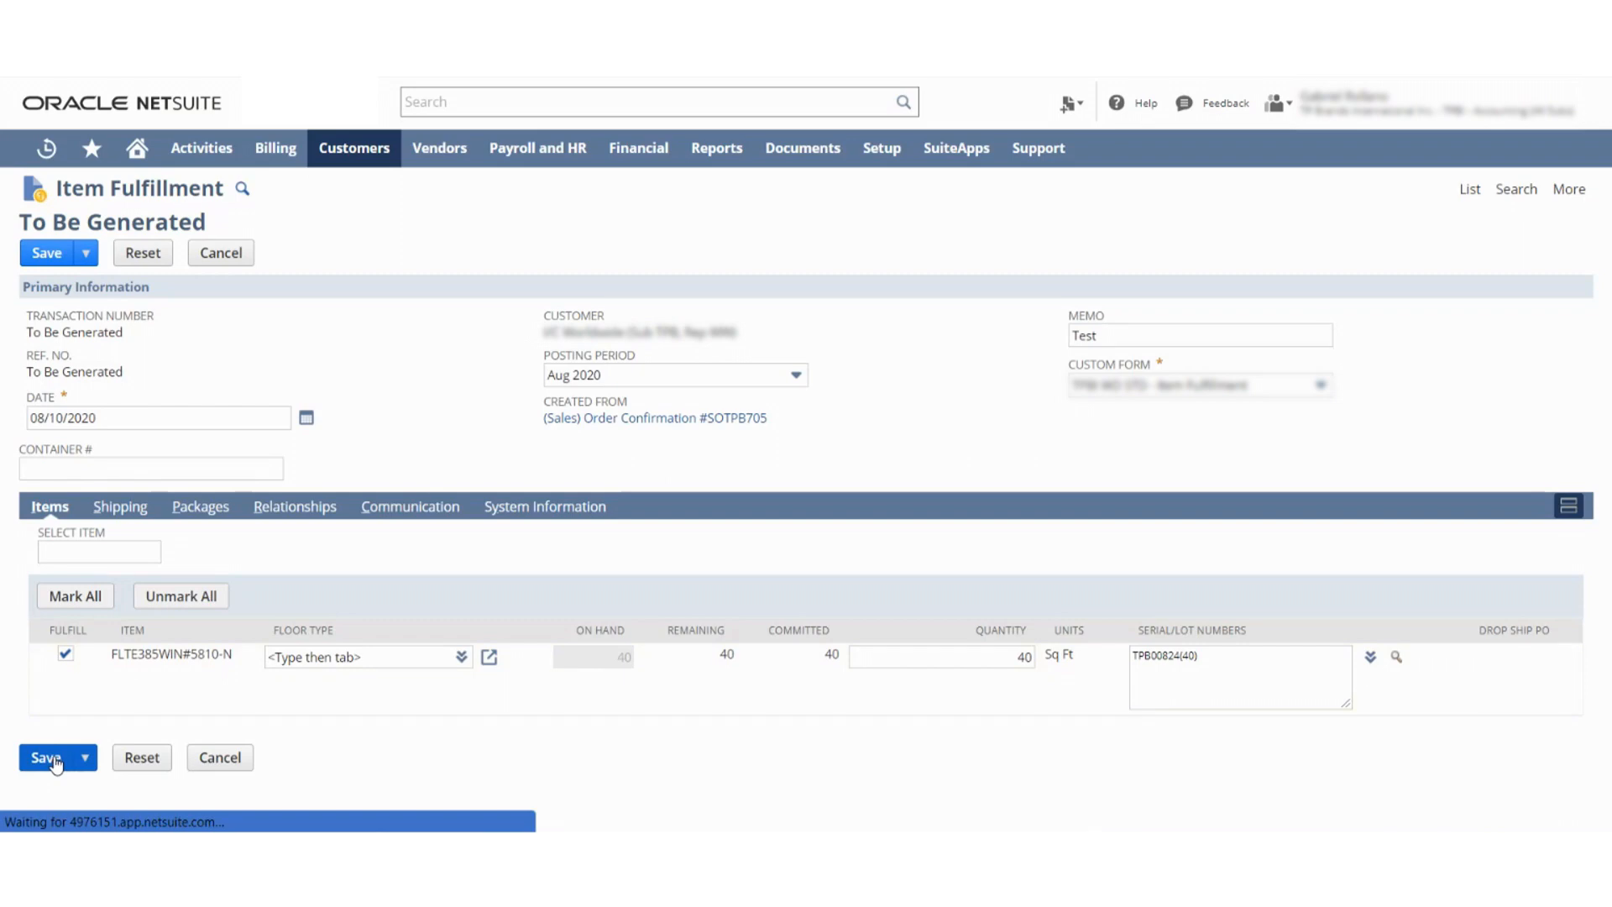
click(46, 758)
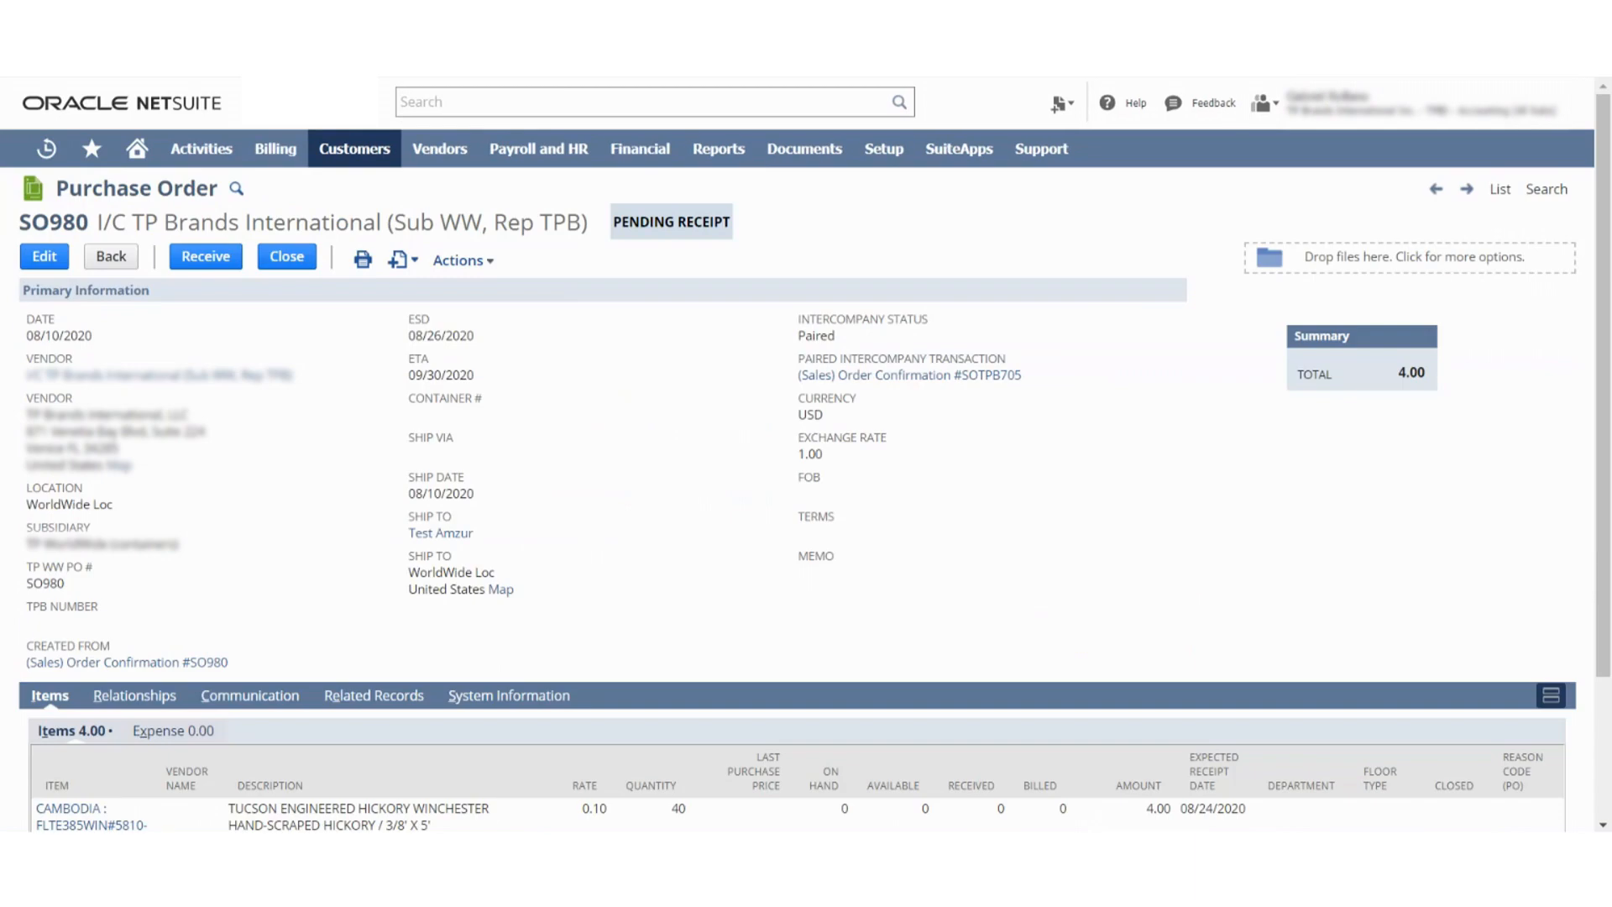
mouse_move(257, 486)
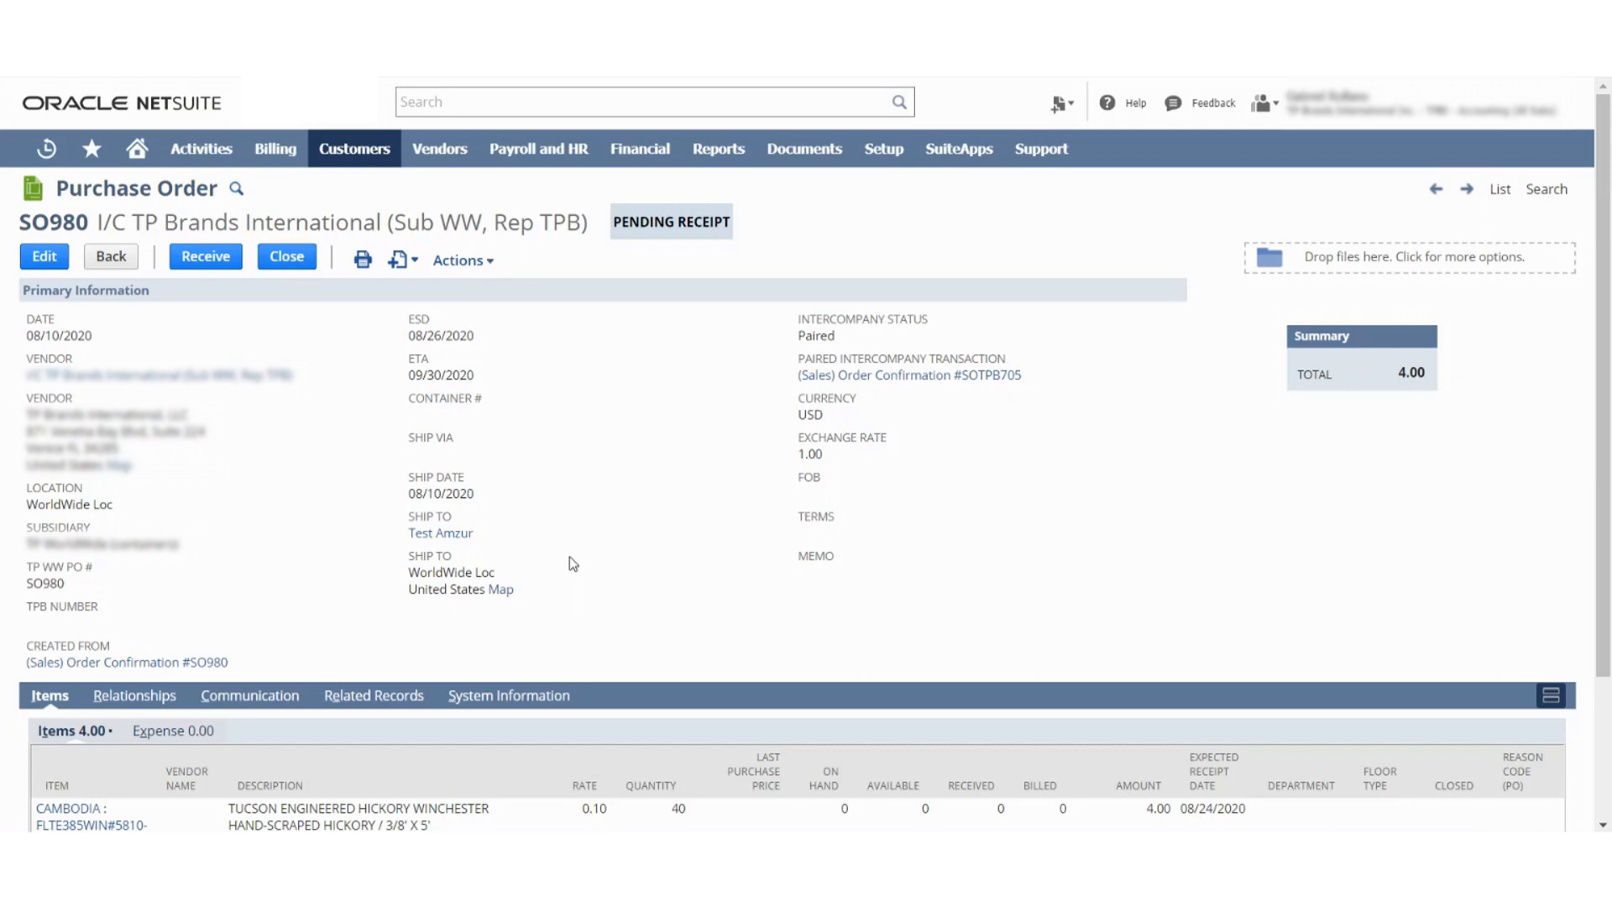
Step: Save a receipt of 40 units on PO SO980 at WorldWide Loc with lot TPB00824
click(204, 256)
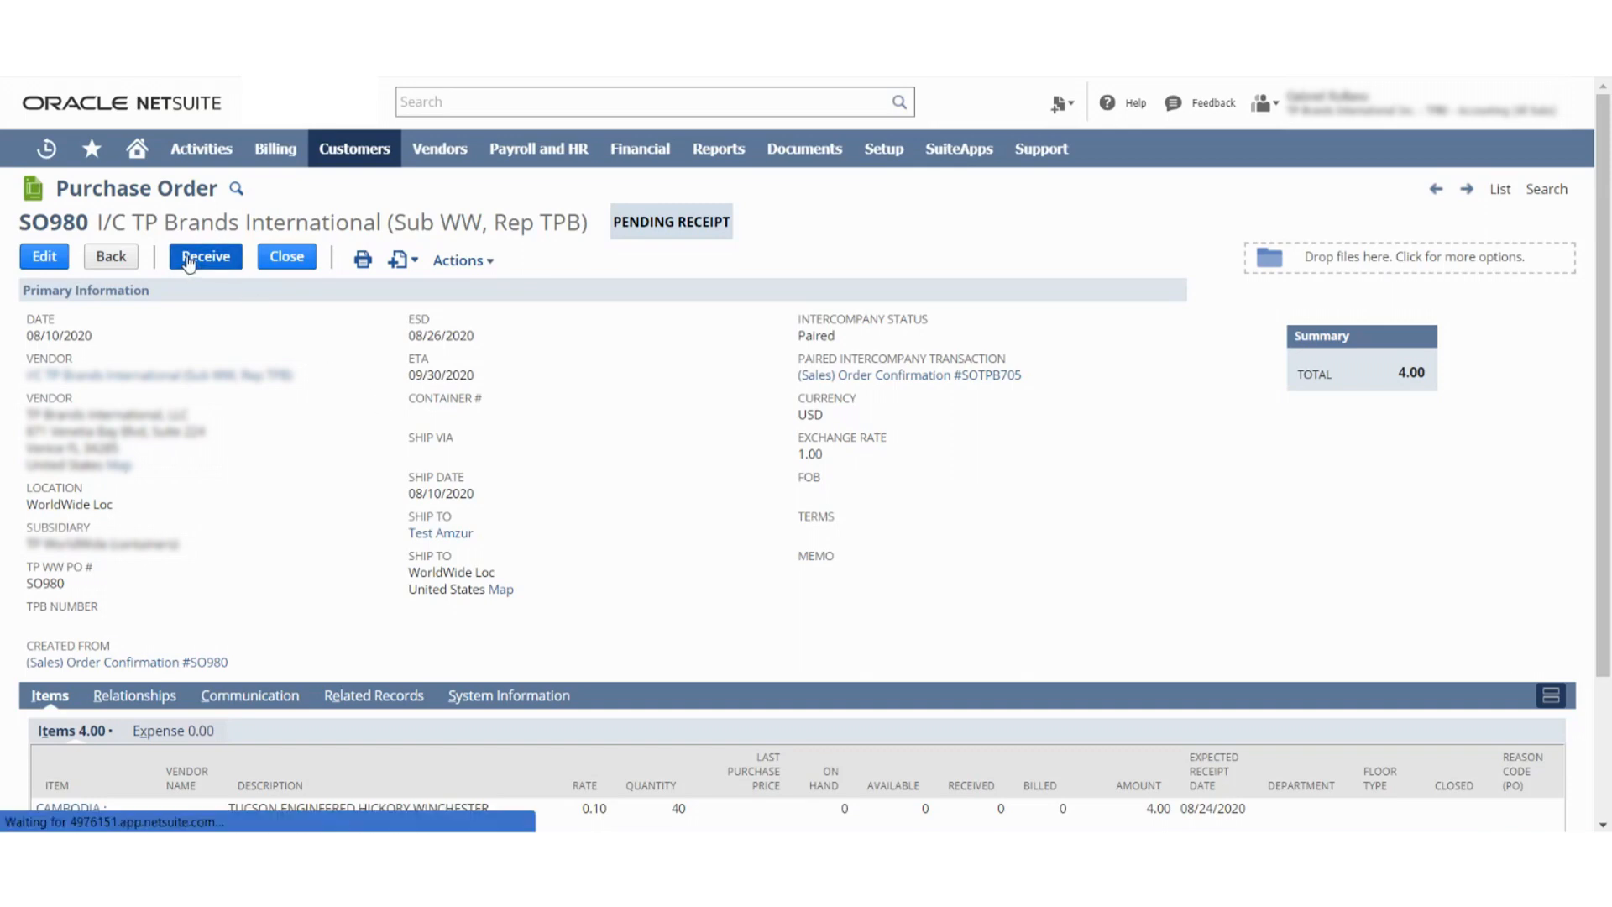
click(205, 256)
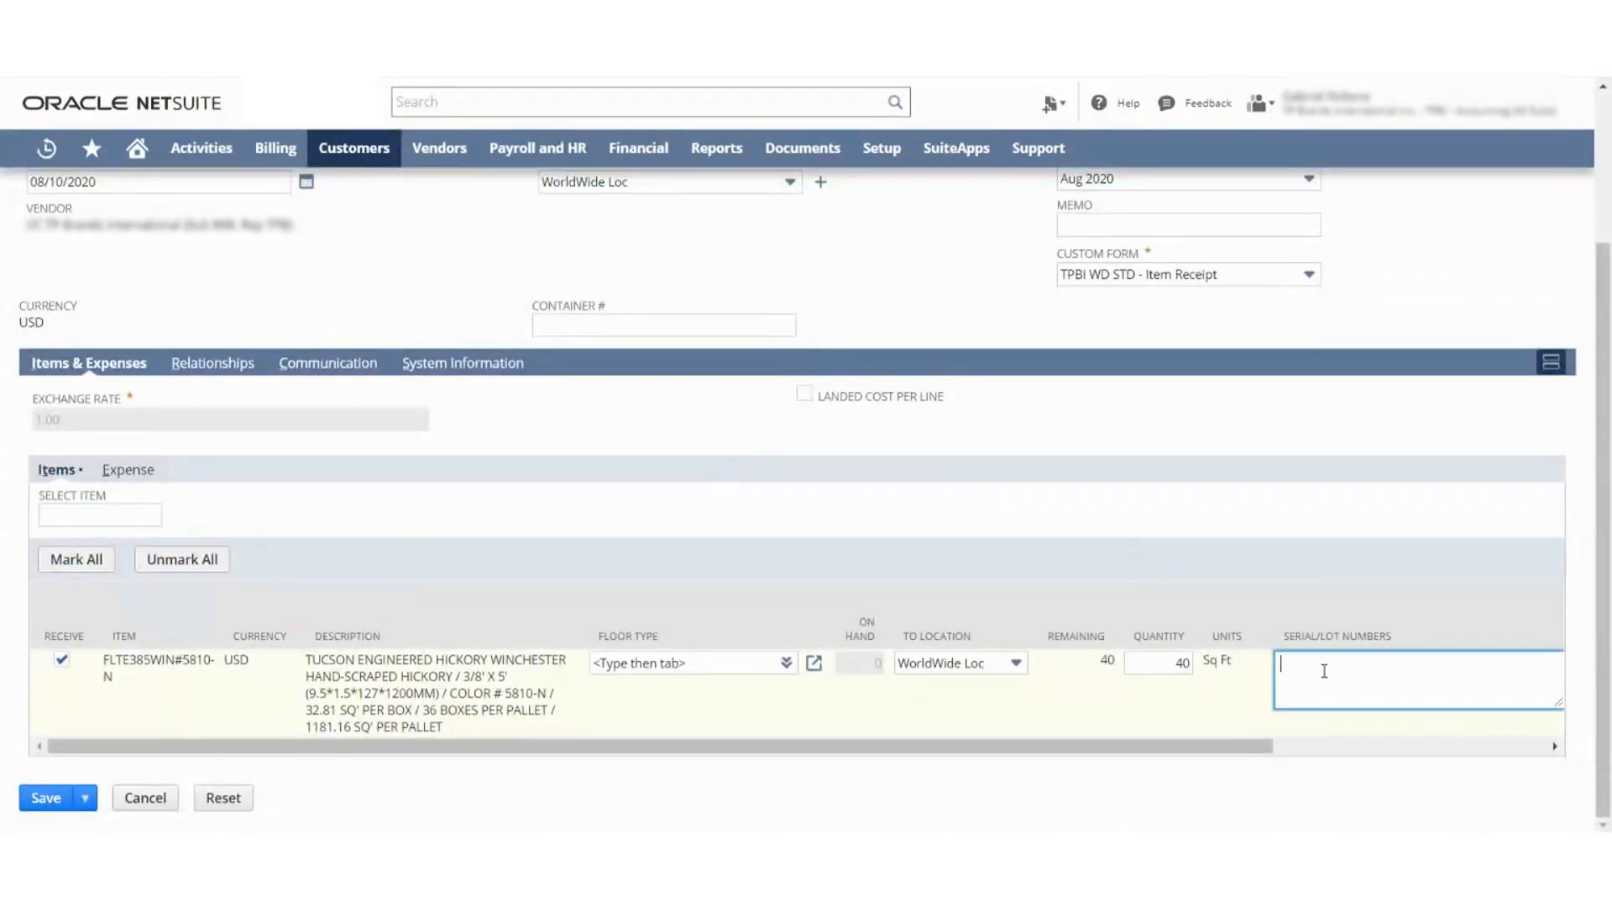
text(TPB00824)
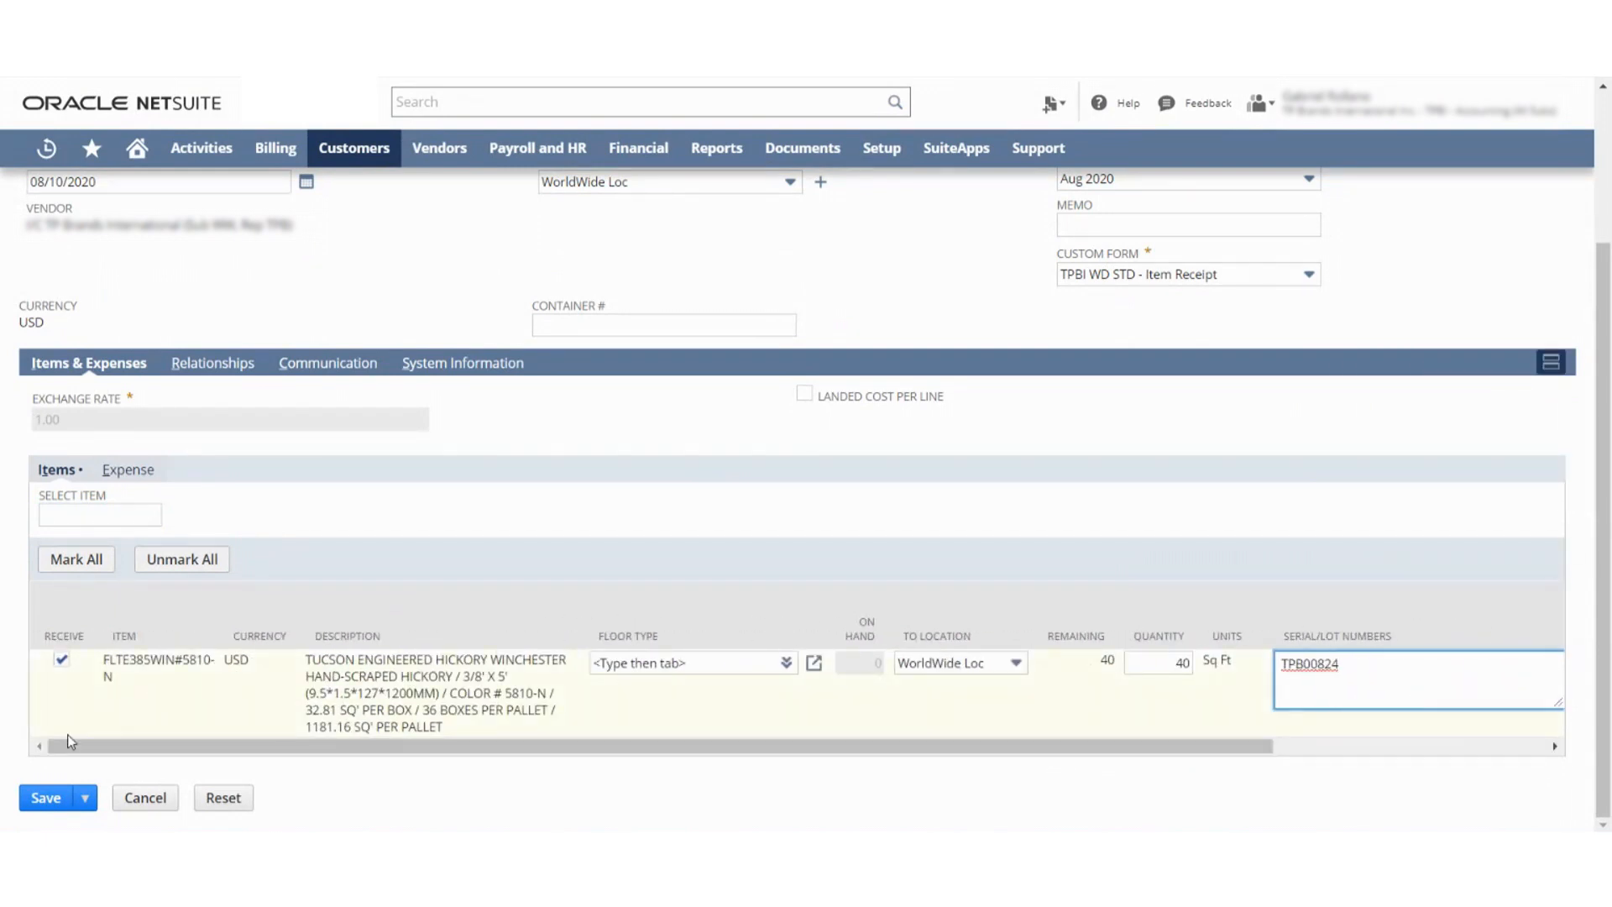
click(45, 798)
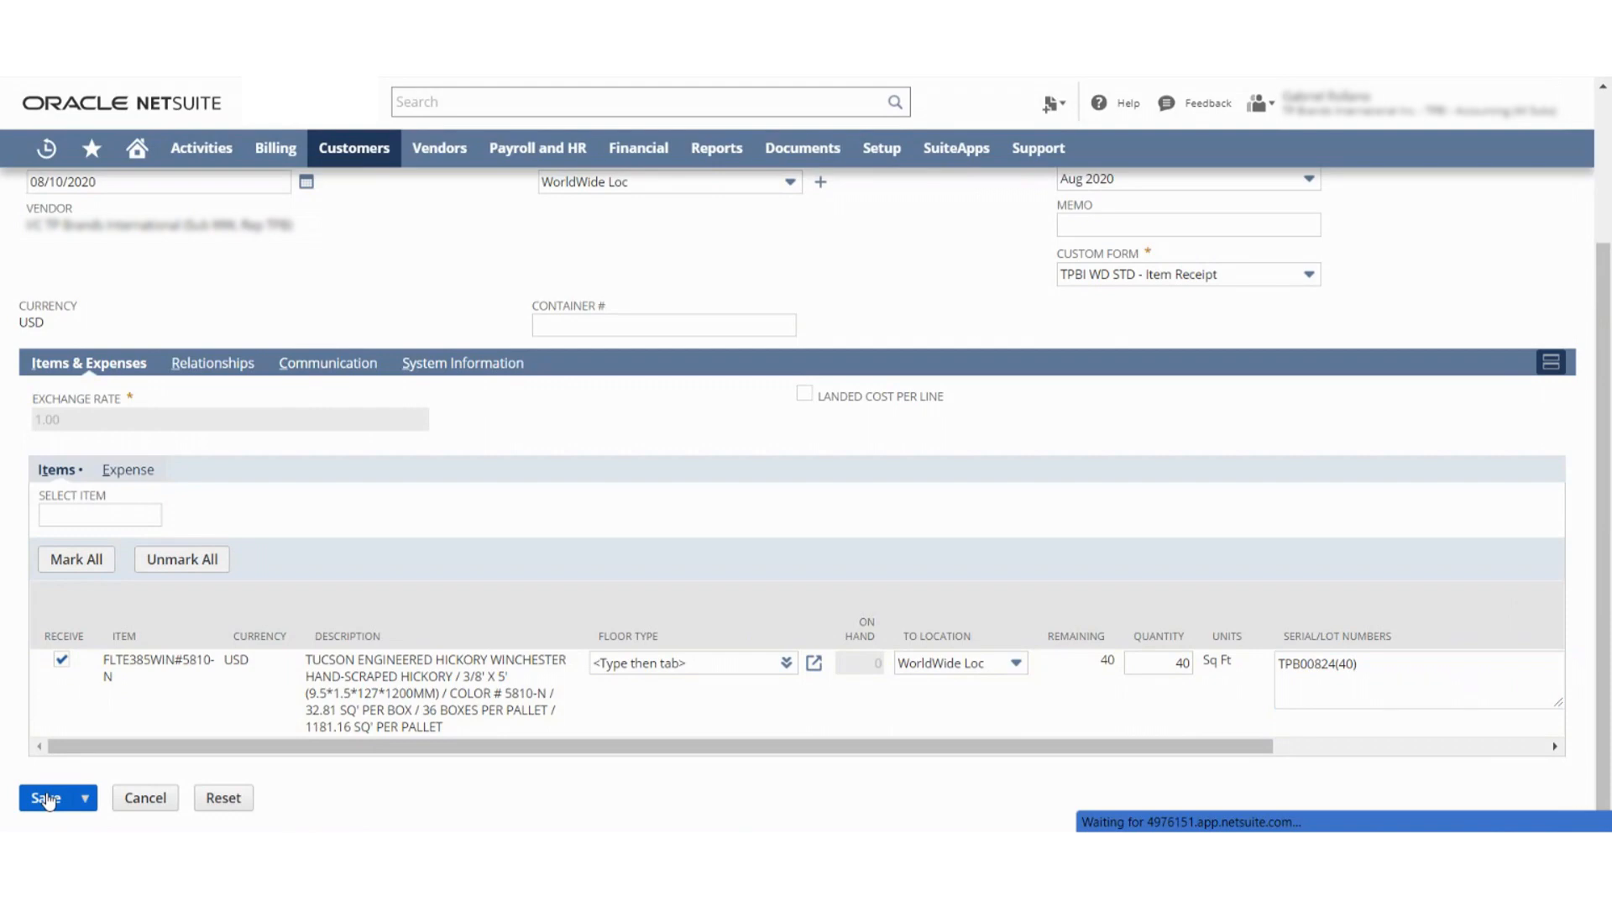
click(45, 797)
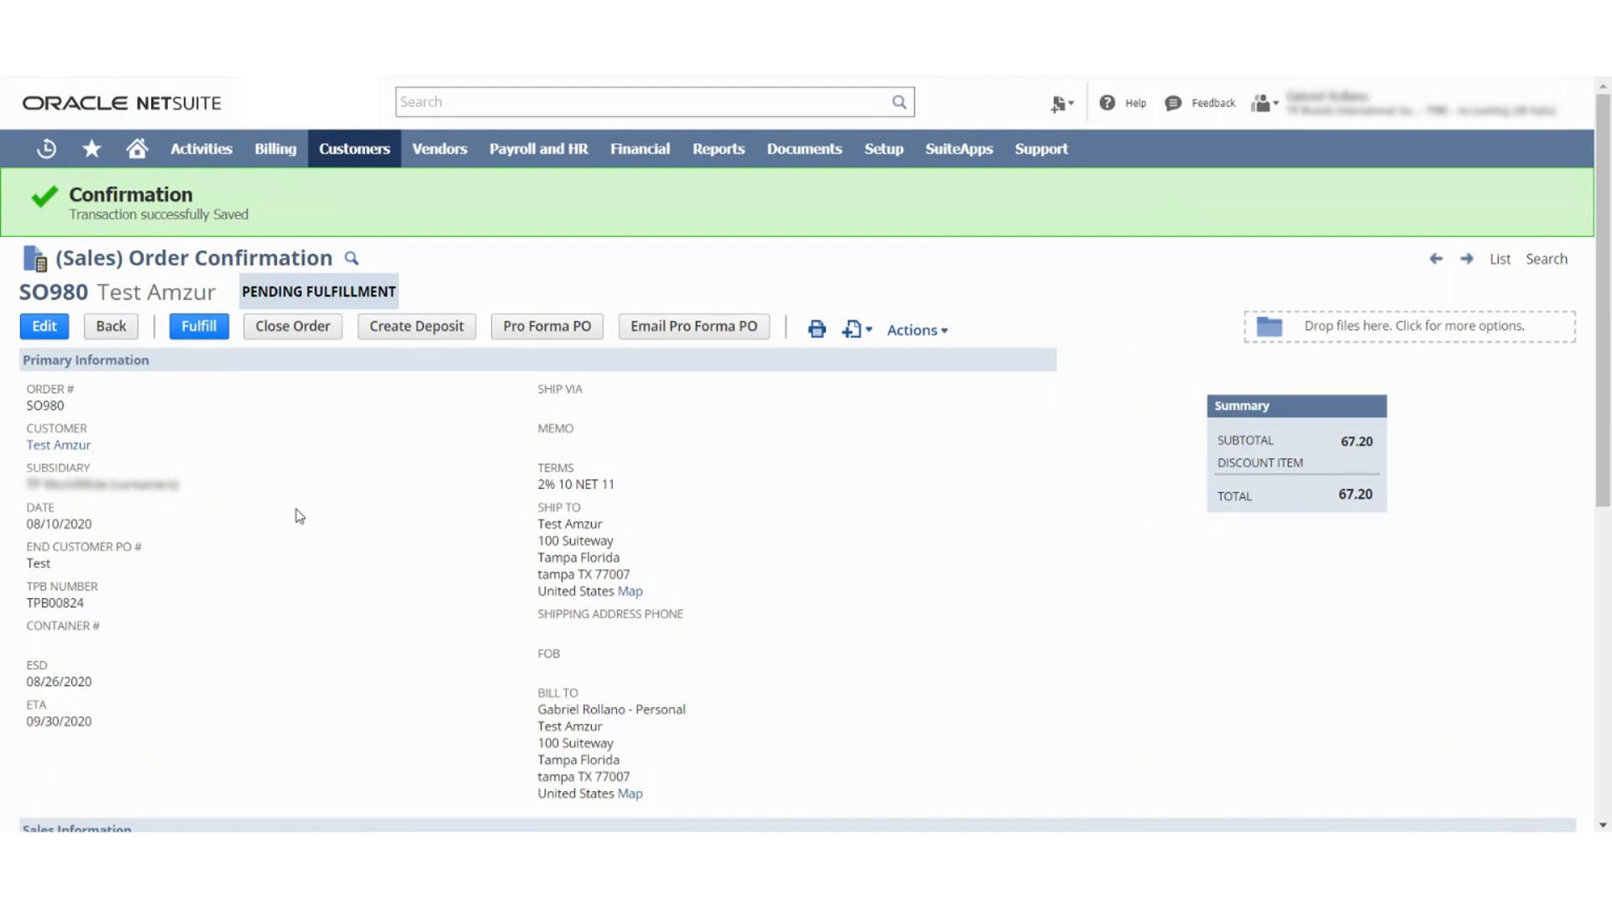
Step: Save item fulfillment IF432 for SO980, shipping 40 Sq Ft with lot TPB00824
scroll(down, 3)
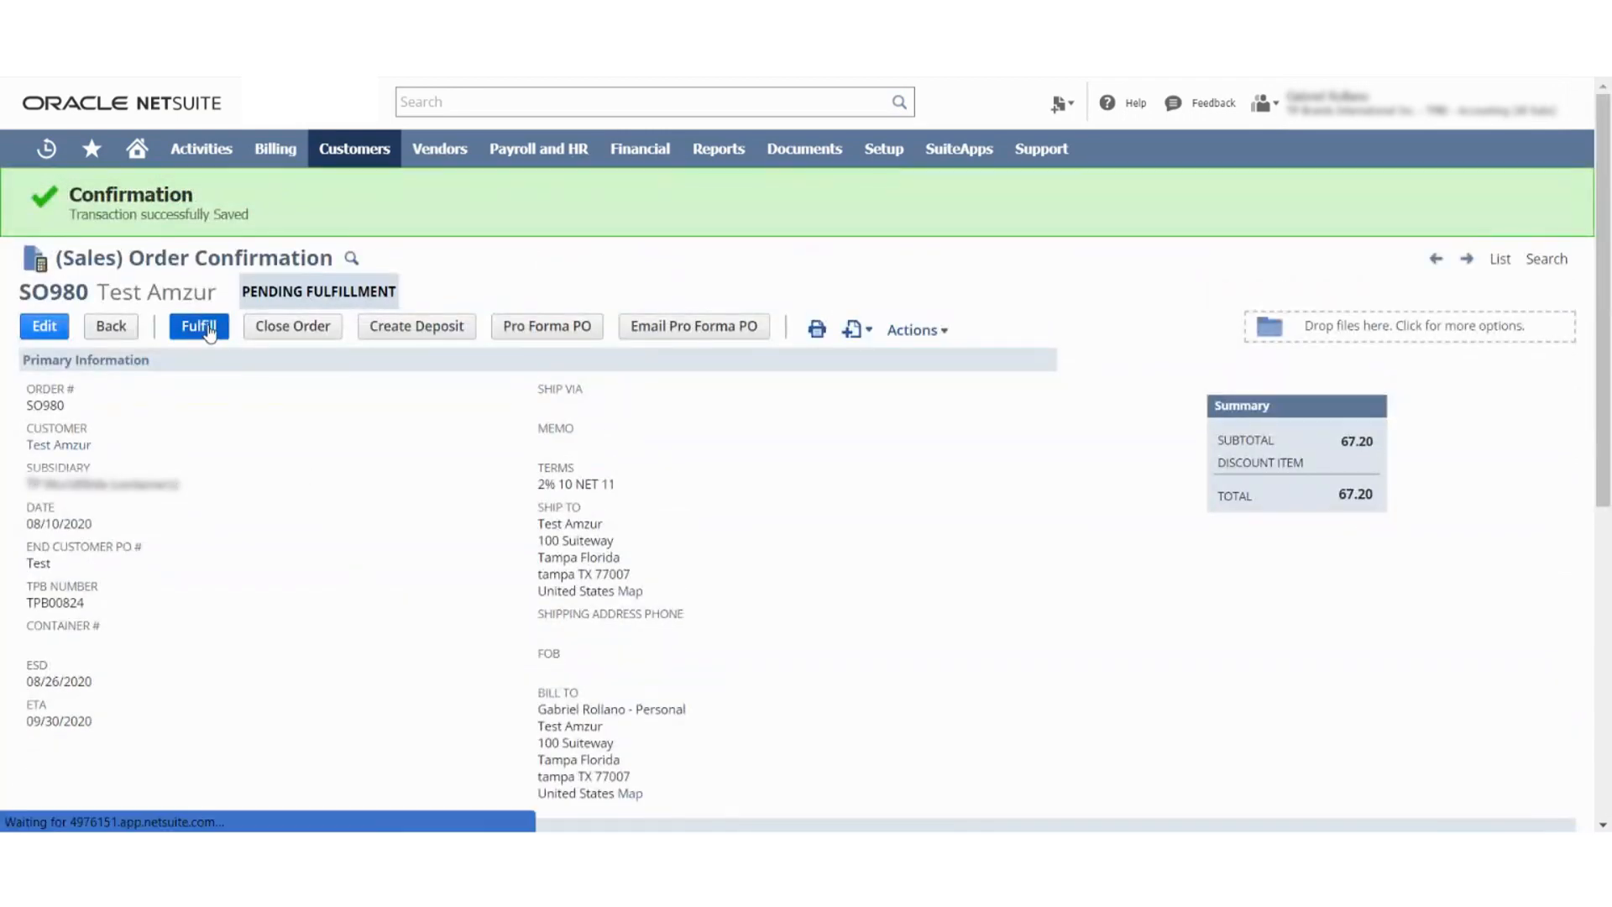
click(198, 326)
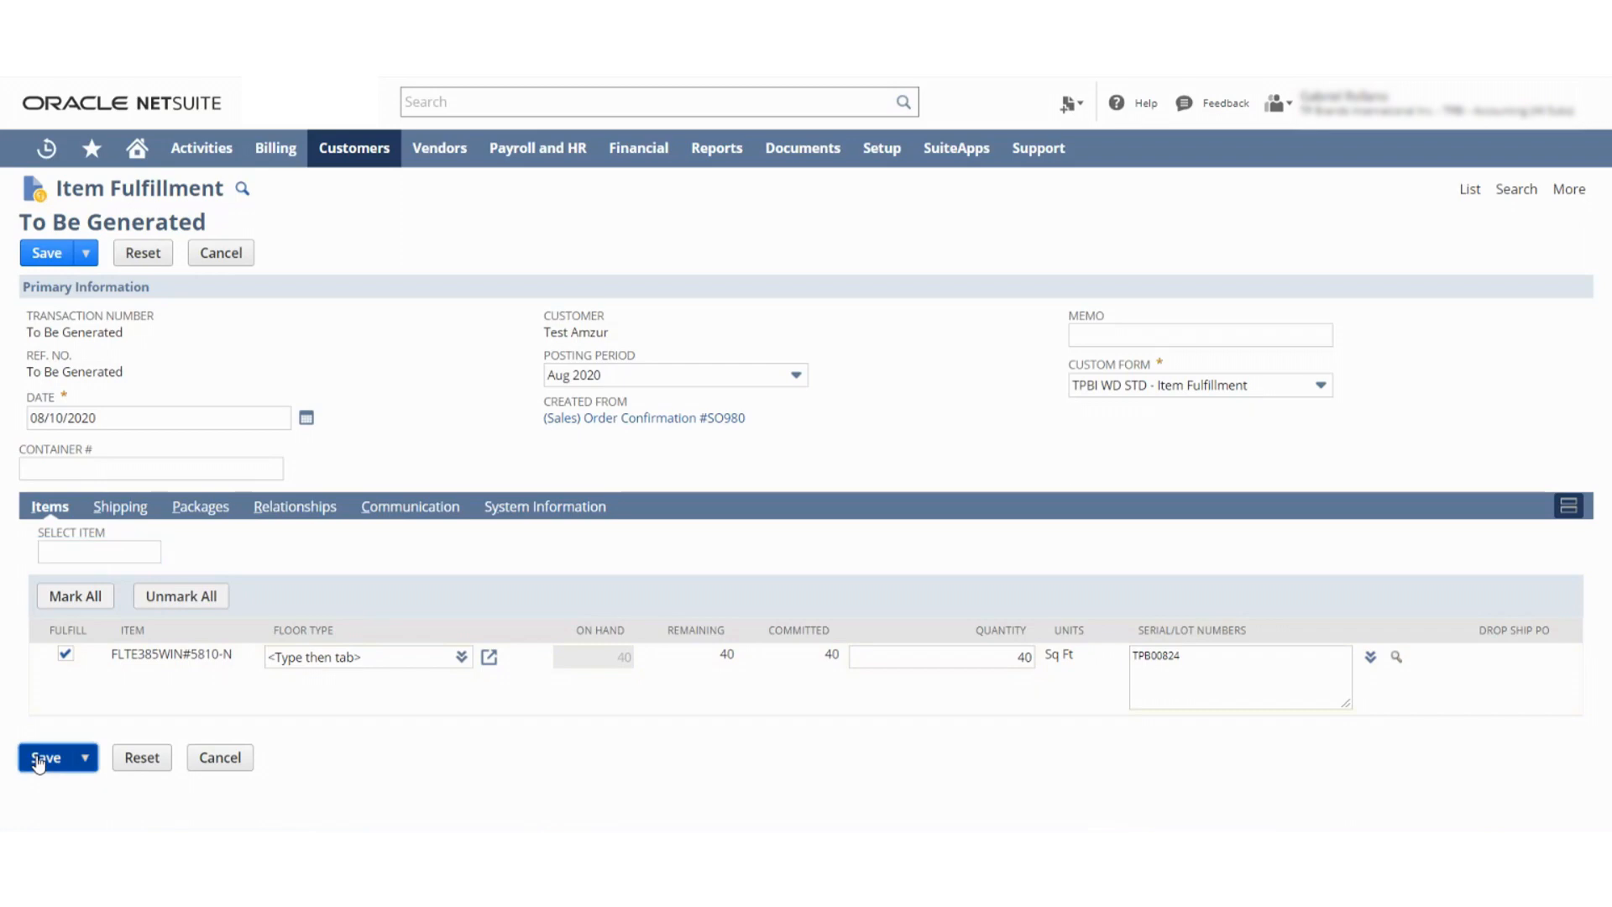
click(47, 757)
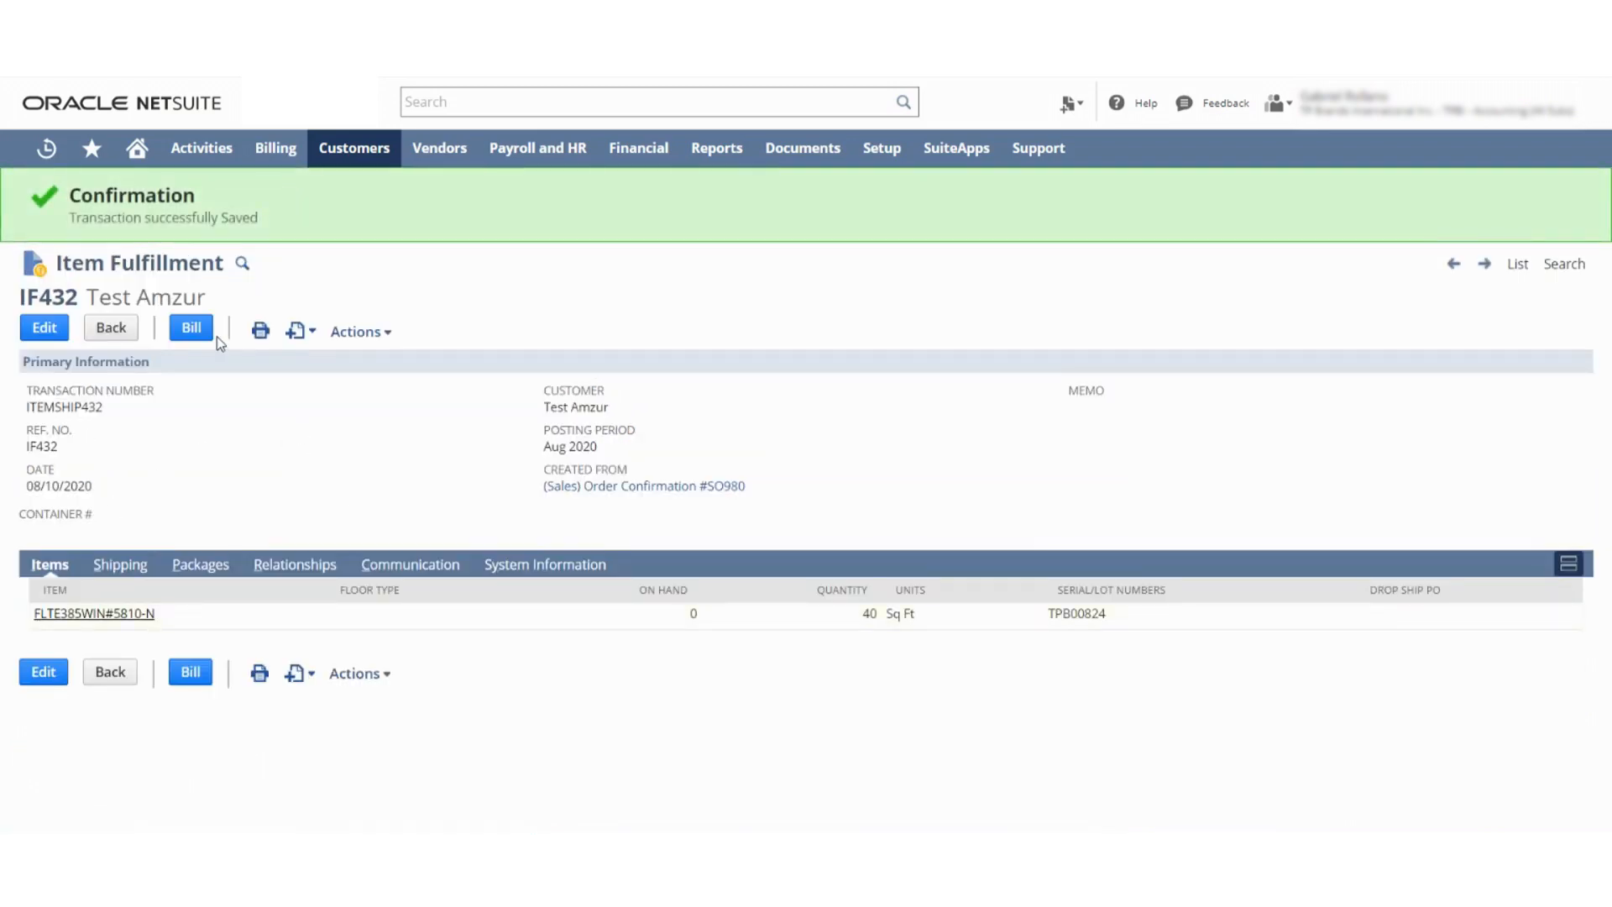
click(191, 327)
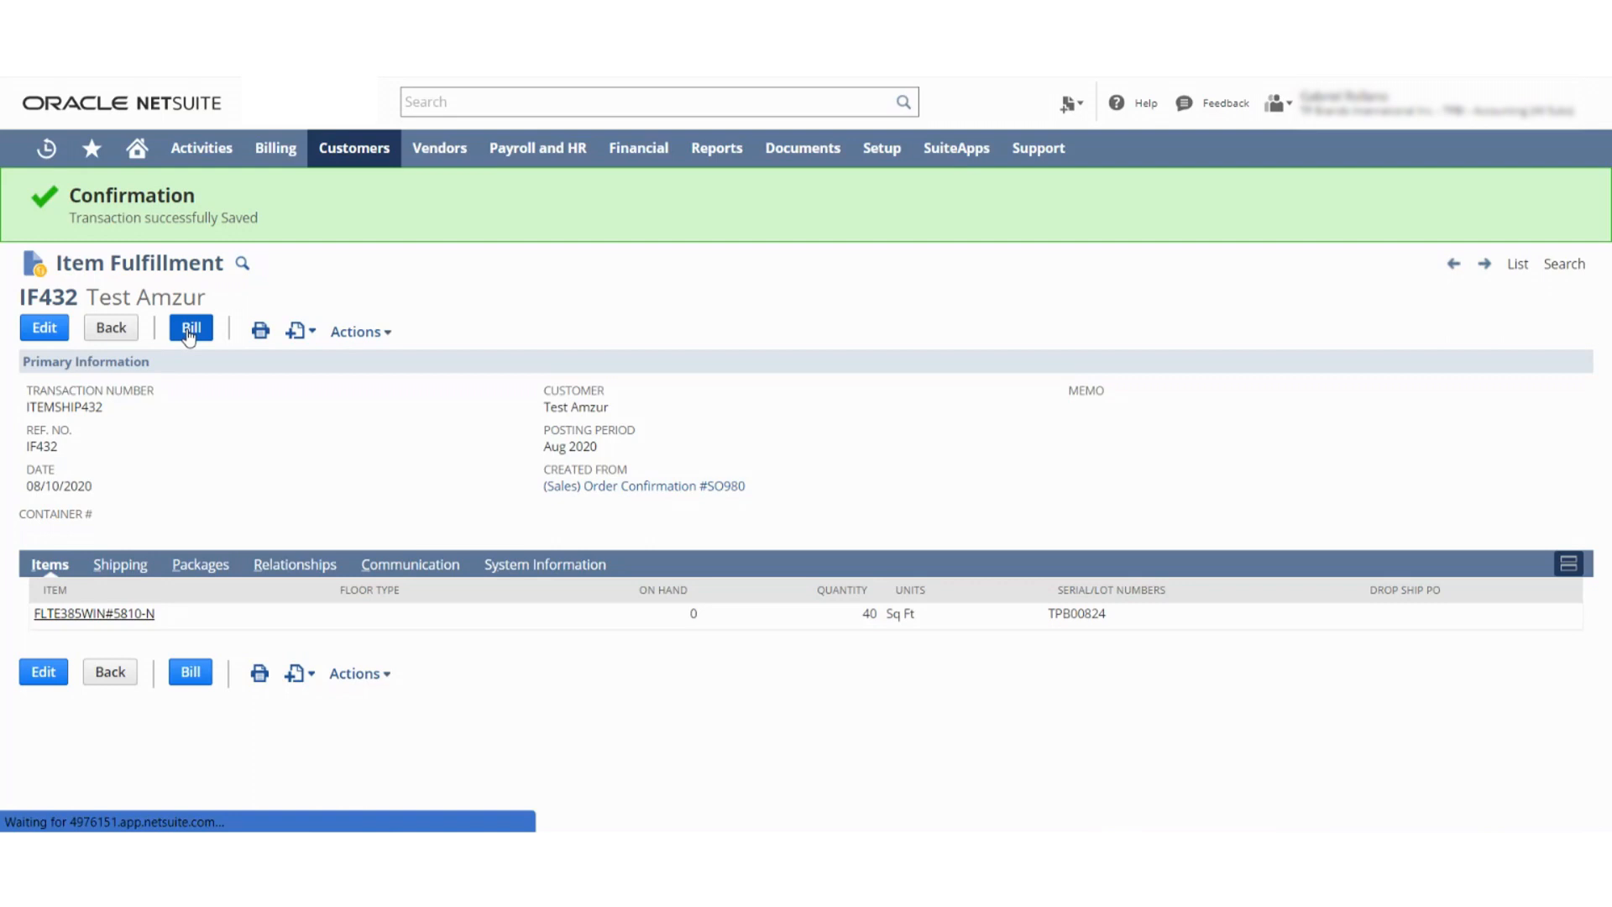
Step: Bill IF432 and save invoice INV1188 for Test Amzur, 67.20 due
click(189, 326)
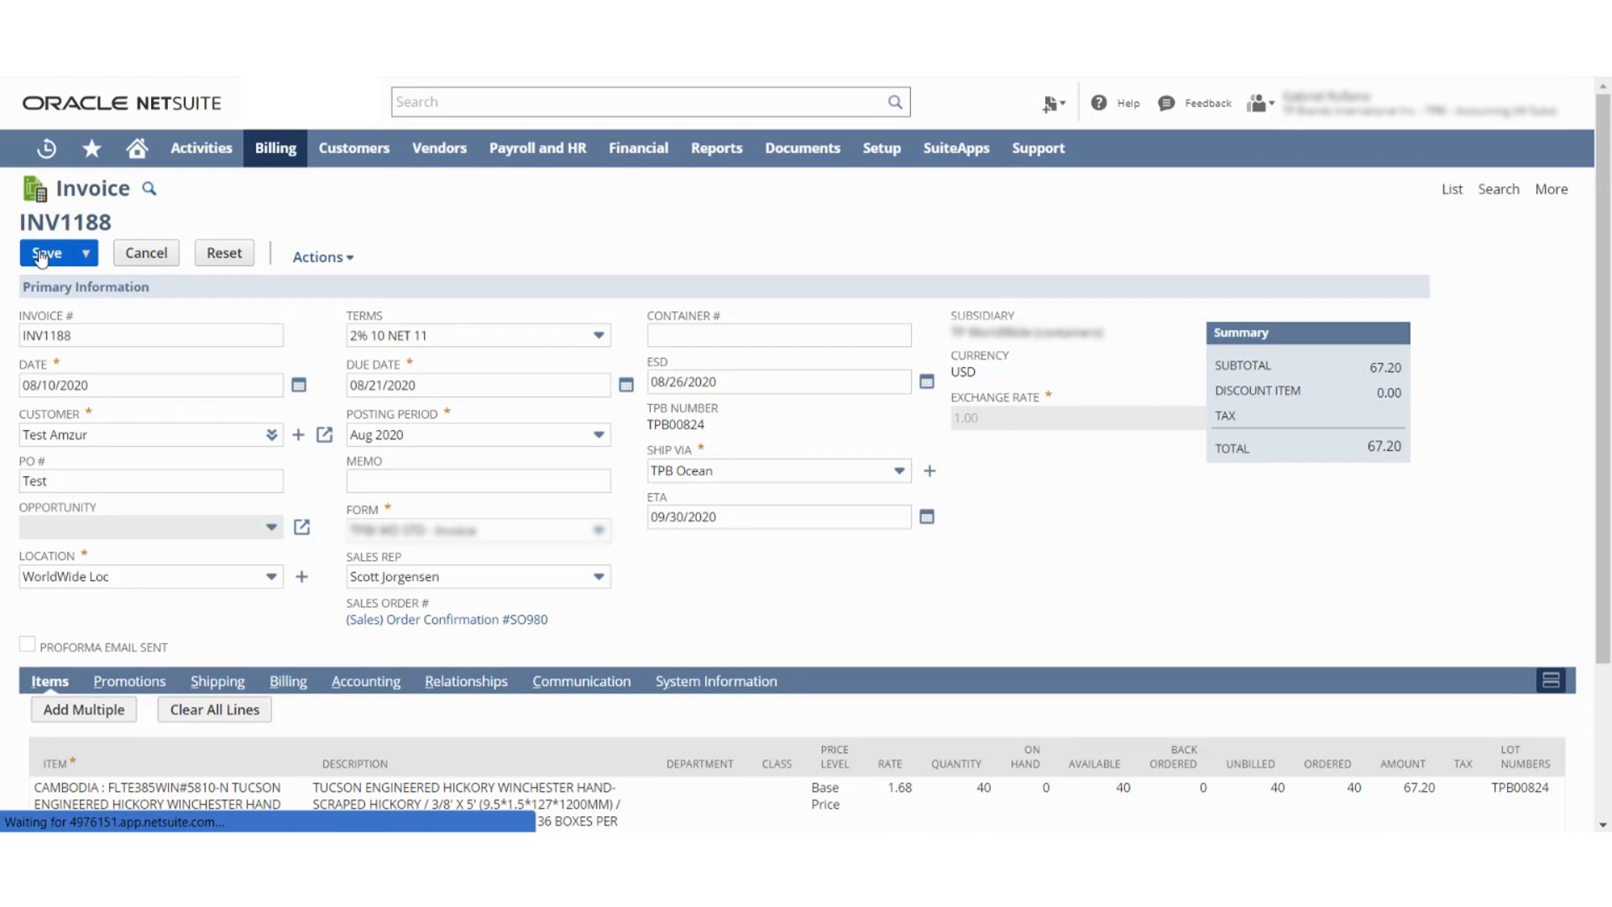
click(46, 252)
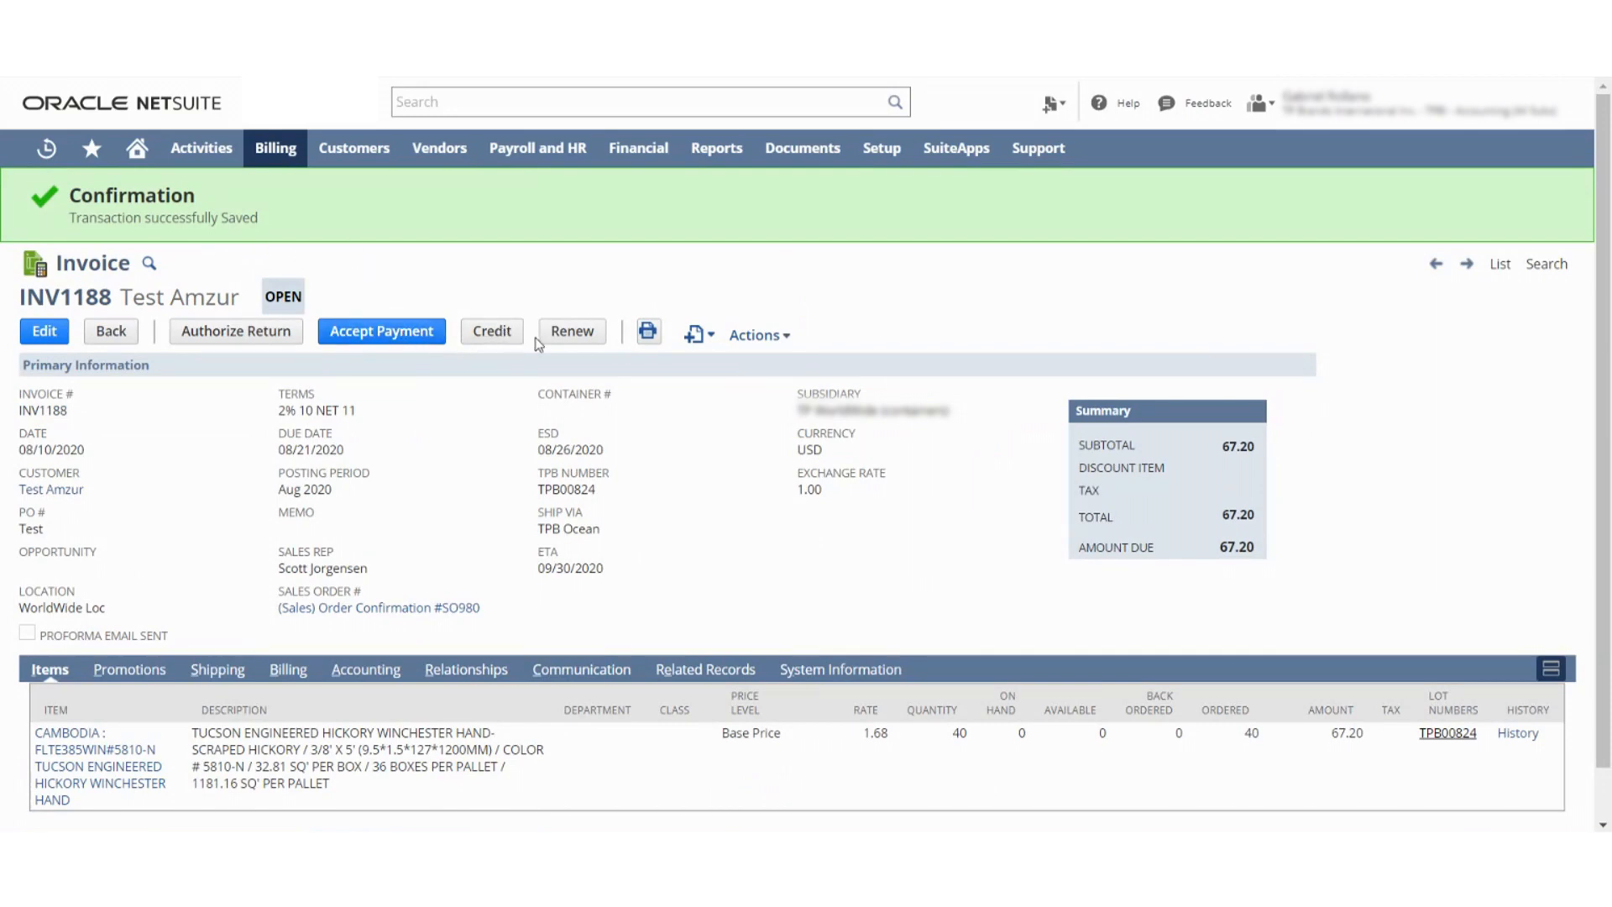
mouse_move(655, 535)
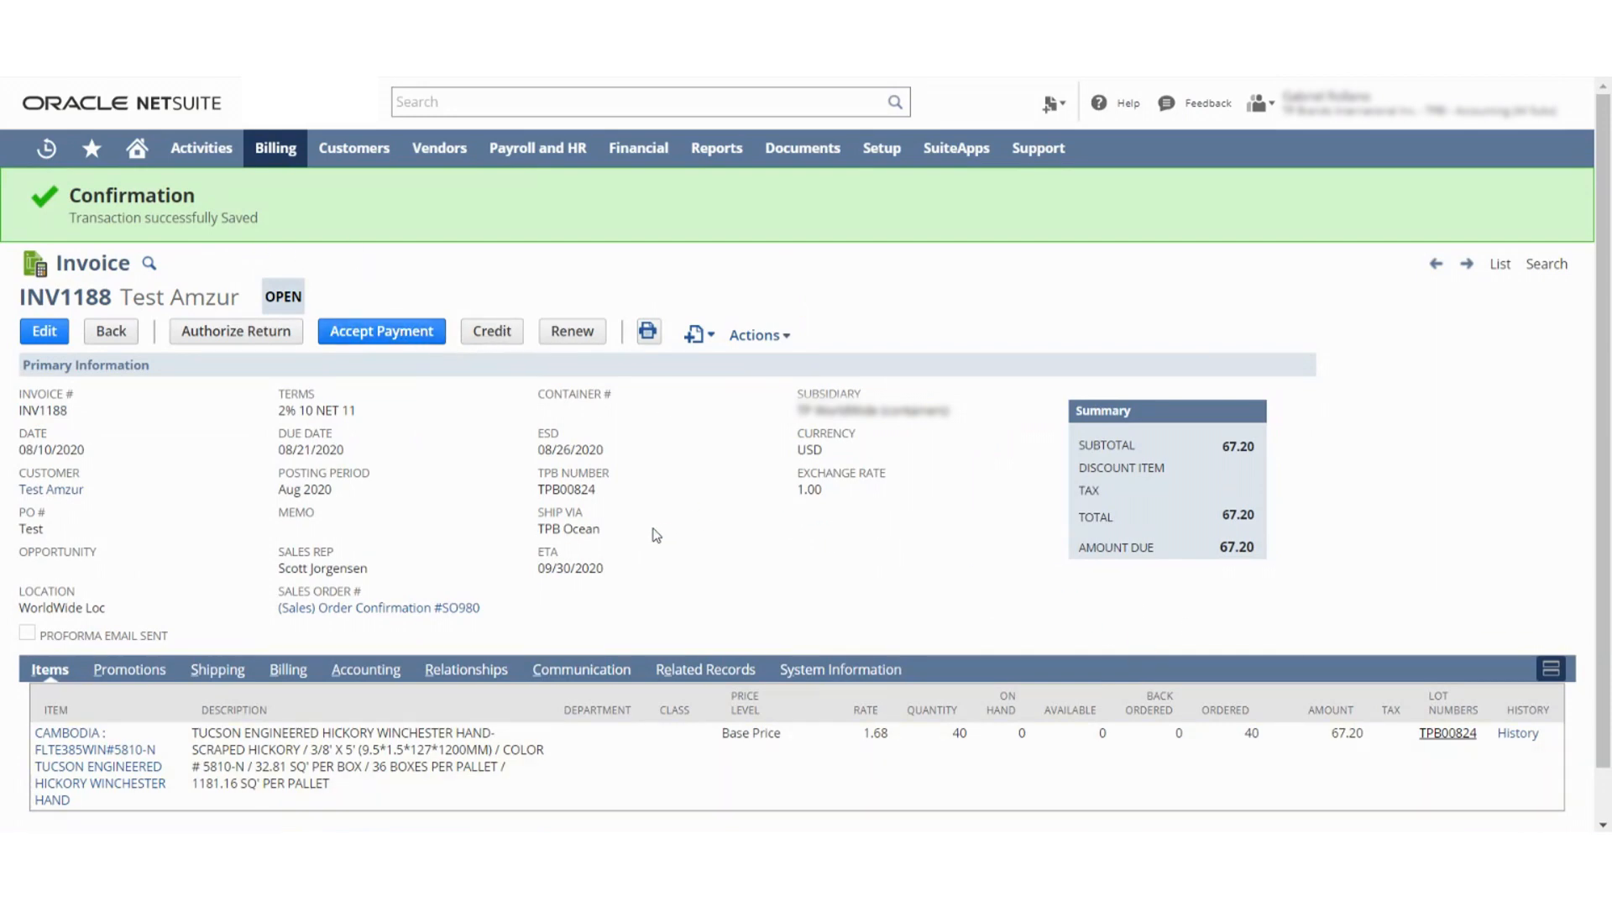